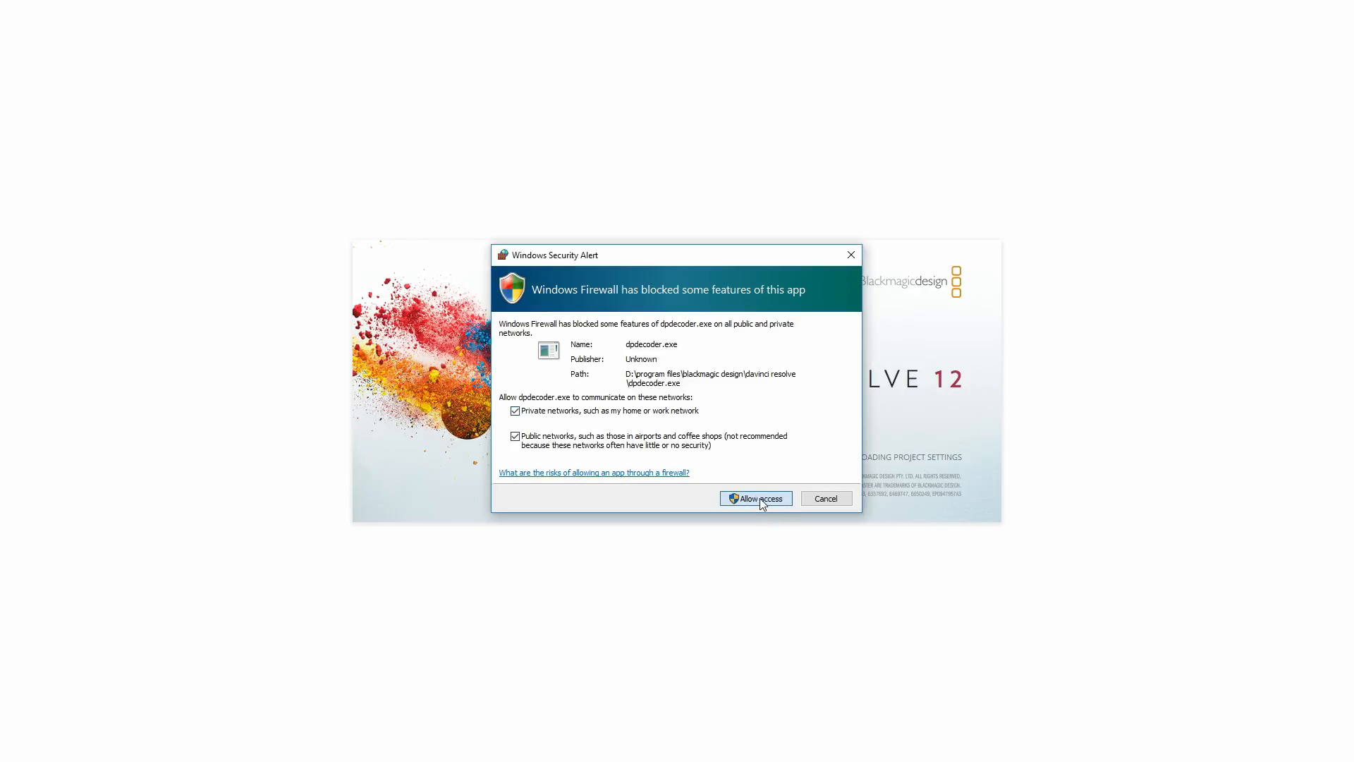
Allow the decoder through the firewall, then dismiss the existing Overwatch project's options menu
{"action": "left_click", "coordinate": [751, 498]}
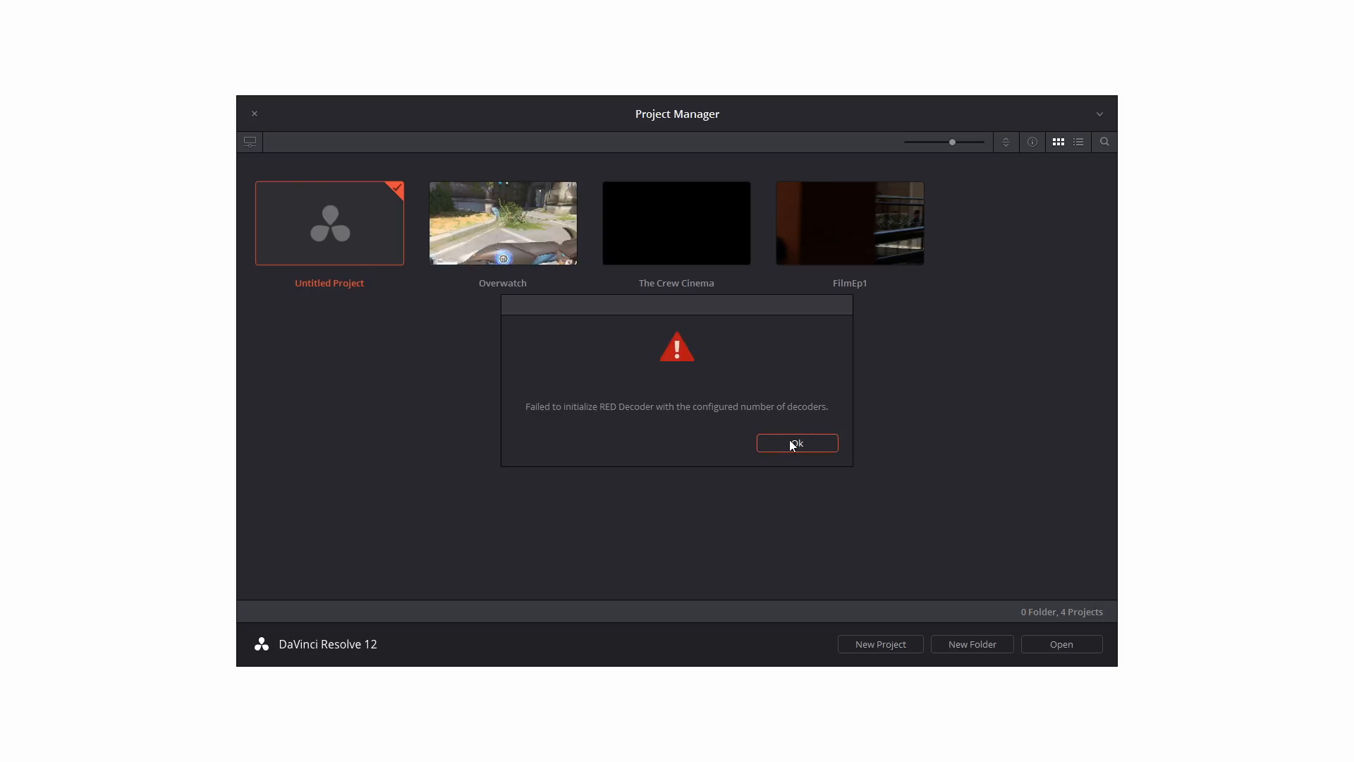
{"action": "right_click", "coordinate": [501, 223]}
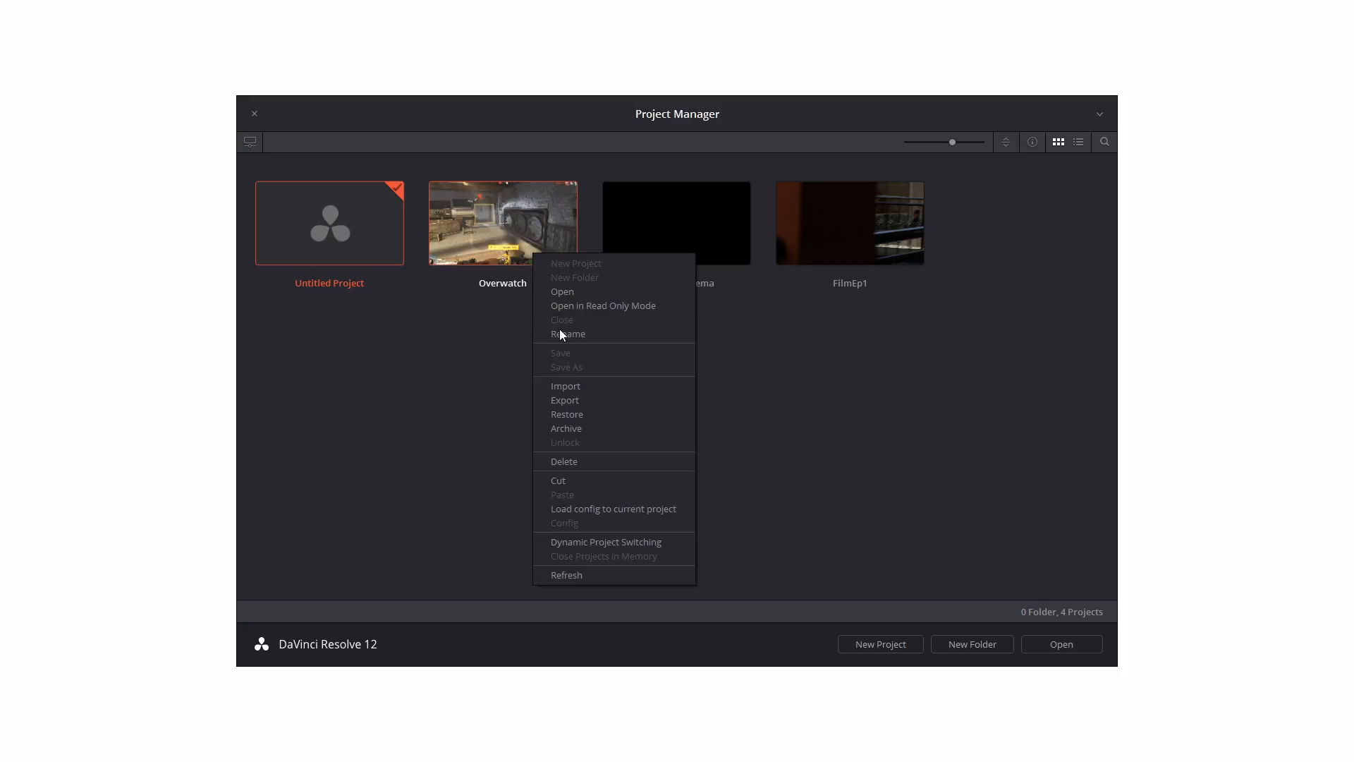
{"action": "left_click", "coordinate": [629, 409]}
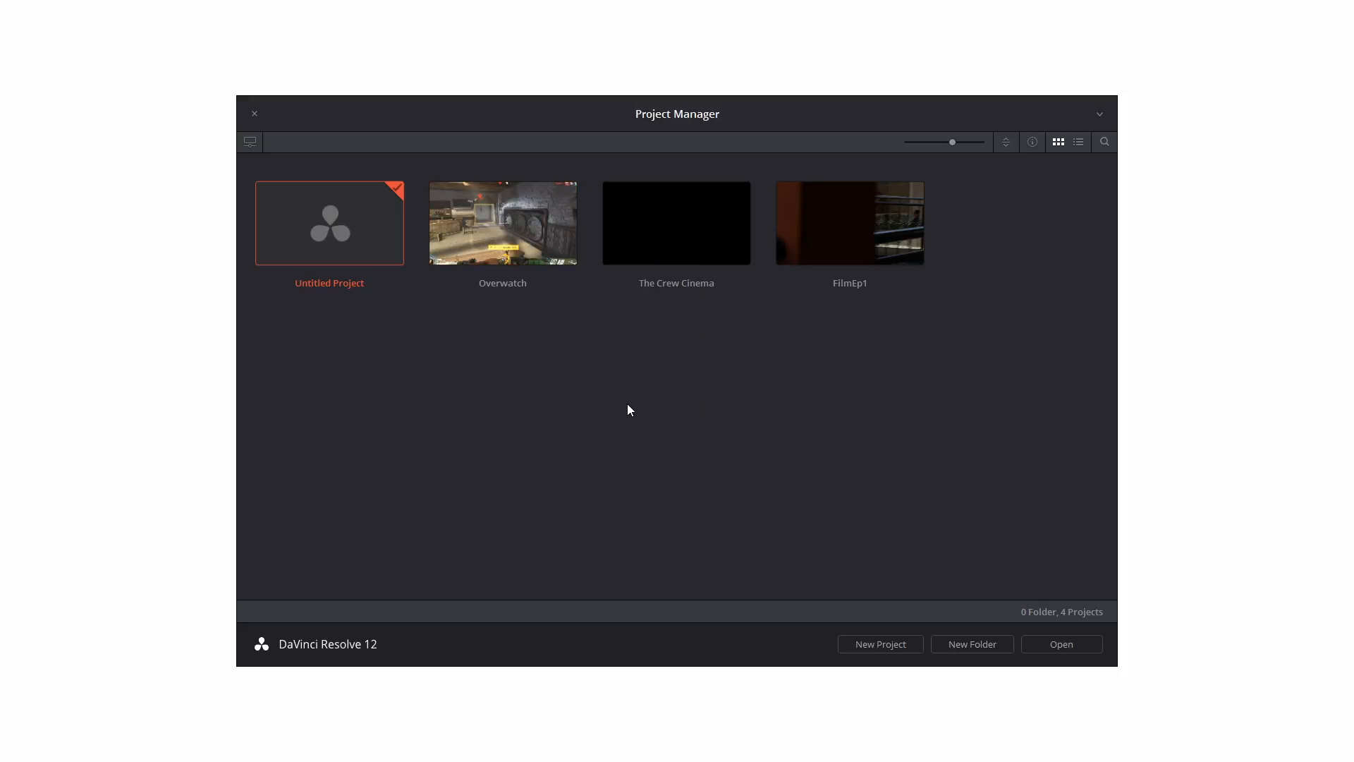
Create a new project named OverwatchTutorial
{"action": "left_click", "coordinate": [879, 643]}
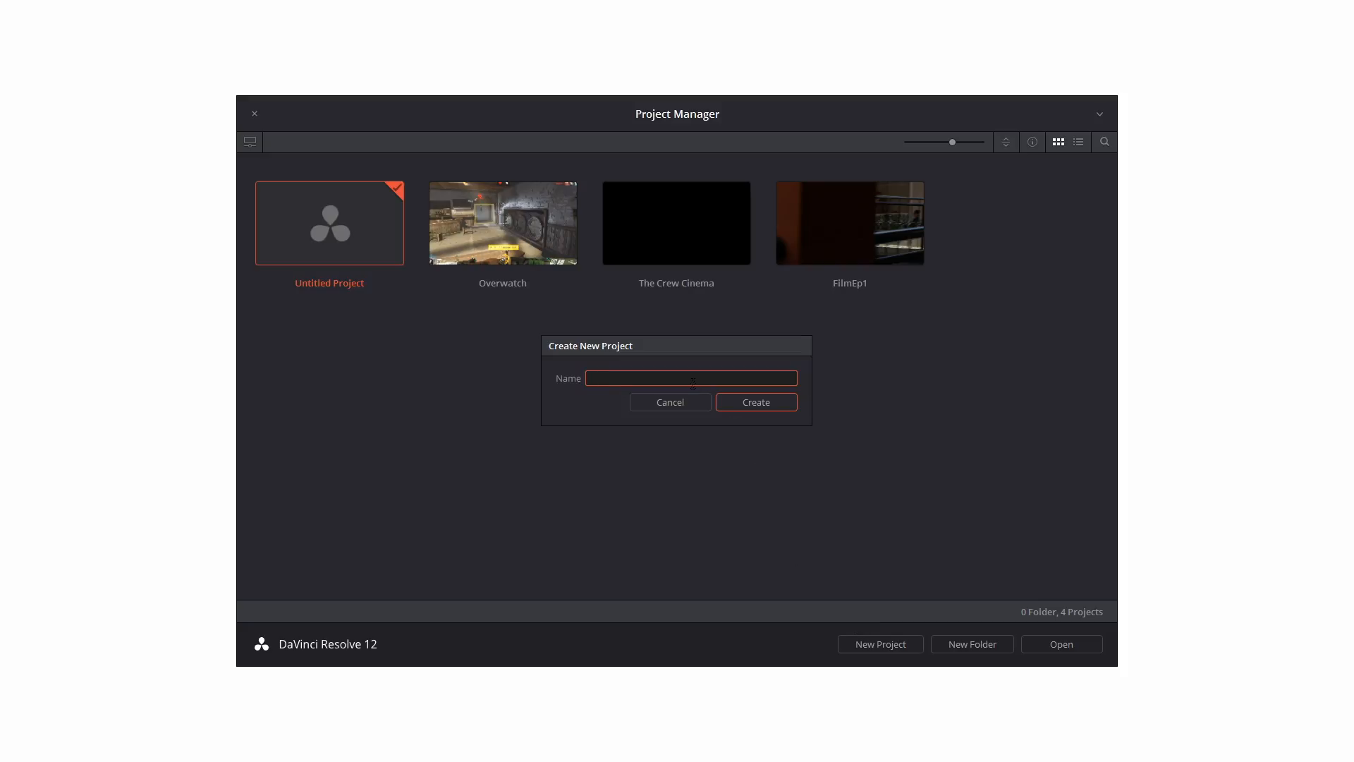
{"action": "type", "text": "OverwatchTy"}
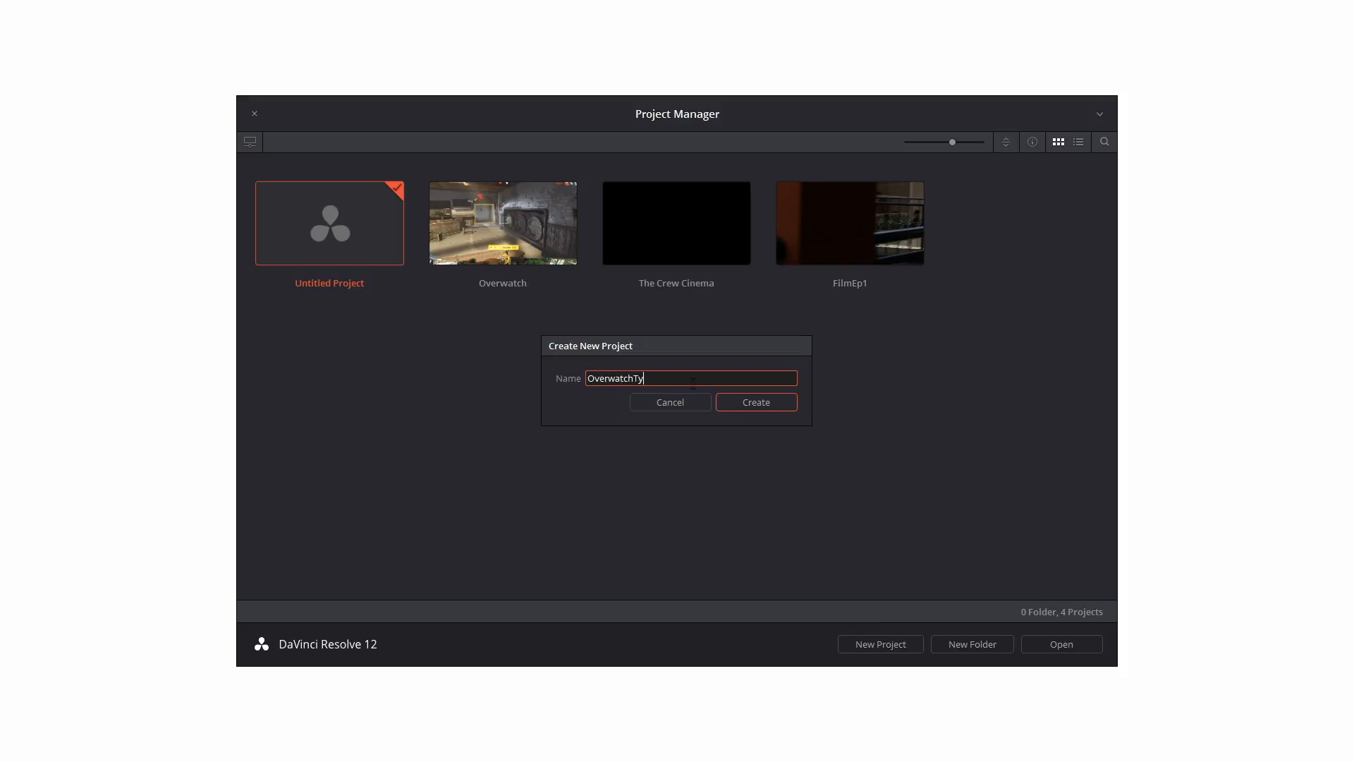
{"action": "left_click", "coordinate": [669, 401]}
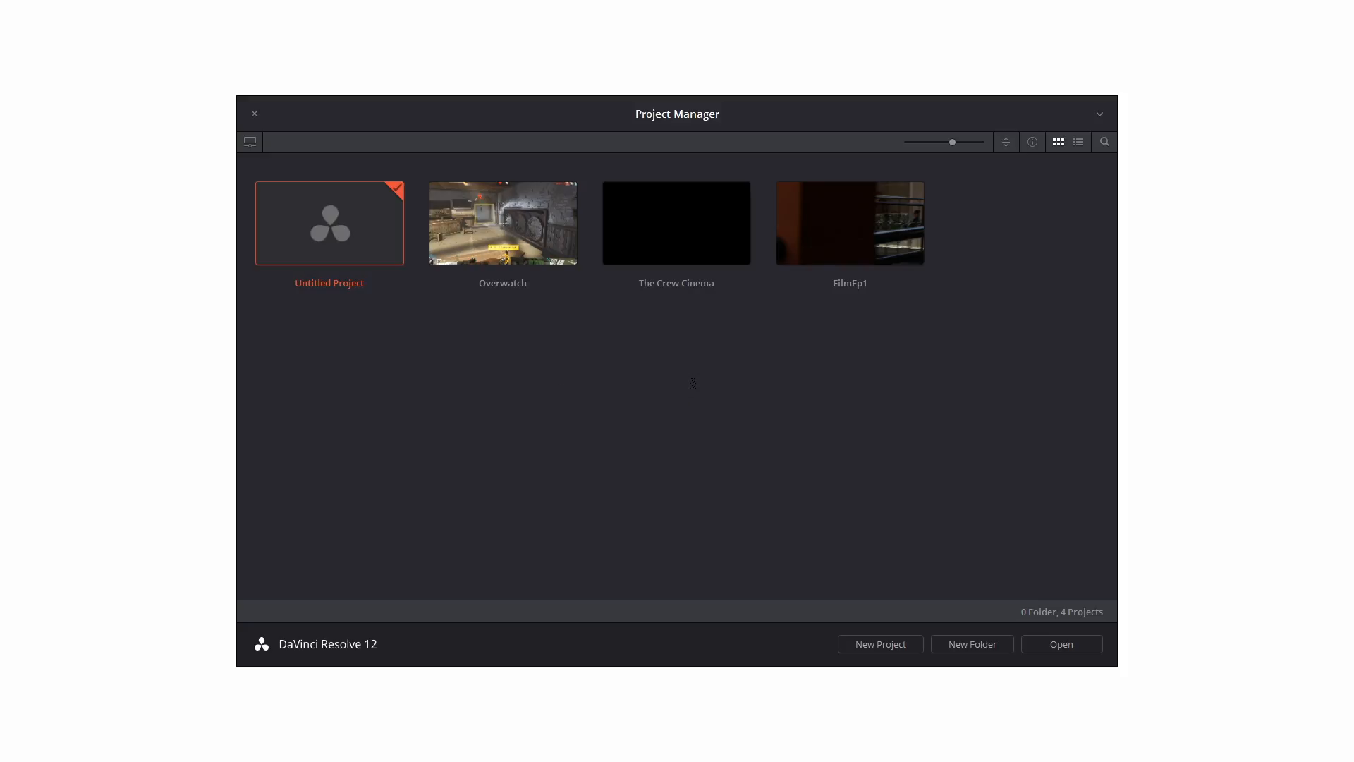
{"action": "type", "text": "OverwatchTutorial"}
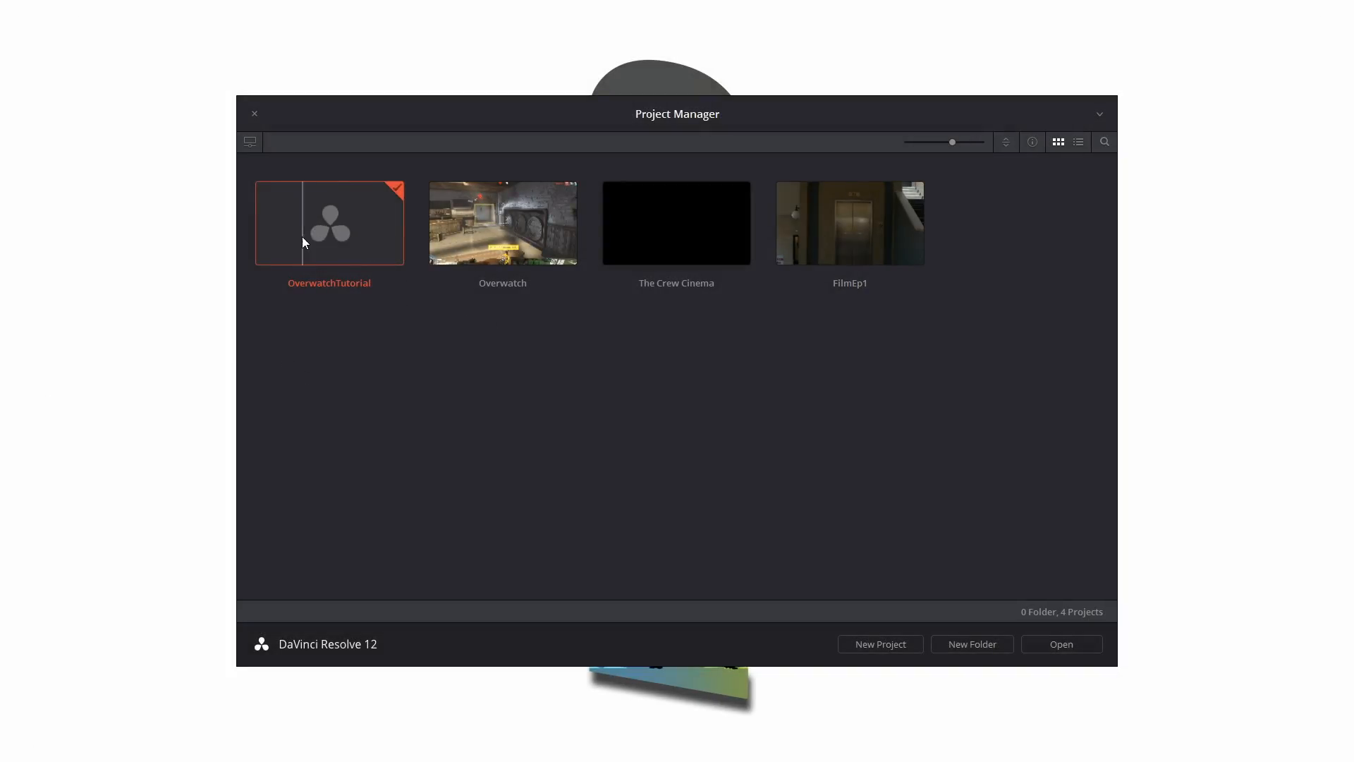
Open OverwatchTutorial and set the timeline and playback frame rates to 60 in Project Settings
{"action": "double_click", "coordinate": [328, 223]}
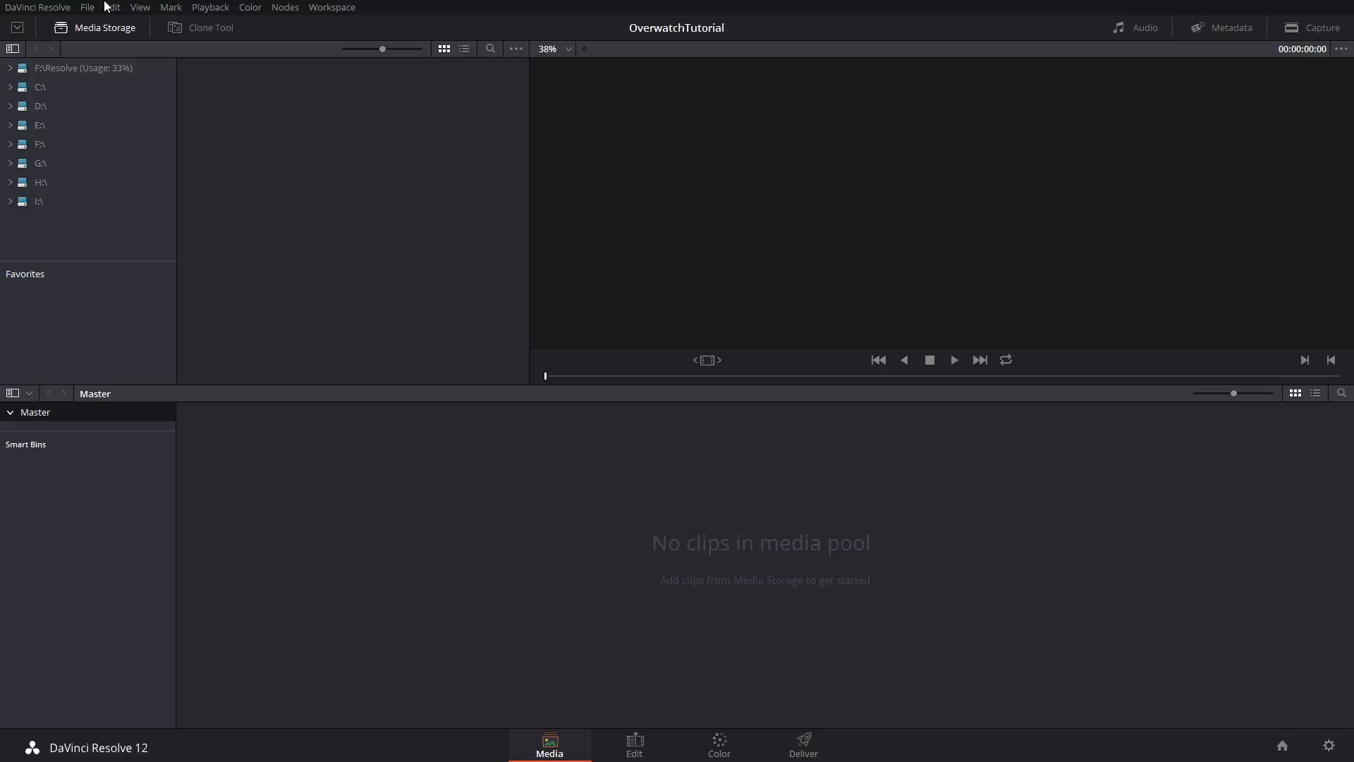
{"action": "left_click", "coordinate": [86, 7]}
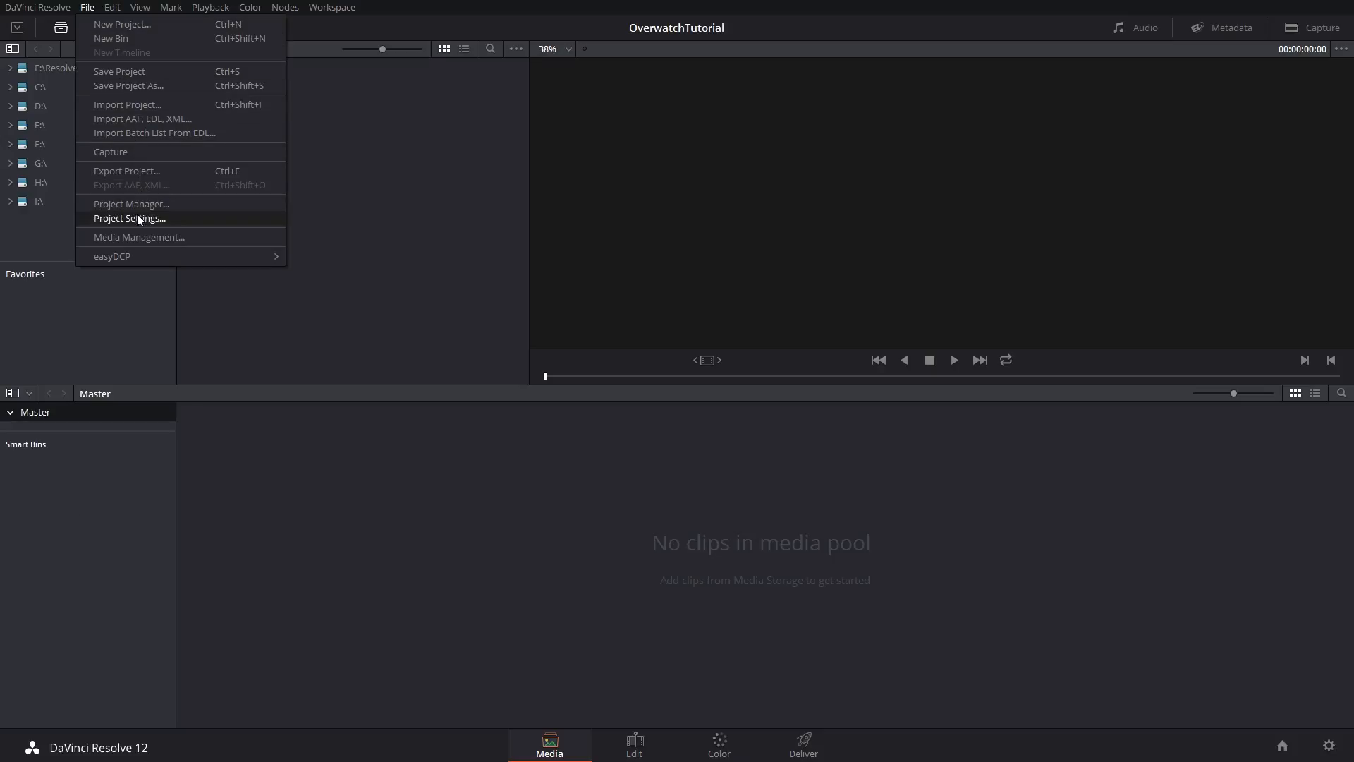
{"action": "left_click", "coordinate": [130, 218]}
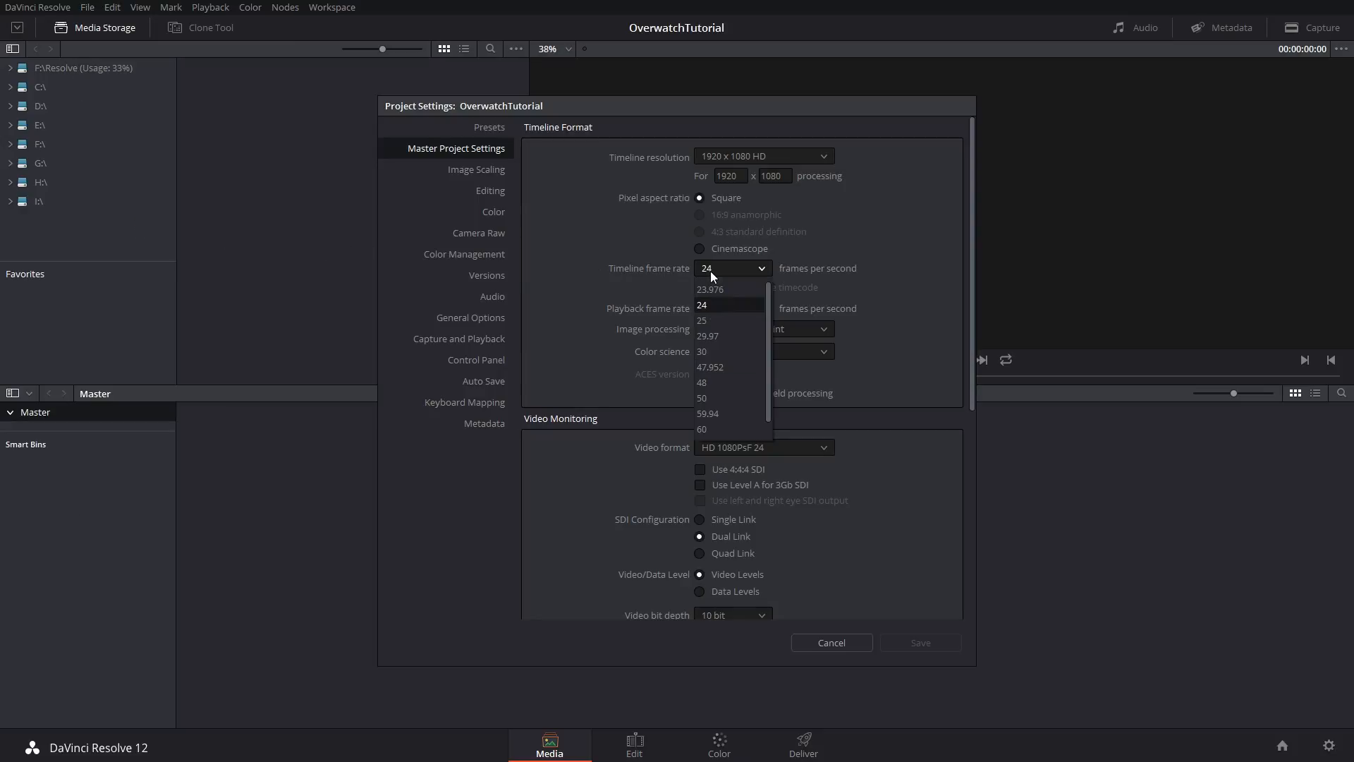
{"action": "left_click", "coordinate": [702, 429]}
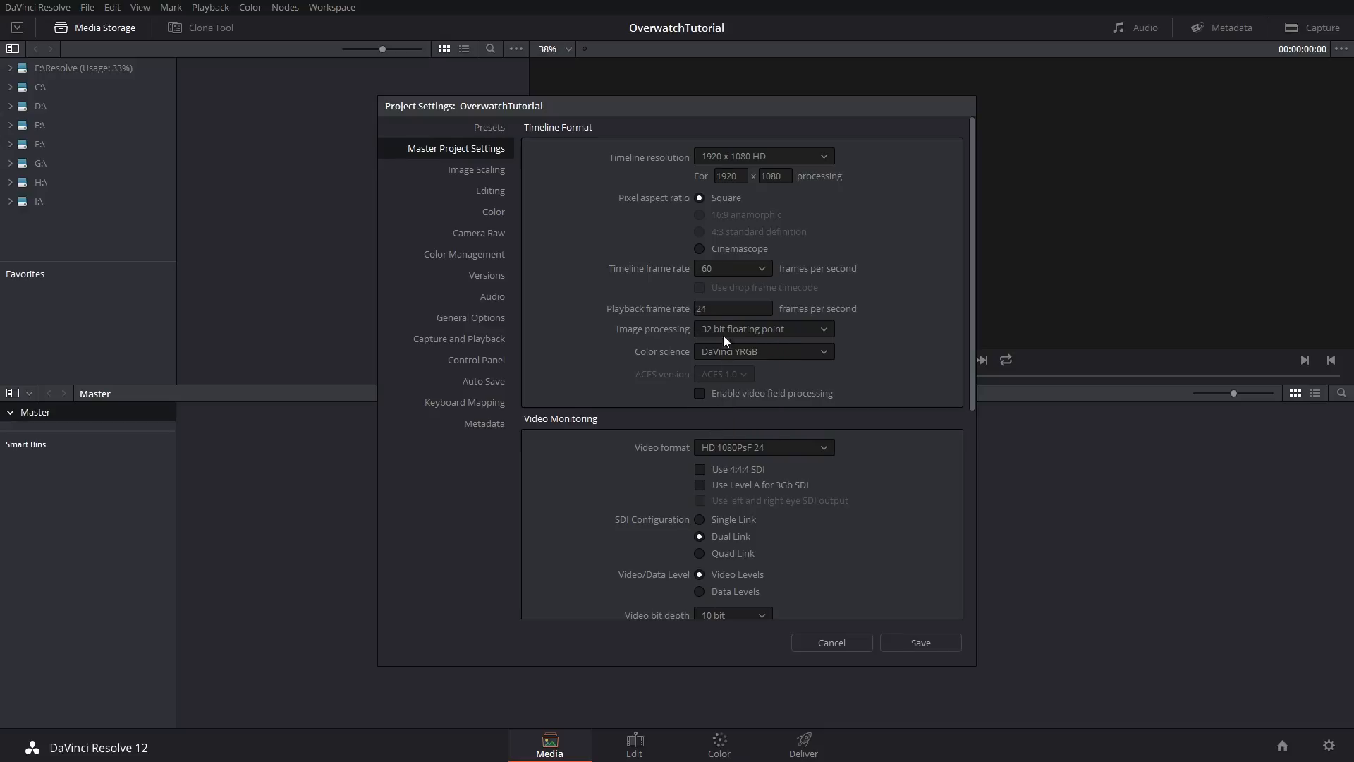
{"action": "type", "text": "60"}
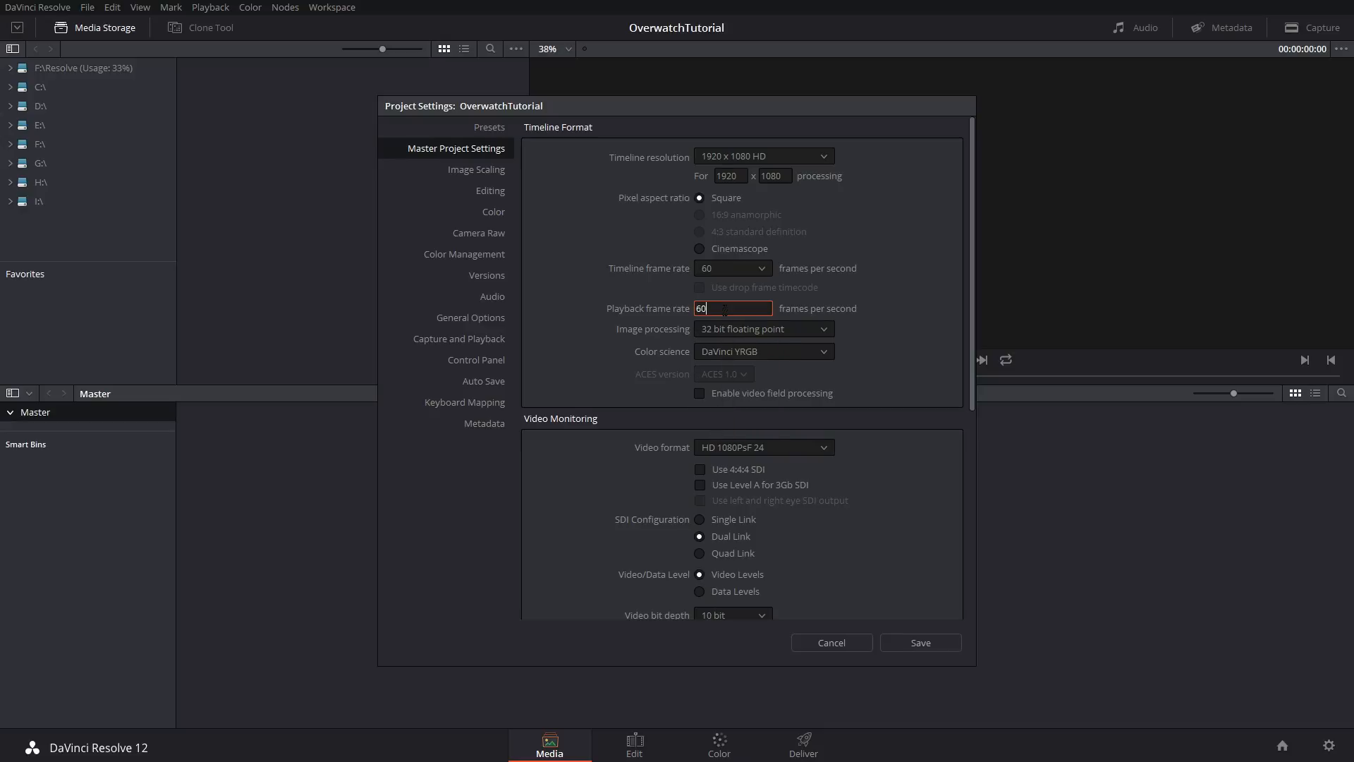
{"action": "left_click", "coordinate": [761, 351]}
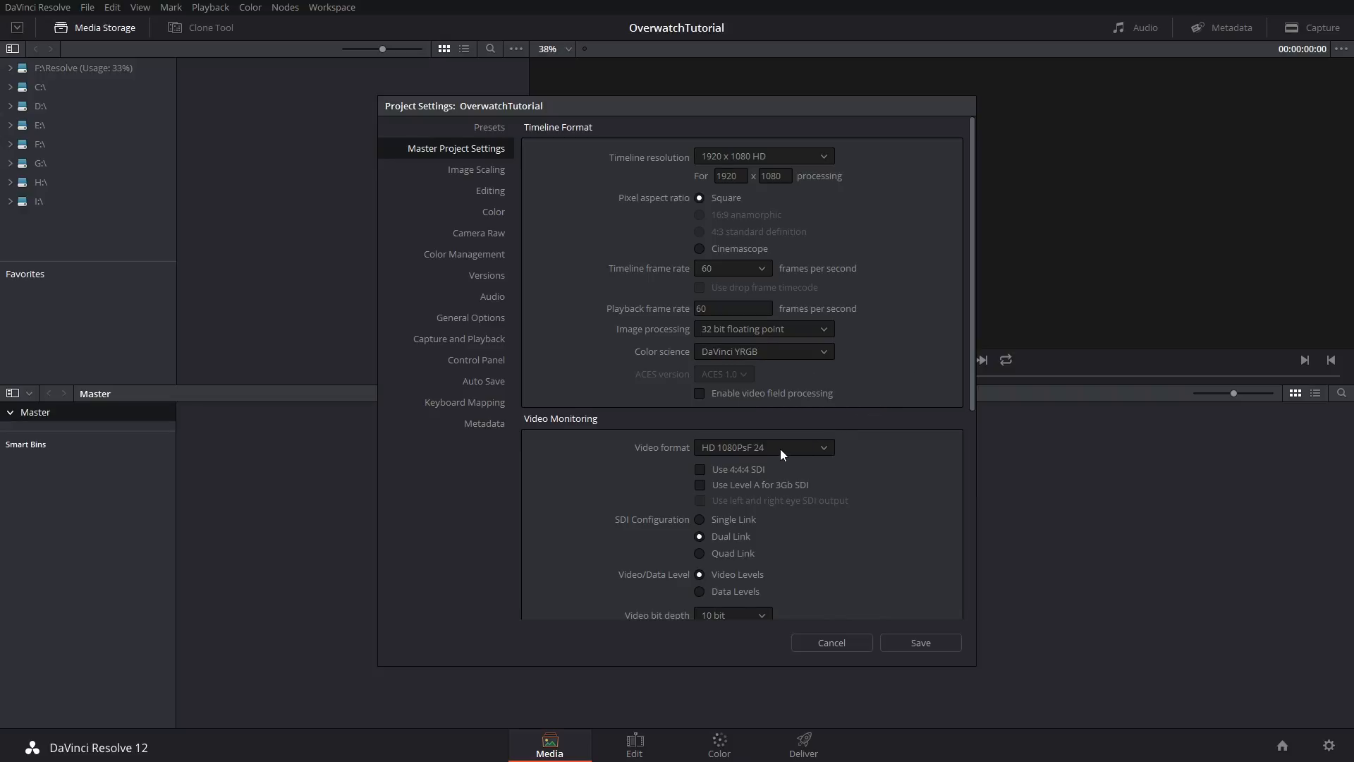
Set the monitoring video format to HD 1080p 60 and save the project settings
{"action": "left_click", "coordinate": [763, 446]}
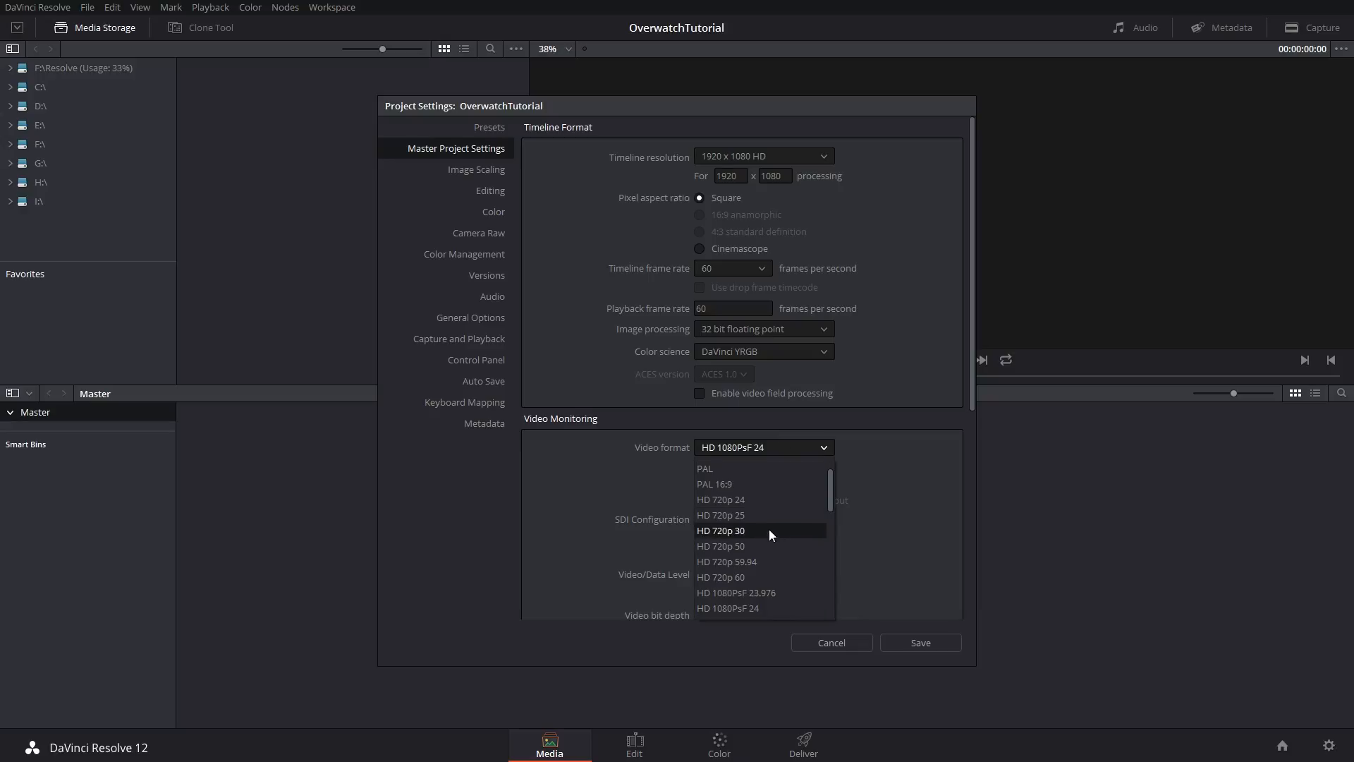
{"action": "scroll", "scroll_direction": "down", "scroll_amount": 3}
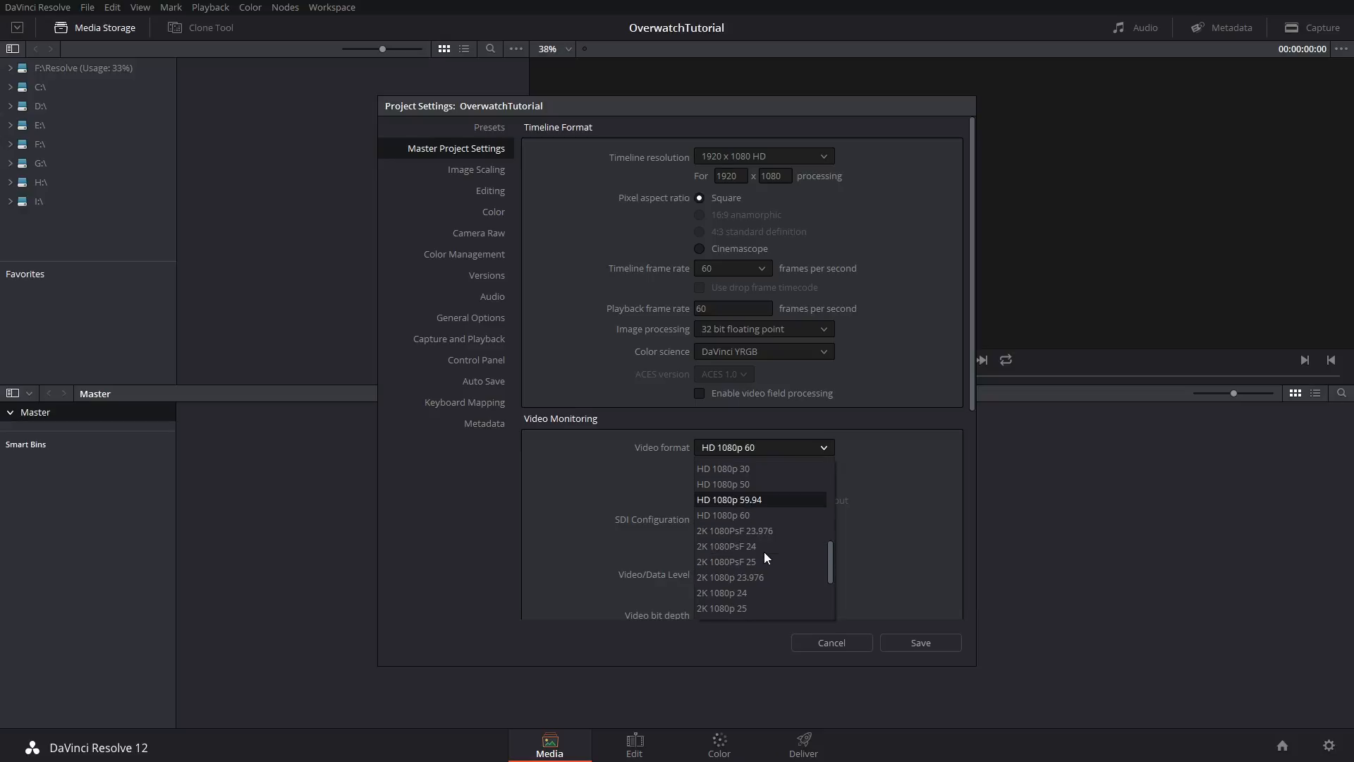
{"action": "mouse_move", "coordinate": [749, 520]}
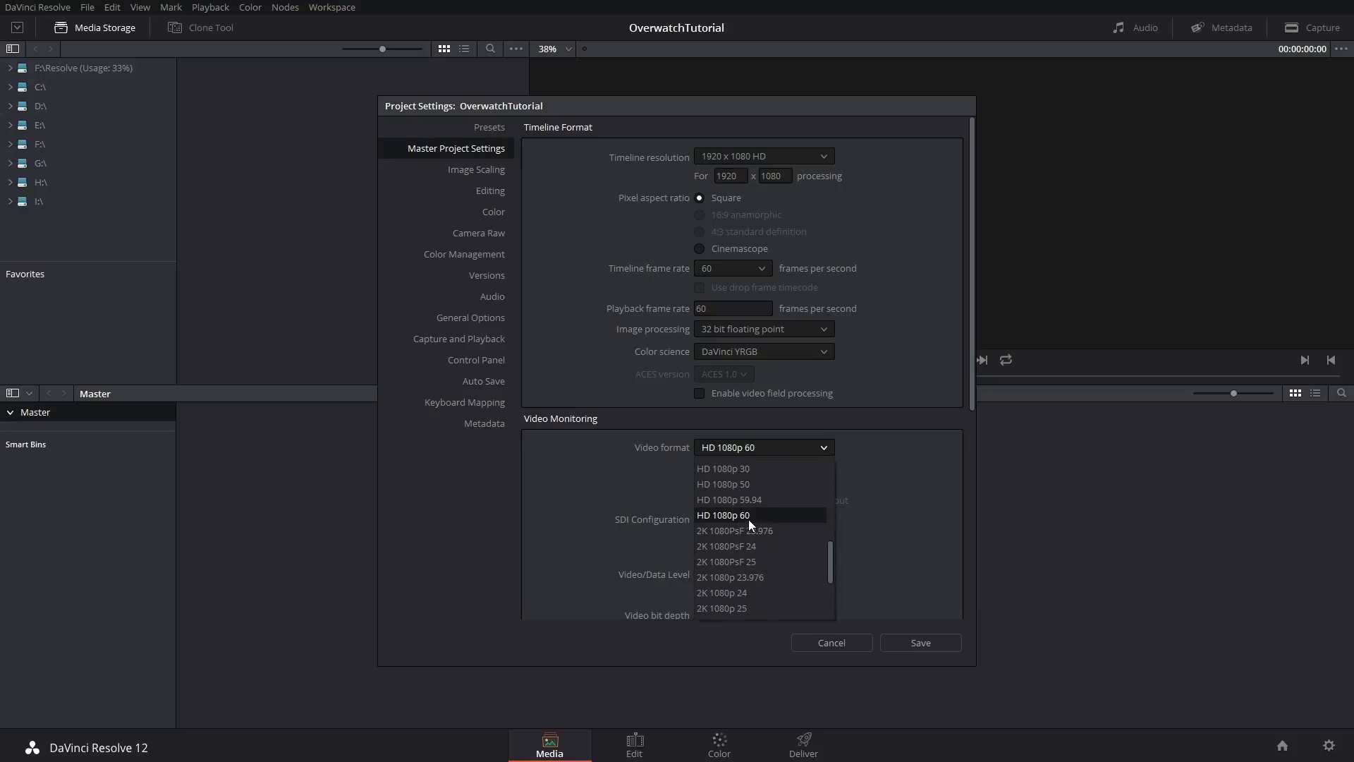
{"action": "left_click", "coordinate": [724, 515]}
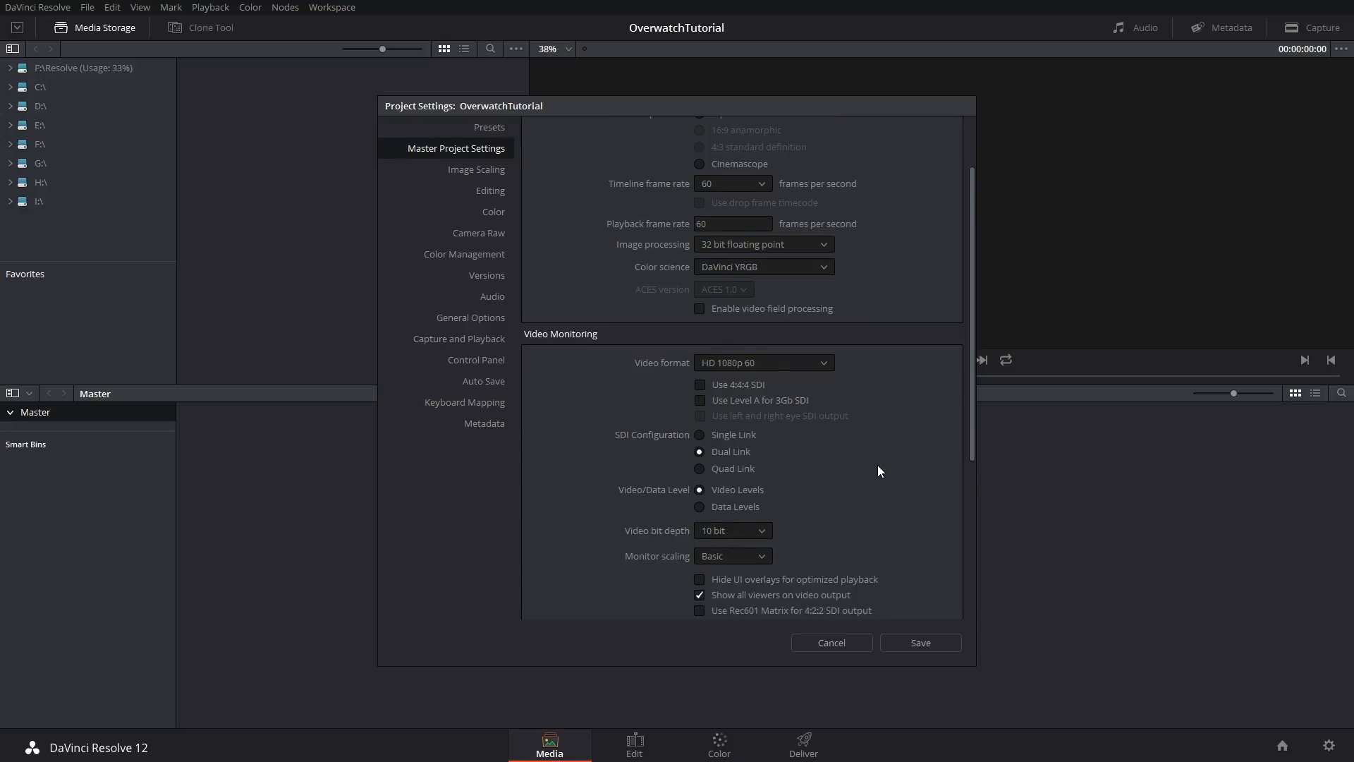
{"action": "scroll", "scroll_direction": "down", "scroll_amount": 3}
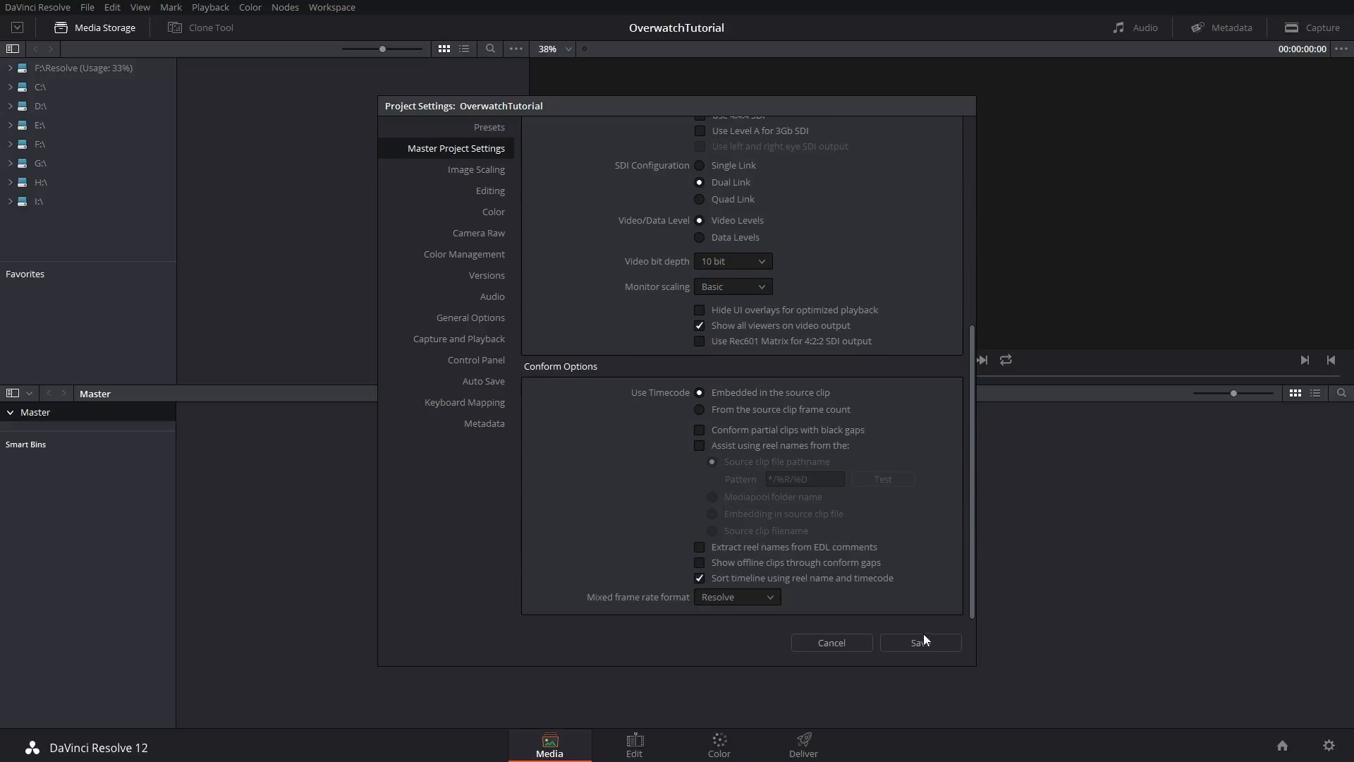
{"action": "left_click", "coordinate": [919, 642]}
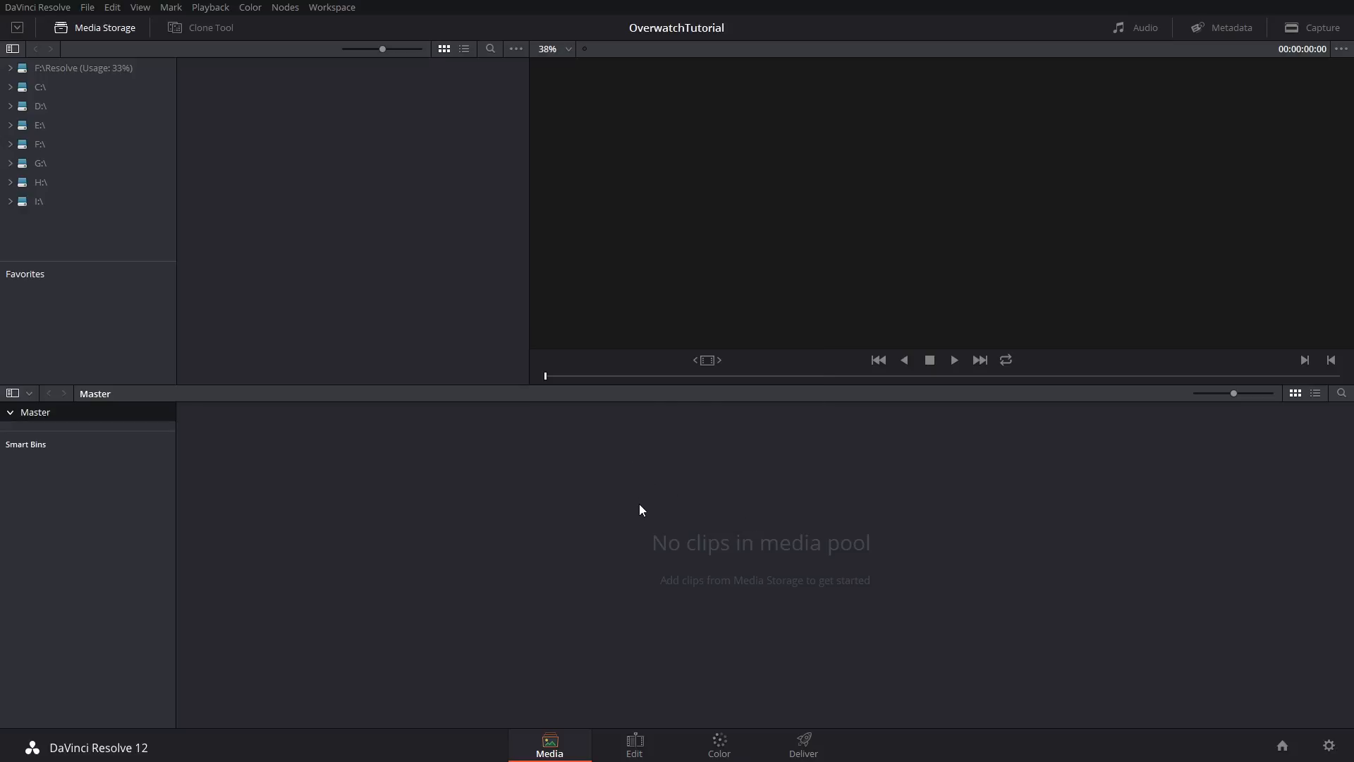
Create a smart bin named Overwatch with the rule Name contains Overwatch
{"action": "right_click", "coordinate": [101, 506]}
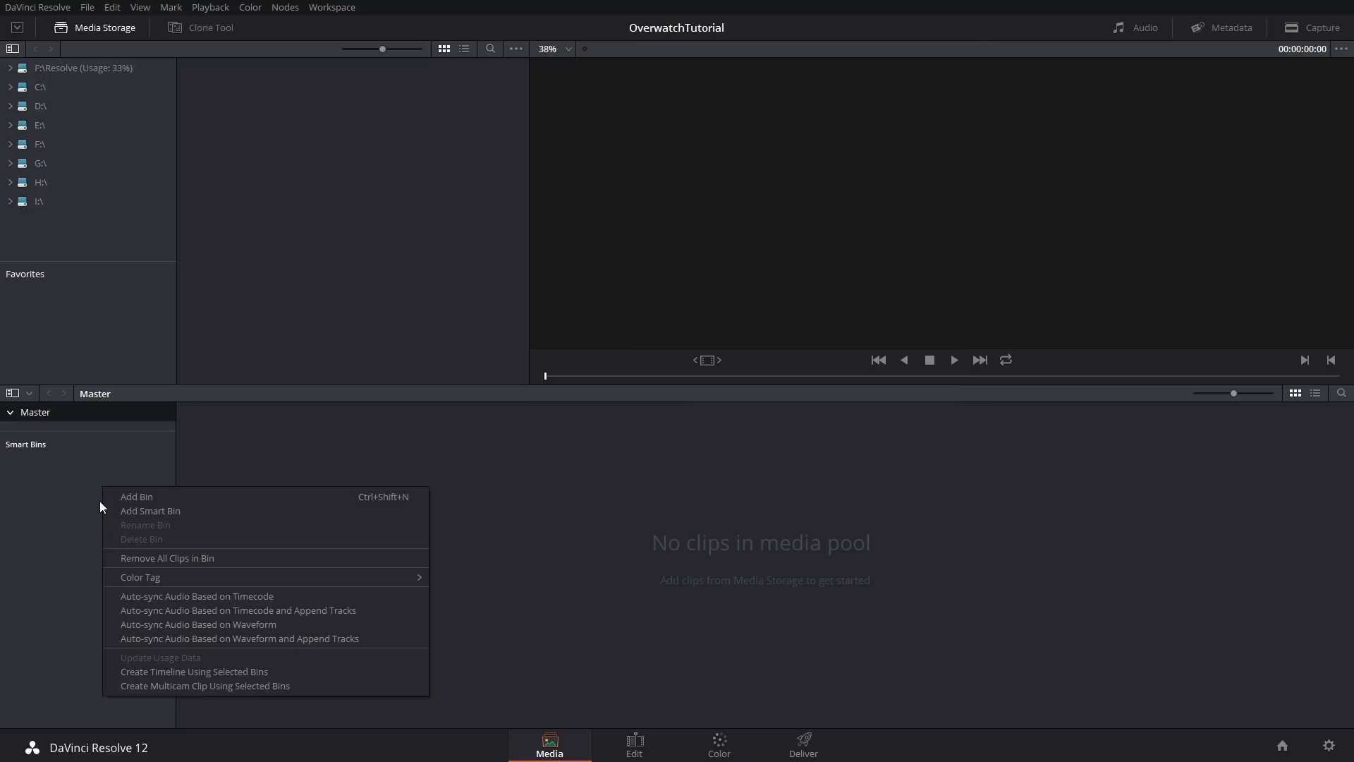
{"action": "left_click", "coordinate": [149, 511]}
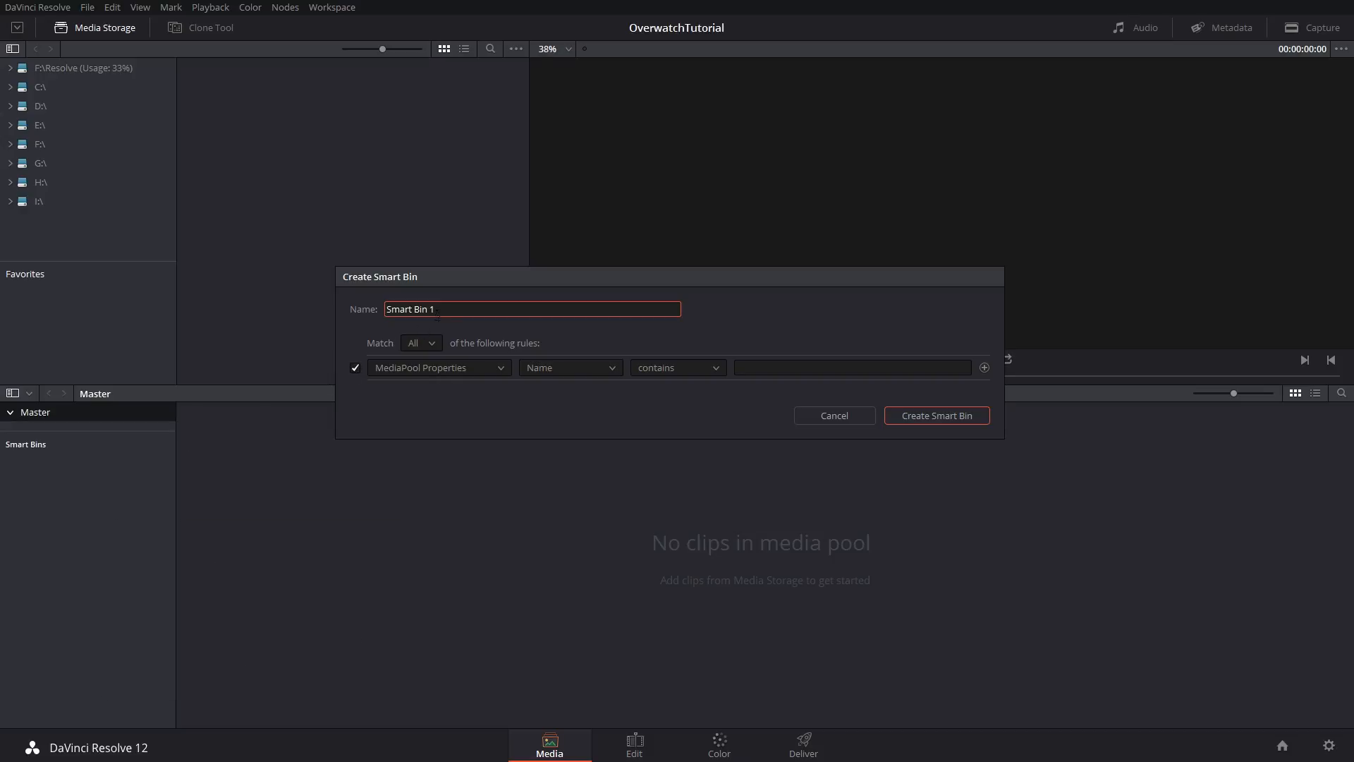
{"action": "type", "text": "Overwatch"}
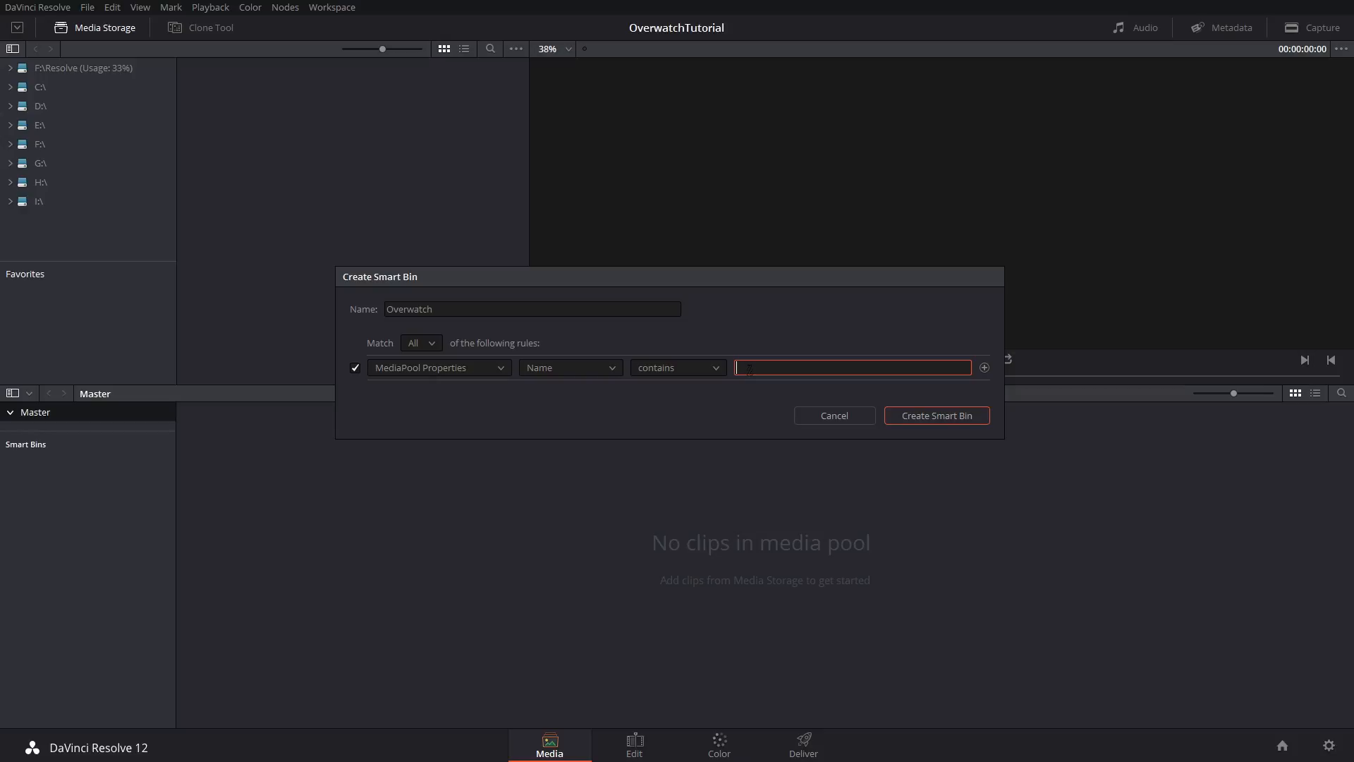
{"action": "type", "text": "Overwatch"}
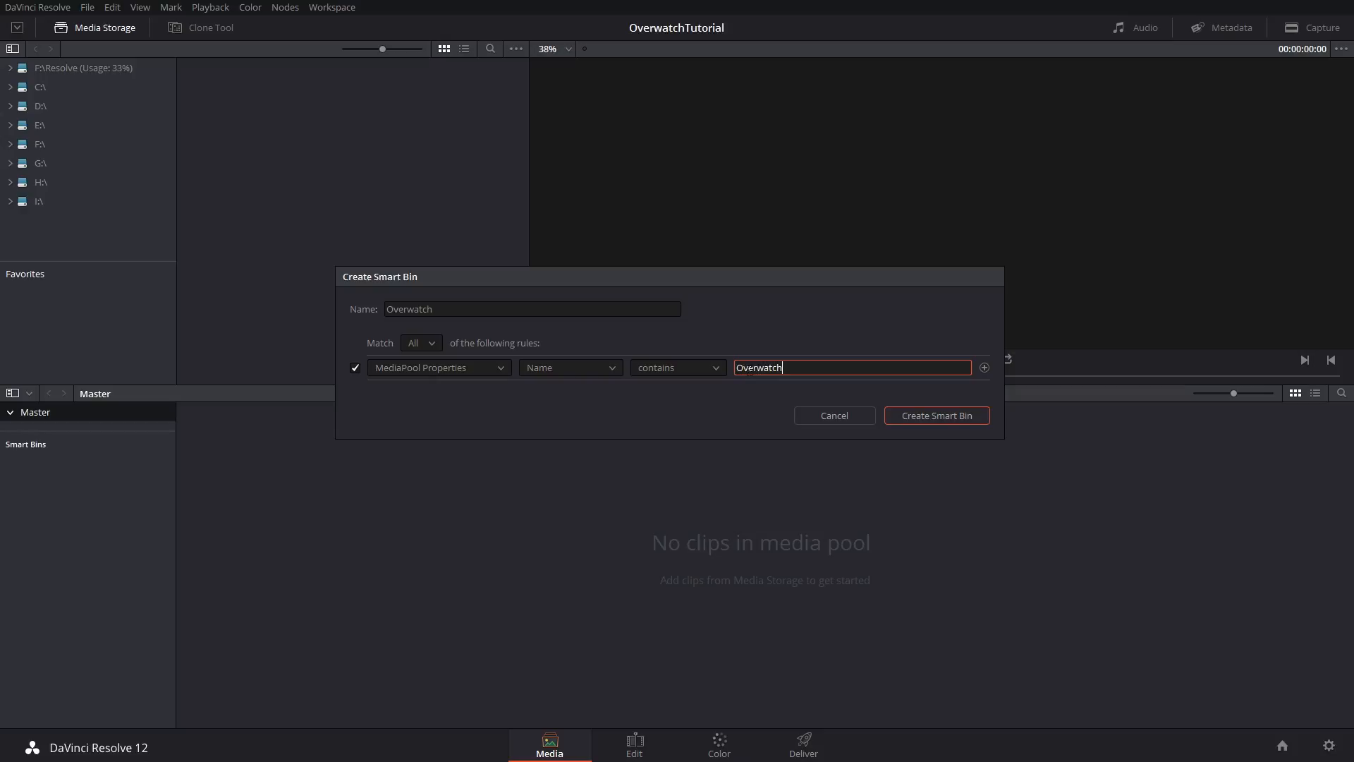
{"action": "left_click", "coordinate": [935, 416]}
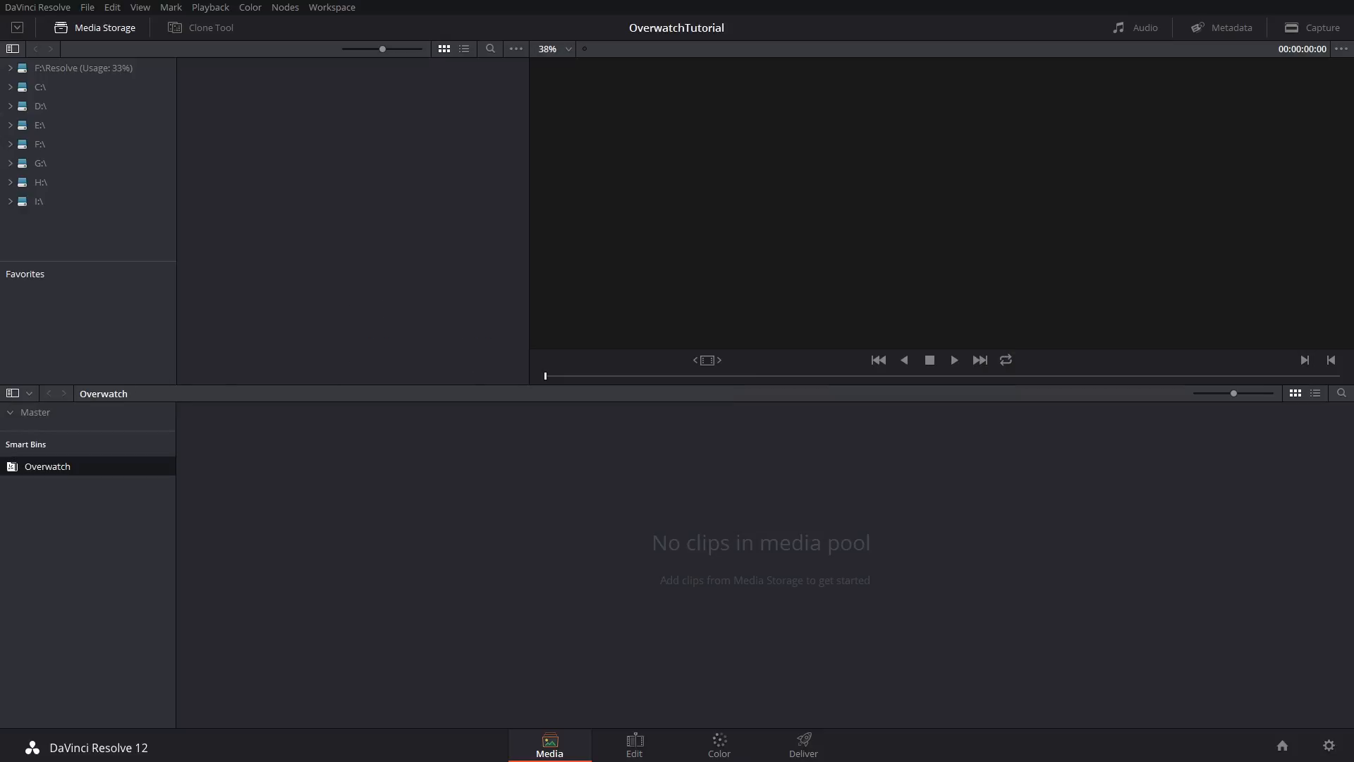
{"action": "mouse_move", "coordinate": [294, 571]}
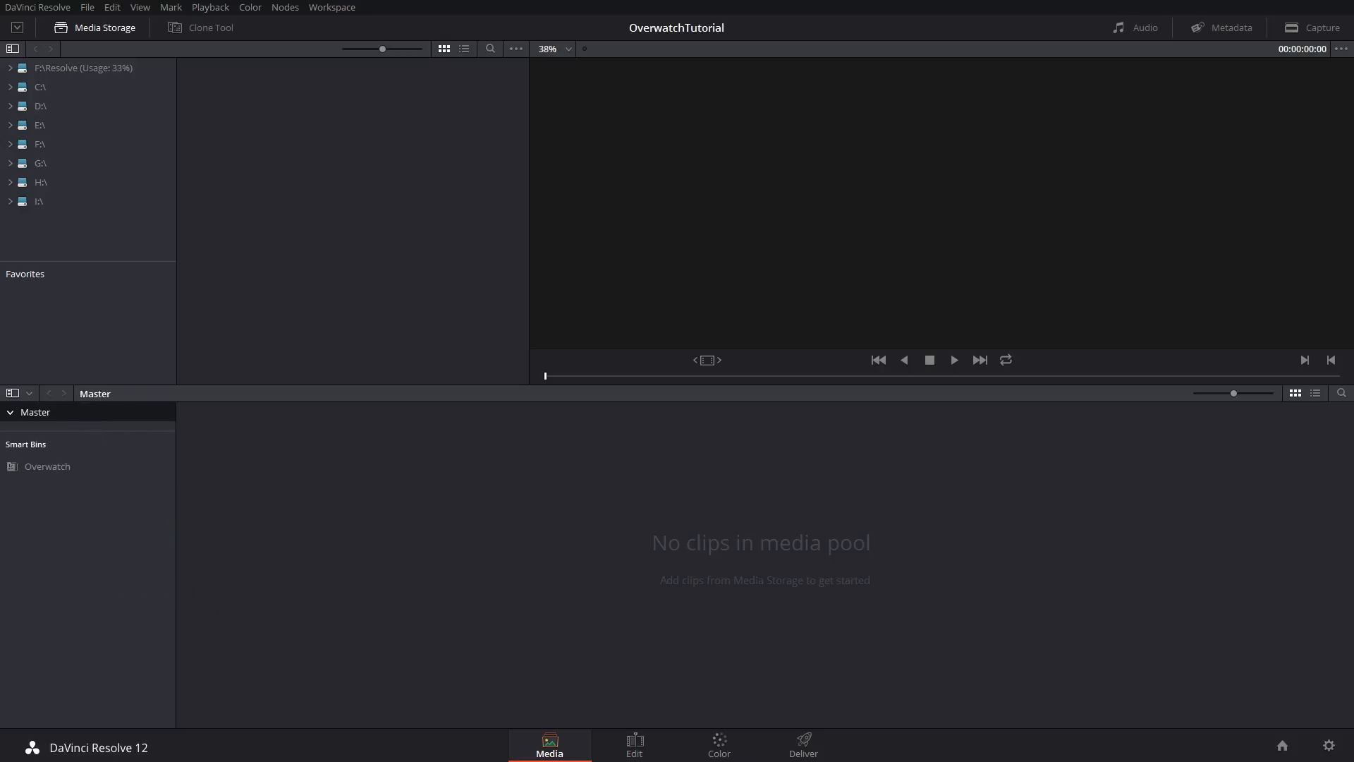
{"action": "mouse_move", "coordinate": [247, 489]}
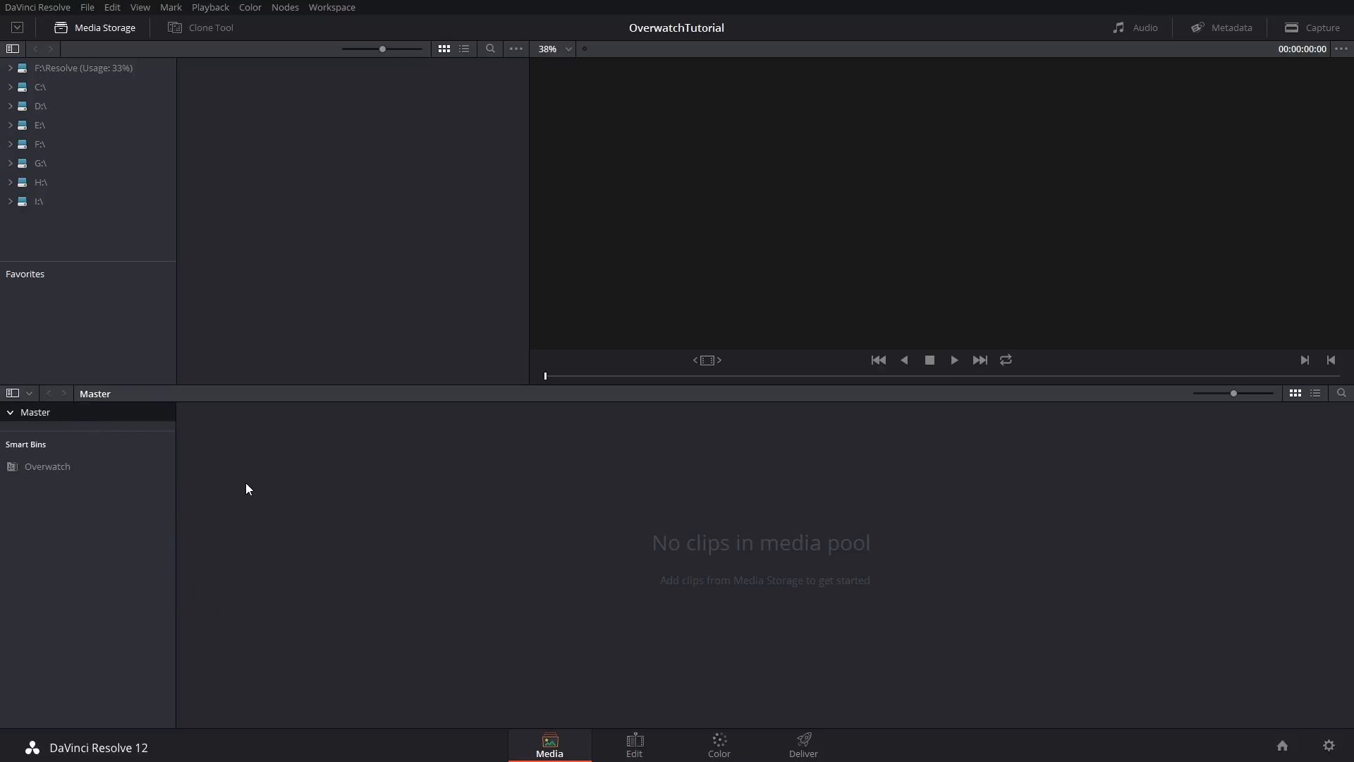
{"action": "mouse_move", "coordinate": [484, 469]}
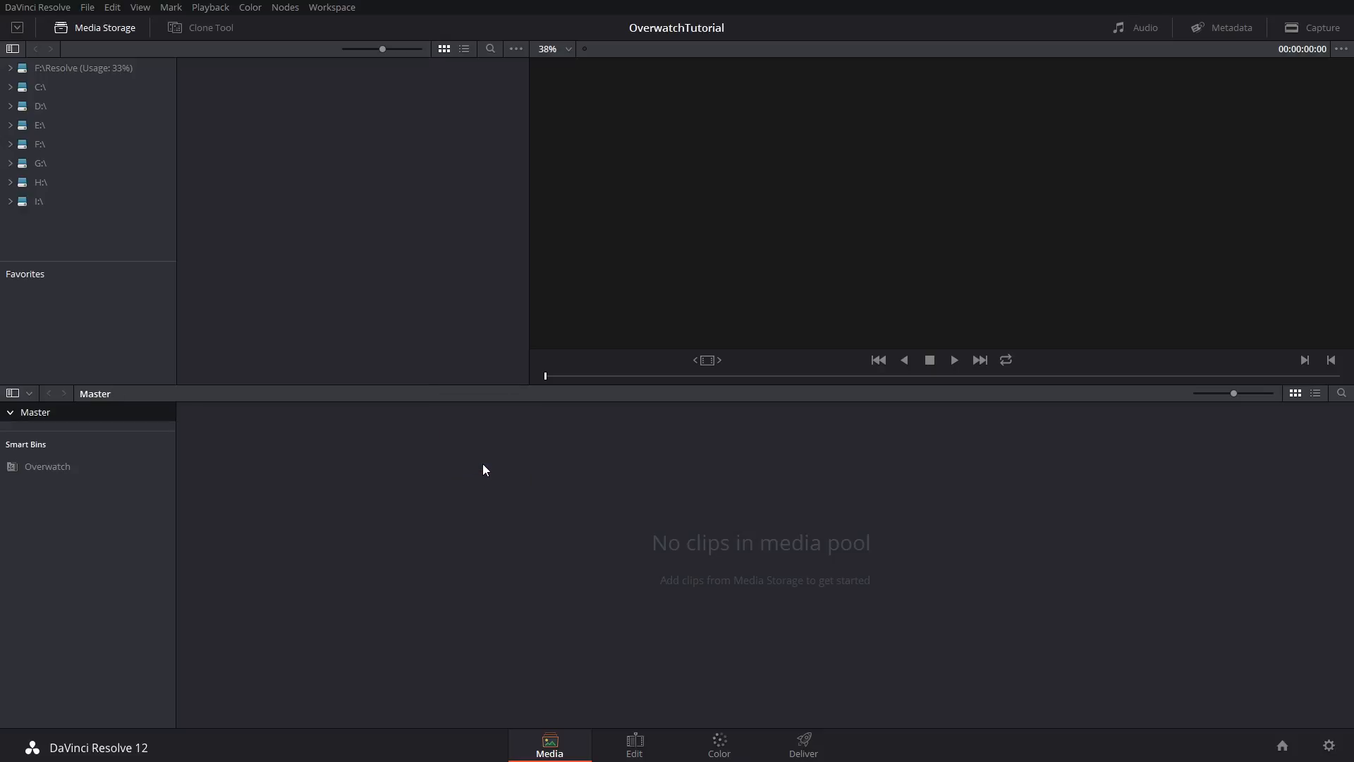
Show the Master bin and remove the Counter-Strike clip from the media pool
{"action": "left_click", "coordinate": [46, 466]}
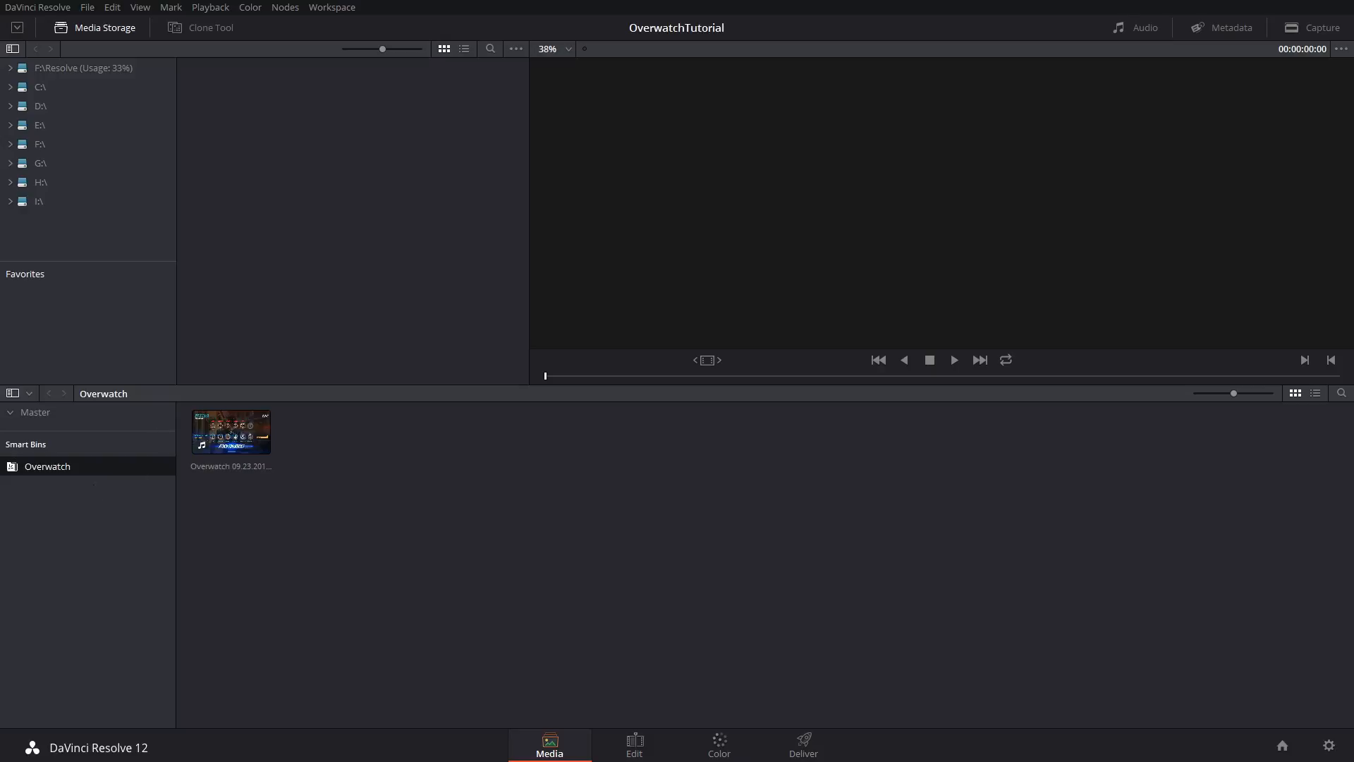
{"action": "left_click", "coordinate": [35, 412]}
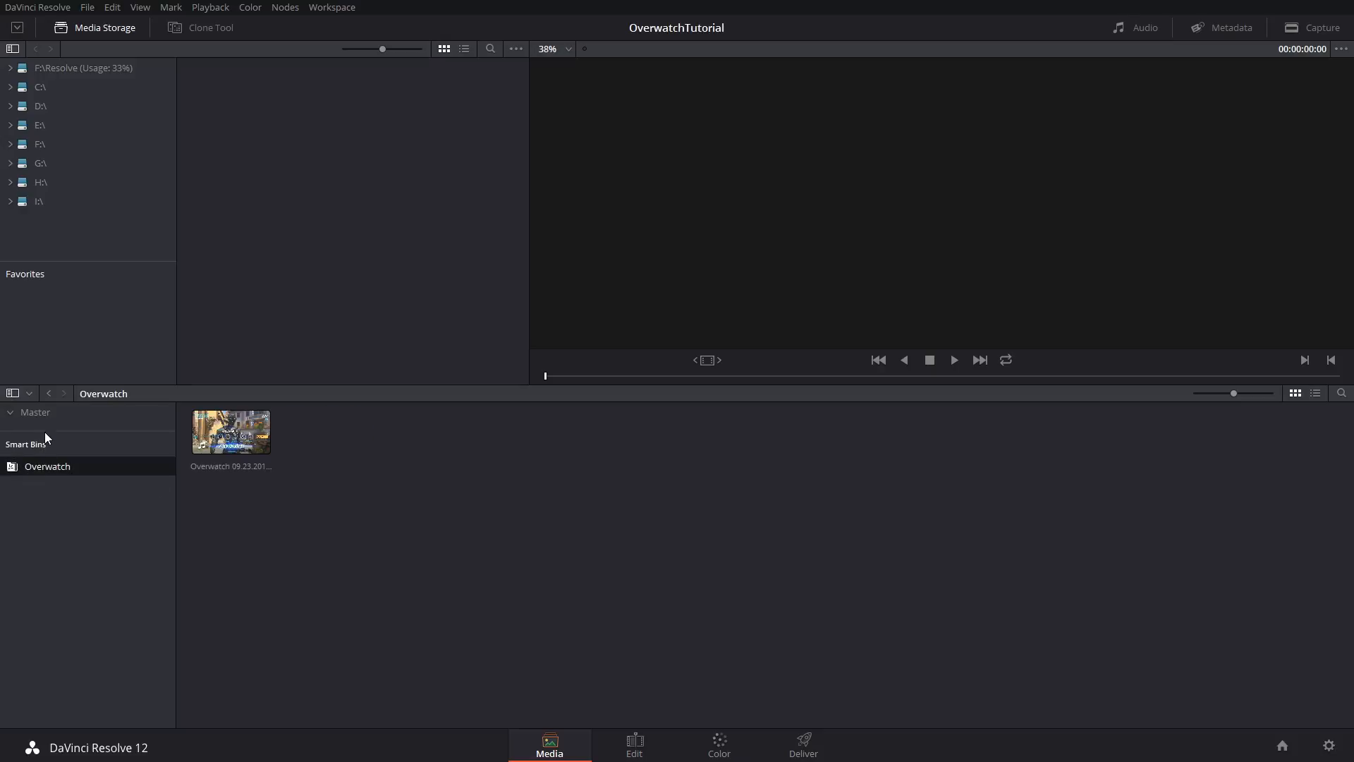
{"action": "left_click", "coordinate": [35, 412]}
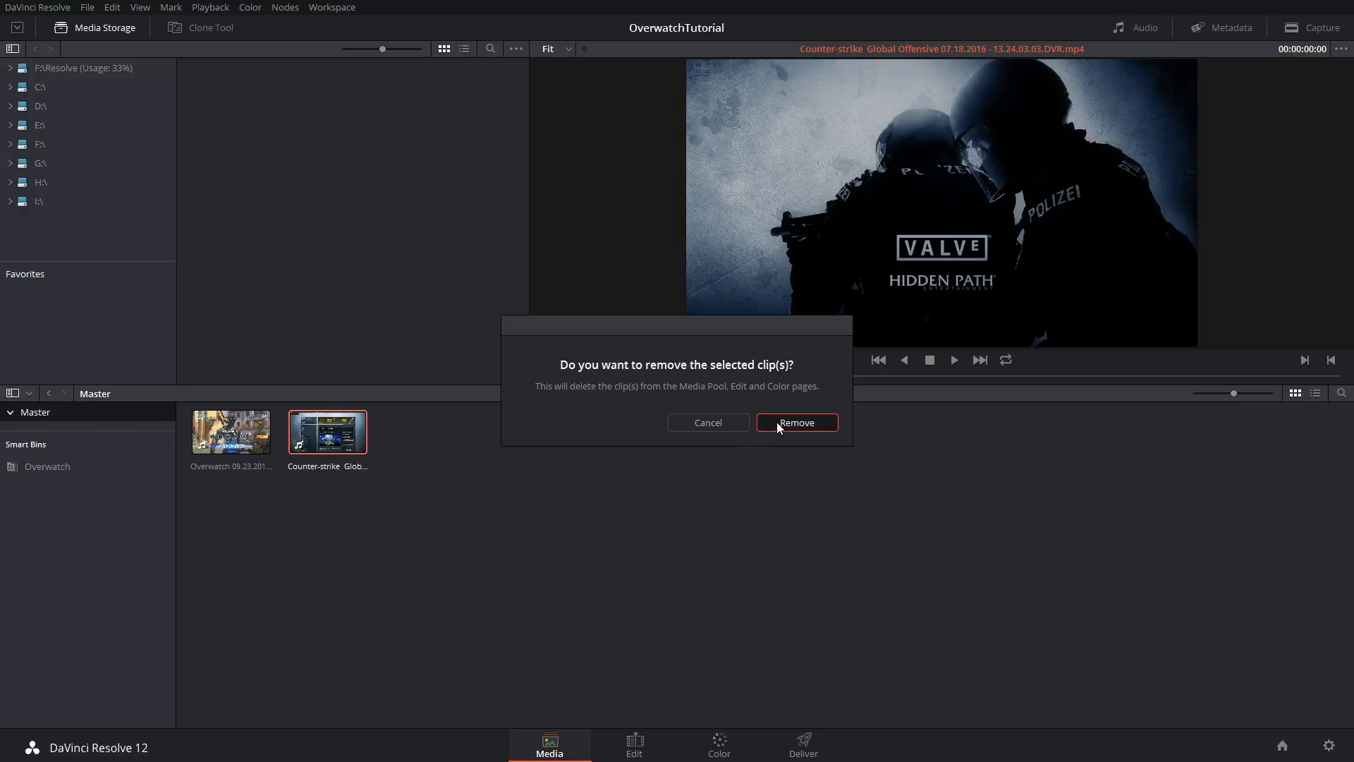
{"action": "left_click", "coordinate": [796, 422]}
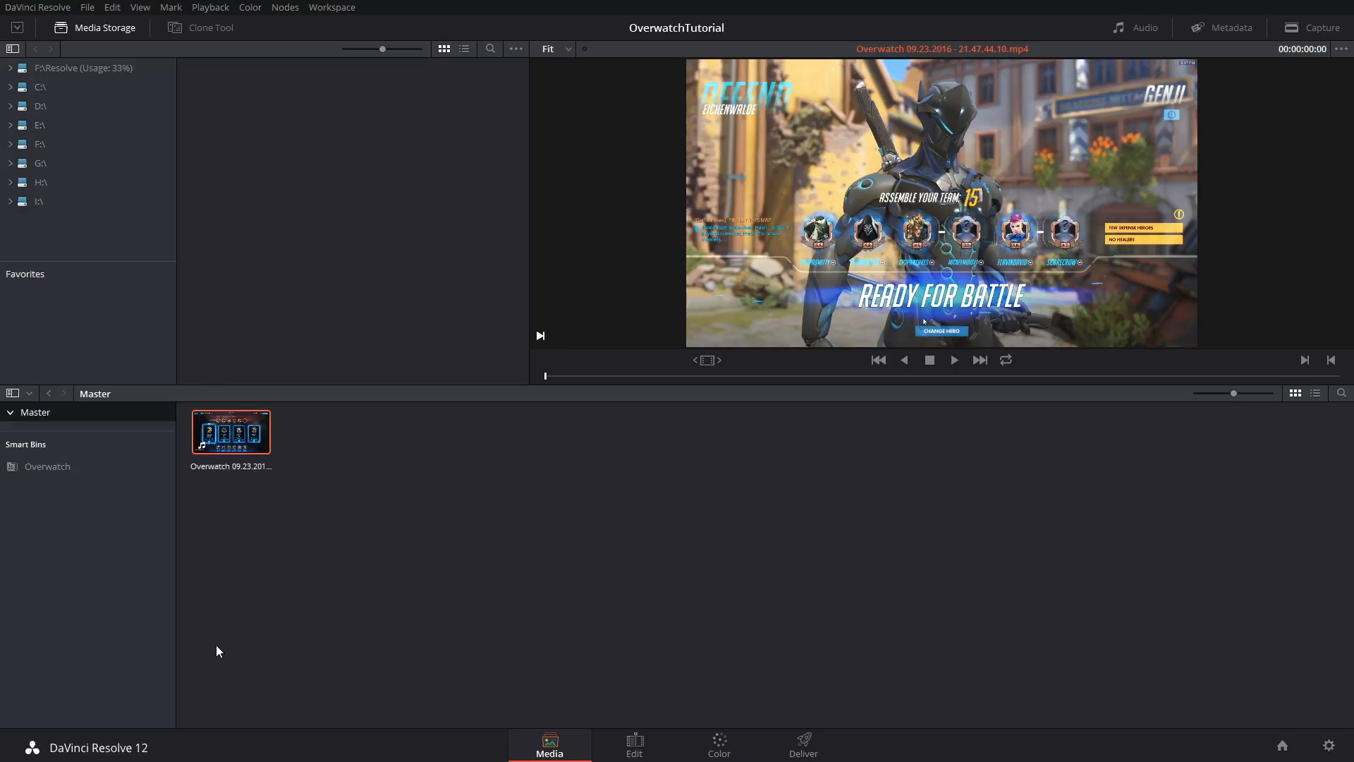
{"action": "left_click", "coordinate": [47, 466]}
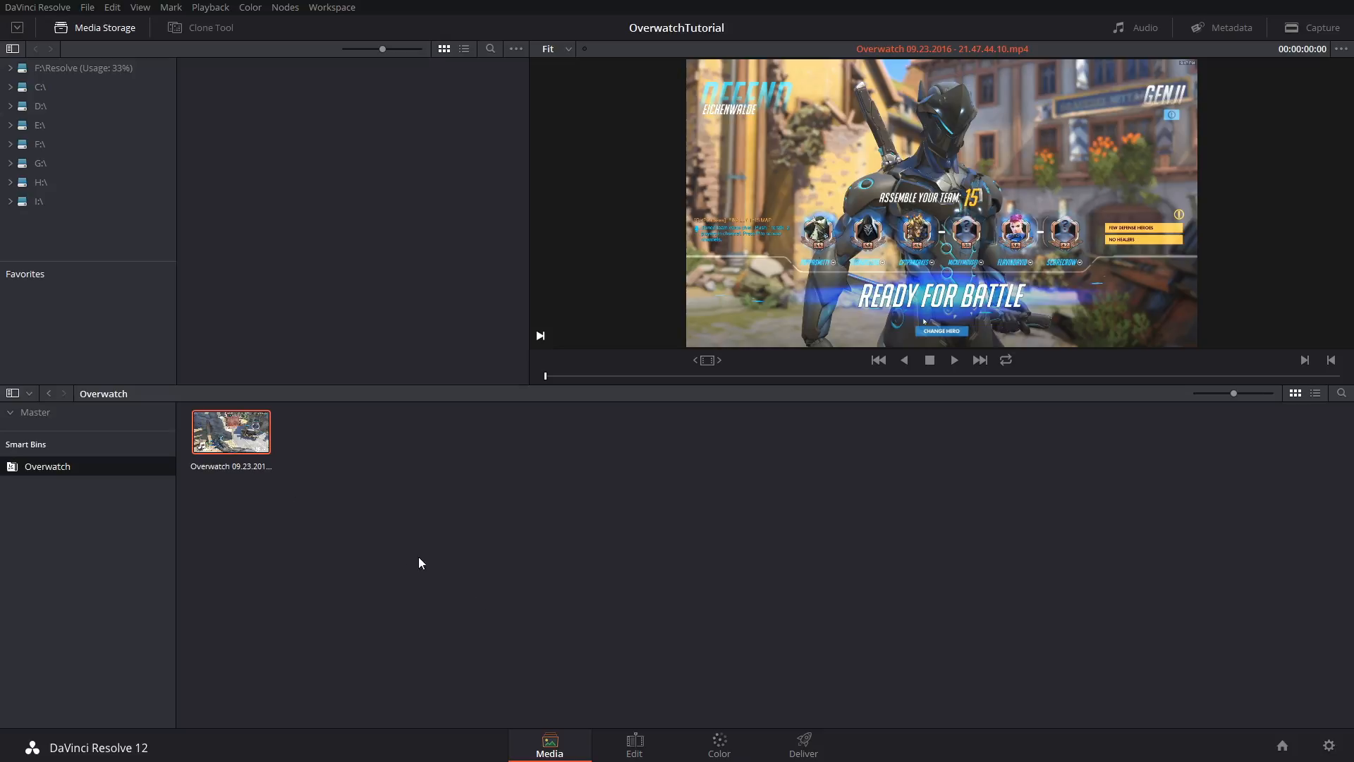
{"action": "left_click", "coordinate": [635, 745]}
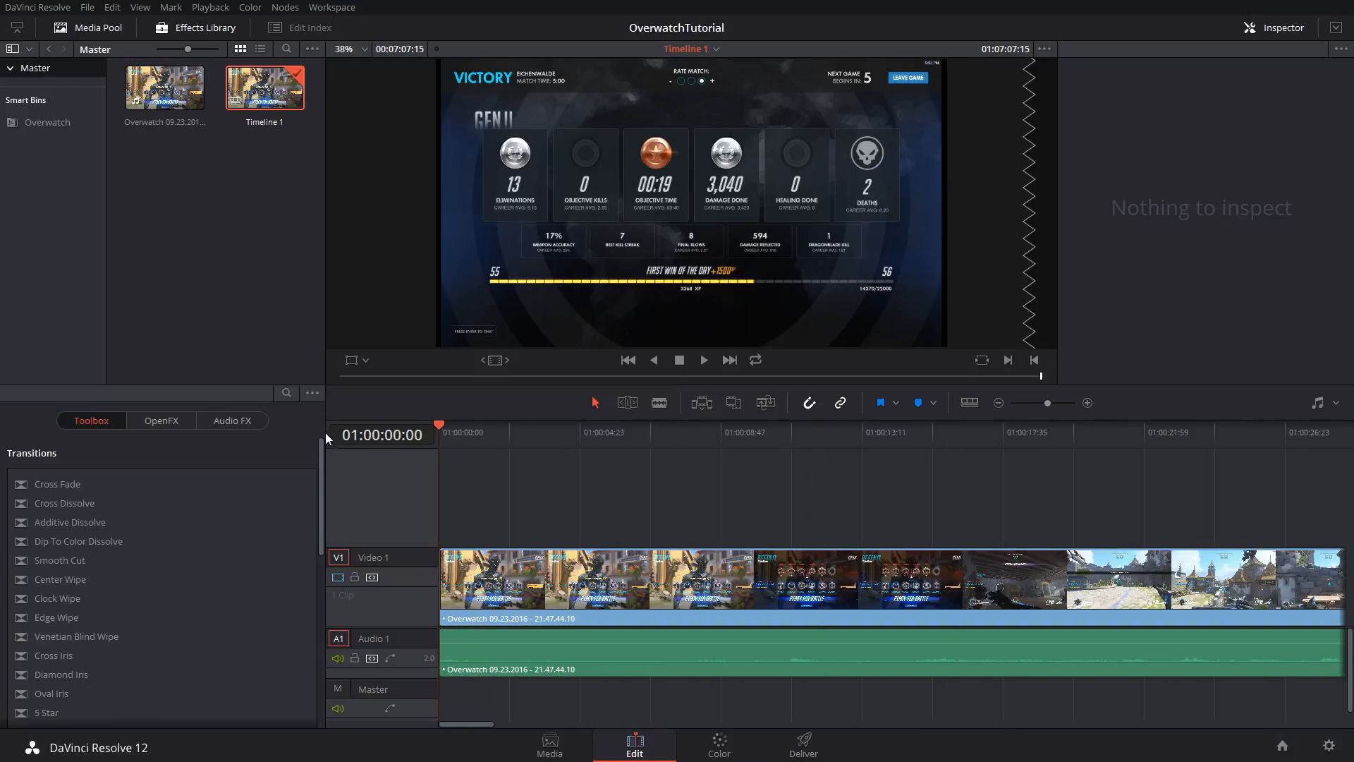
Scrub through Timeline 1 and blade the Overwatch clip at 01:00:17
{"action": "left_click", "coordinate": [782, 432]}
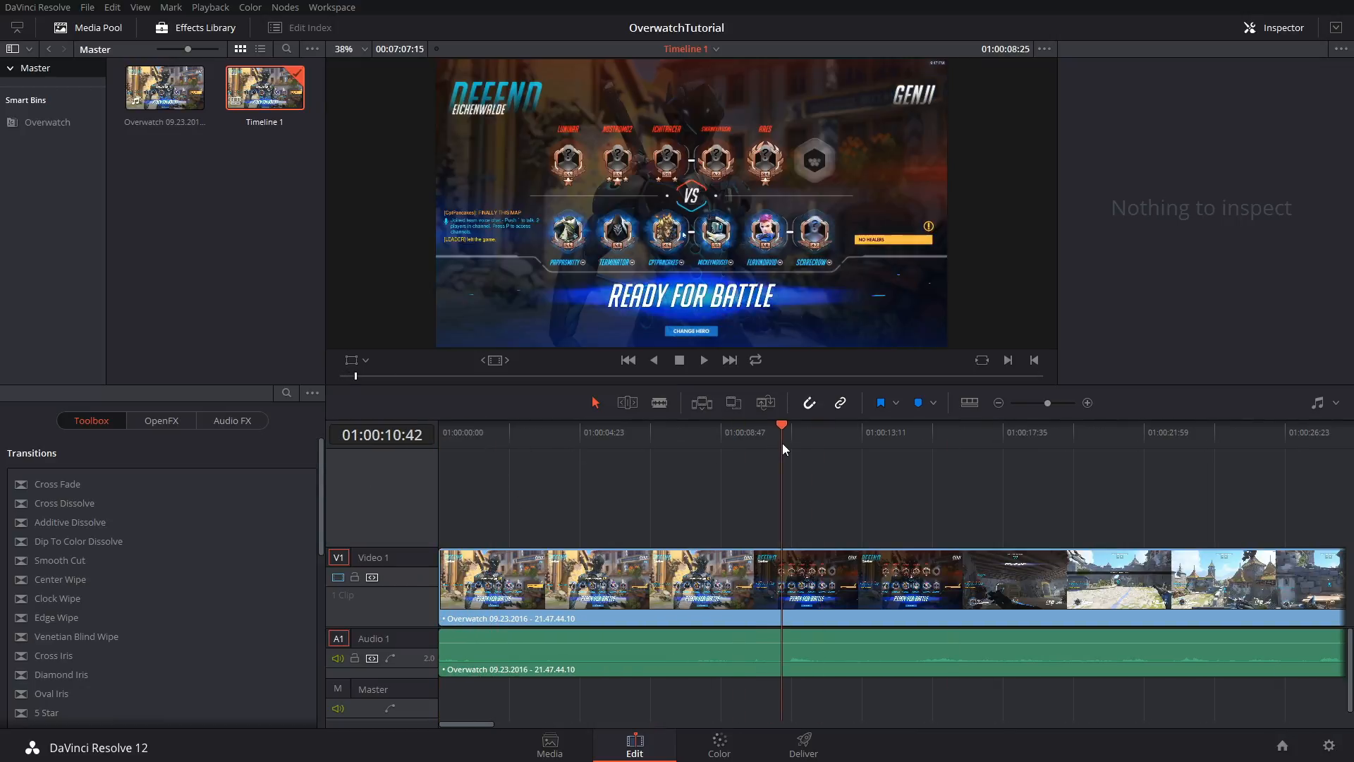
{"action": "left_click", "coordinate": [481, 431]}
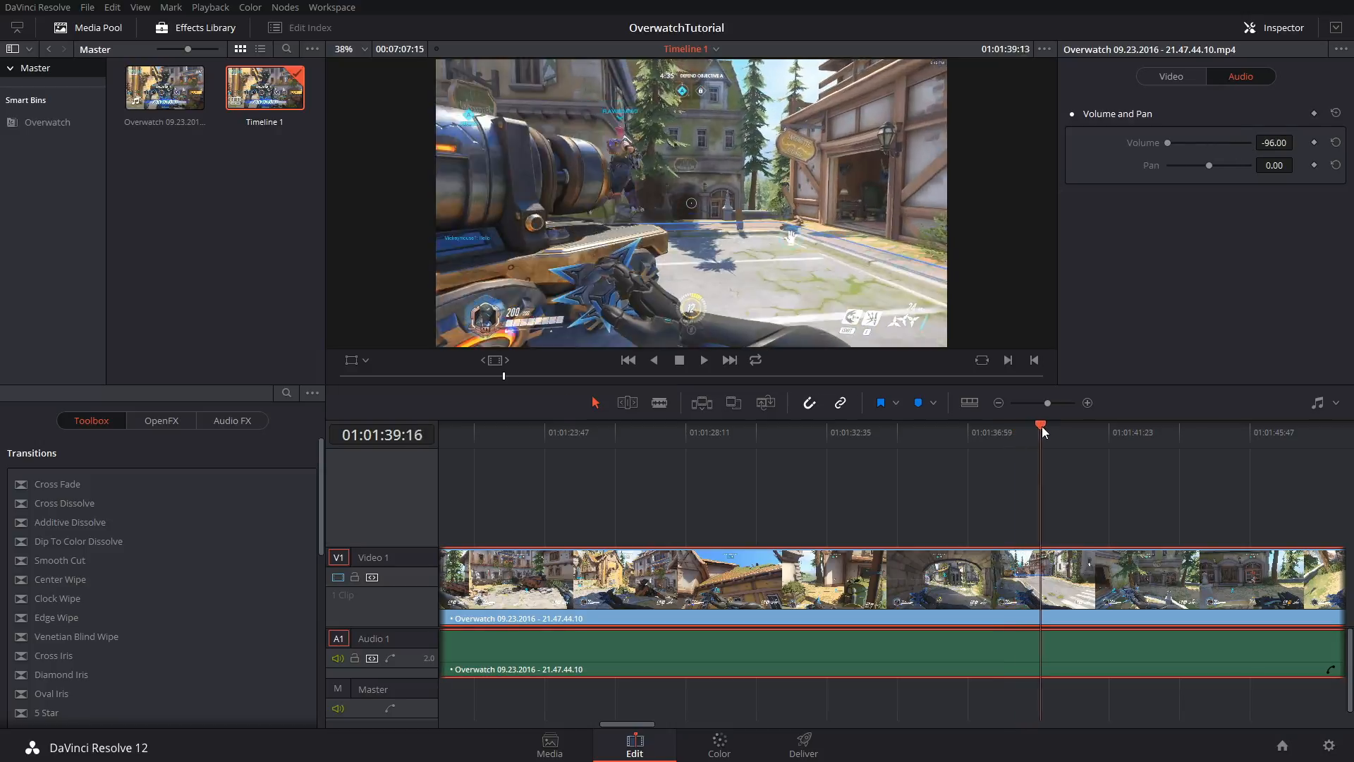
{"action": "left_click", "coordinate": [1054, 424]}
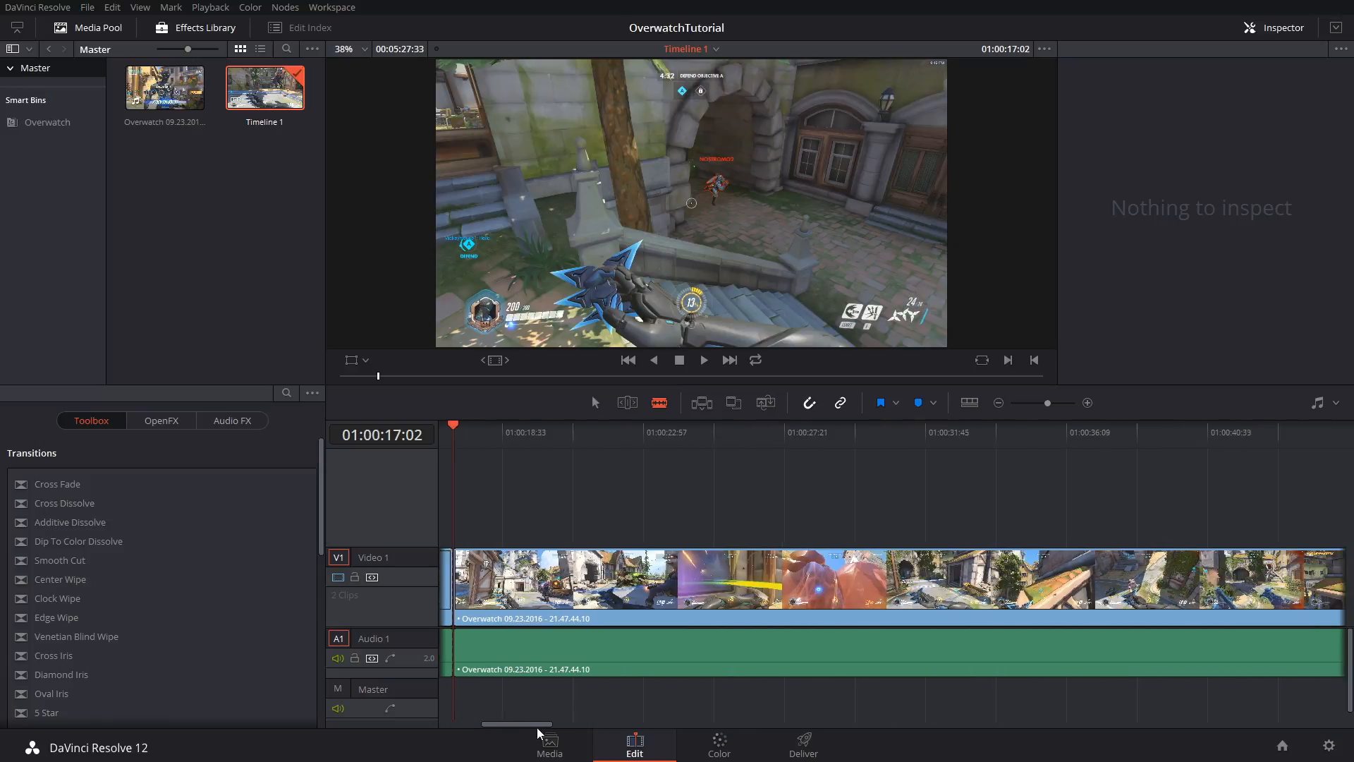
Cut at 01:01:32:24, delete the unwanted section, and slide the later clip left to close the gap
{"action": "left_click", "coordinate": [940, 432]}
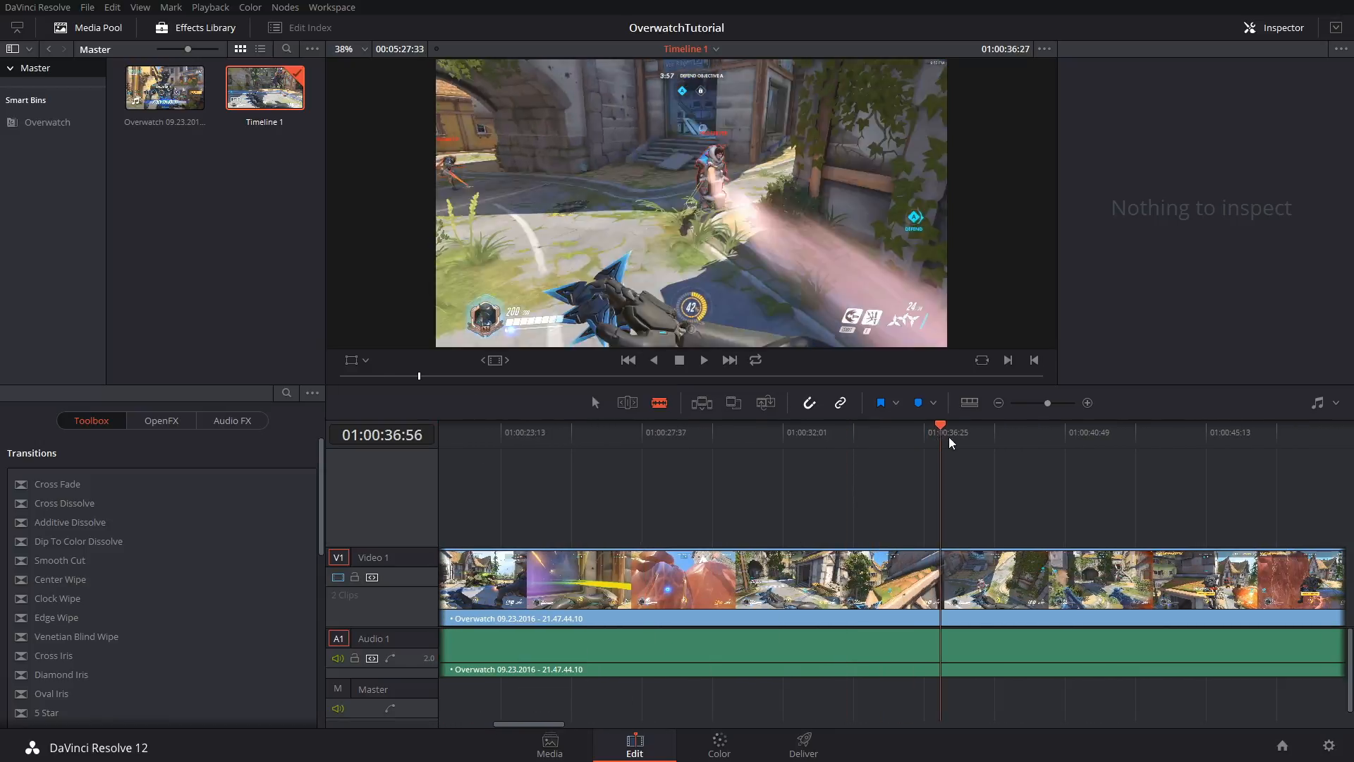
{"action": "left_click", "coordinate": [1127, 432]}
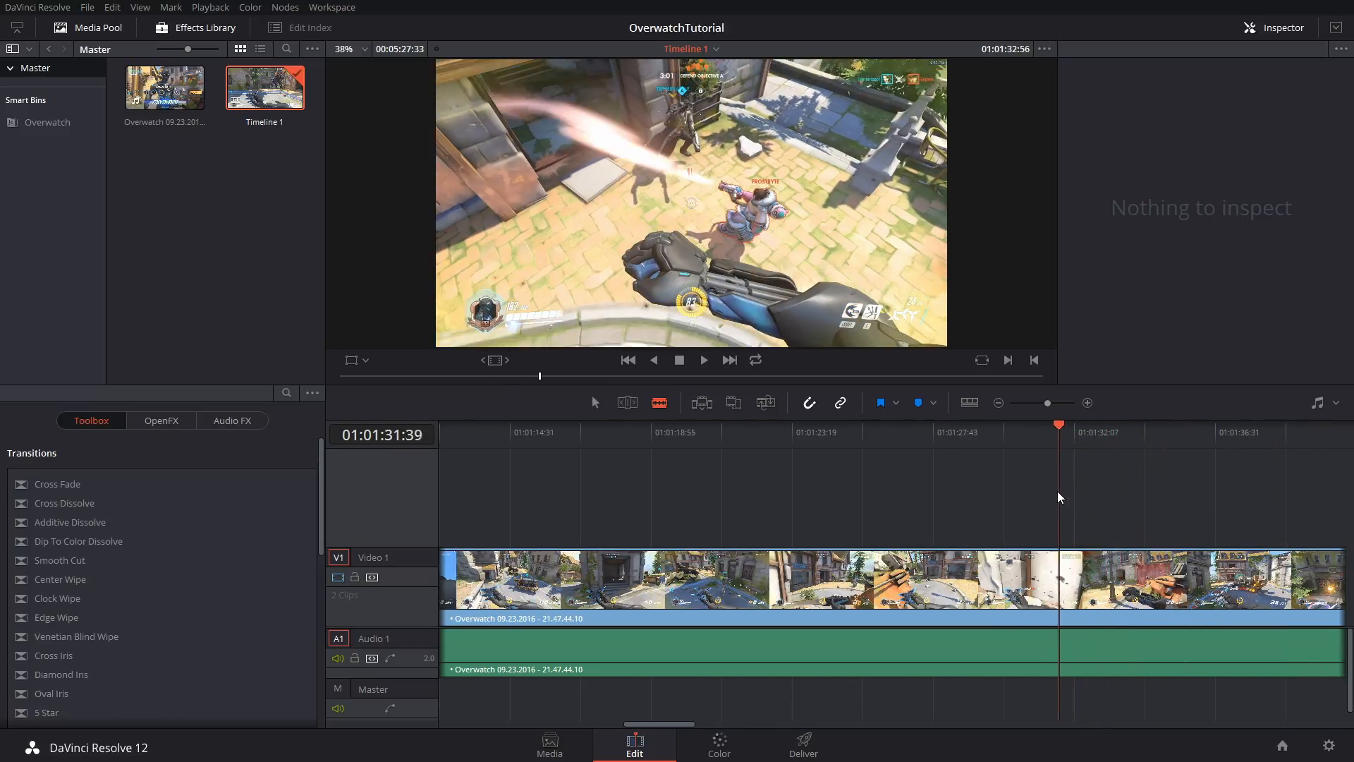
{"action": "left_click", "coordinate": [896, 424]}
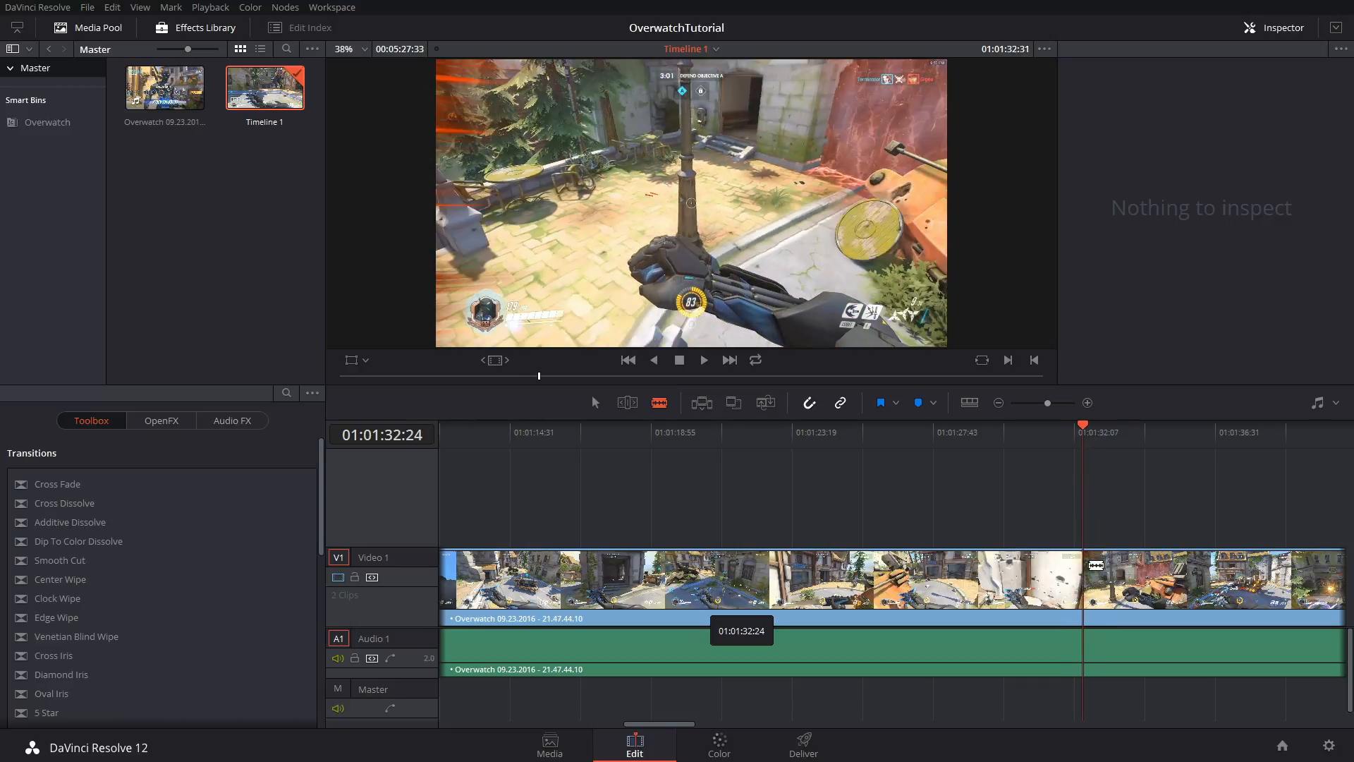
{"action": "left_click", "coordinate": [760, 579]}
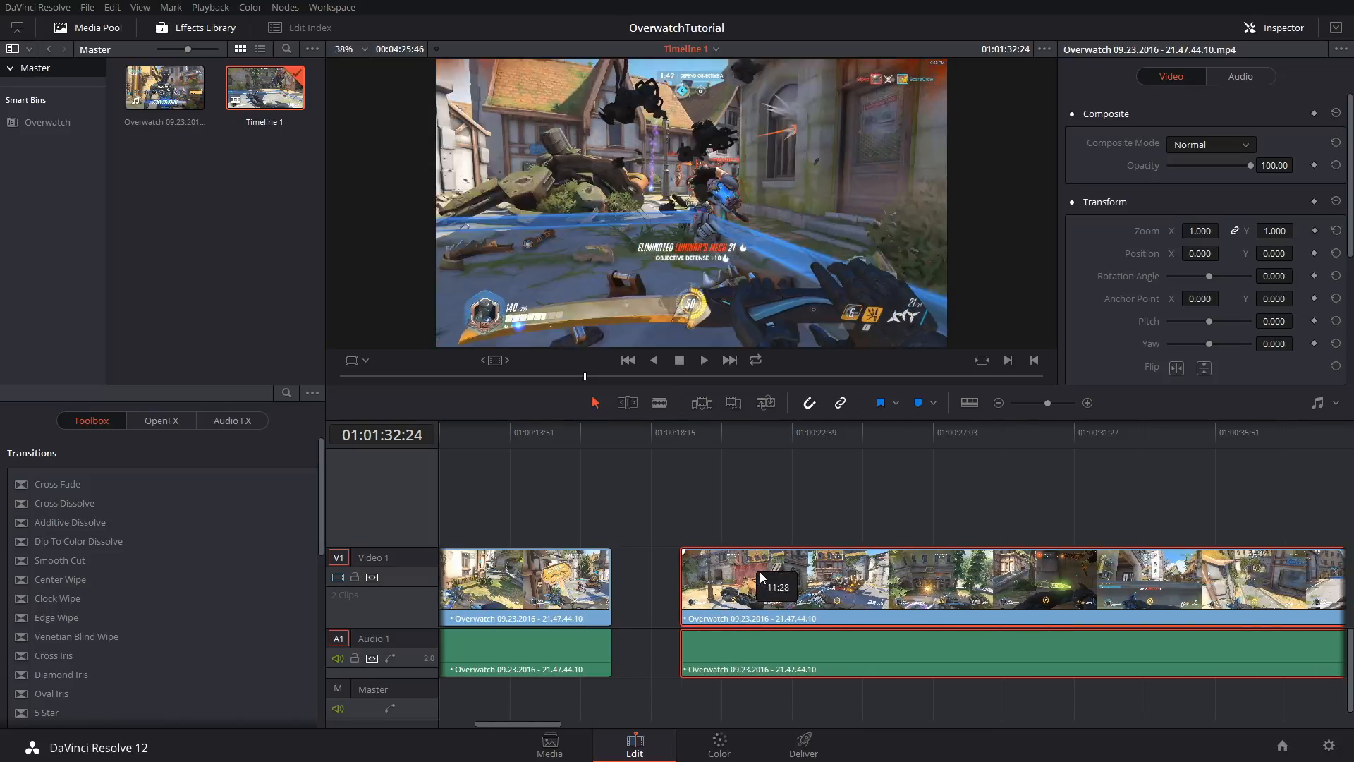
{"action": "left_click", "coordinate": [728, 423]}
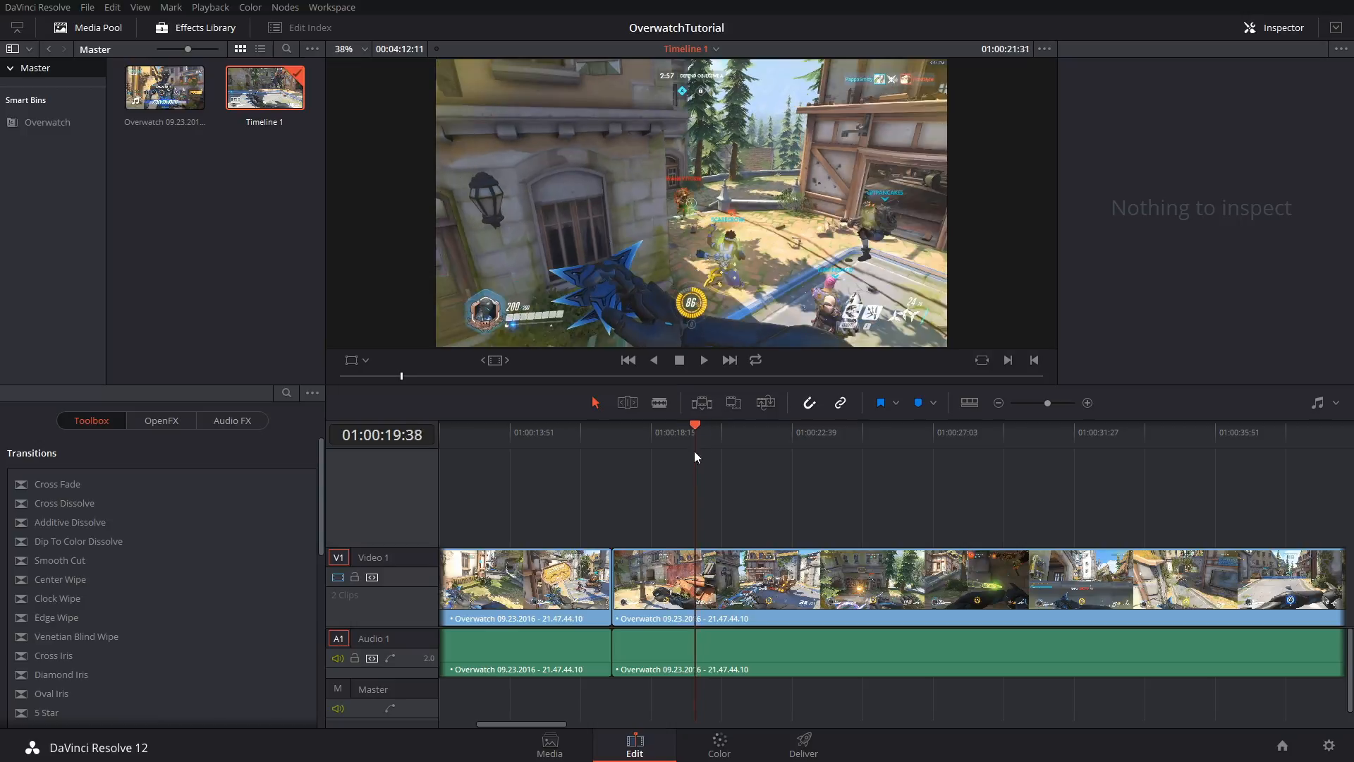
{"action": "left_click", "coordinate": [635, 424]}
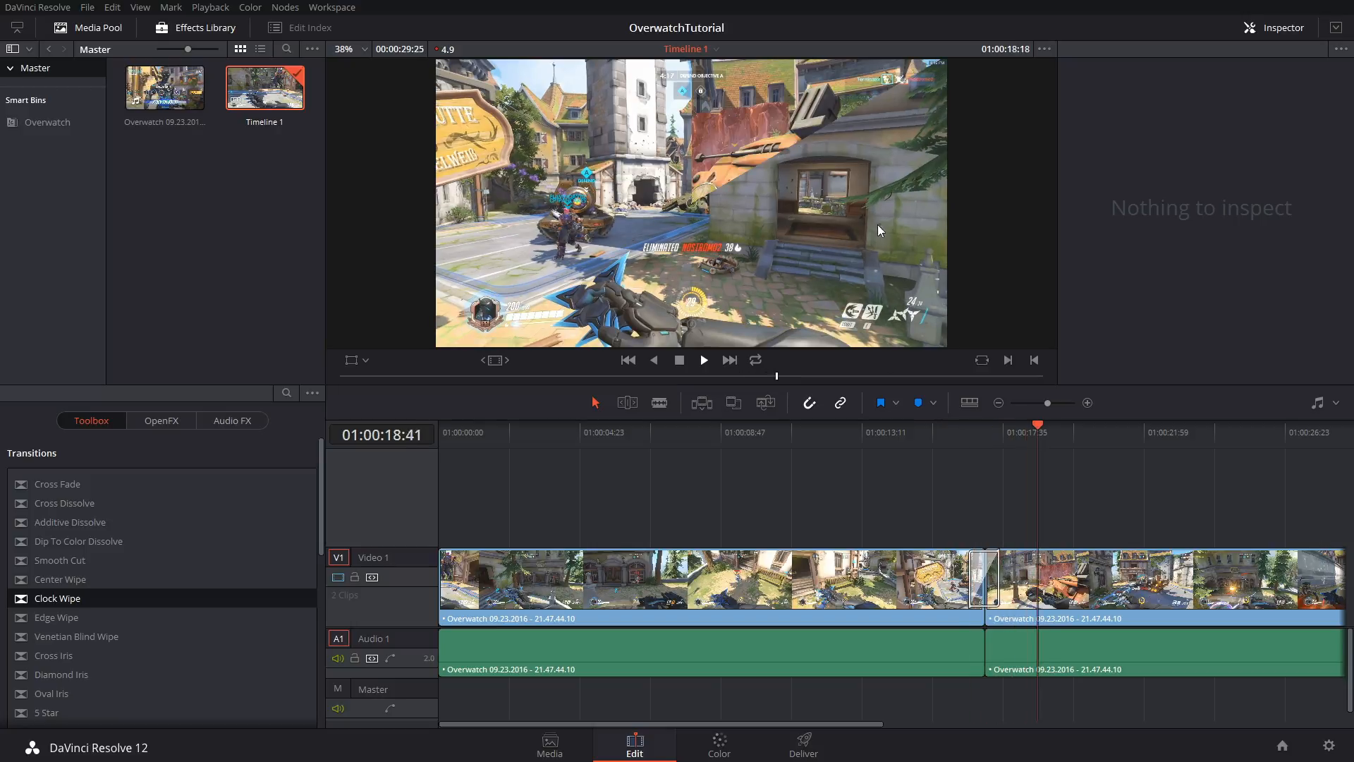
Add a Clock Wipe at the join between the two clips and play it back
{"action": "left_click", "coordinate": [967, 432]}
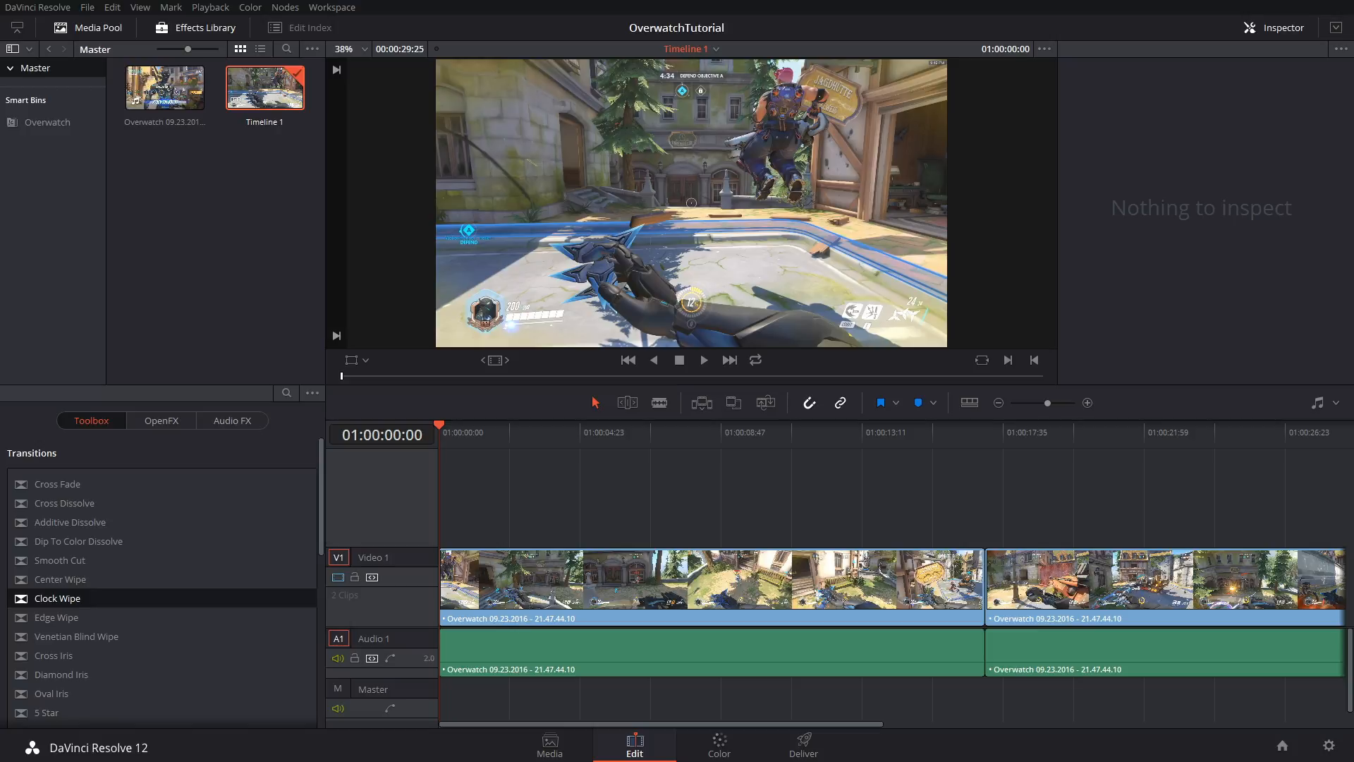
Import the Rameses B .wav file into the Media Pool and select it
{"action": "left_click_drag", "start_coordinate": [266, 85], "coordinate": [205, 168]}
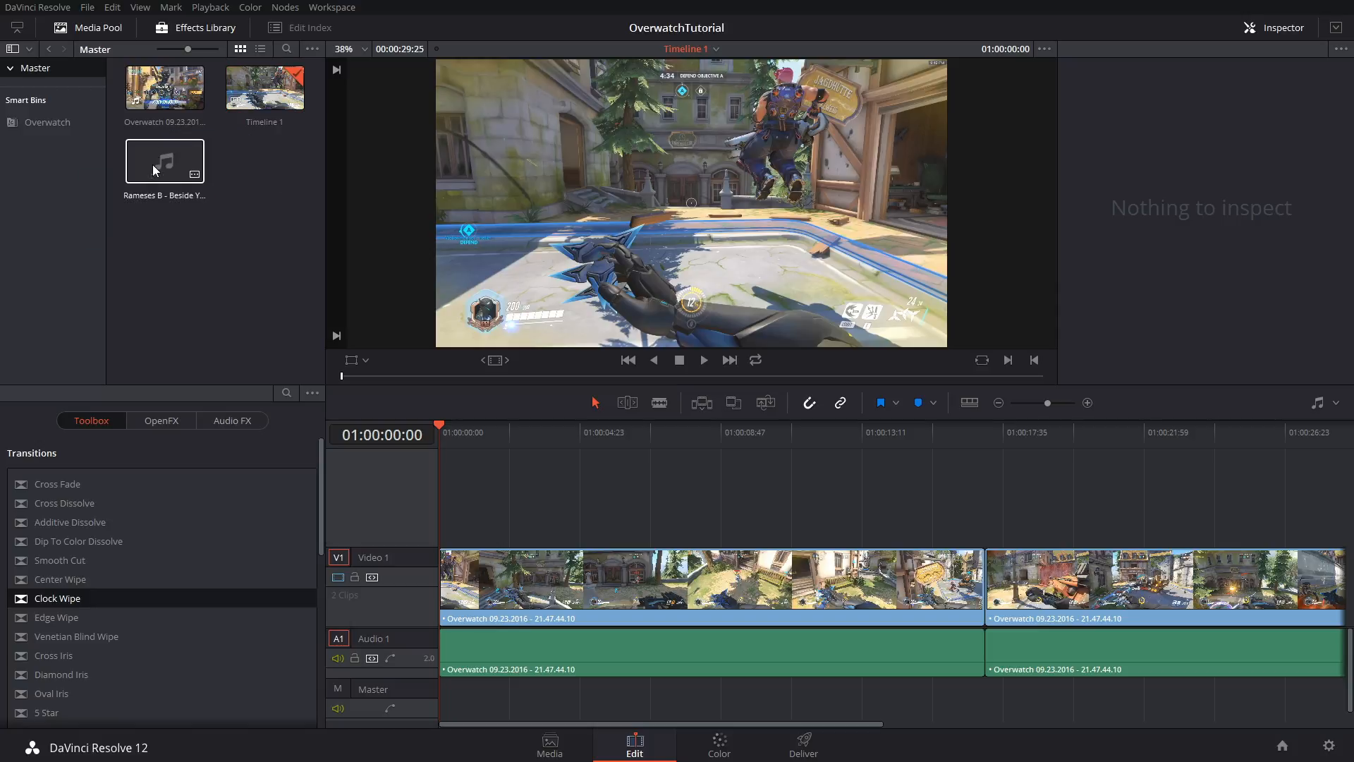
{"action": "left_click", "coordinate": [164, 162]}
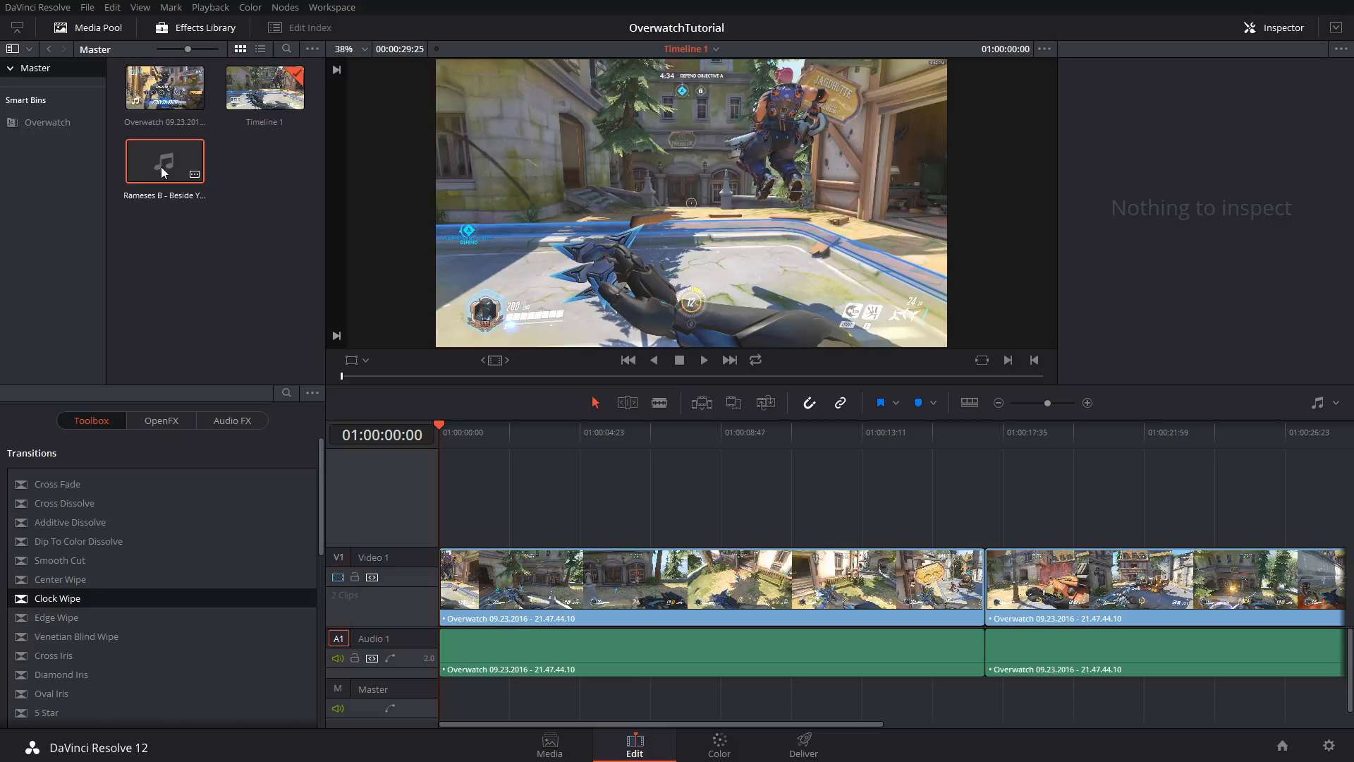
Place the music on Audio 2 at the timeline start, set its volume to -24.24, and play back
{"action": "left_click_drag", "start_coordinate": [165, 161], "coordinate": [440, 700]}
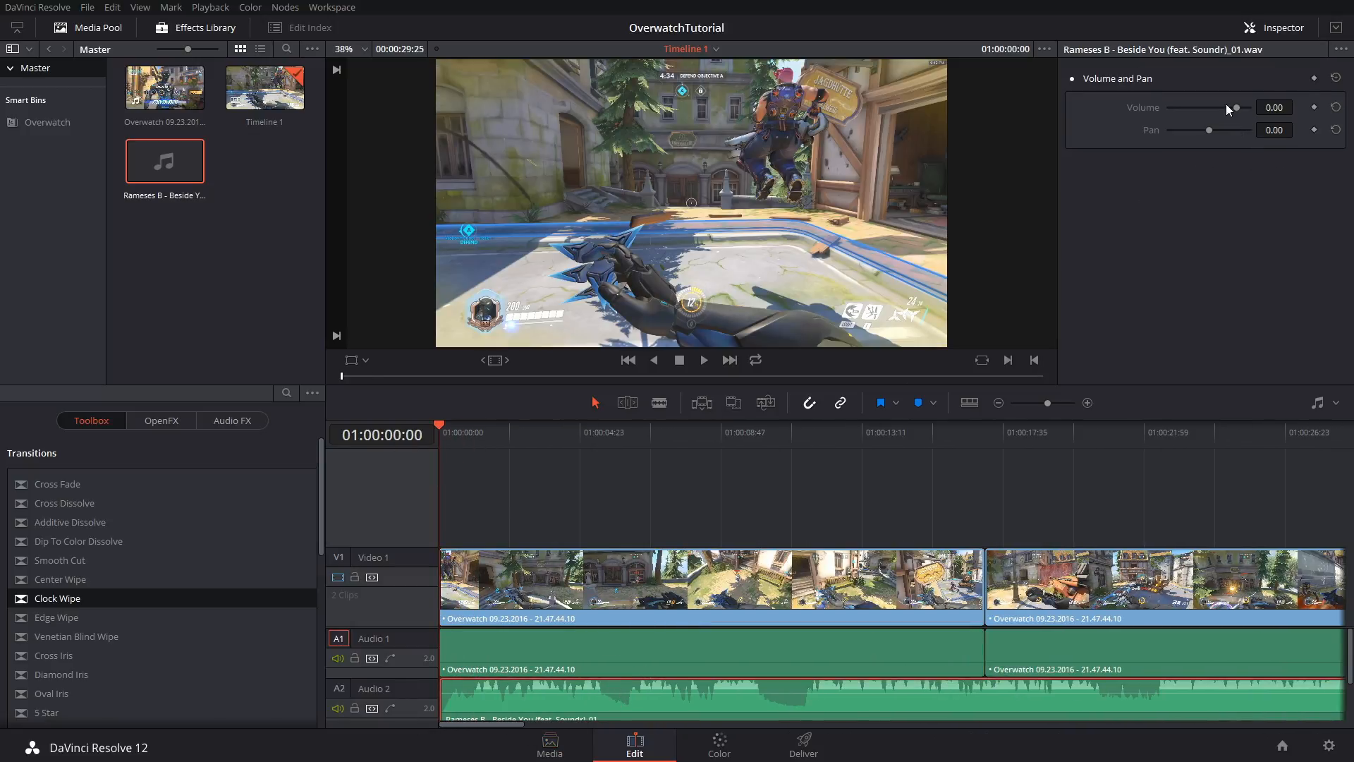
{"action": "left_click_drag", "start_coordinate": [1236, 107], "coordinate": [1226, 107]}
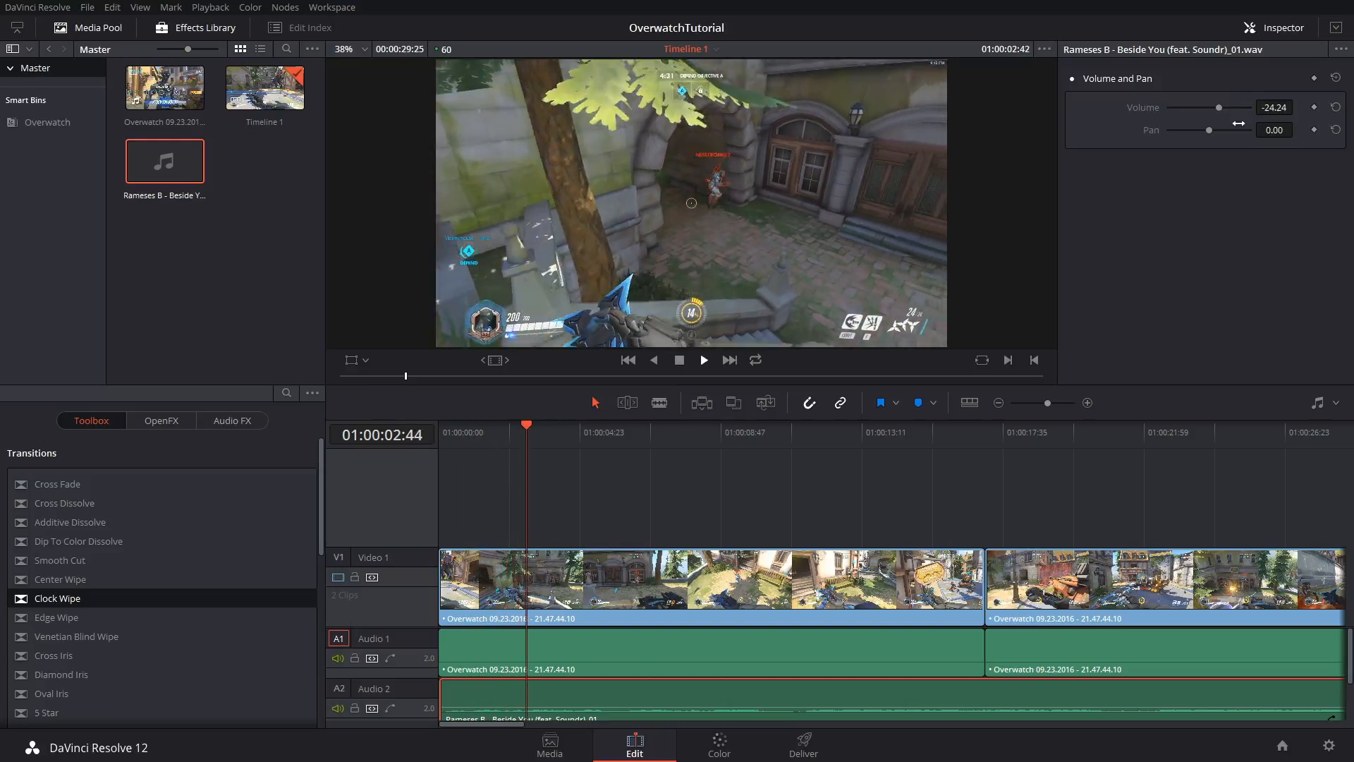
{"action": "left_click", "coordinate": [585, 425]}
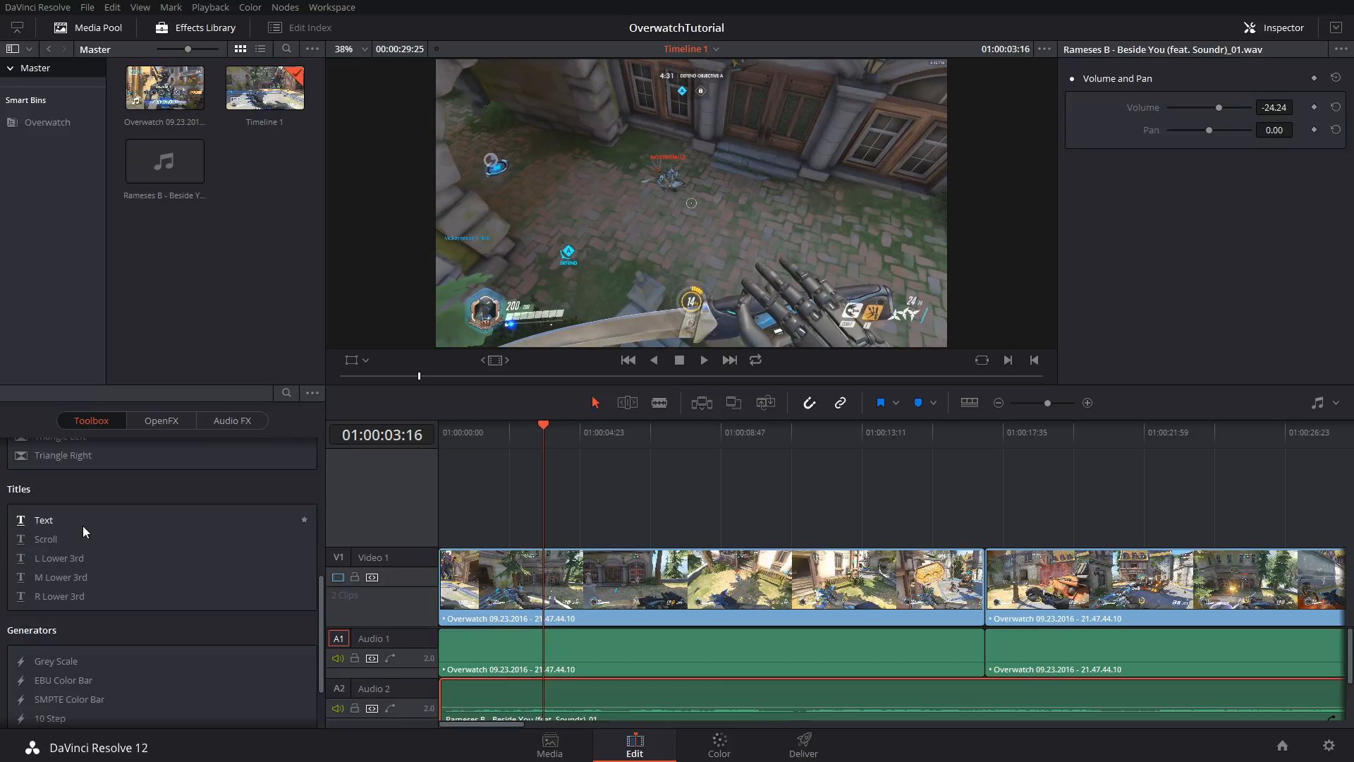
{"action": "mouse_move", "coordinate": [96, 519]}
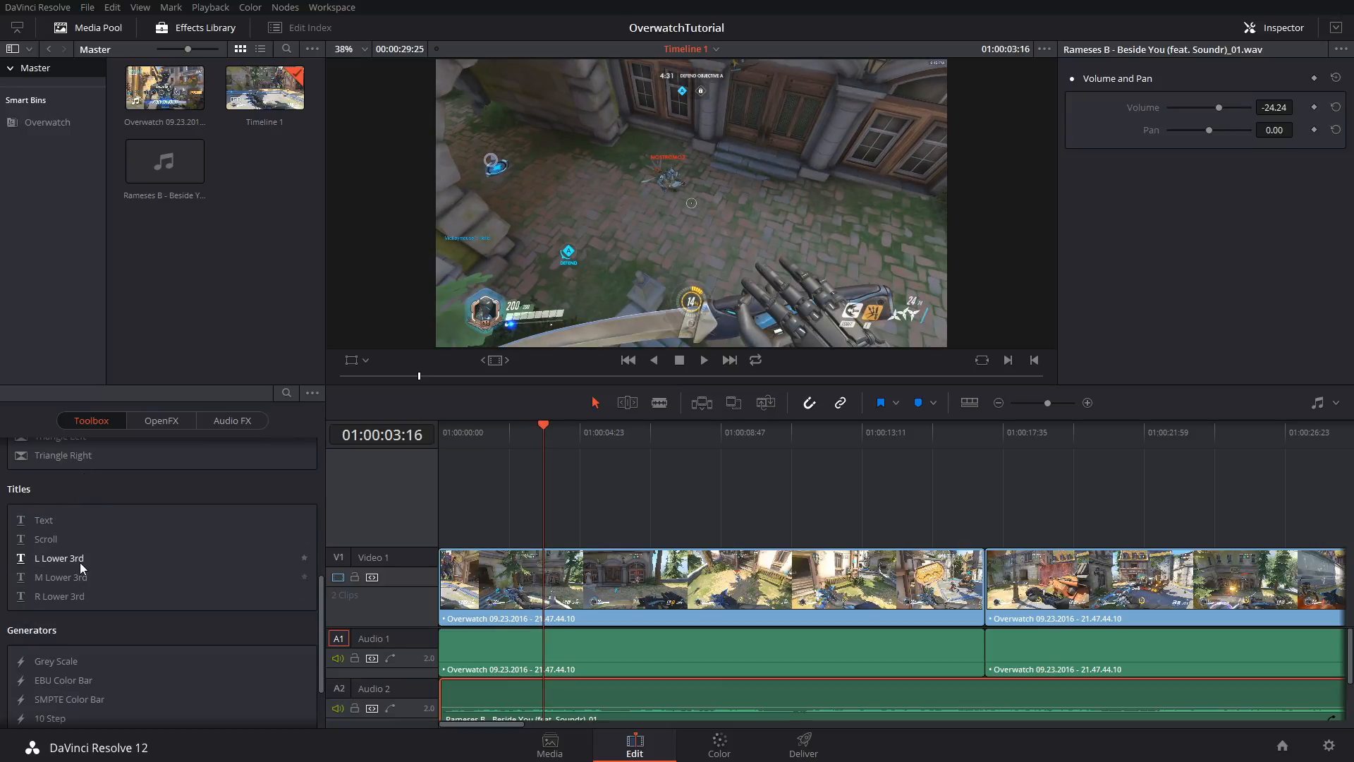
Add a lower-third title on Video 2 reading 'Genji V Genji' in Aqua Grotesque, size 94
{"action": "left_click_drag", "start_coordinate": [58, 558], "coordinate": [671, 583]}
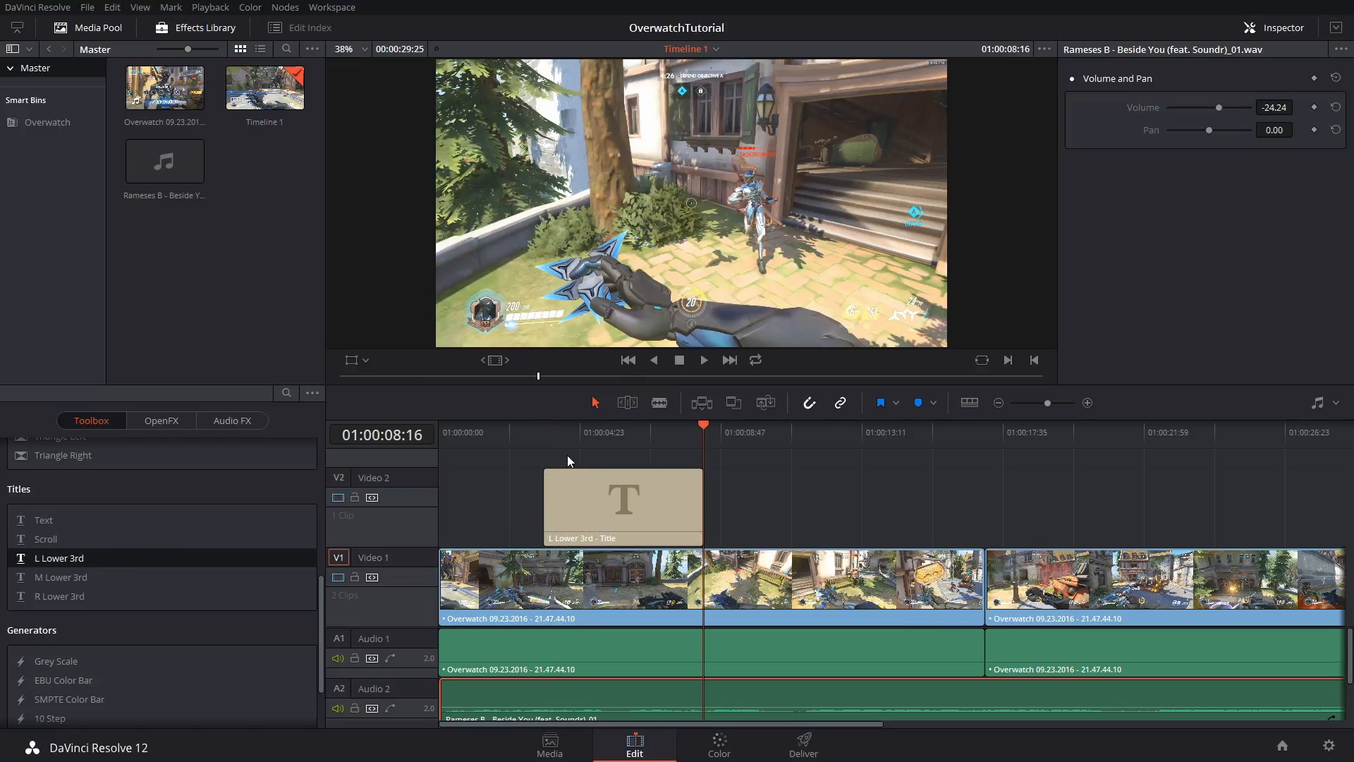
{"action": "left_click", "coordinate": [623, 505]}
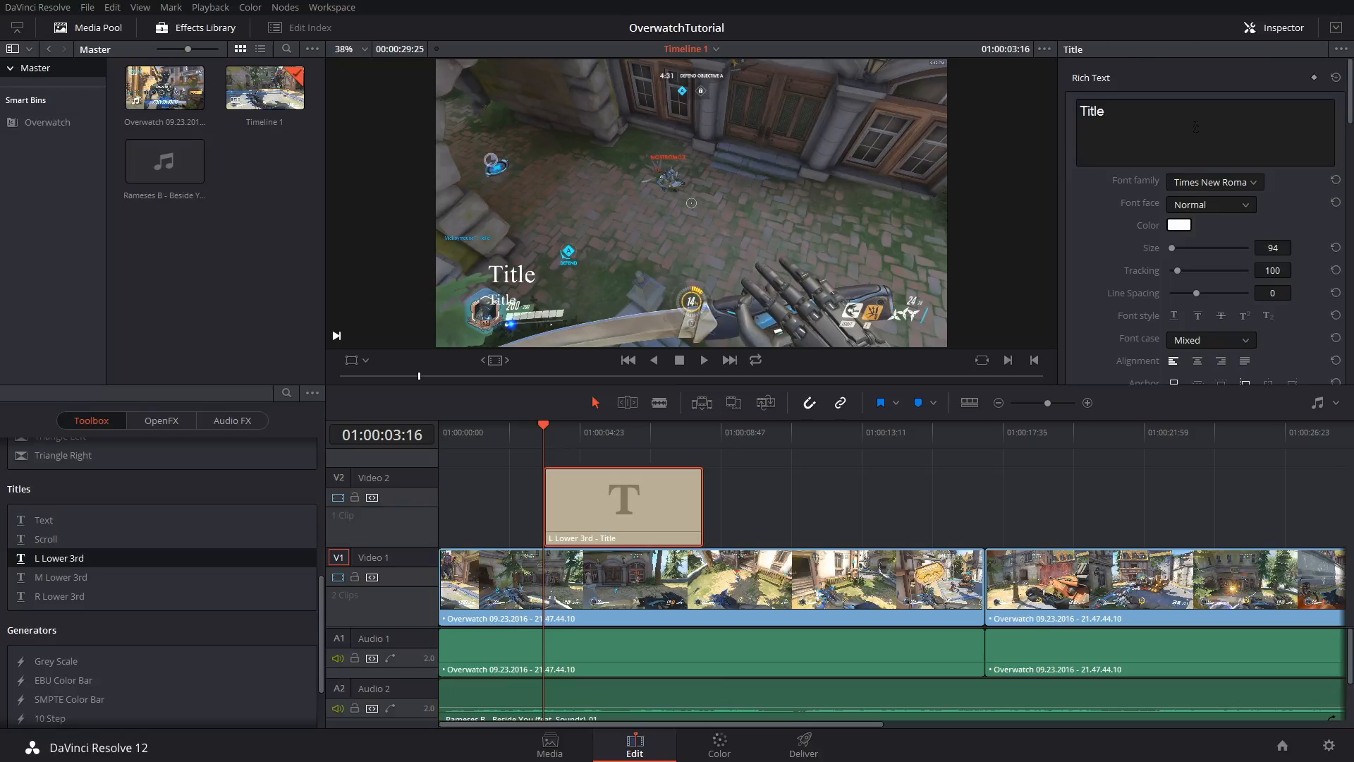
{"action": "type", "text": "Overwat"}
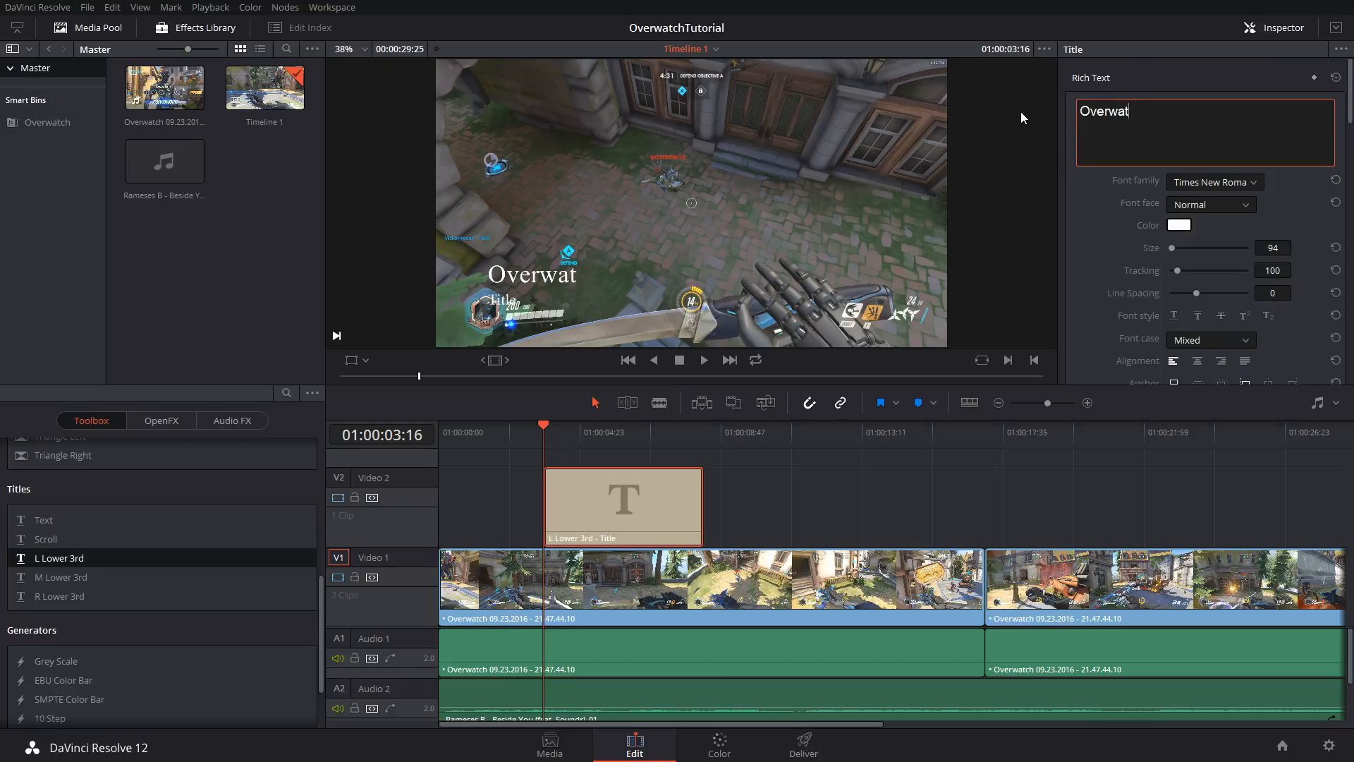
{"action": "type", "text": "ch"}
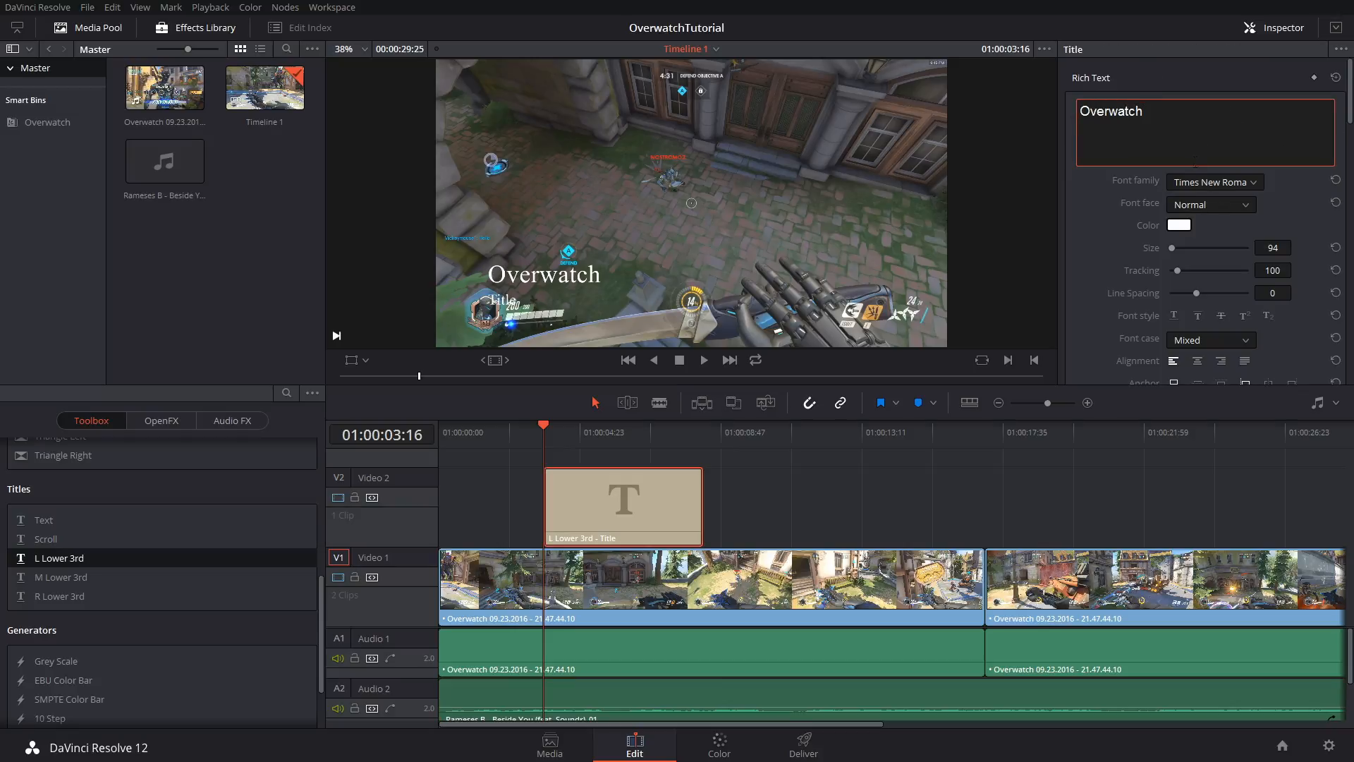
{"action": "type", "text": "Genji"}
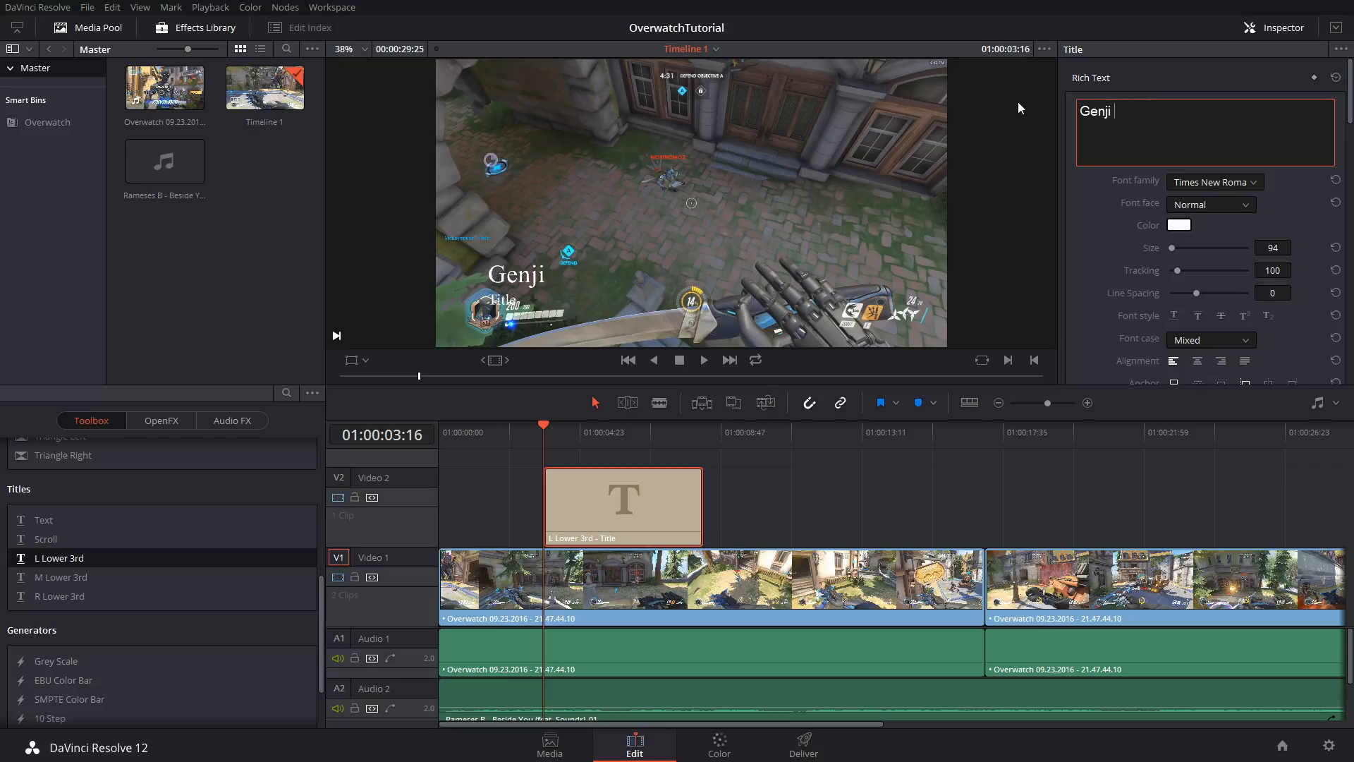
{"action": "type", "text": "V Genji"}
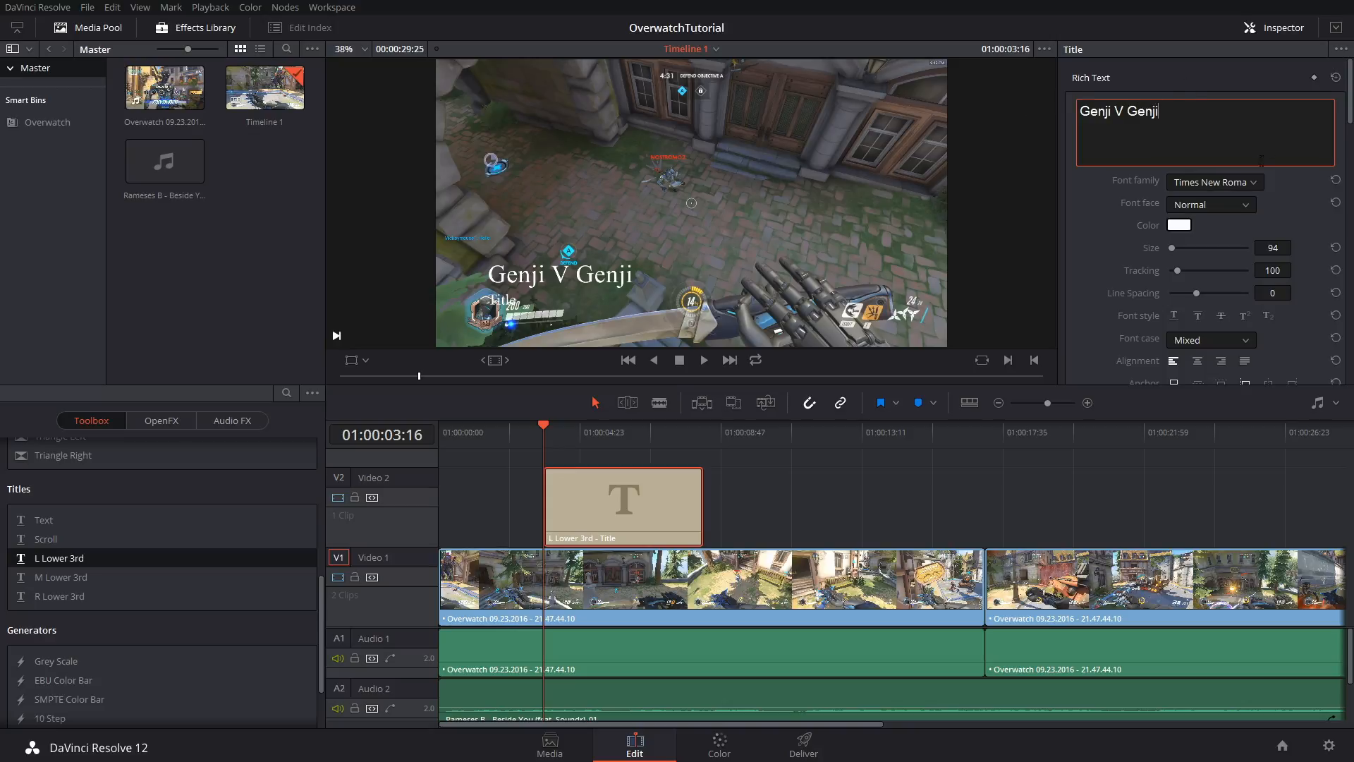
{"action": "left_click", "coordinate": [1212, 181]}
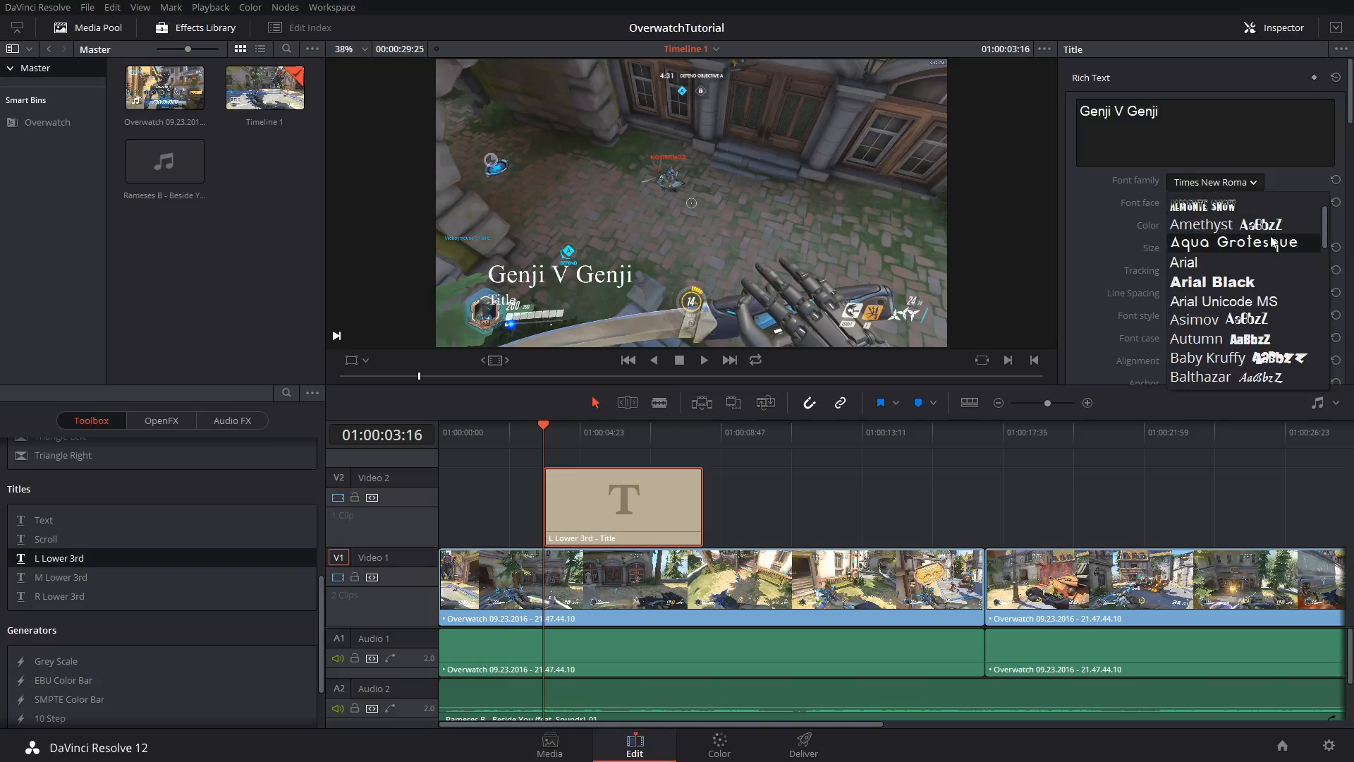
{"action": "left_click", "coordinate": [1234, 242]}
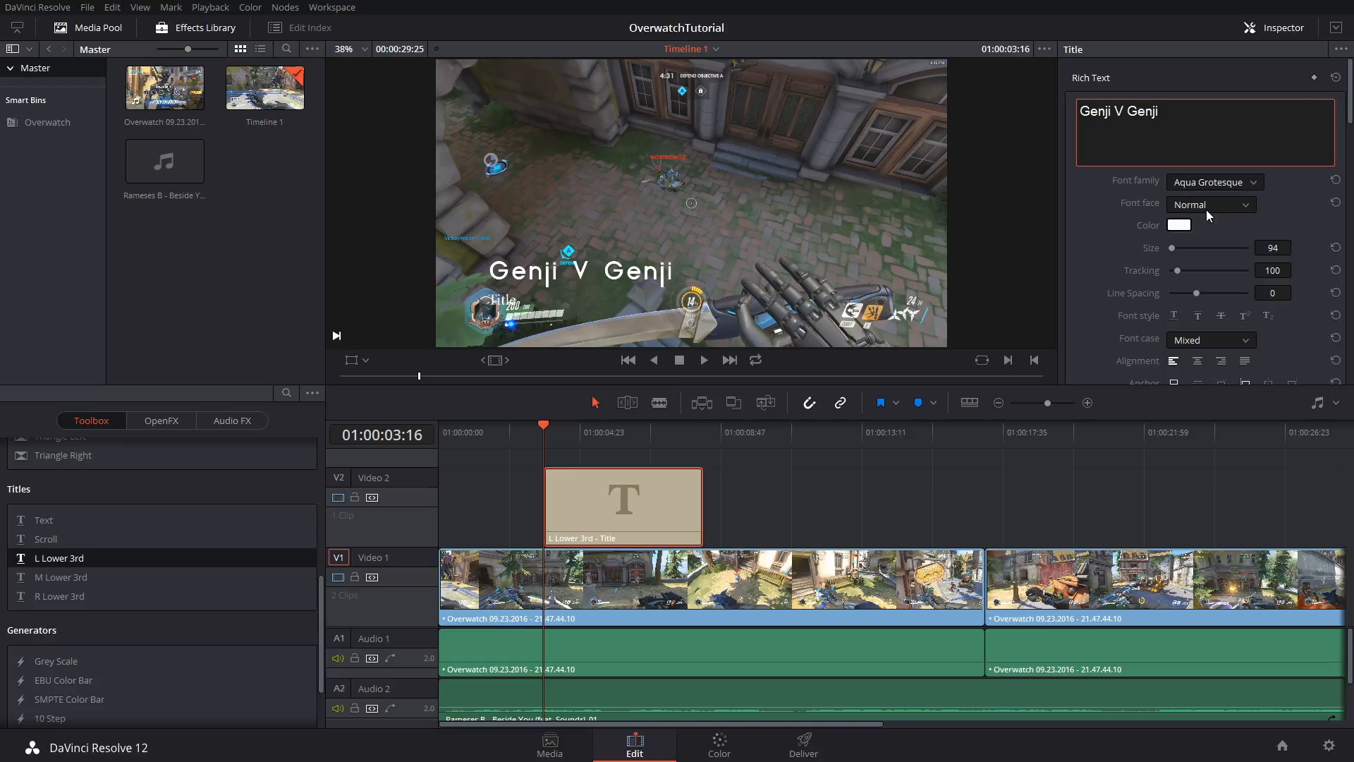
{"action": "mouse_move", "coordinate": [1175, 253]}
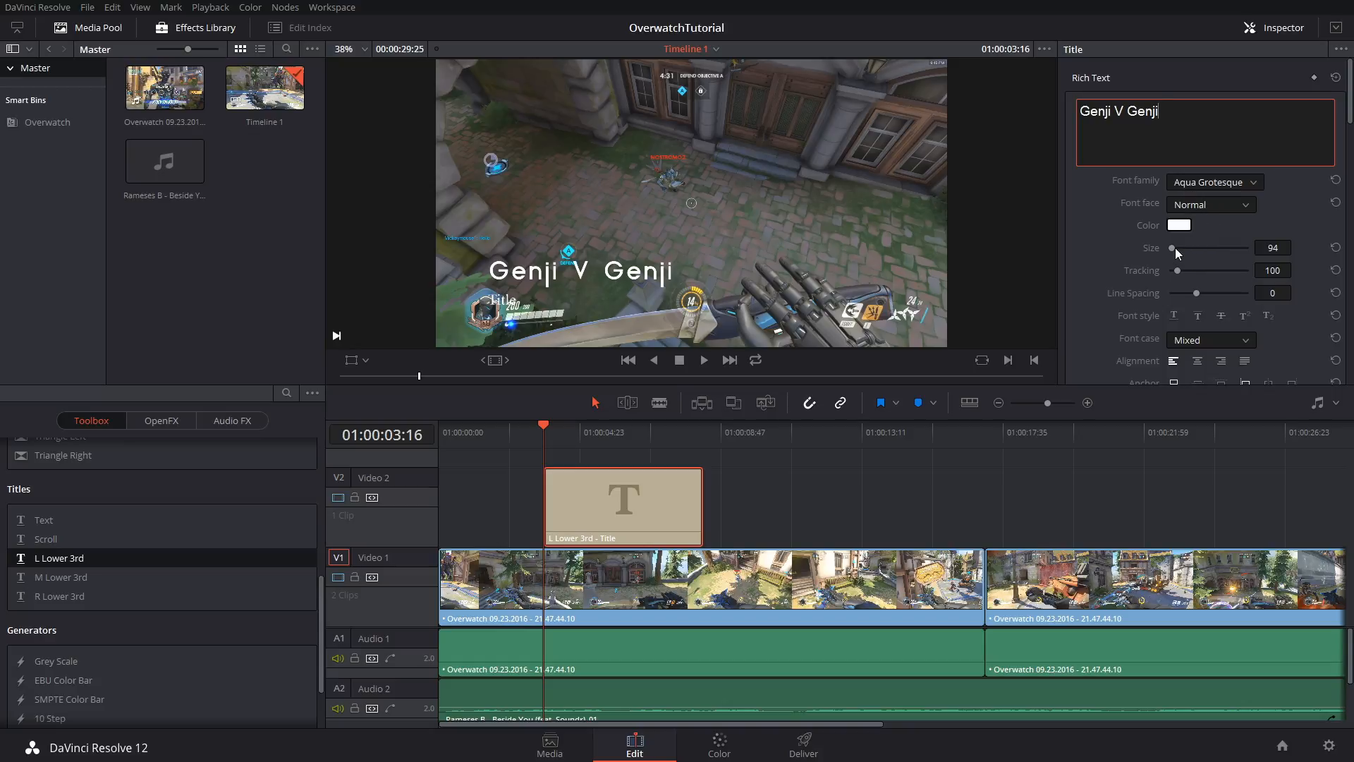
{"action": "left_click_drag", "start_coordinate": [1222, 293], "coordinate": [1192, 293]}
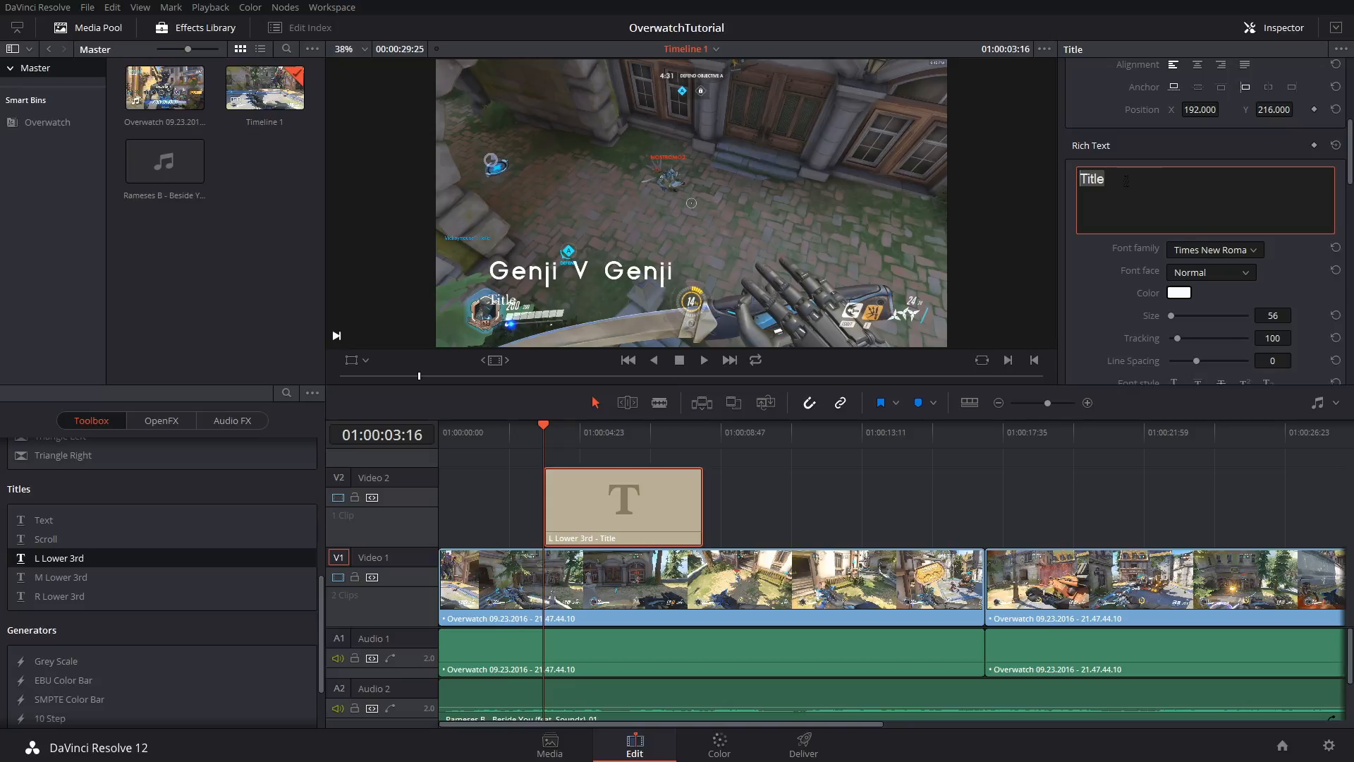
Change the title's second line to 'Overwatch' set in the Roboto font
{"action": "type", "text": "Overwatch"}
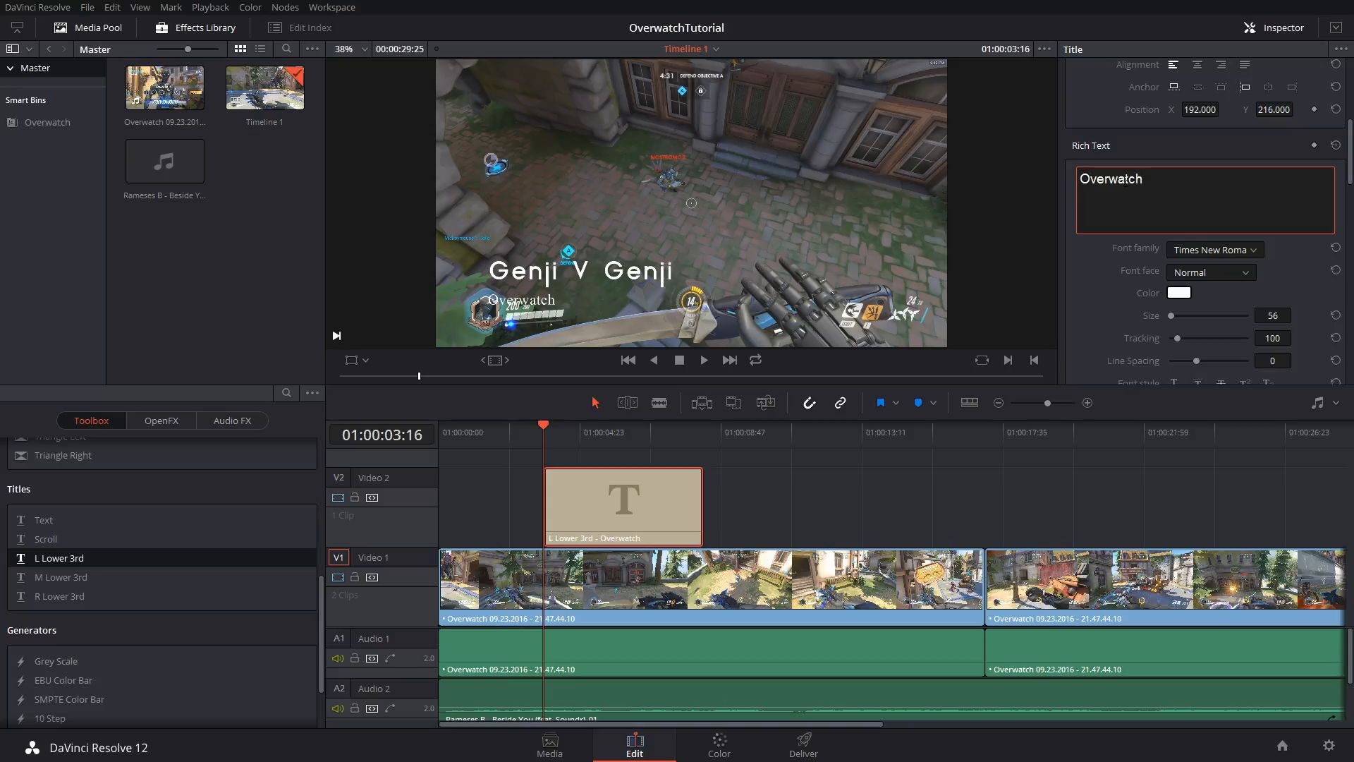
{"action": "left_click", "coordinate": [1211, 250]}
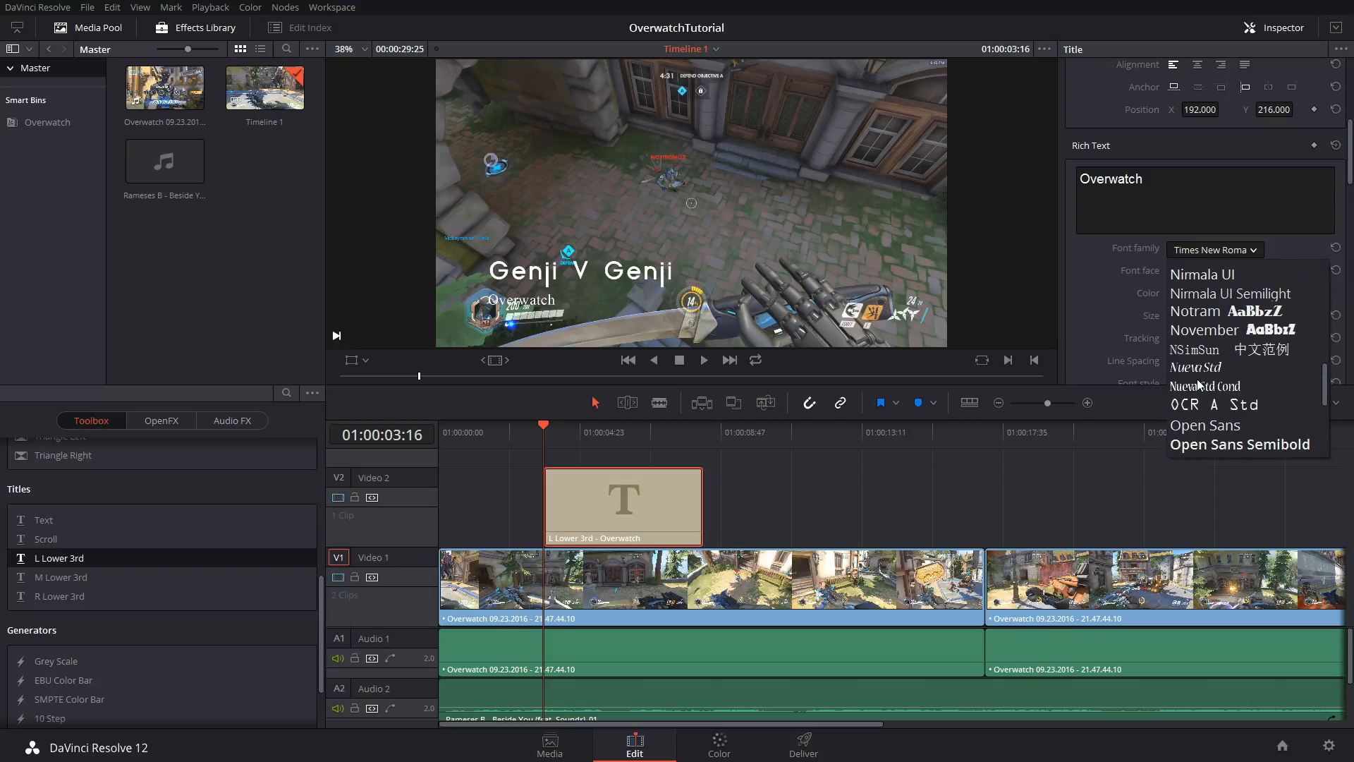
{"action": "scroll", "scroll_direction": "down", "scroll_amount": 3}
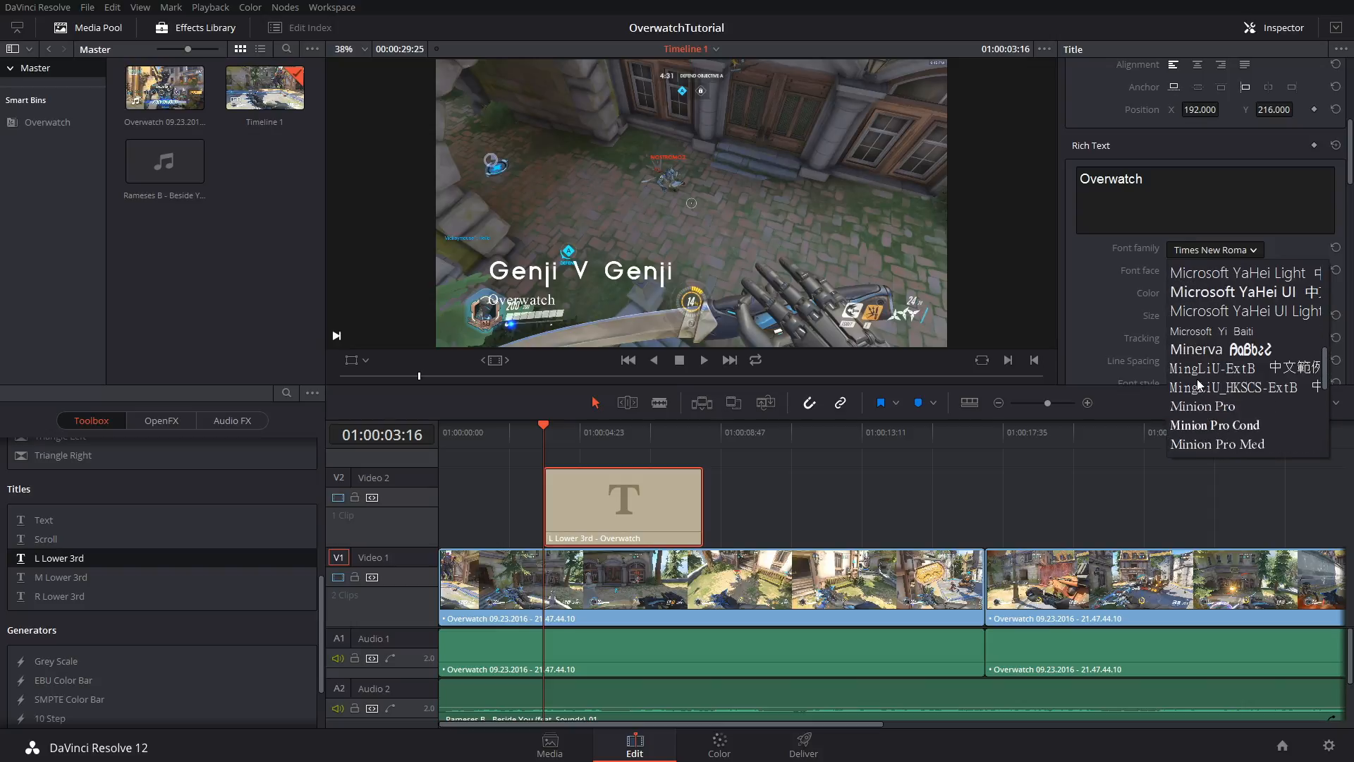
{"action": "scroll", "scroll_direction": "down", "scroll_amount": 3}
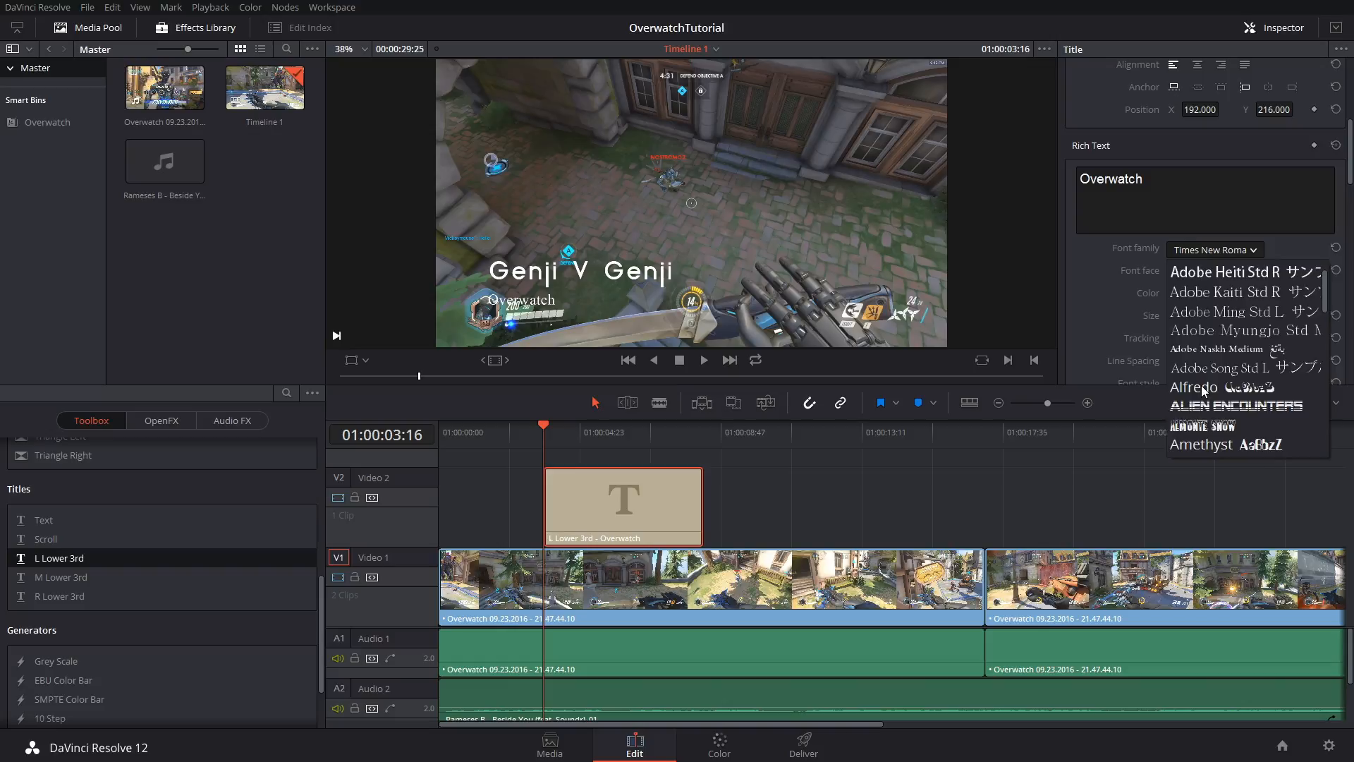
{"action": "scroll", "scroll_direction": "down", "scroll_amount": 3}
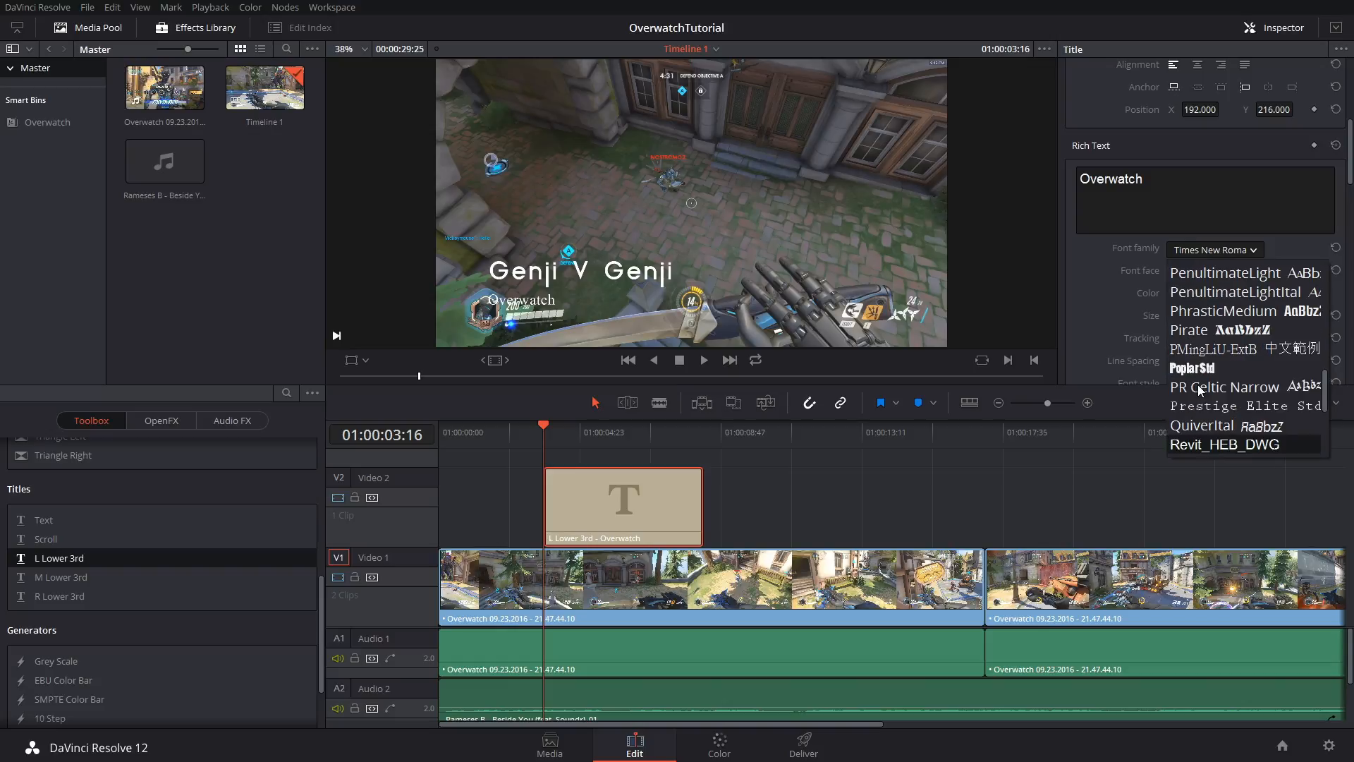
{"action": "left_click", "coordinate": [1210, 271]}
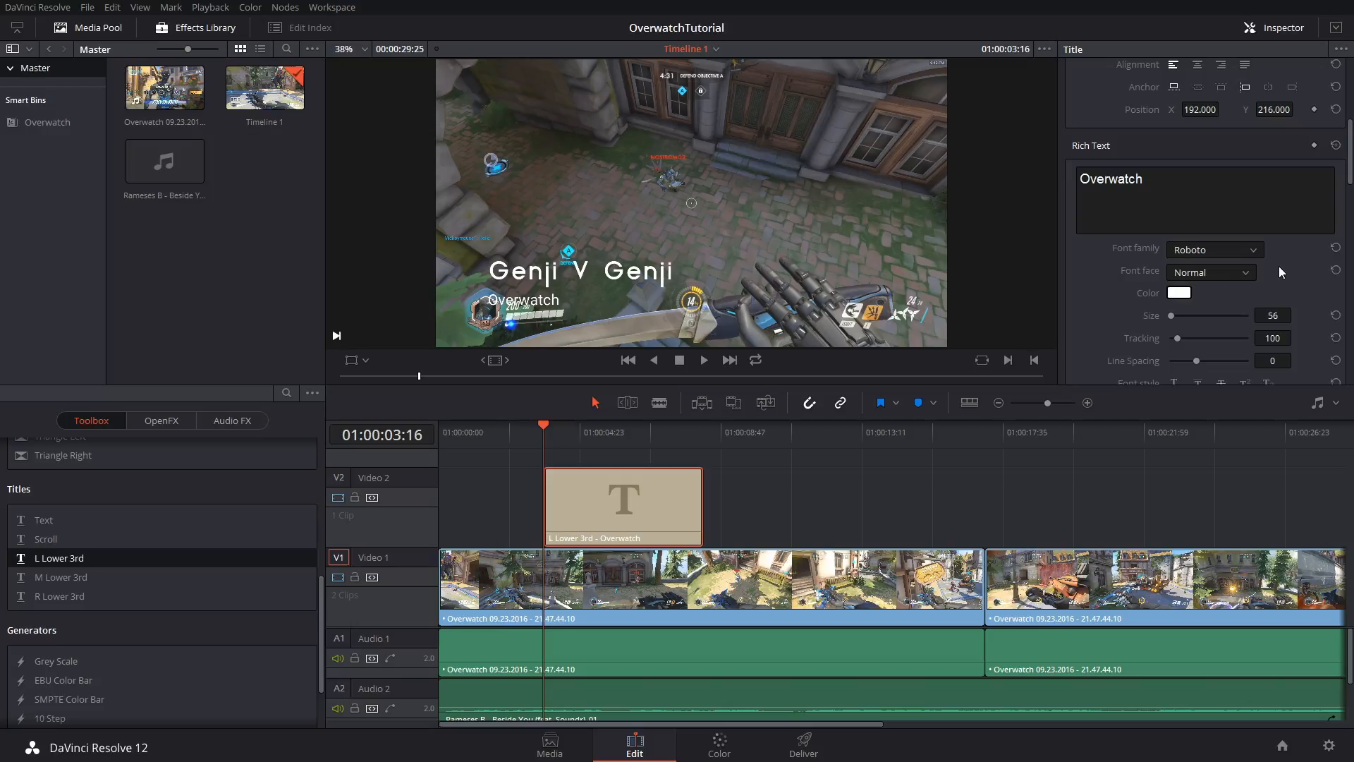
Reset the second line's spacing to zero and return it to mixed case after trying all capitals
{"action": "left_click_drag", "start_coordinate": [1197, 360], "coordinate": [1205, 360]}
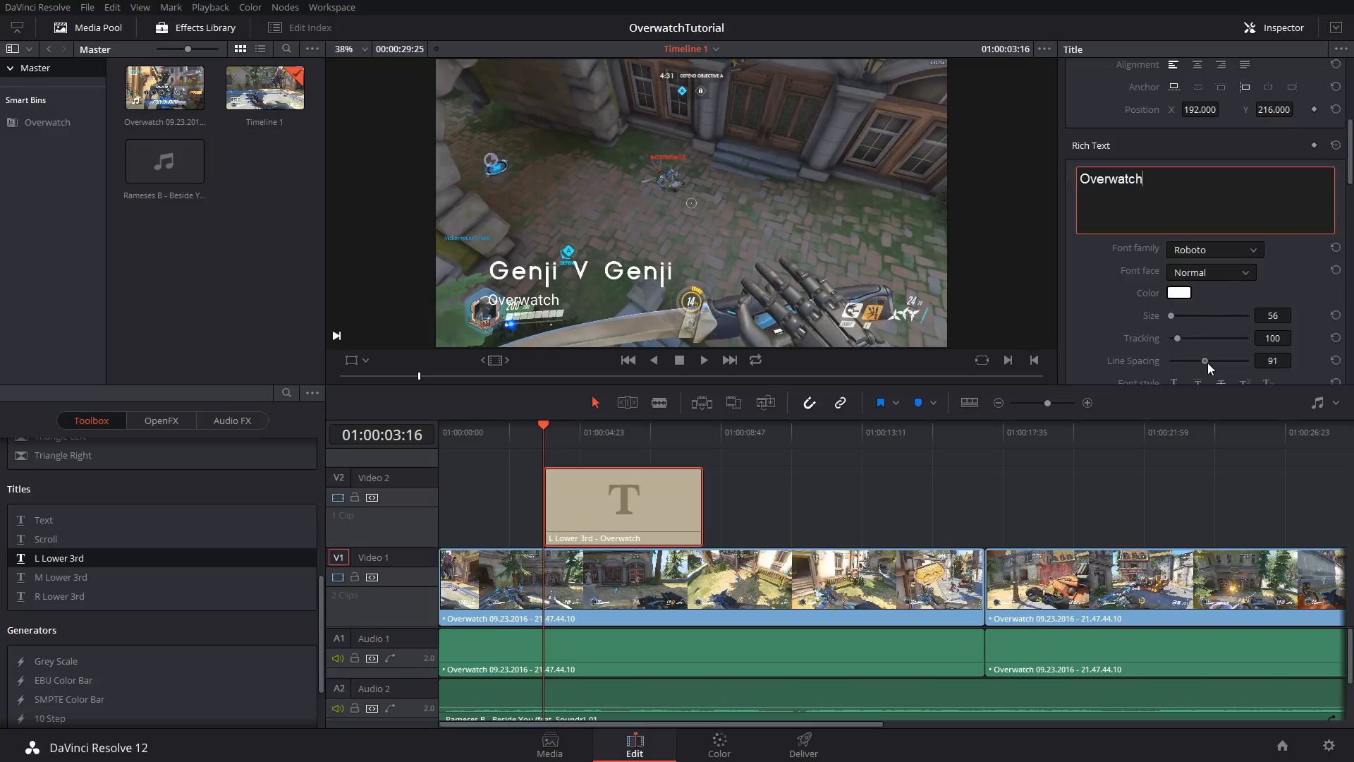
{"action": "left_click_drag", "start_coordinate": [1205, 361], "coordinate": [1185, 360]}
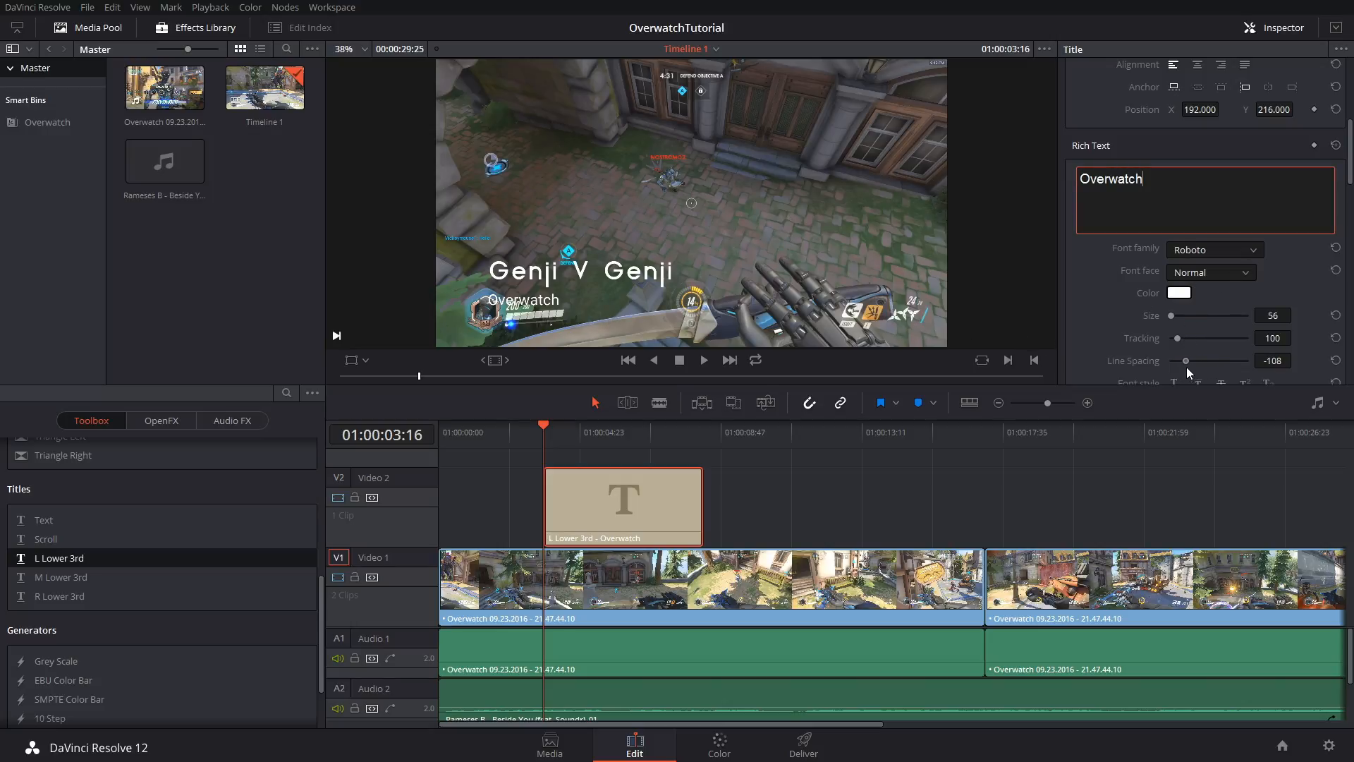
{"action": "left_click_drag", "start_coordinate": [1185, 360], "coordinate": [1193, 360]}
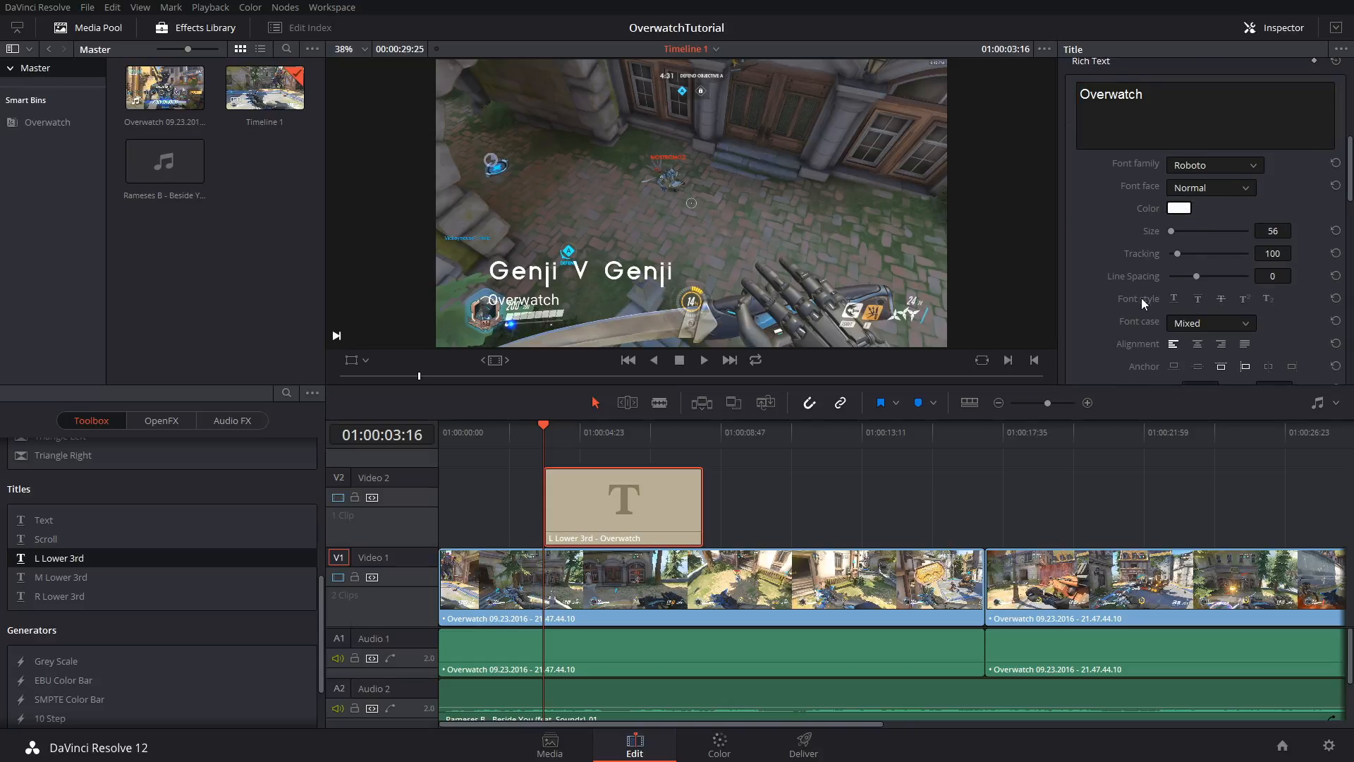
{"action": "left_click", "coordinate": [1209, 188]}
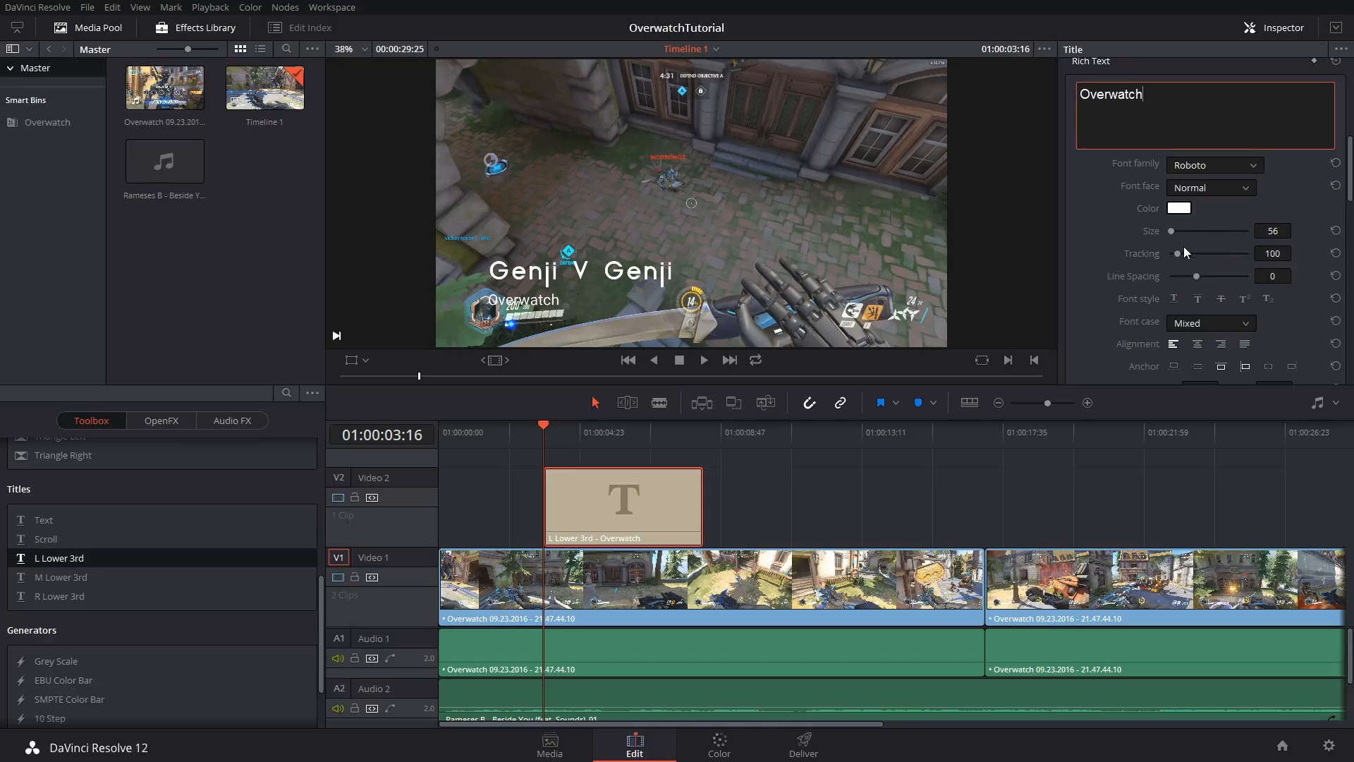
{"action": "left_click", "coordinate": [1209, 280]}
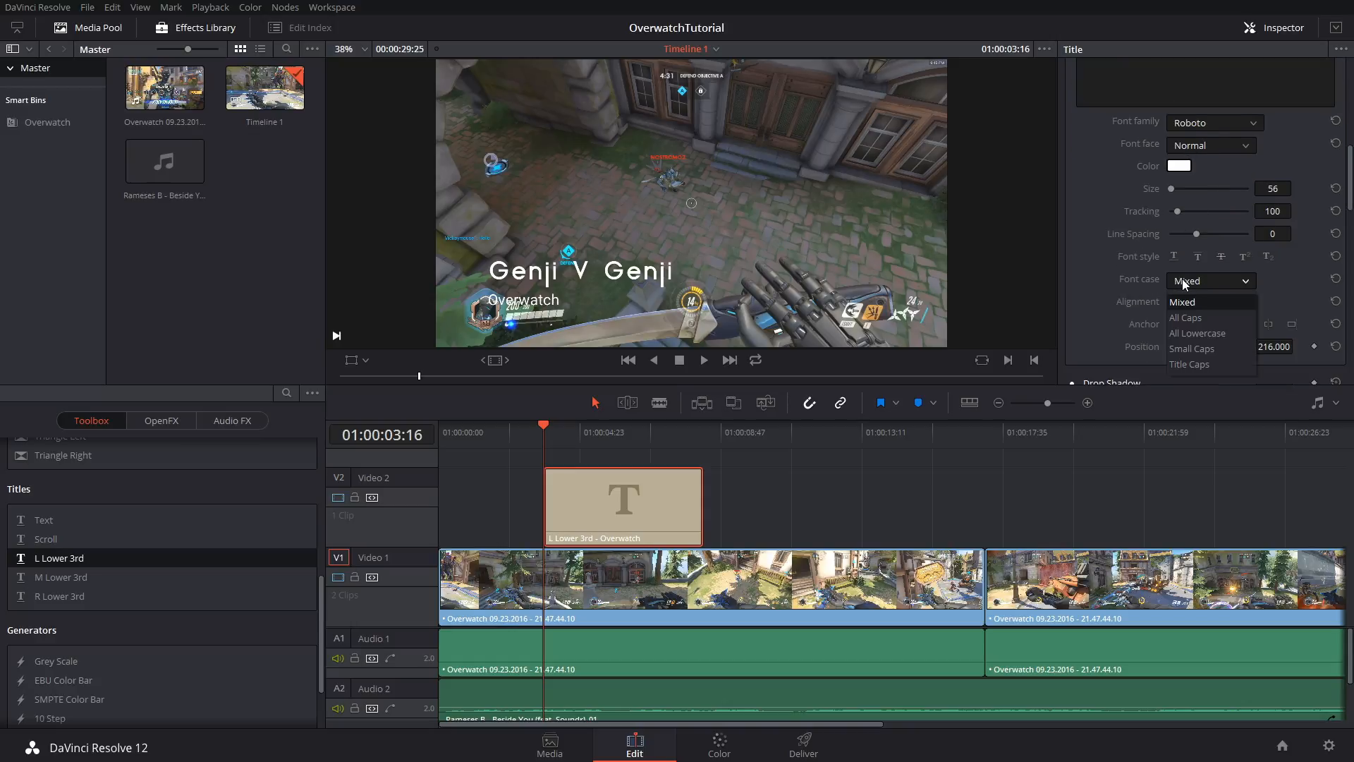
{"action": "left_click", "coordinate": [1185, 317]}
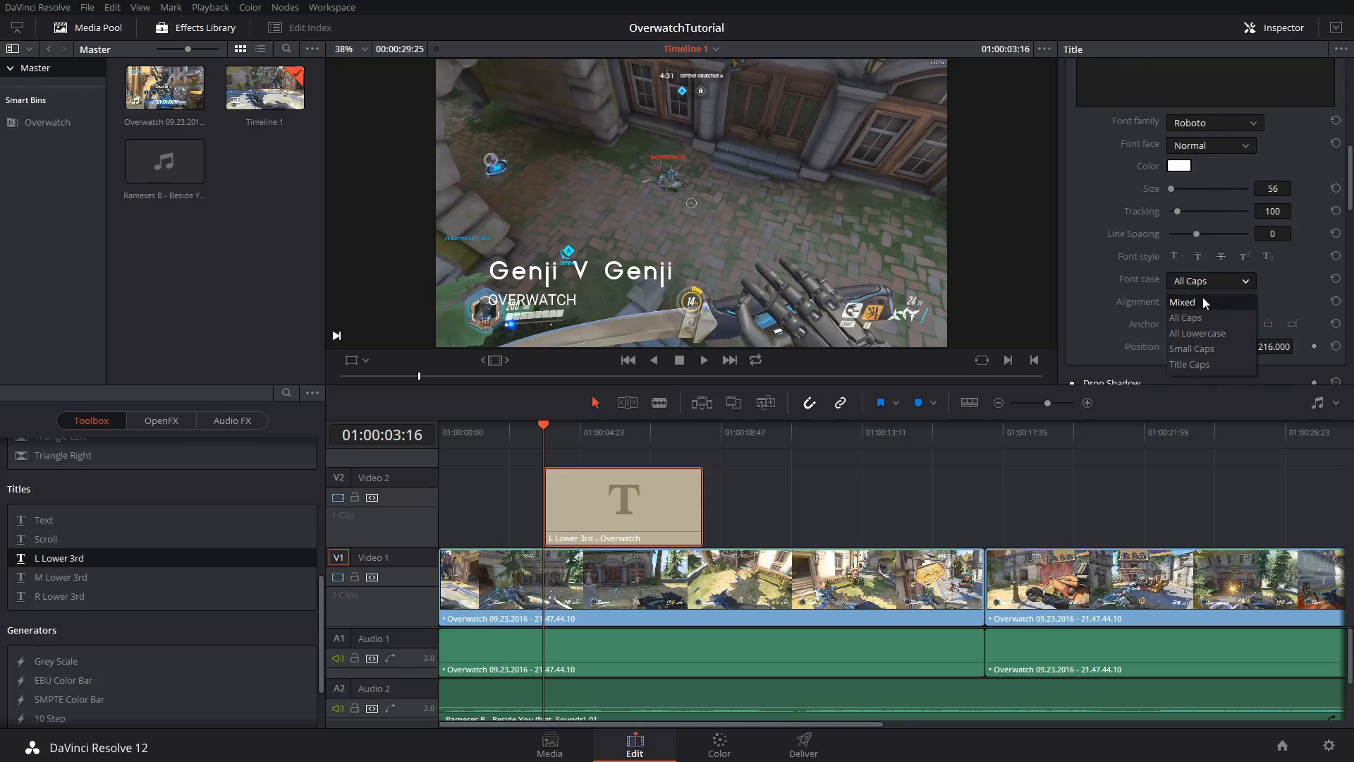
{"action": "left_click", "coordinate": [1182, 302]}
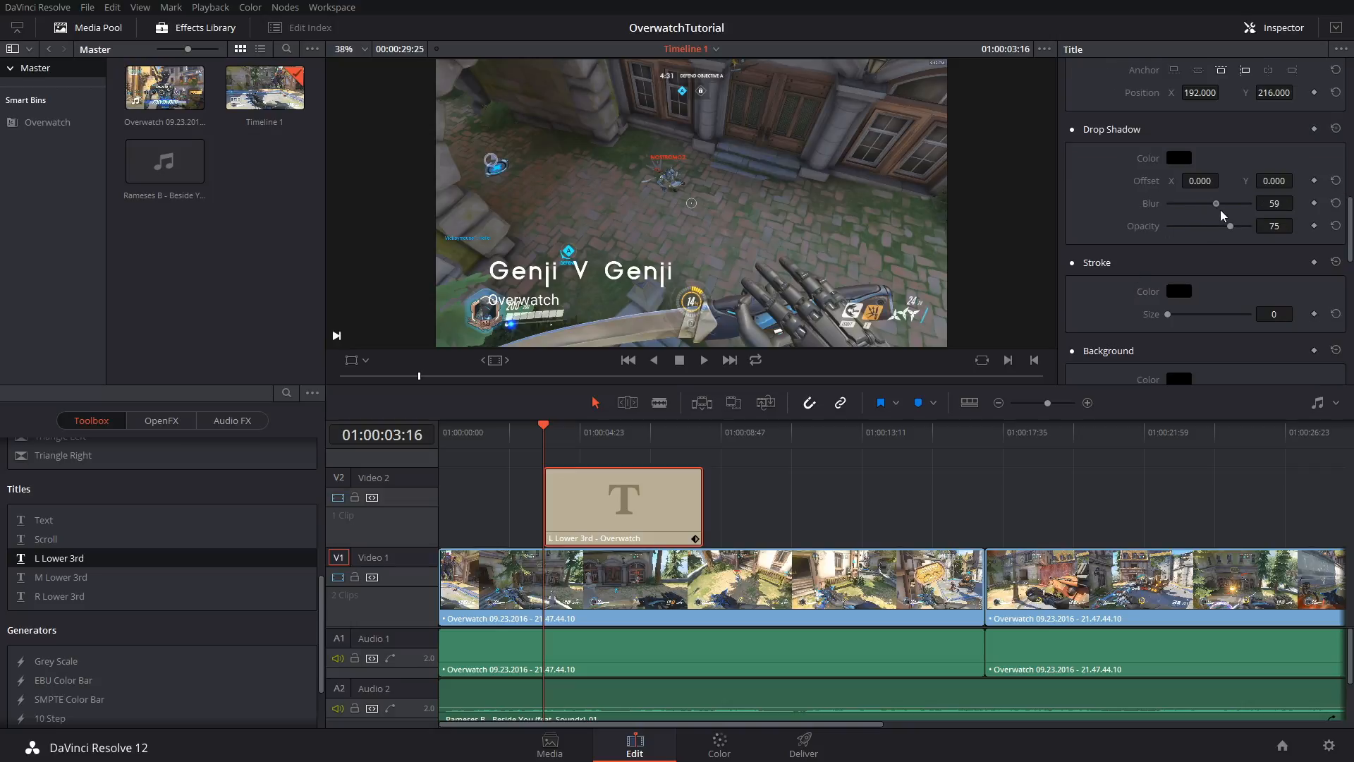
Lower the drop shadow blur to 19 and give the title a size 3 outline
{"action": "left_click_drag", "start_coordinate": [1217, 203], "coordinate": [1182, 203]}
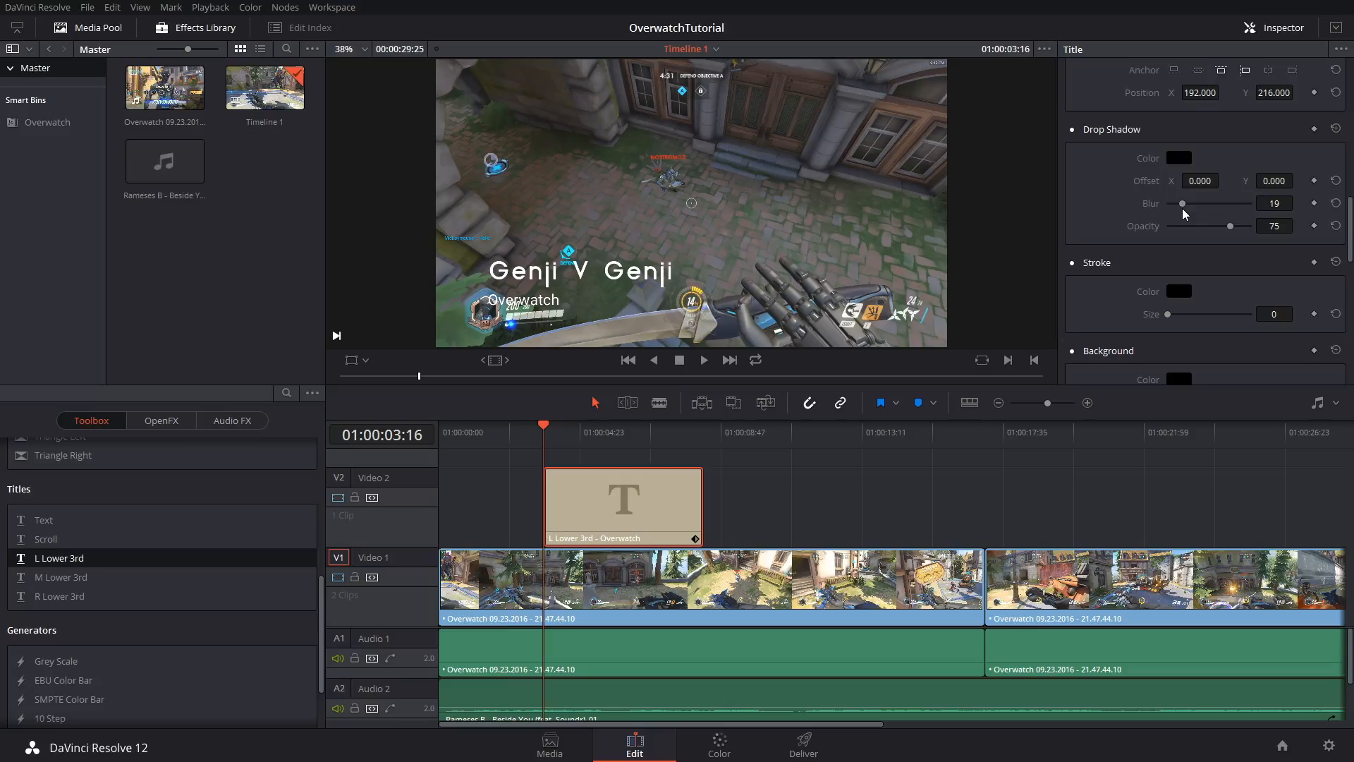
{"action": "scroll", "scroll_direction": "down", "scroll_amount": 3}
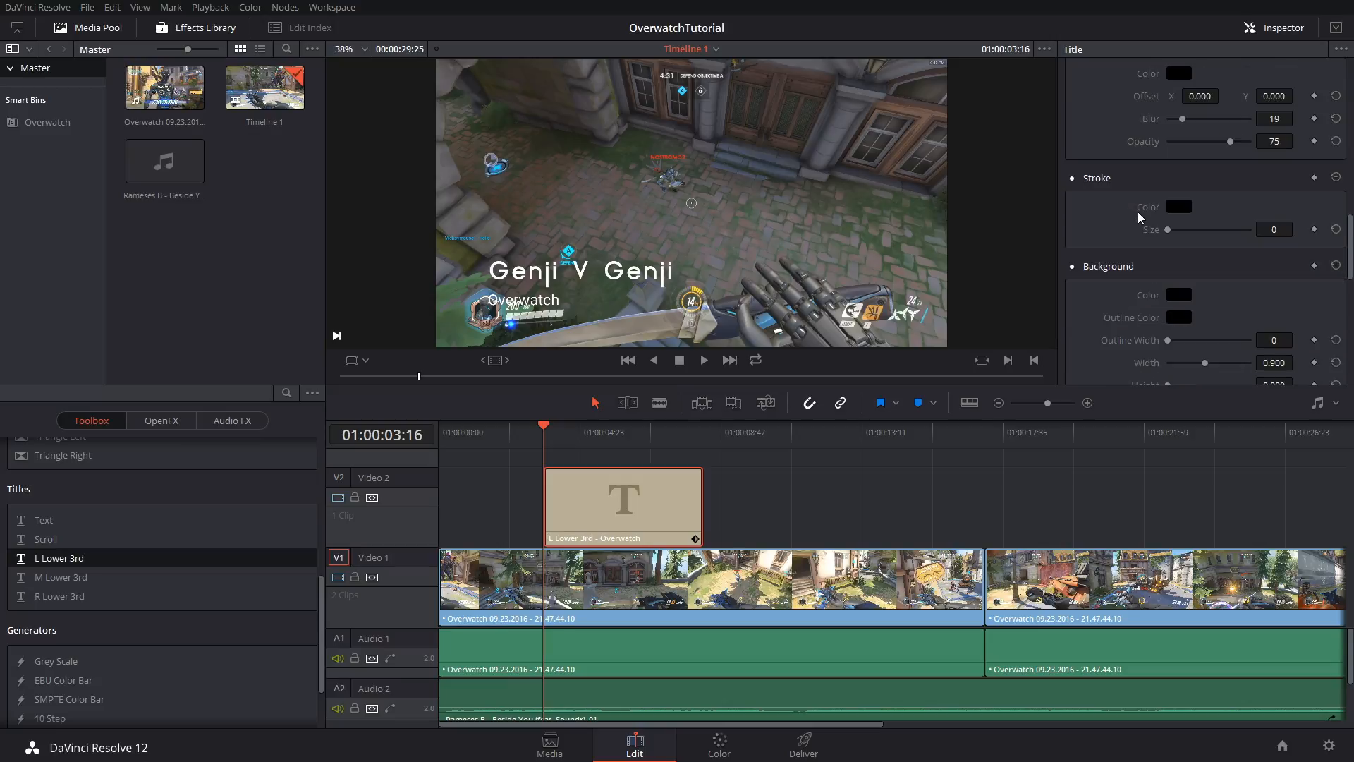
{"action": "left_click_drag", "start_coordinate": [1168, 229], "coordinate": [1224, 186]}
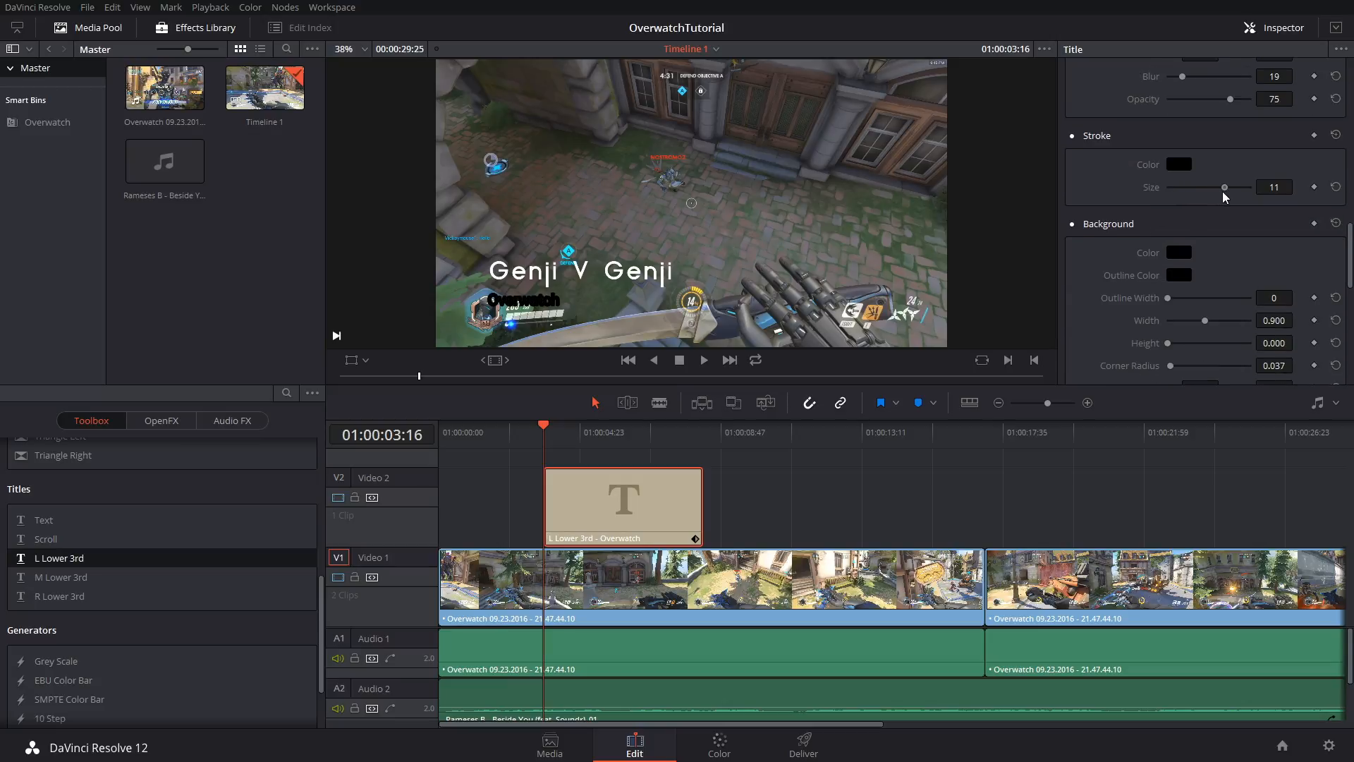
{"action": "left_click_drag", "start_coordinate": [1223, 186], "coordinate": [1183, 186]}
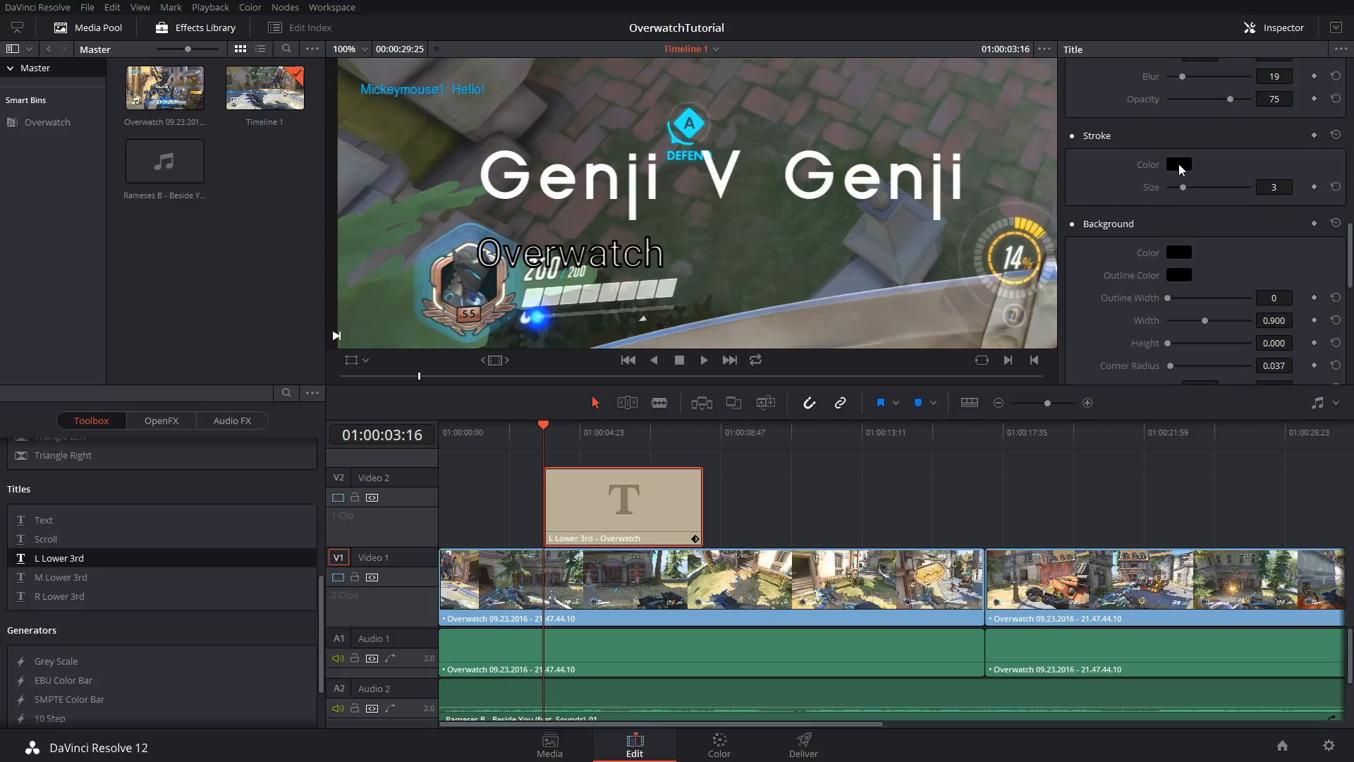
{"action": "left_click", "coordinate": [1178, 165]}
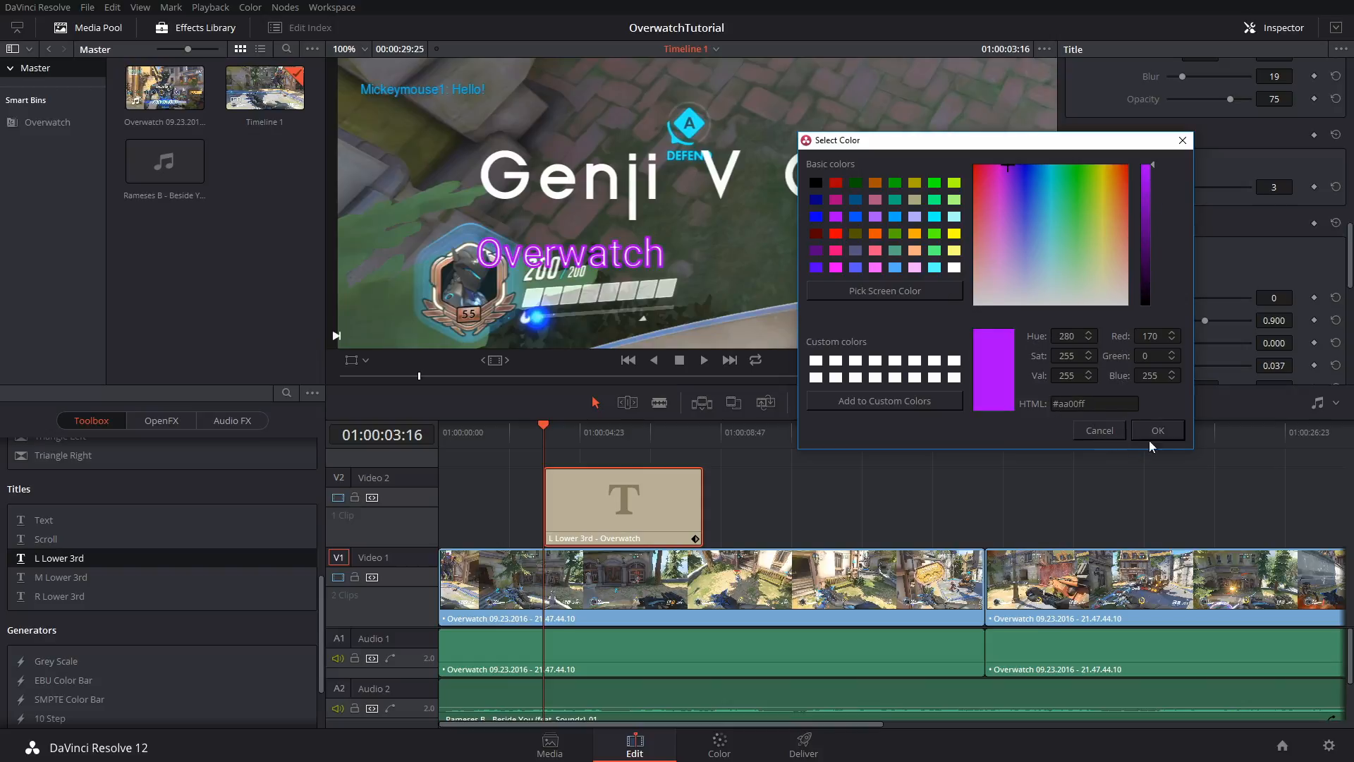
{"action": "left_click", "coordinate": [1155, 430]}
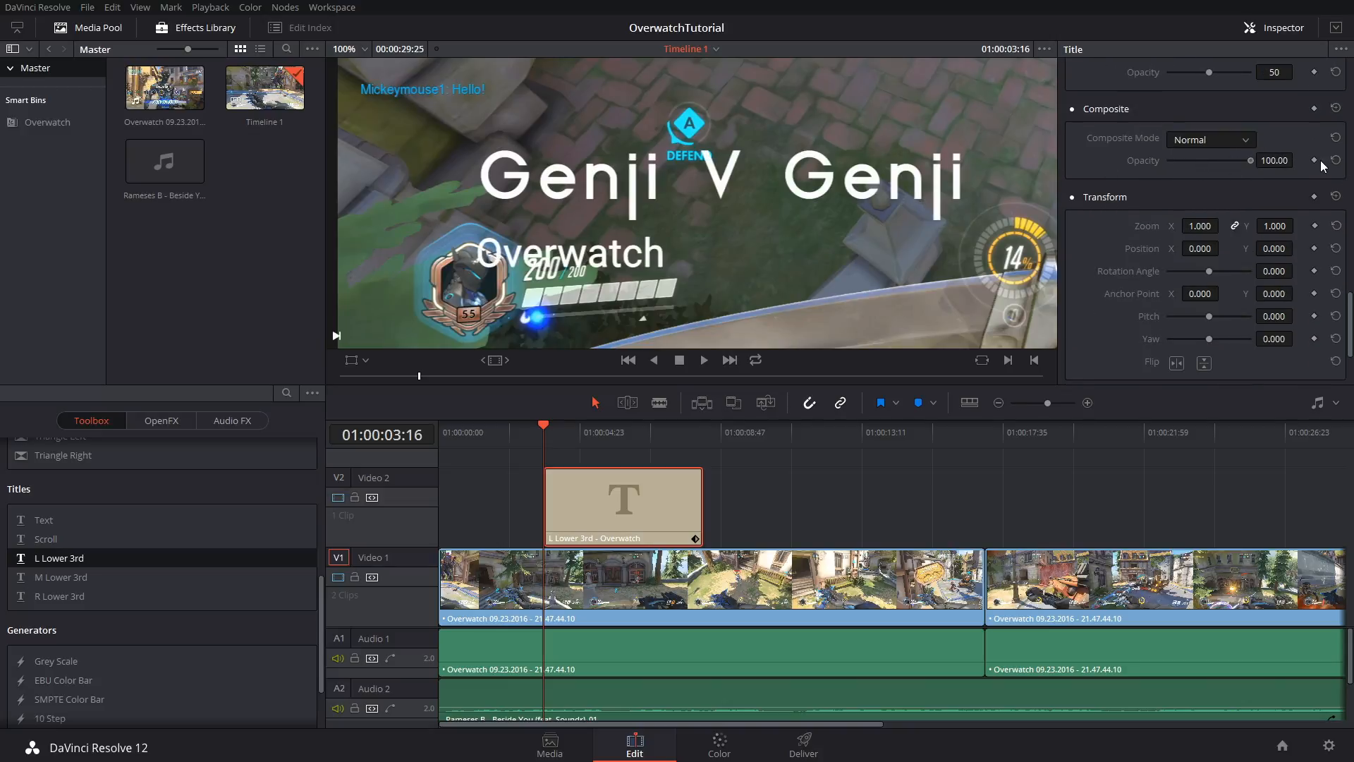
{"action": "left_click", "coordinate": [524, 428]}
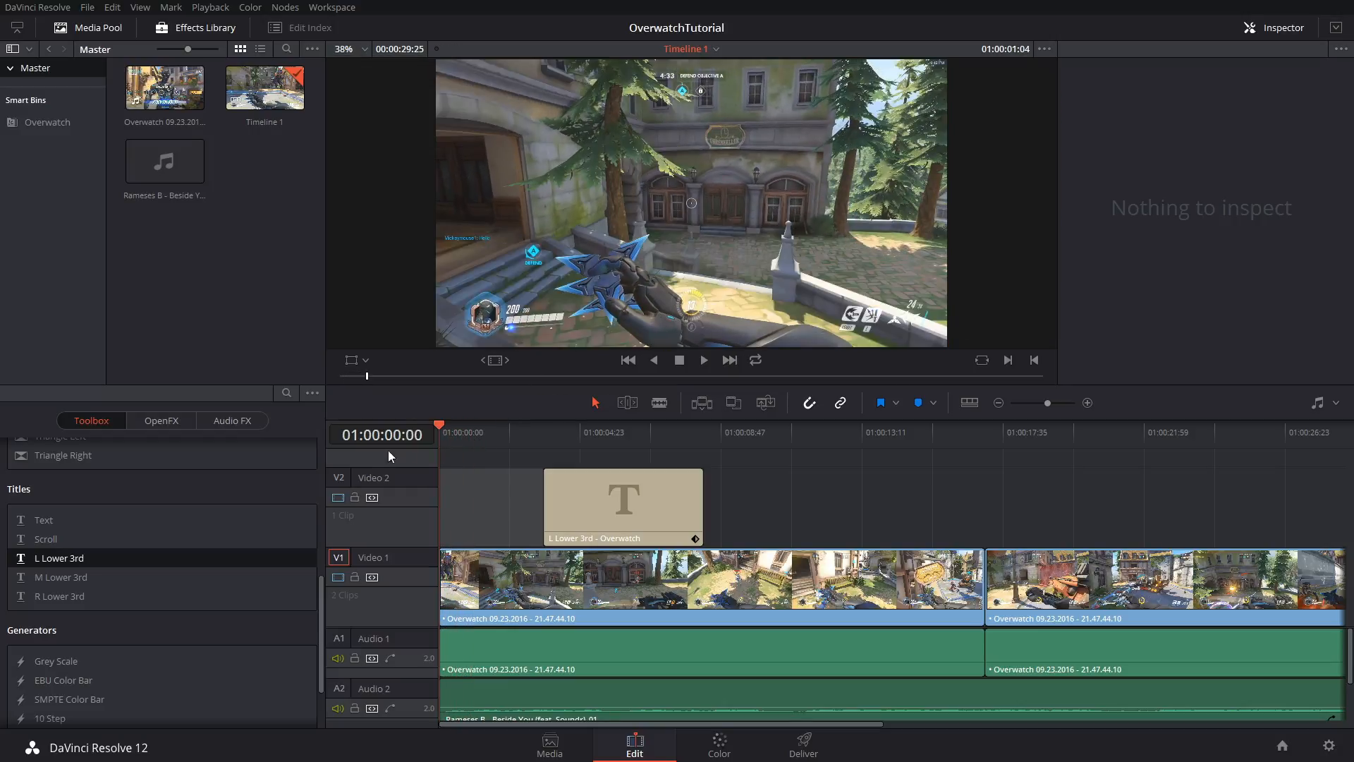
Select the first Overwatch gameplay clip on V1
{"action": "left_click", "coordinate": [708, 579]}
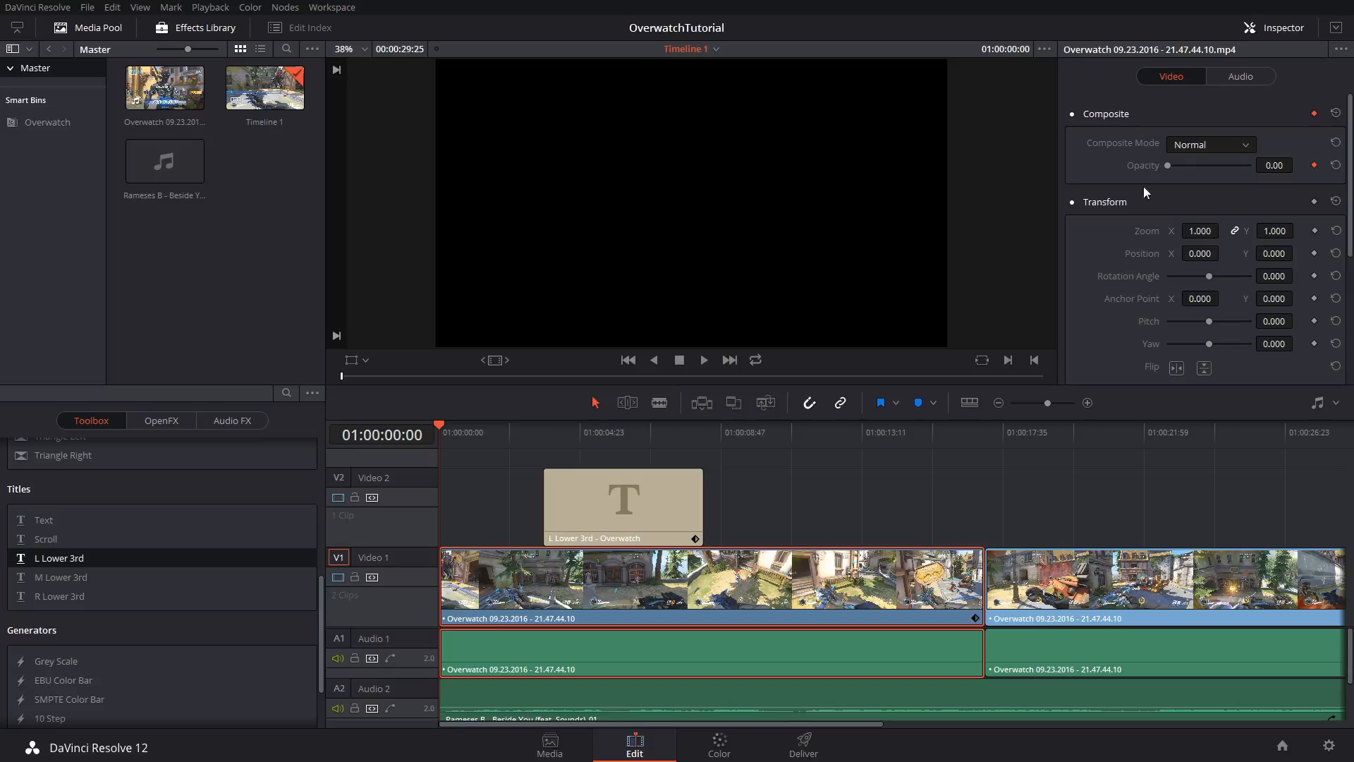
{"action": "mouse_move", "coordinate": [473, 440]}
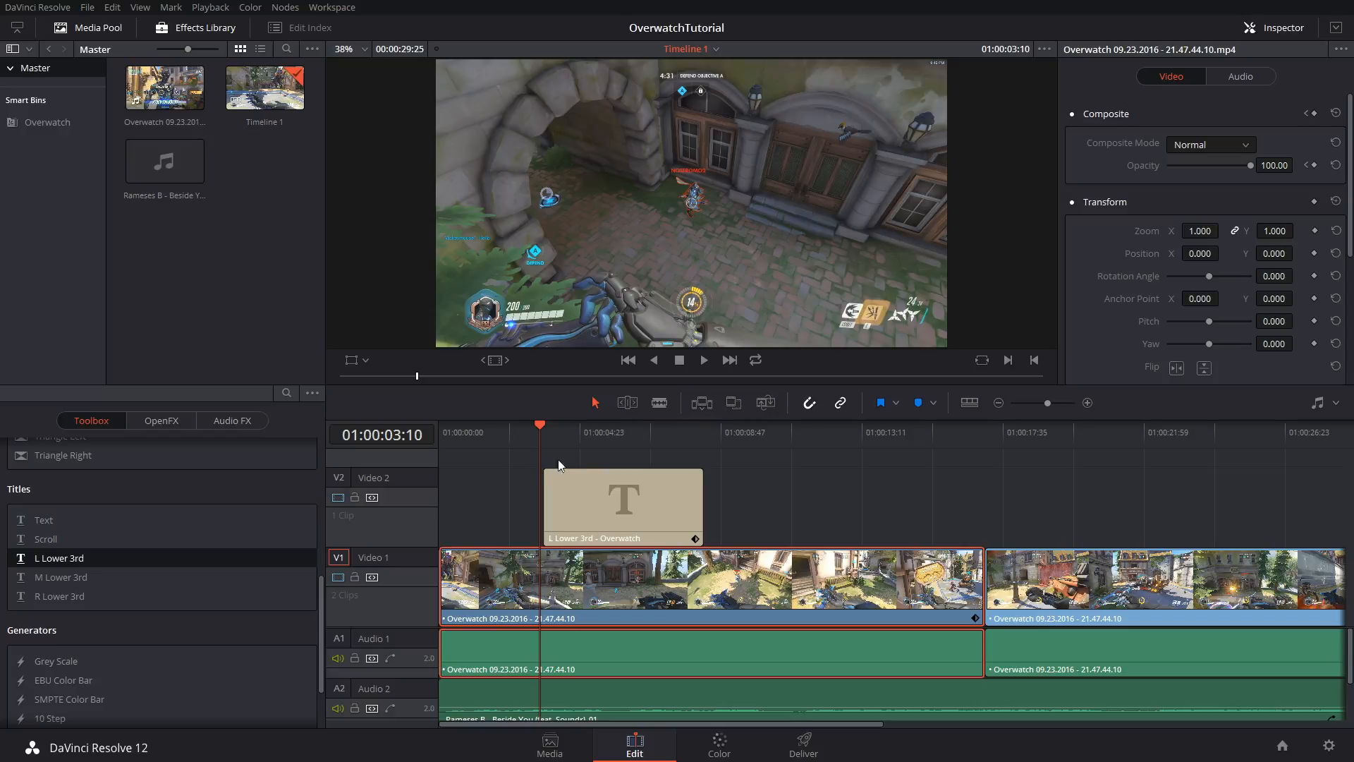
Add an opacity keyframe to the lower-third title and lengthen the title clip
{"action": "left_click", "coordinate": [620, 506]}
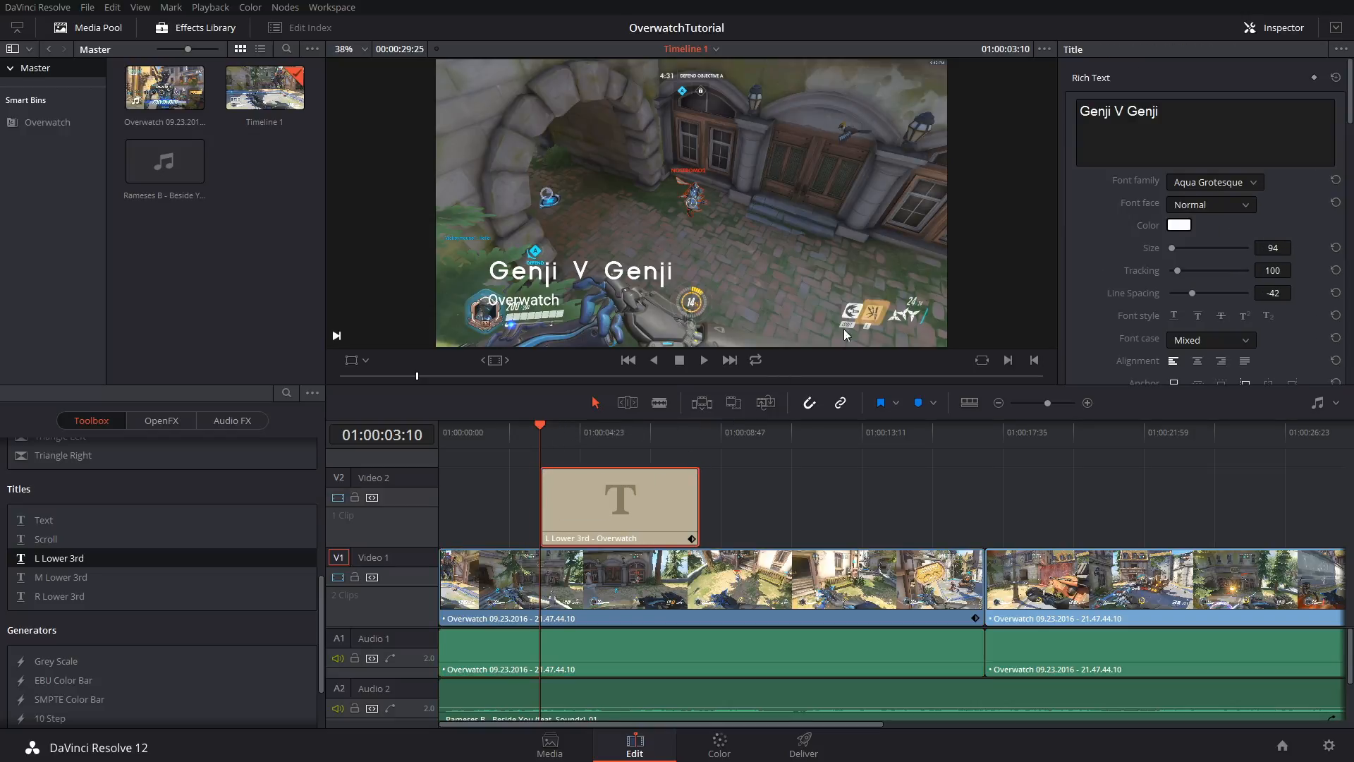
{"action": "scroll", "scroll_direction": "down", "scroll_amount": 3}
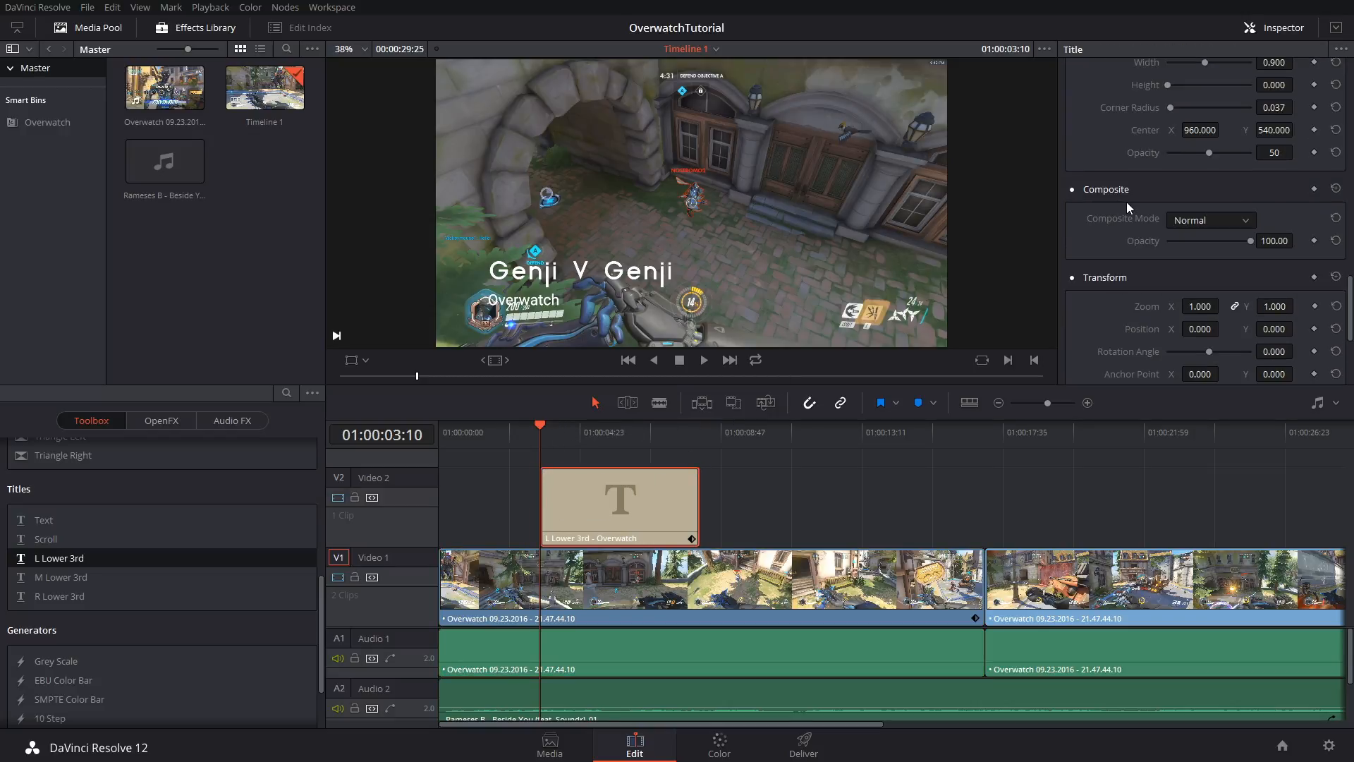
{"action": "scroll", "scroll_direction": "down", "scroll_amount": 3}
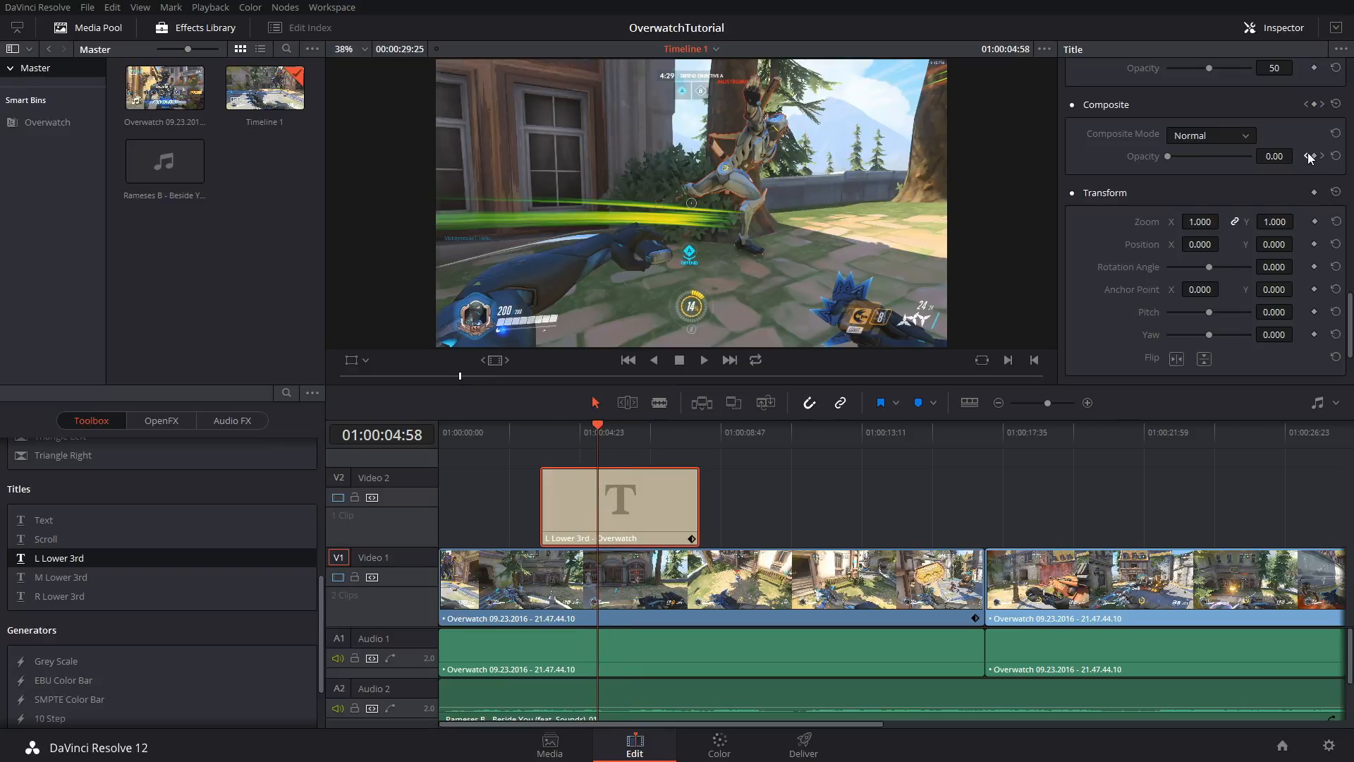
{"action": "left_click", "coordinate": [1309, 157]}
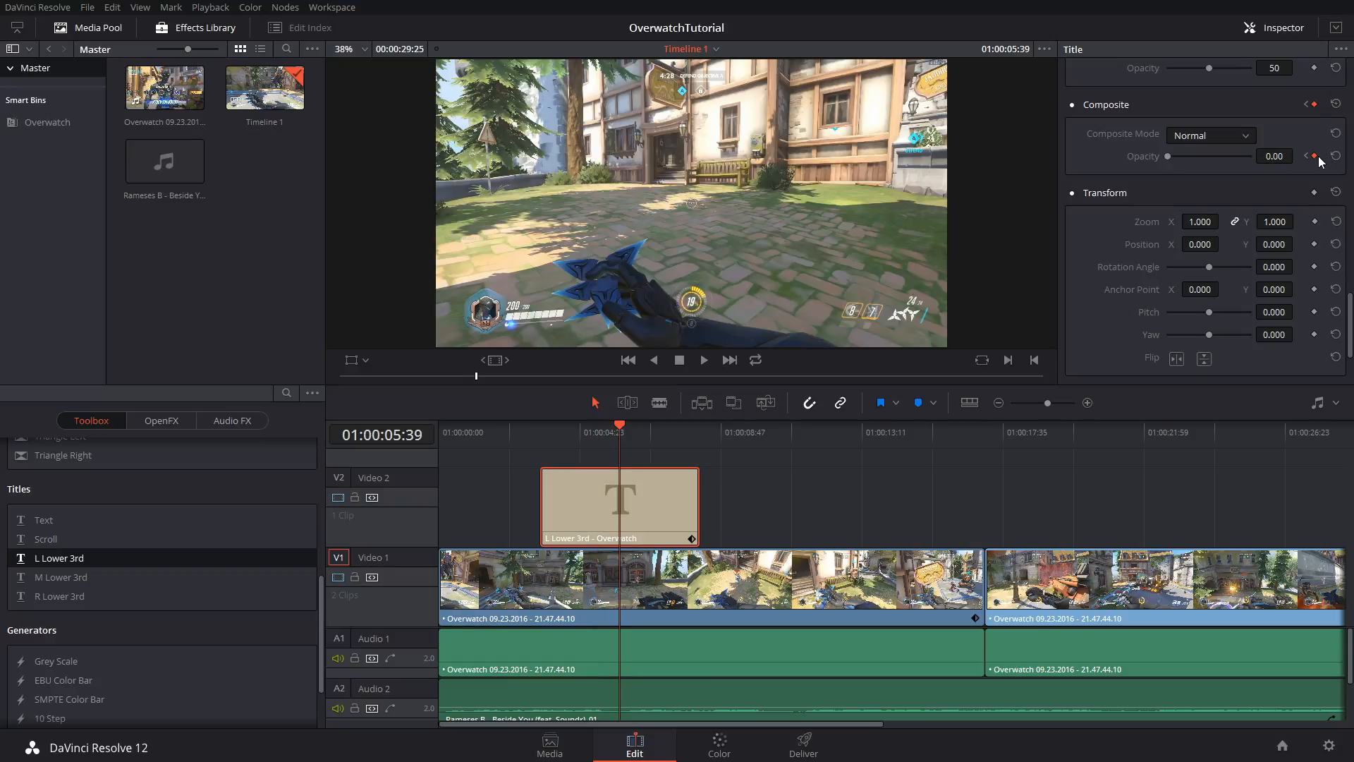
{"action": "left_click_drag", "start_coordinate": [1169, 156], "coordinate": [1251, 156]}
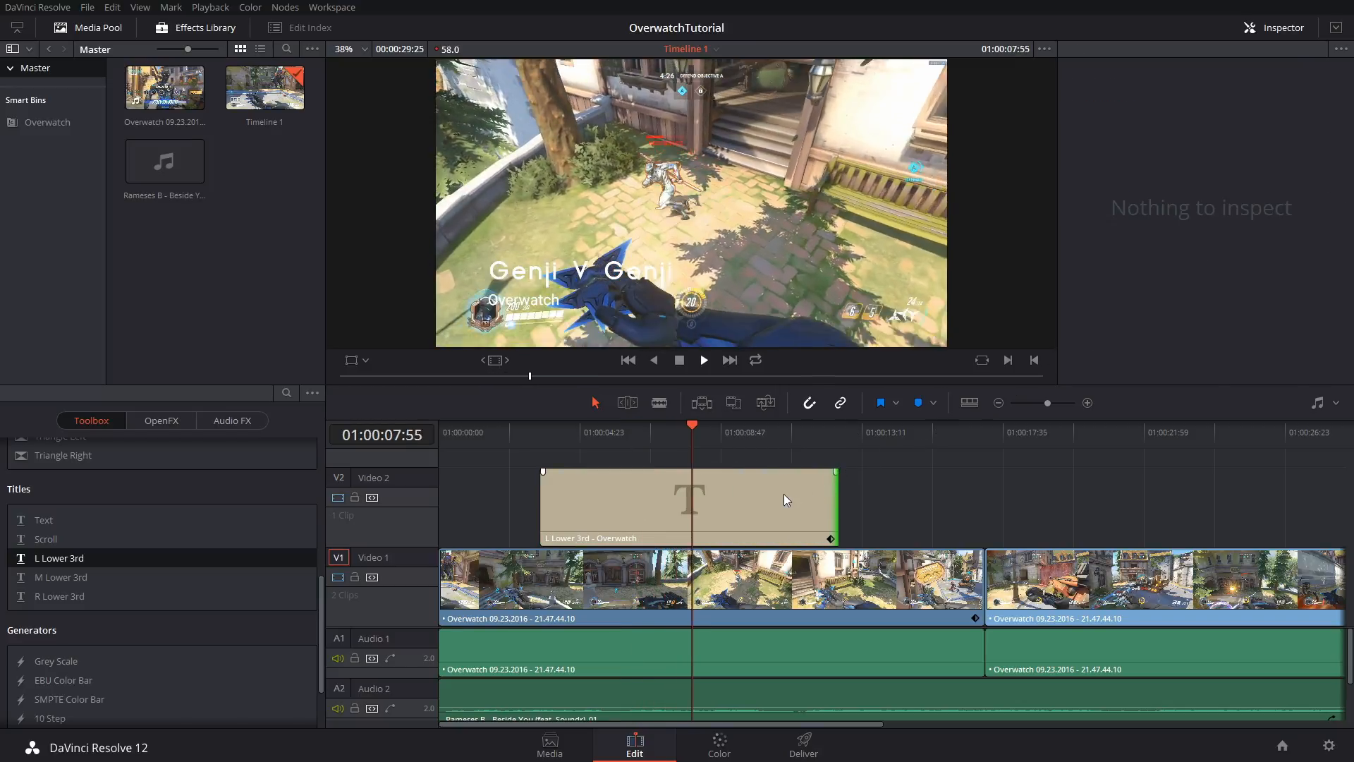
Move the playhead near the title's end to set its second opacity keyframe
{"action": "left_click", "coordinate": [688, 507]}
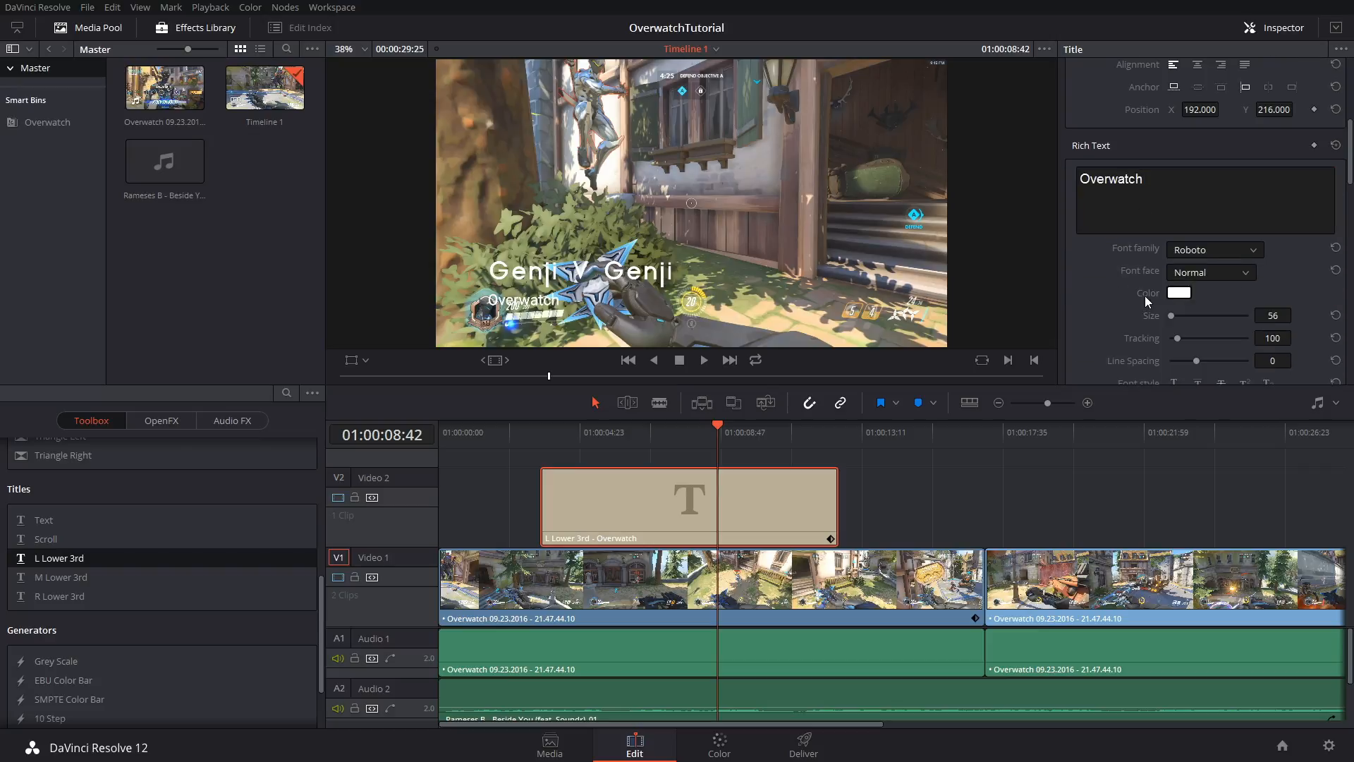
{"action": "scroll", "scroll_direction": "down", "scroll_amount": 3}
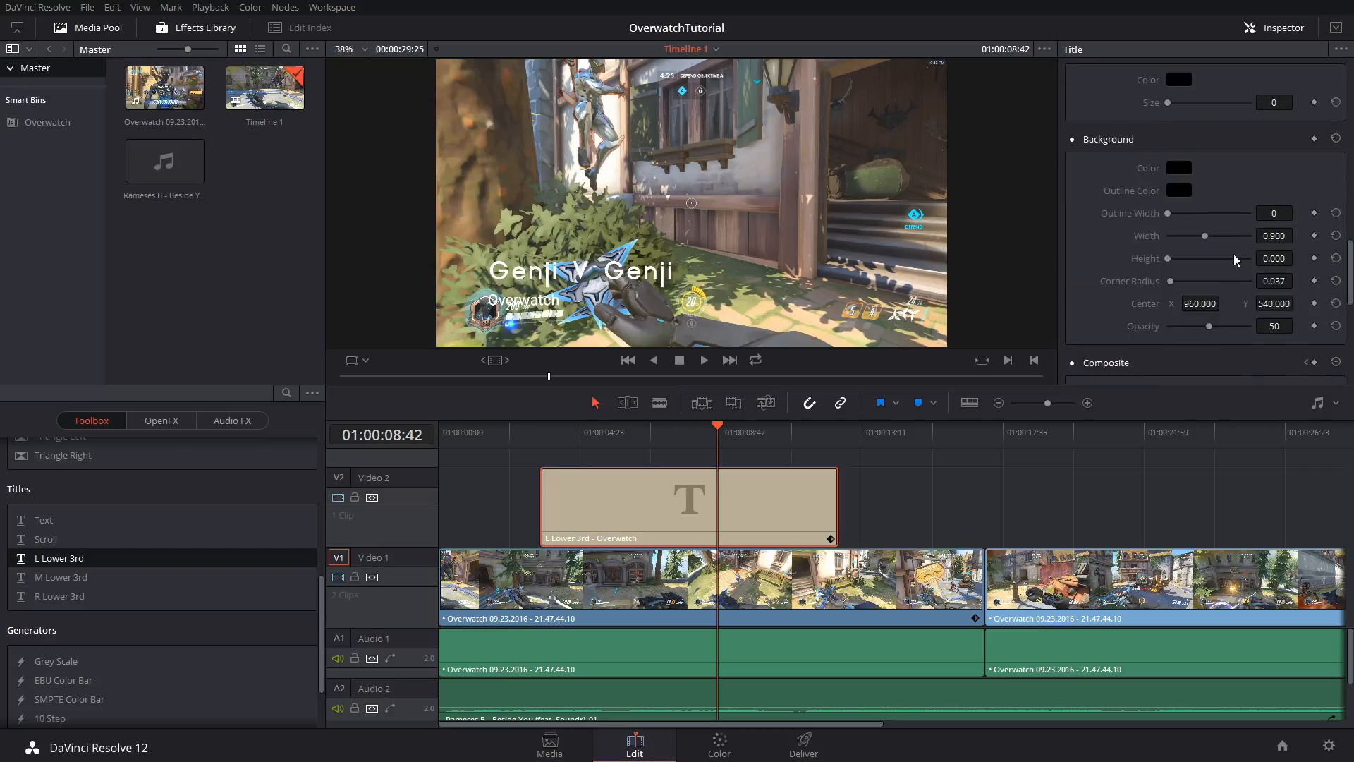
{"action": "scroll", "scroll_direction": "down", "scroll_amount": 3}
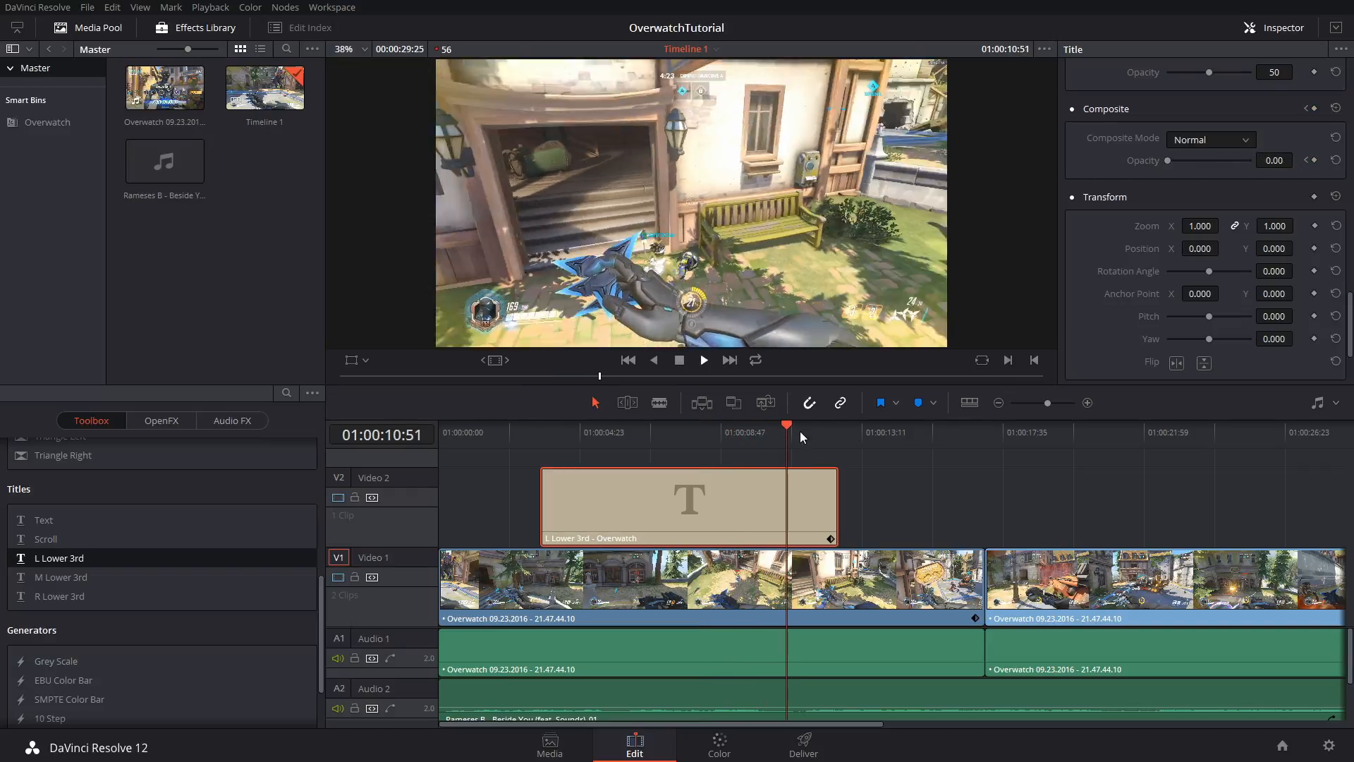
{"action": "left_click", "coordinate": [539, 432]}
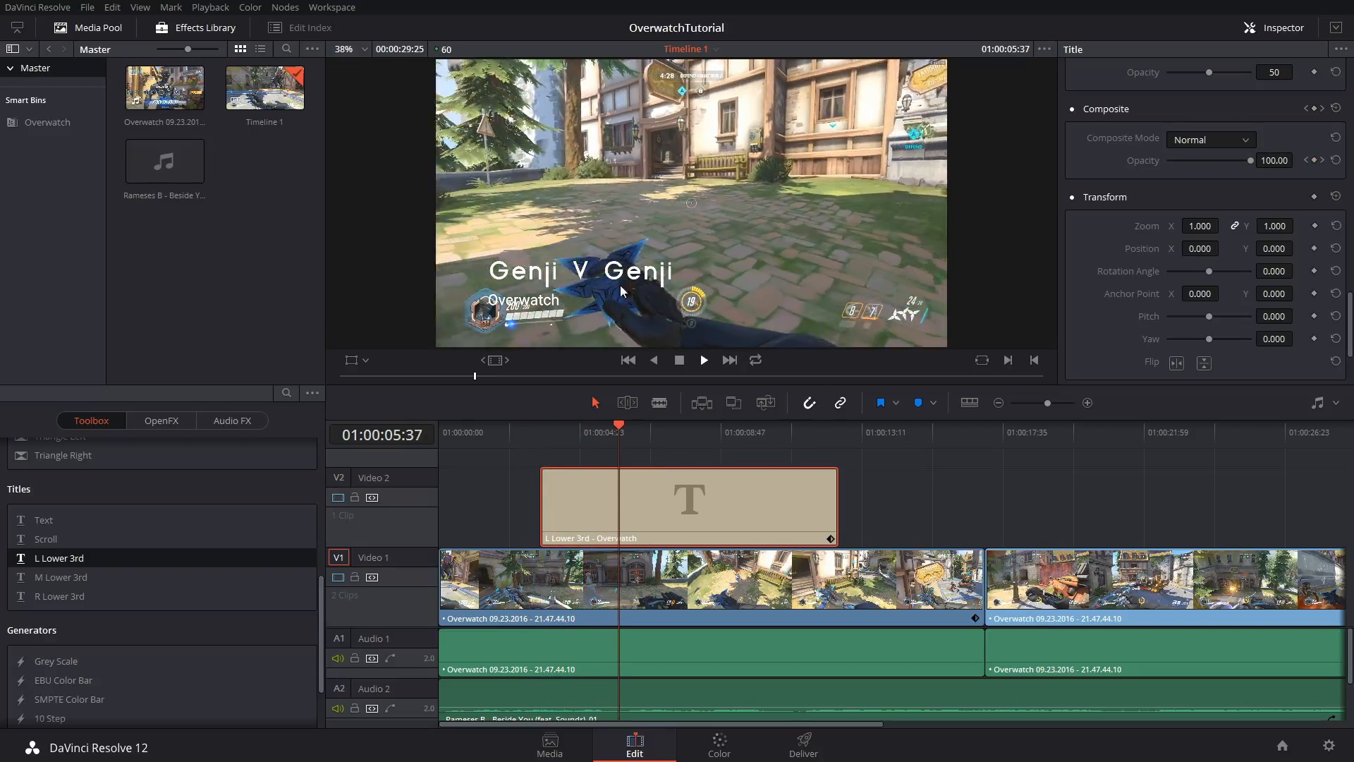
{"action": "left_click", "coordinate": [682, 431]}
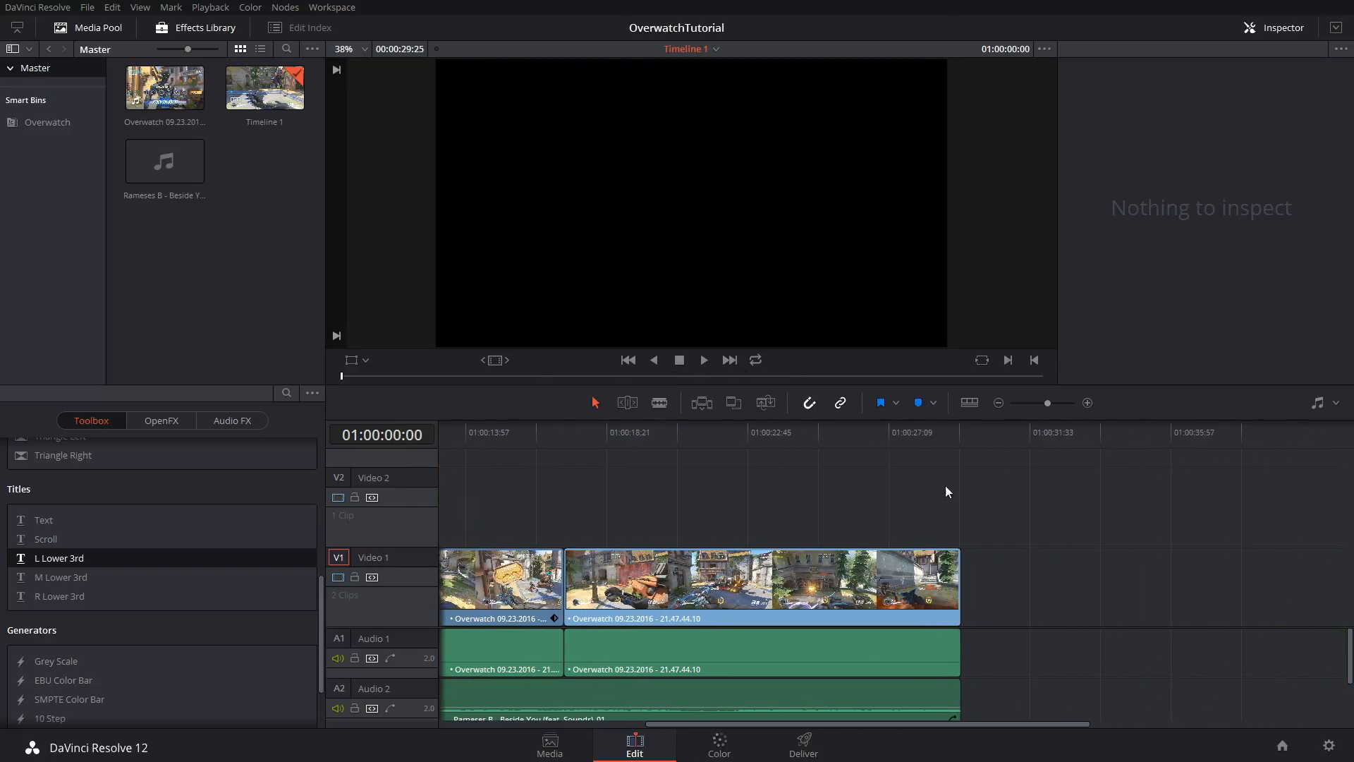
Fade the Audio 2 music from -24 to -78 near the timeline end and preview the title fade
{"action": "left_click", "coordinate": [761, 585]}
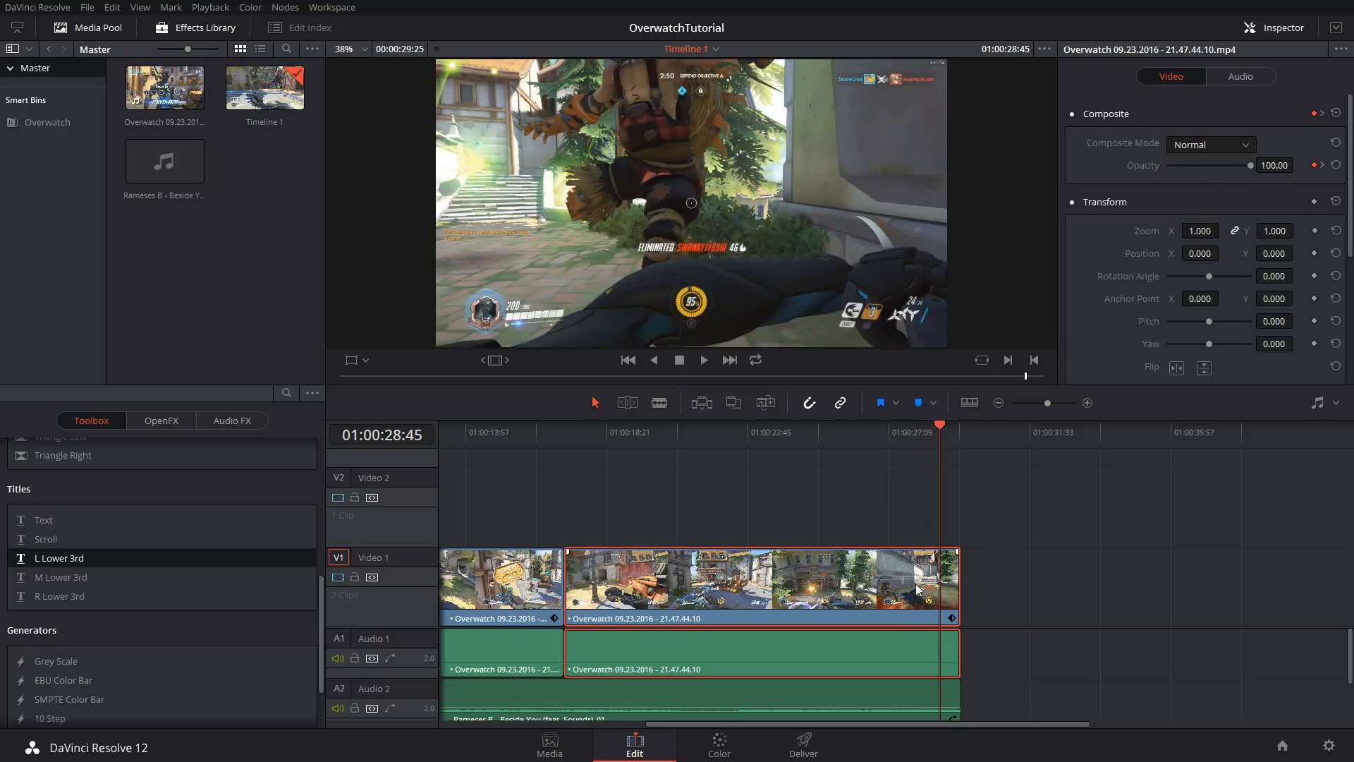
{"action": "left_click", "coordinate": [761, 700]}
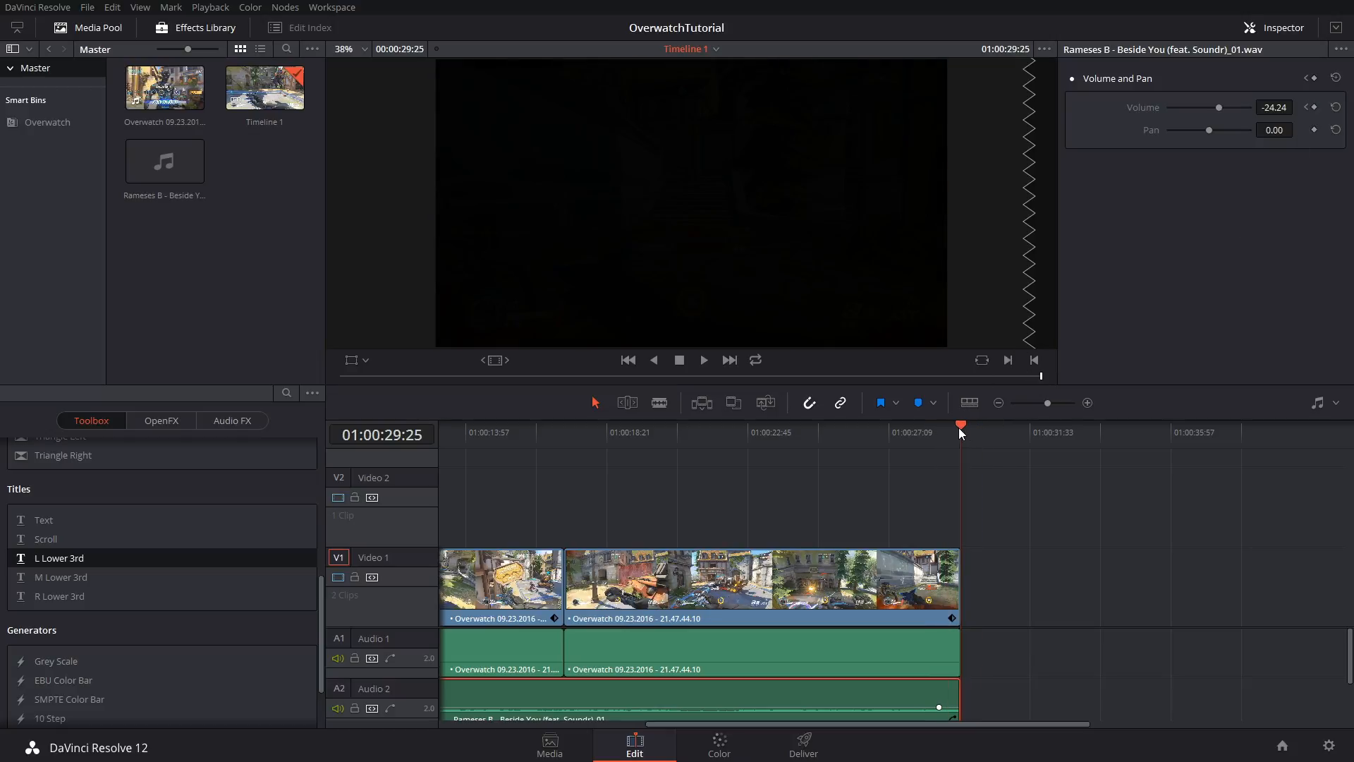
{"action": "left_click_drag", "start_coordinate": [1219, 107], "coordinate": [1166, 108]}
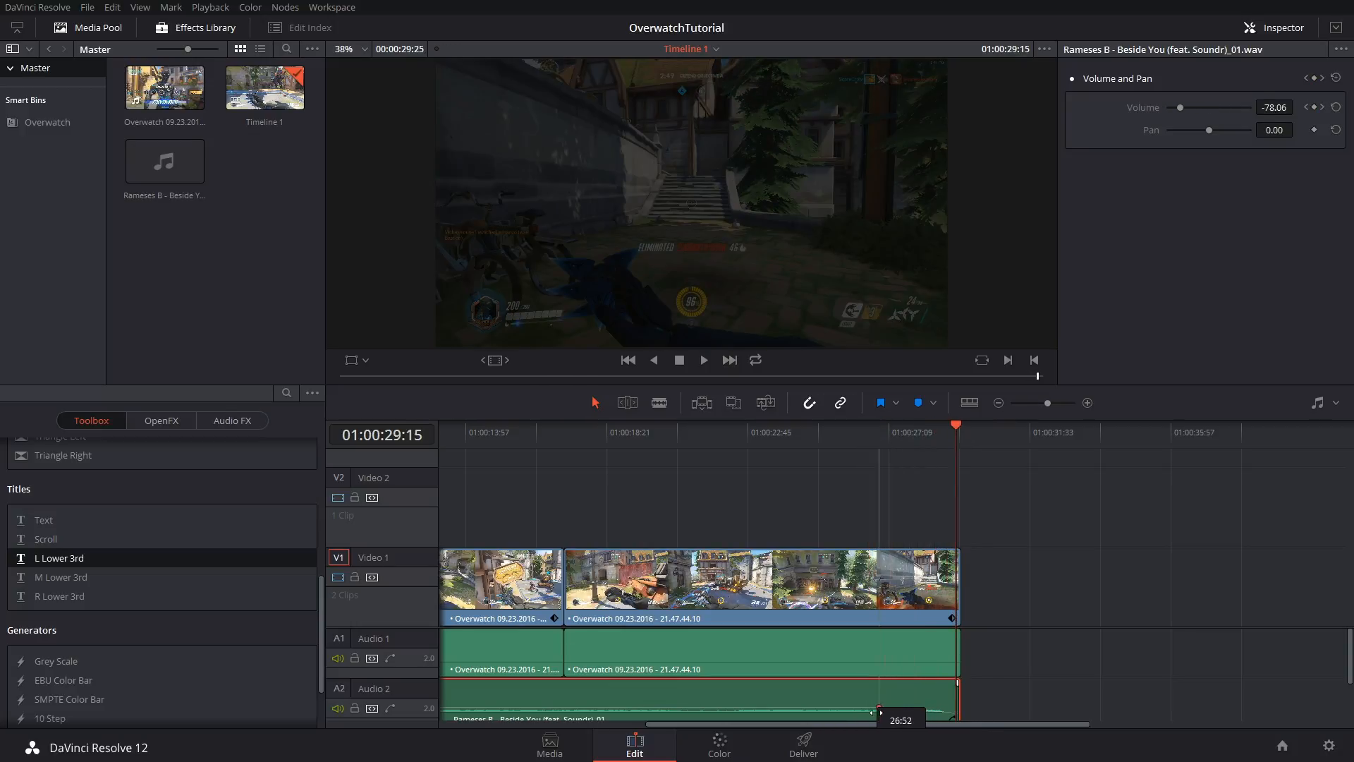
{"action": "left_click", "coordinate": [758, 431]}
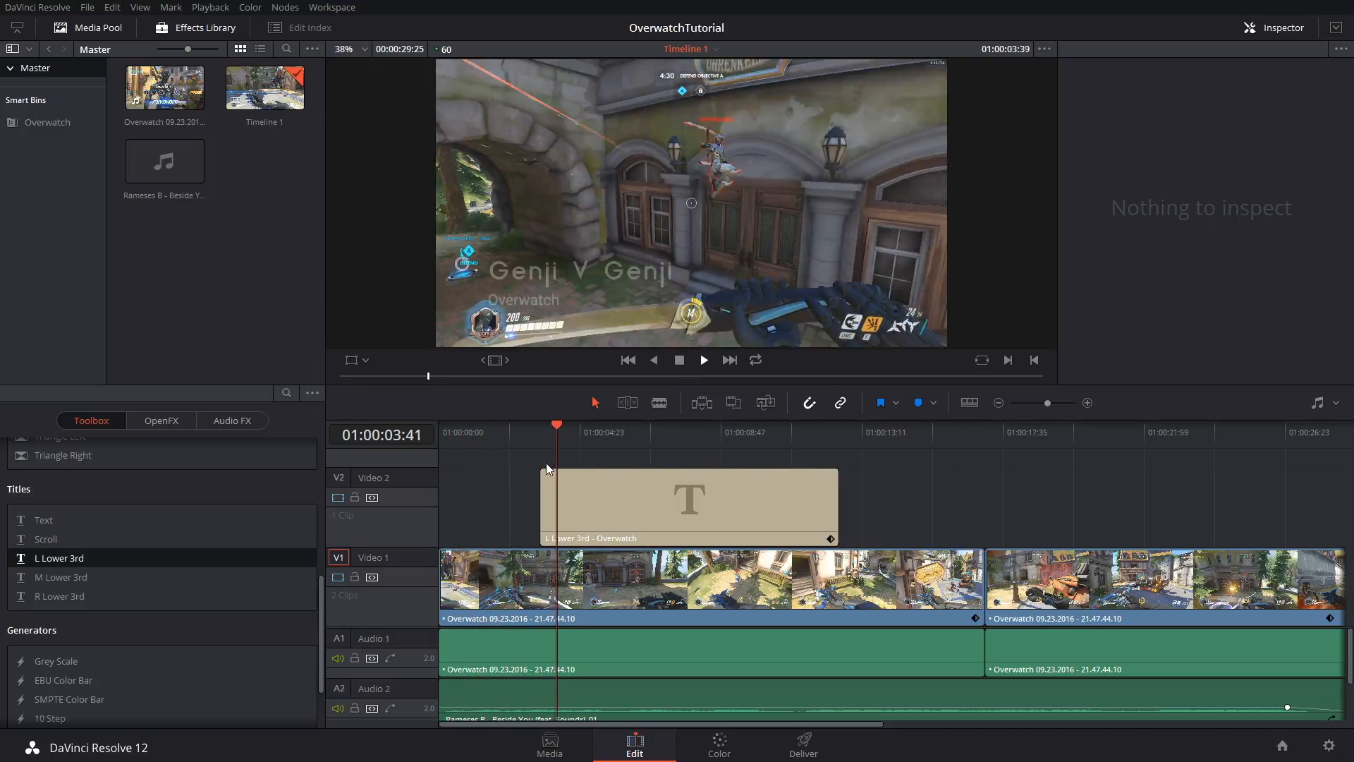
{"action": "left_click", "coordinate": [620, 425]}
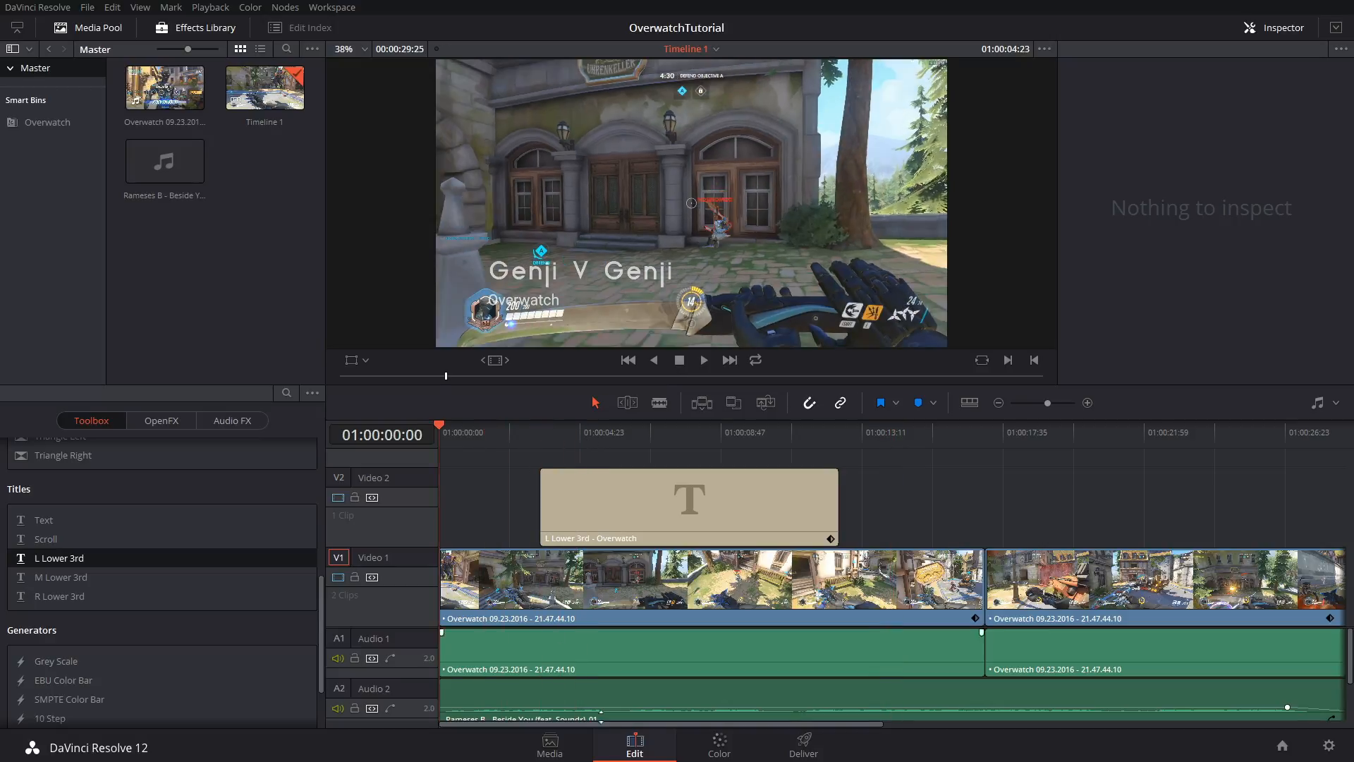
Open the Color page, center the clip's node, and enlarge the viewer
{"action": "left_click", "coordinate": [718, 744]}
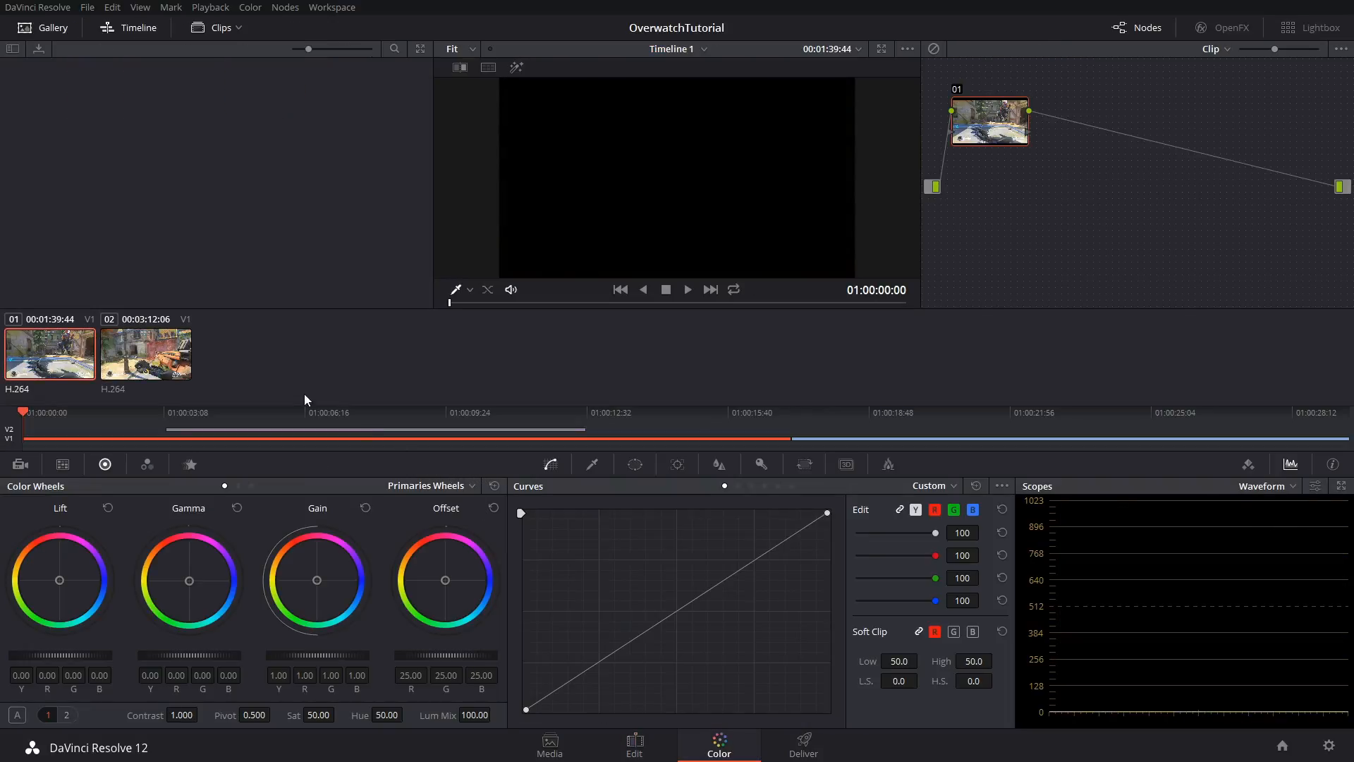
{"action": "mouse_move", "coordinate": [636, 285]}
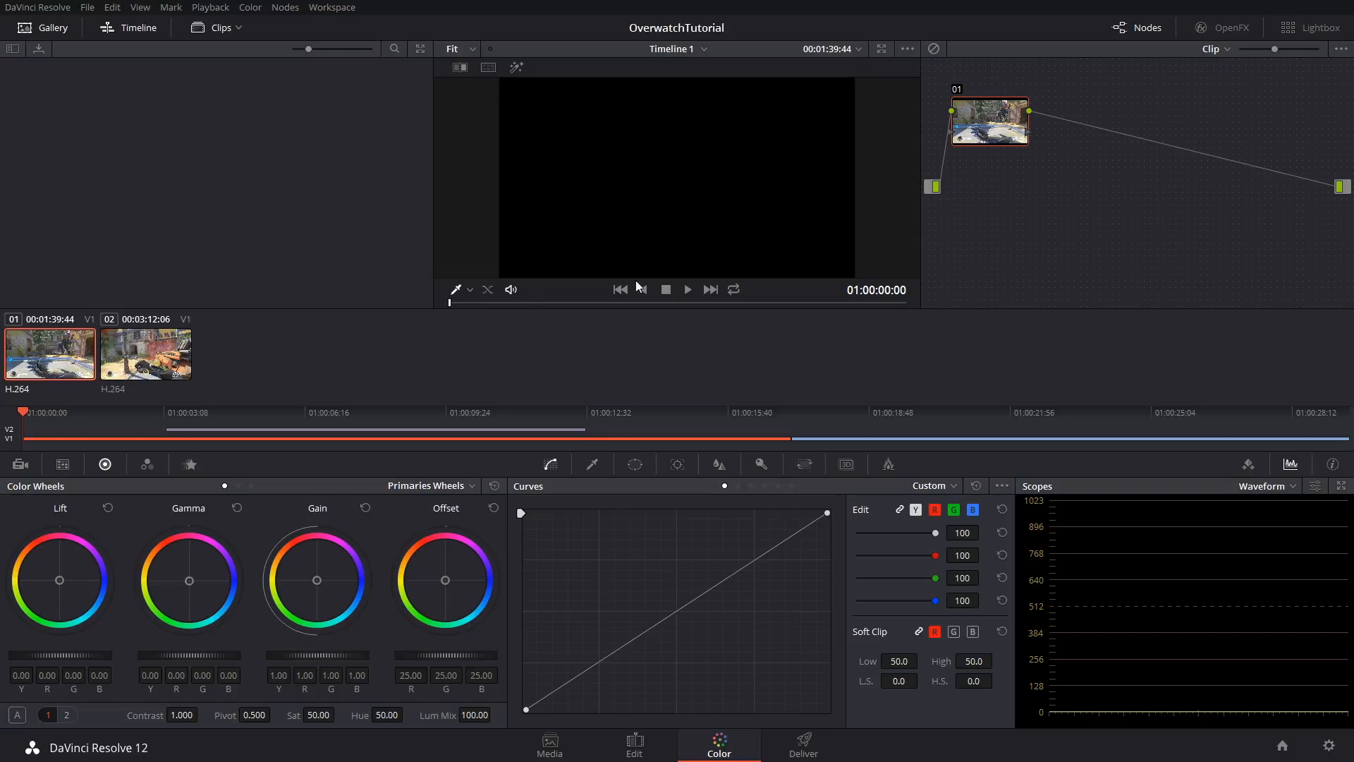
{"action": "left_click_drag", "start_coordinate": [989, 120], "coordinate": [1130, 165]}
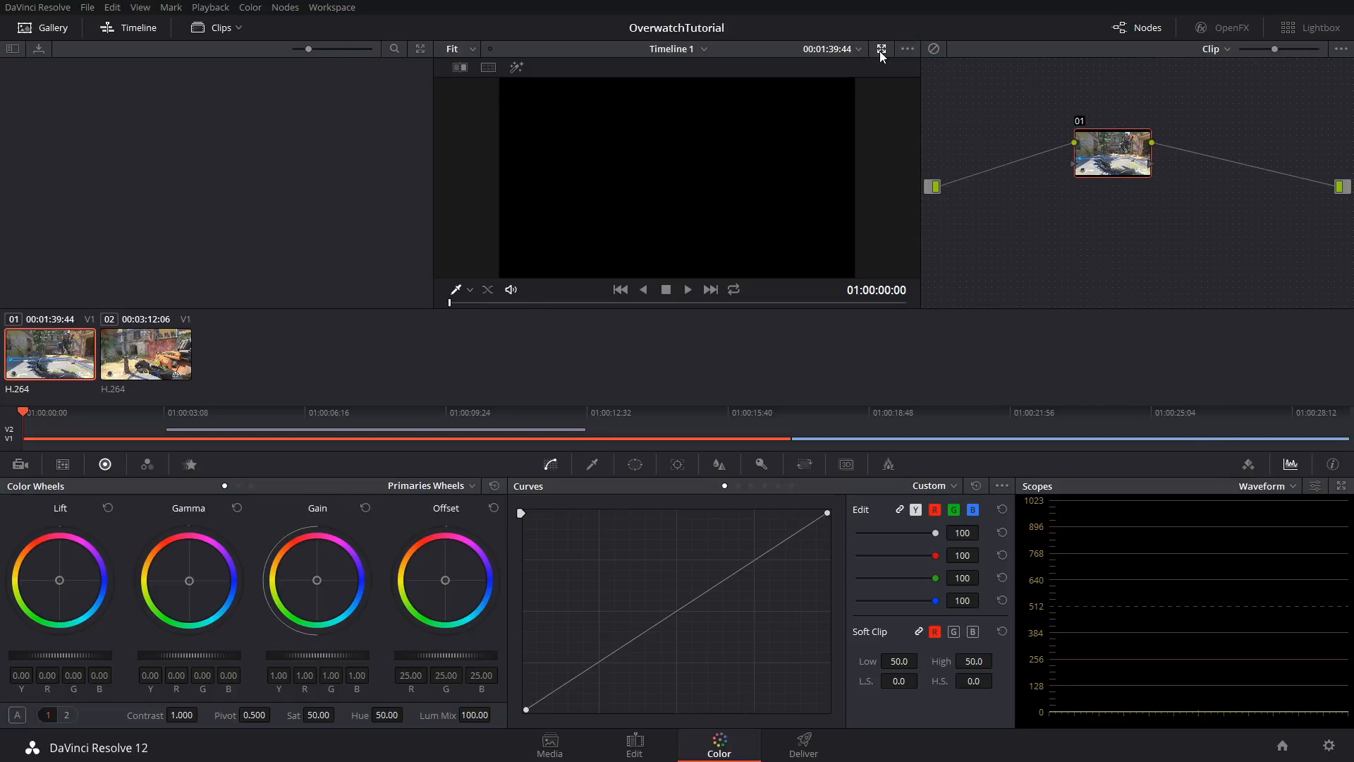
{"action": "left_click", "coordinate": [882, 49]}
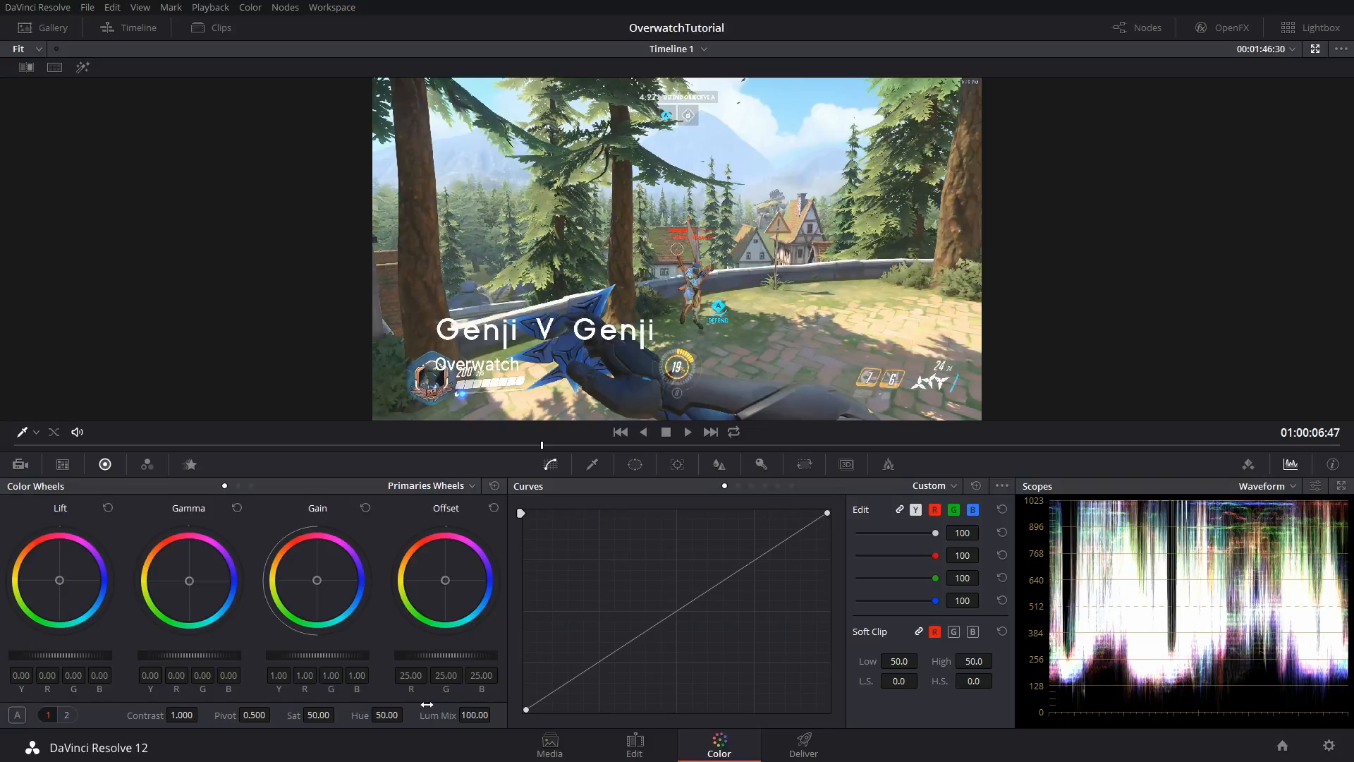
{"action": "mouse_move", "coordinate": [213, 517]}
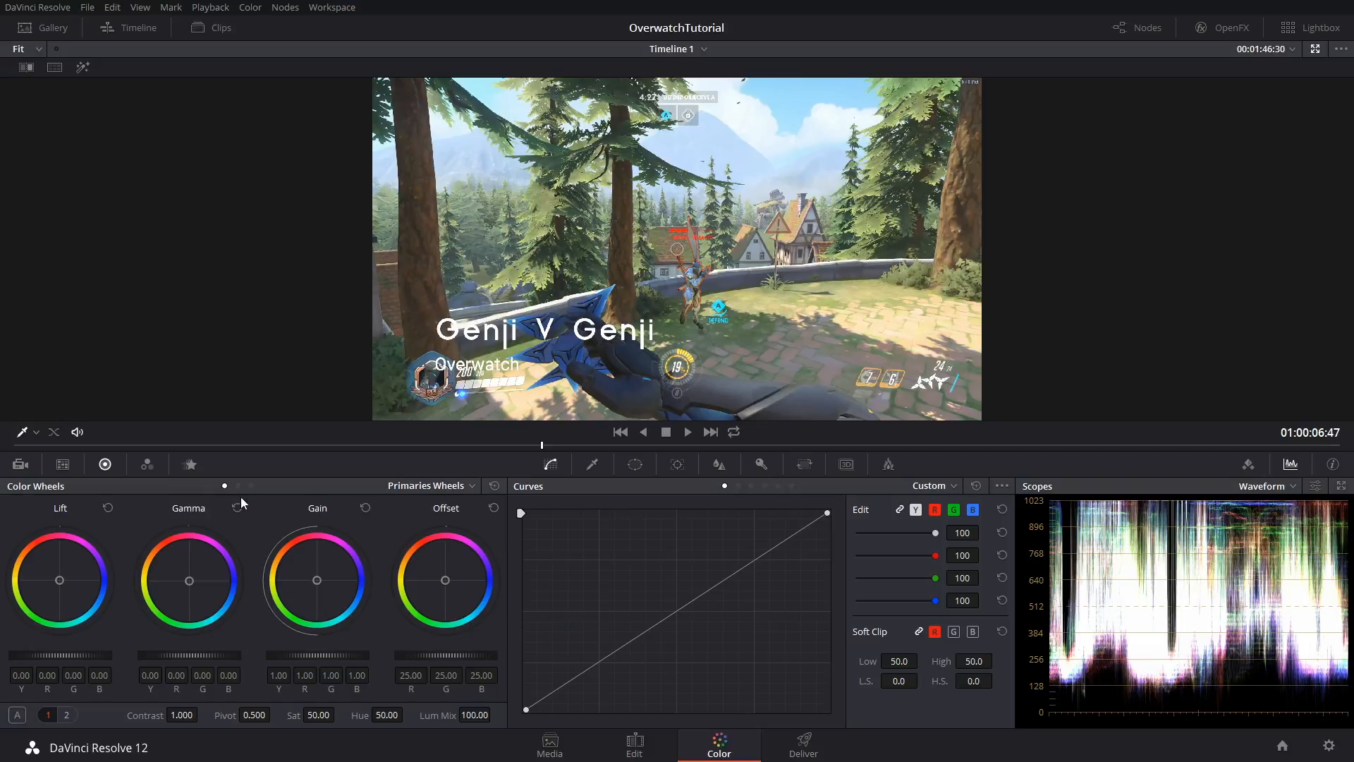
{"action": "mouse_move", "coordinate": [391, 524]}
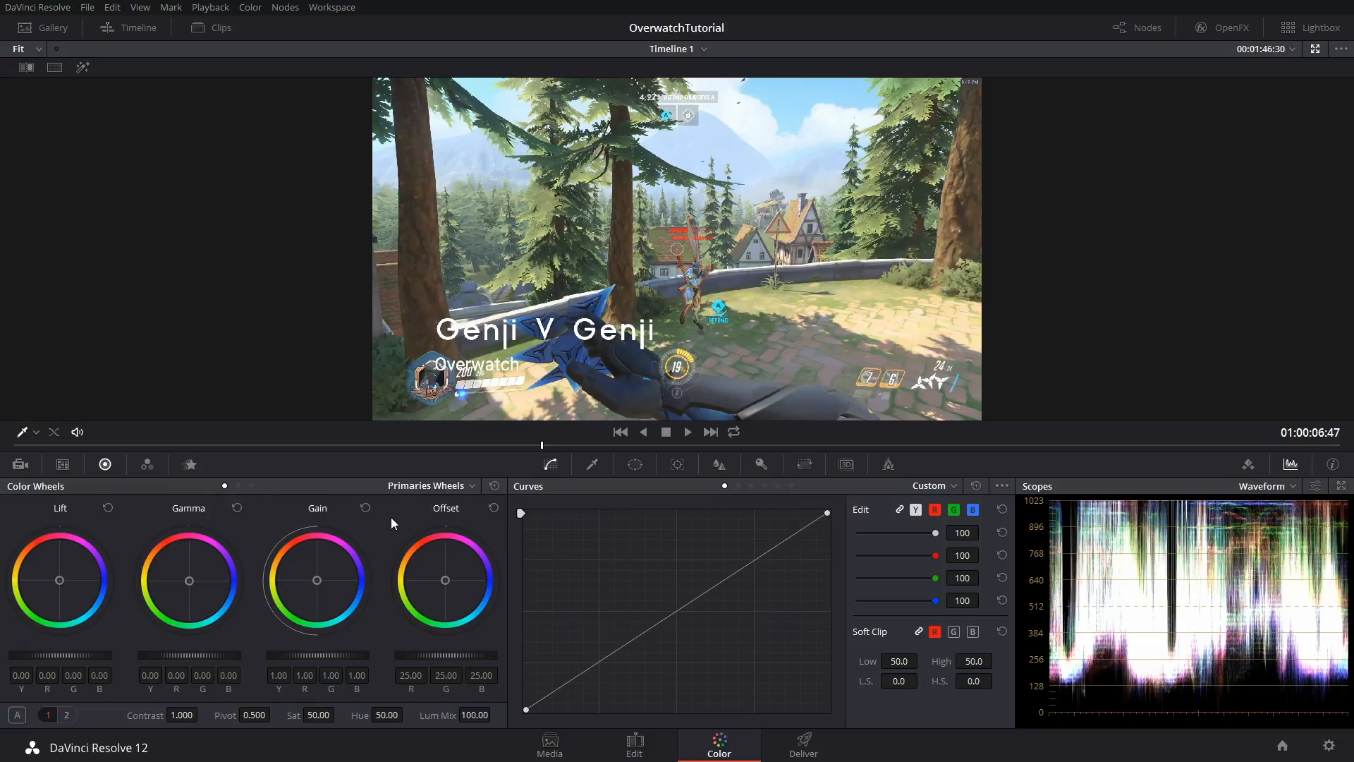
{"action": "mouse_move", "coordinate": [191, 517]}
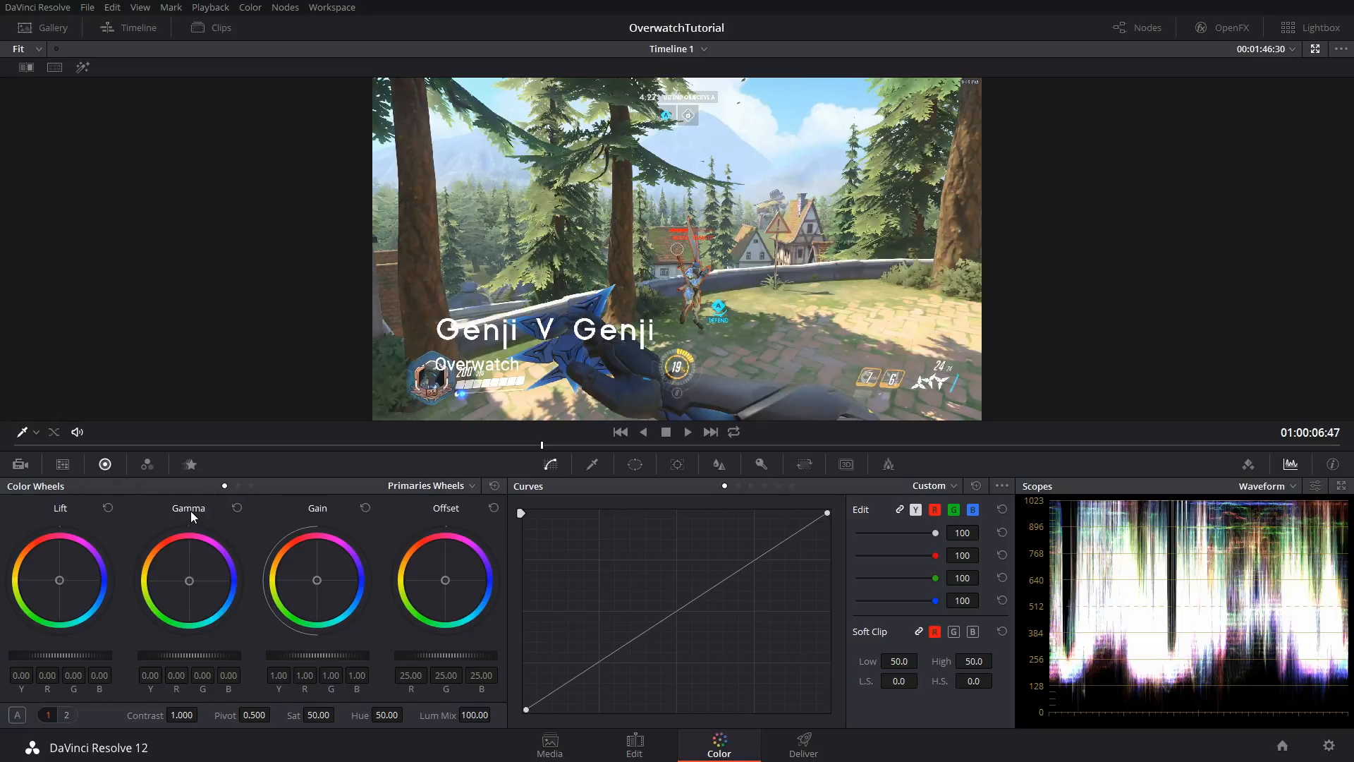
{"action": "mouse_move", "coordinate": [165, 514]}
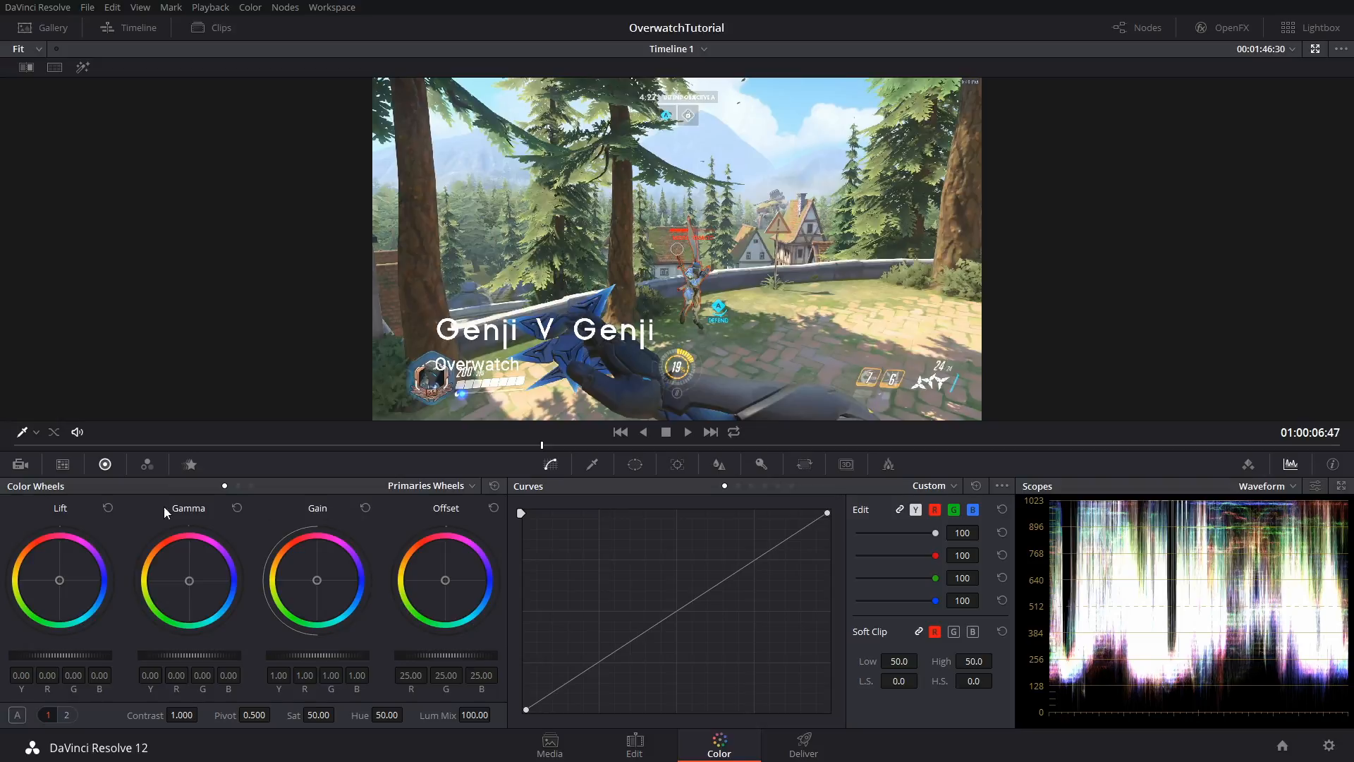
{"action": "left_click_drag", "start_coordinate": [58, 580], "coordinate": [50, 583]}
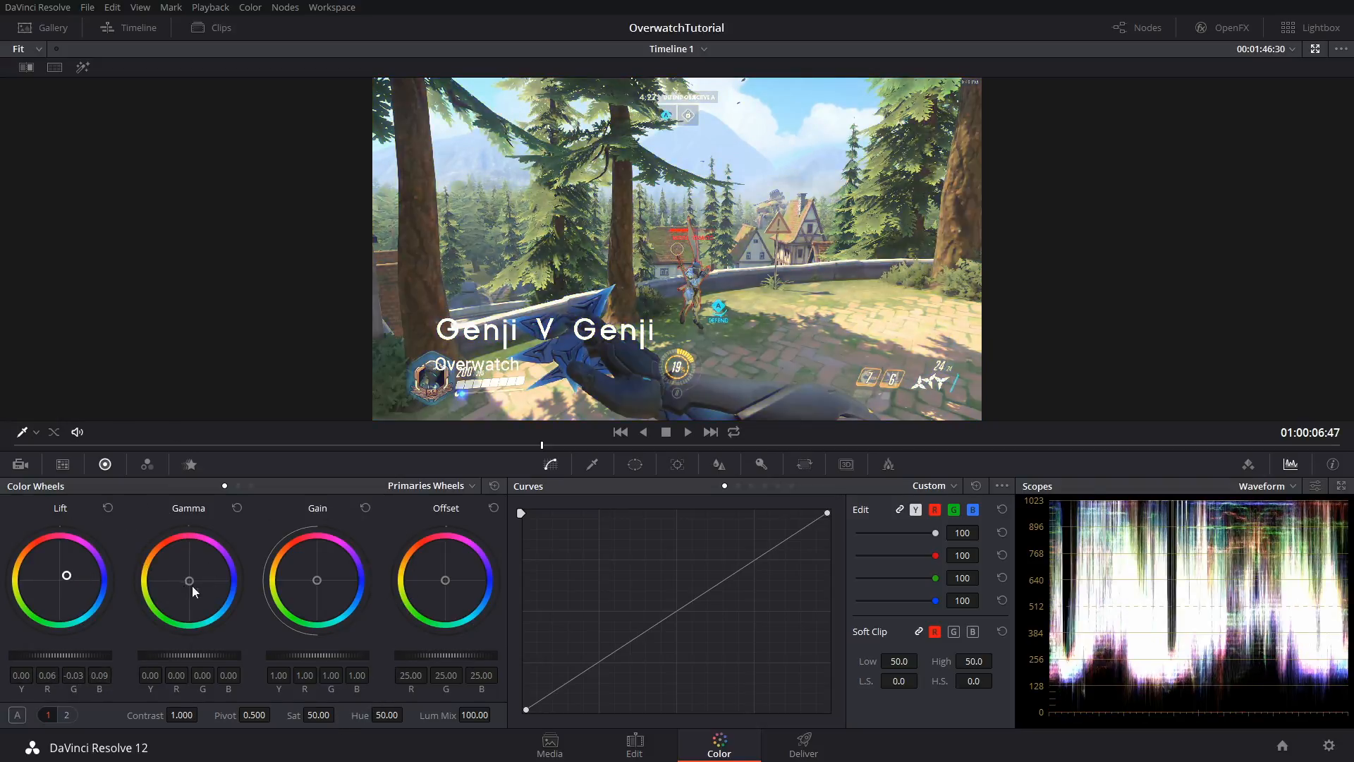
{"action": "left_click_drag", "start_coordinate": [189, 580], "coordinate": [188, 574]}
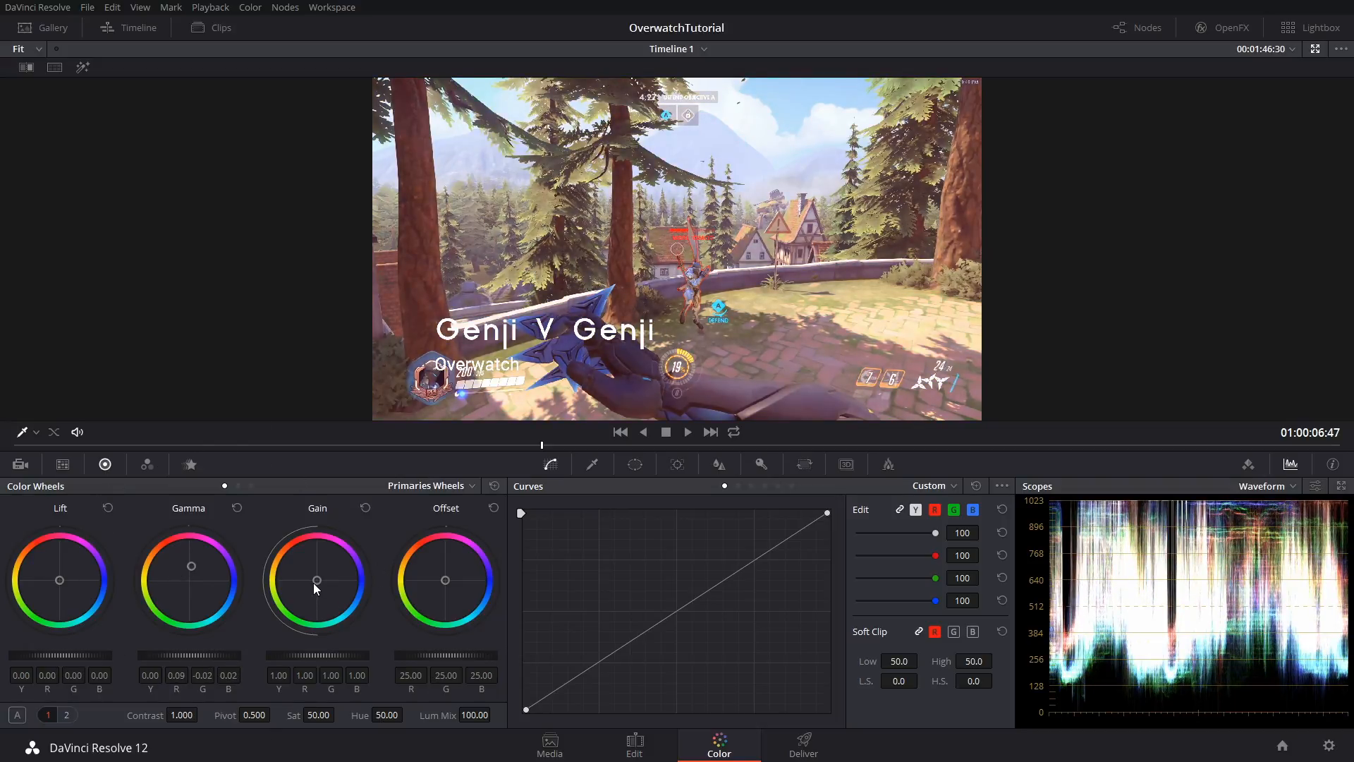
{"action": "left_click_drag", "start_coordinate": [316, 579], "coordinate": [316, 580]}
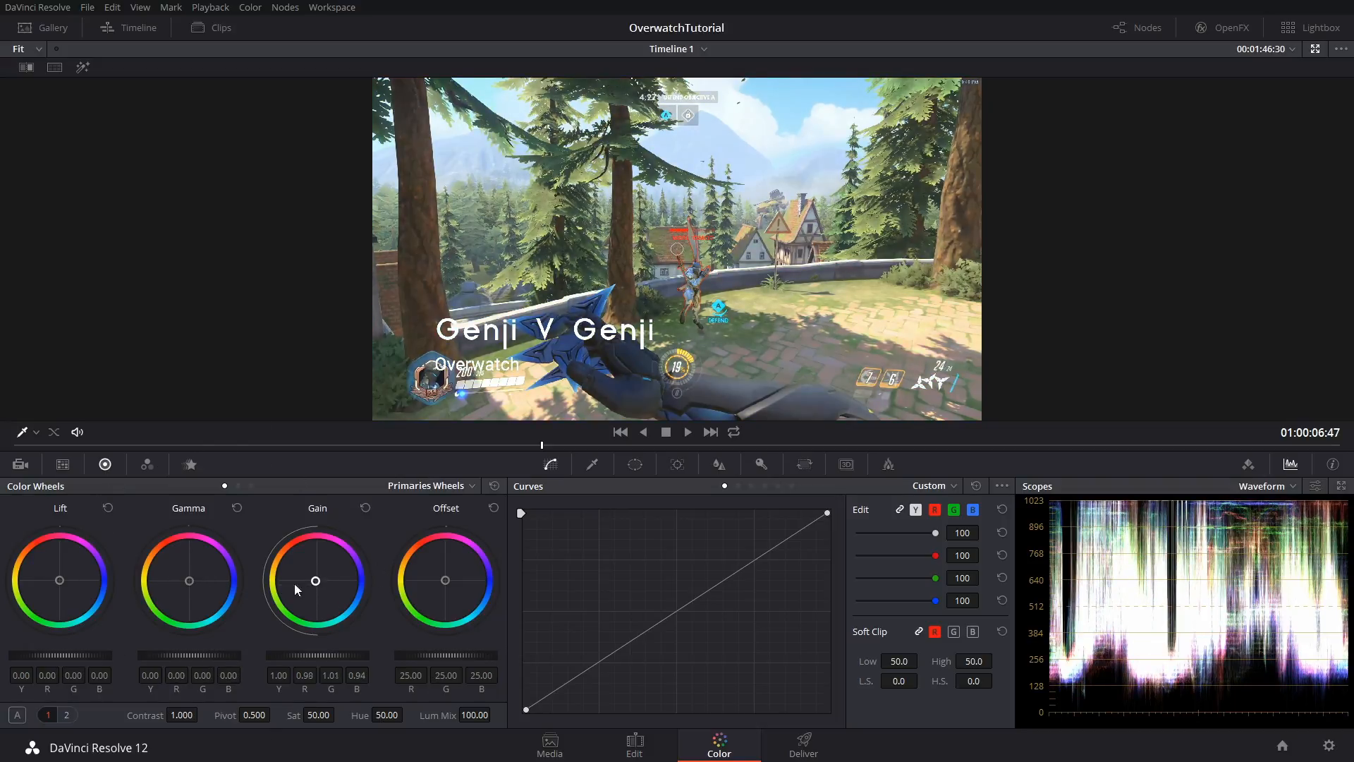
{"action": "left_click_drag", "start_coordinate": [315, 581], "coordinate": [188, 577]}
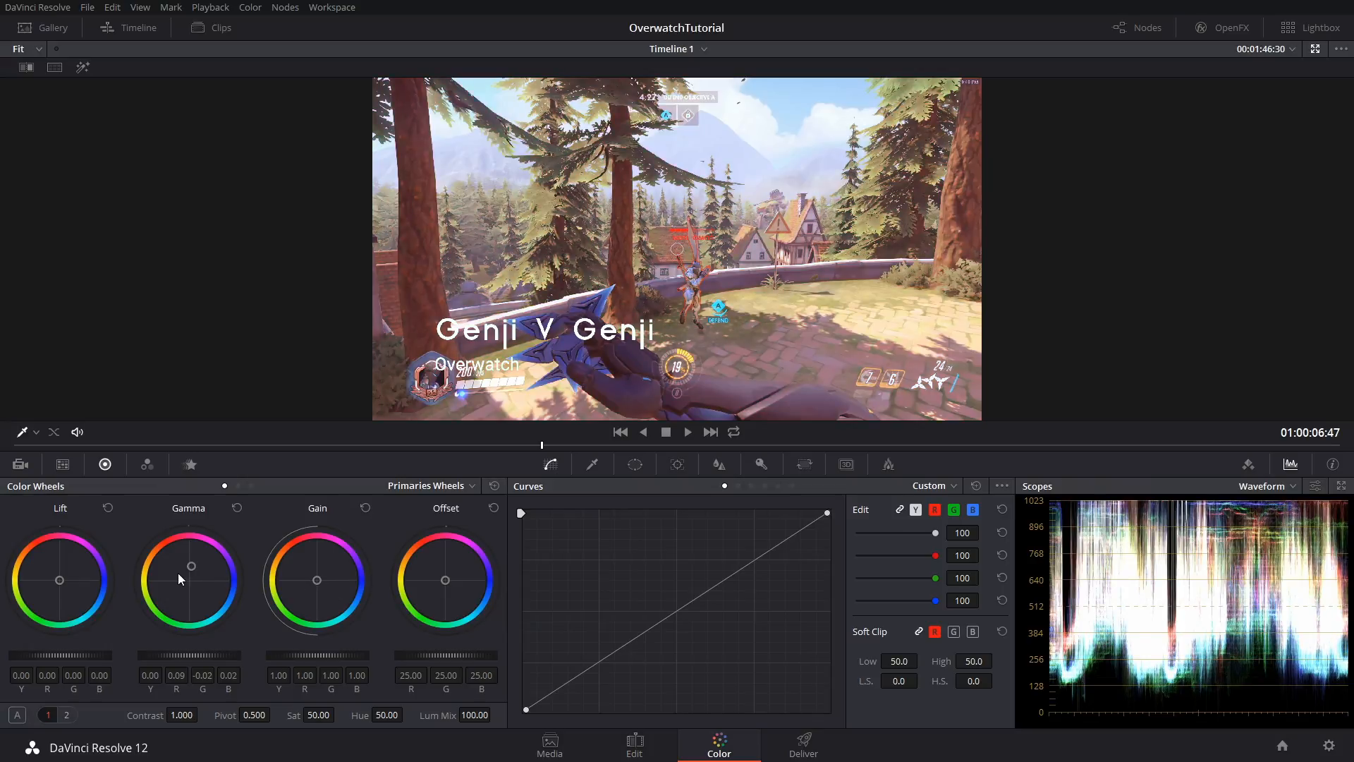
{"action": "left_click_drag", "start_coordinate": [192, 565], "coordinate": [226, 548]}
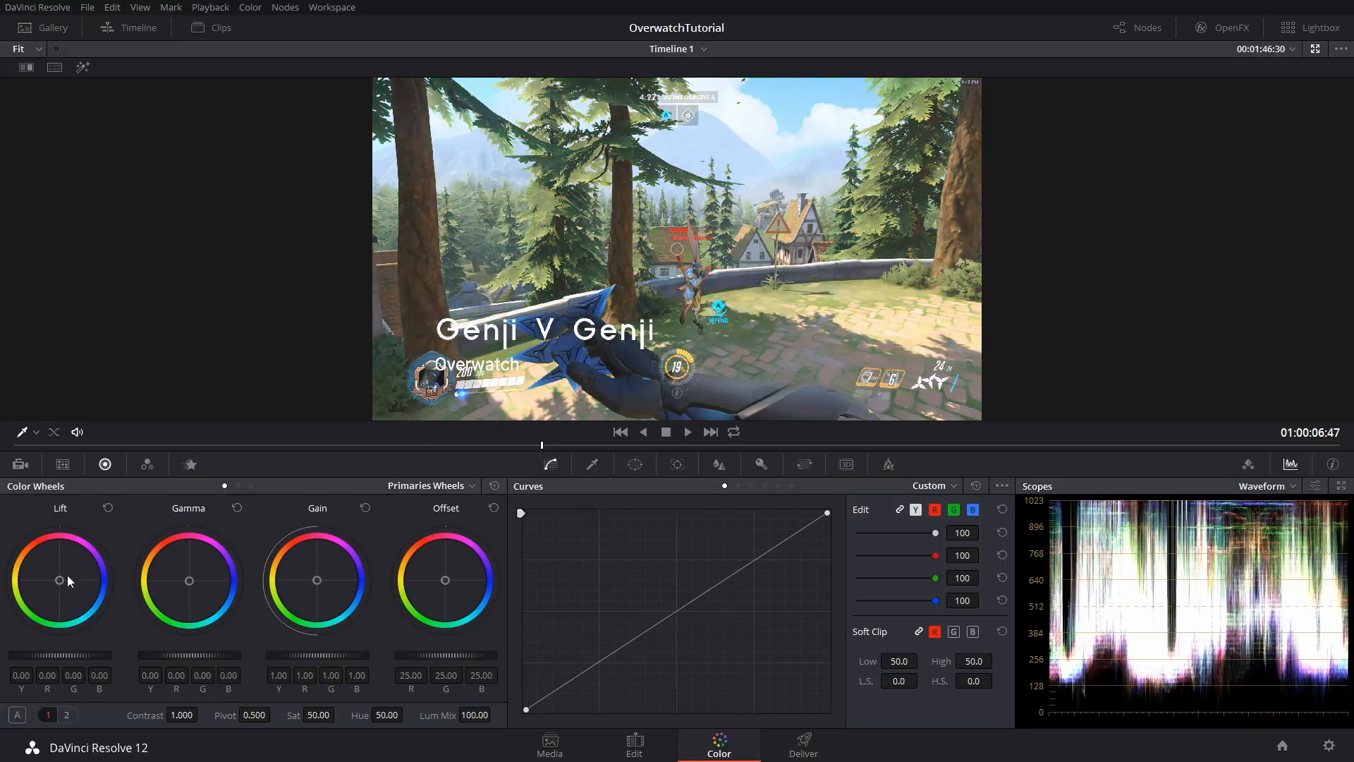
{"action": "left_click_drag", "start_coordinate": [188, 579], "coordinate": [173, 550]}
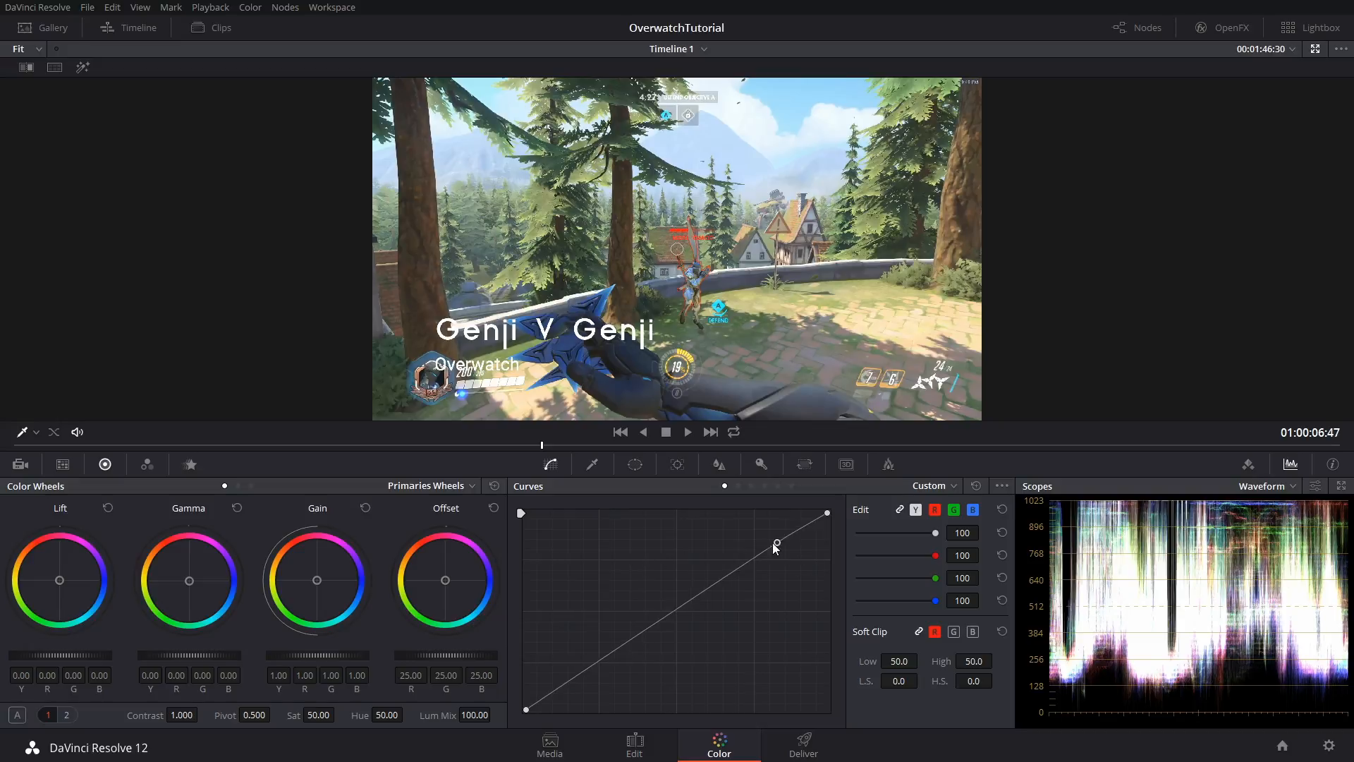
{"action": "left_click_drag", "start_coordinate": [776, 546], "coordinate": [703, 610]}
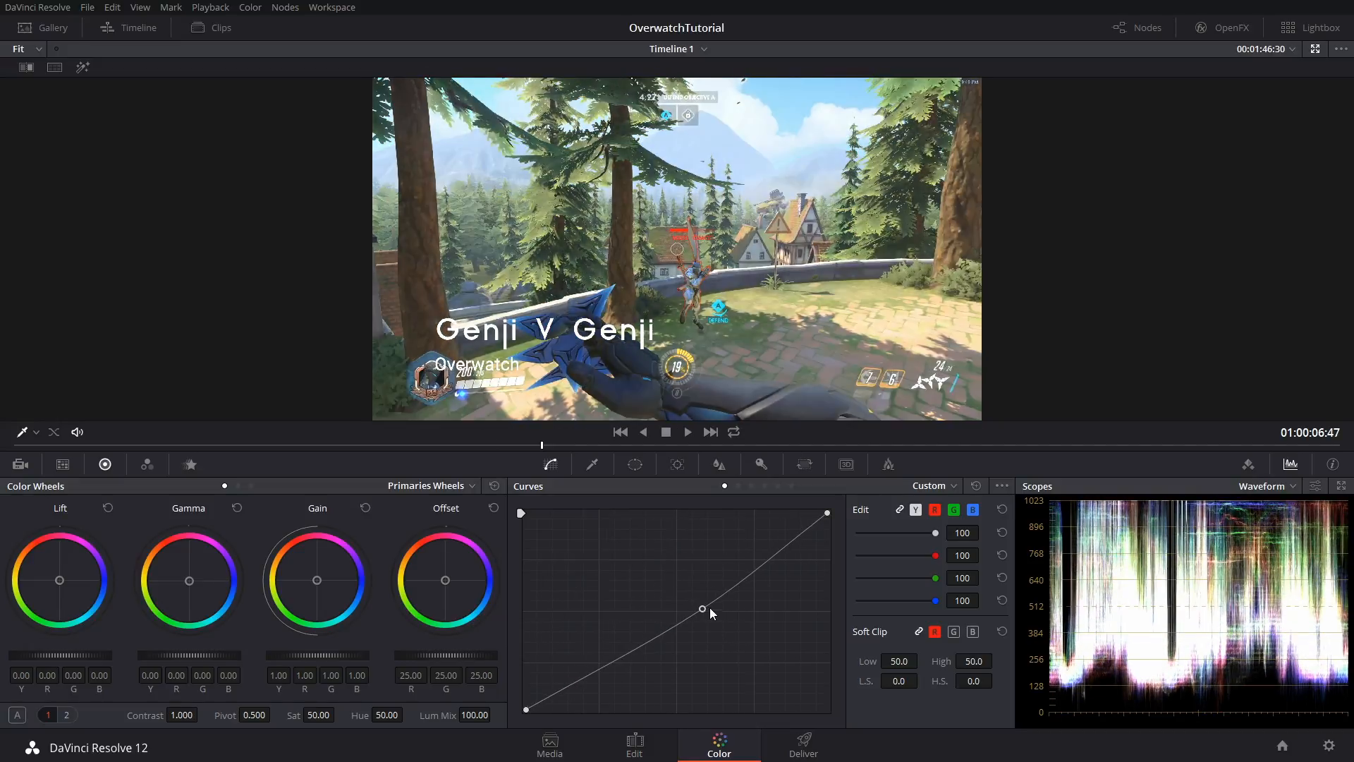
{"action": "left_click_drag", "start_coordinate": [703, 611], "coordinate": [673, 622]}
{"action": "type", "text": "75"}
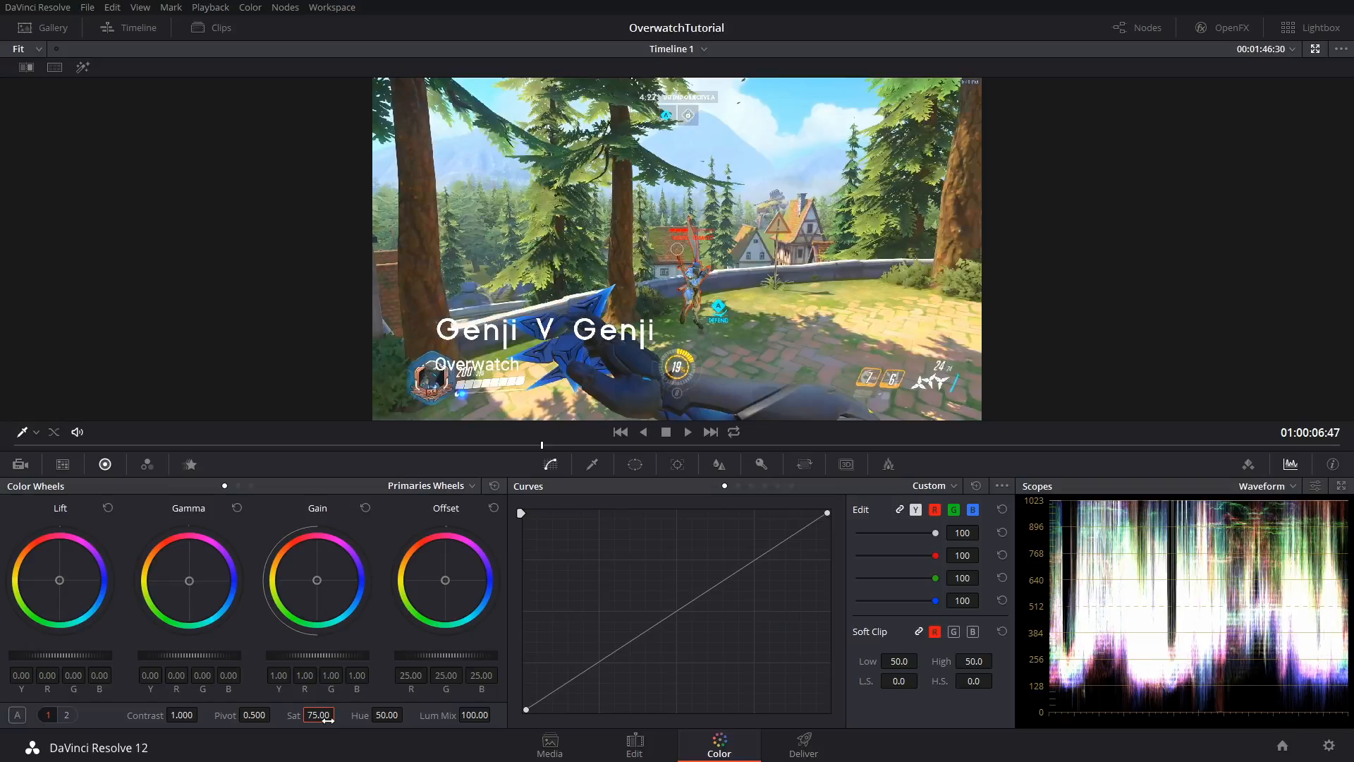
Raise contrast to 1.090 and show the second page of primary adjustments
{"action": "left_click_drag", "start_coordinate": [181, 715], "coordinate": [181, 708]}
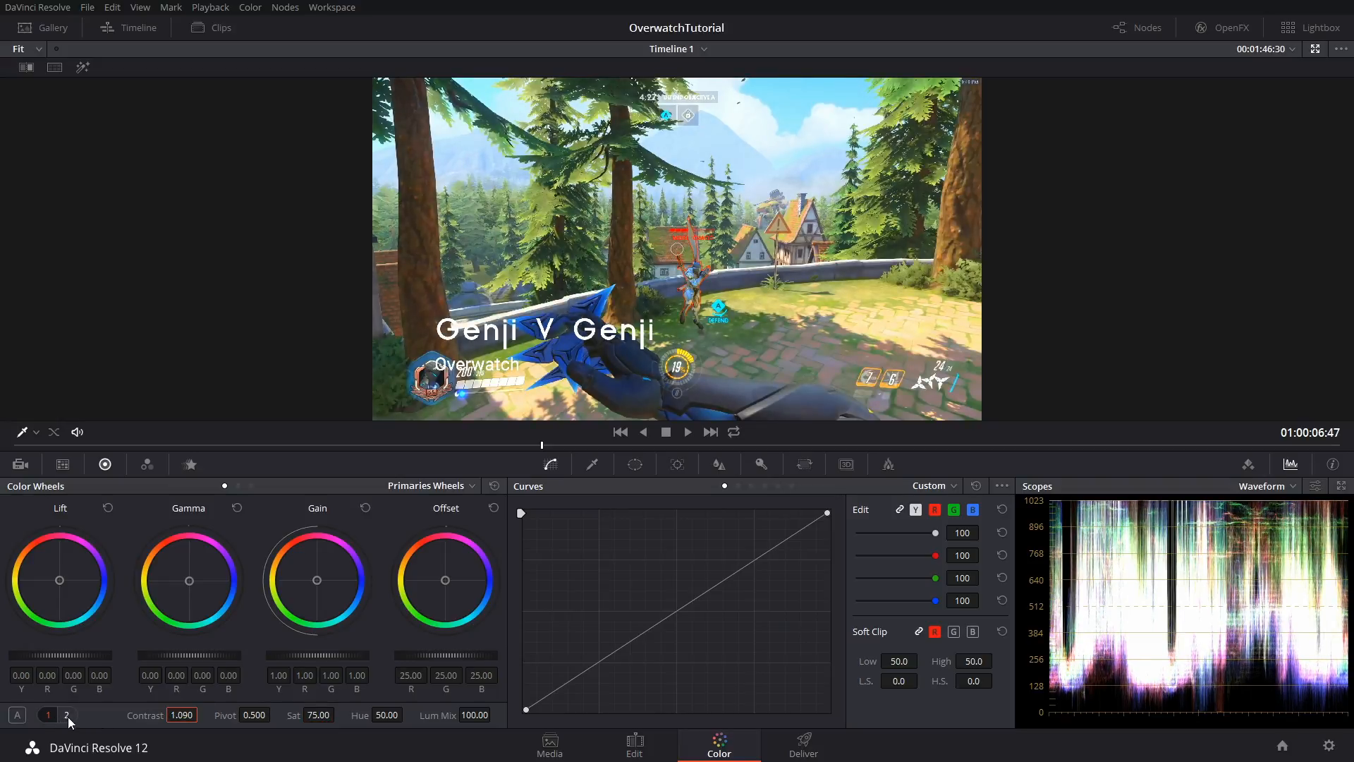
{"action": "left_click", "coordinate": [66, 715]}
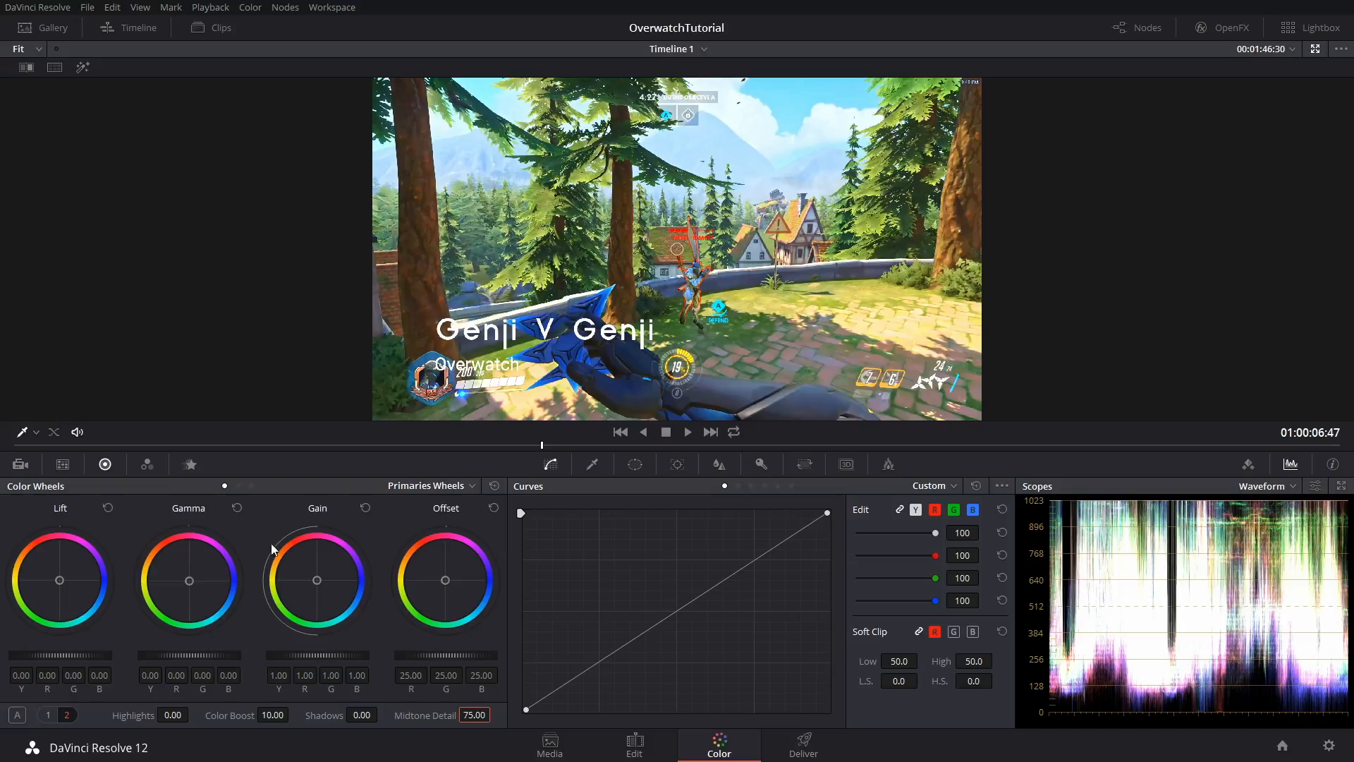
{"action": "mouse_move", "coordinate": [60, 586]}
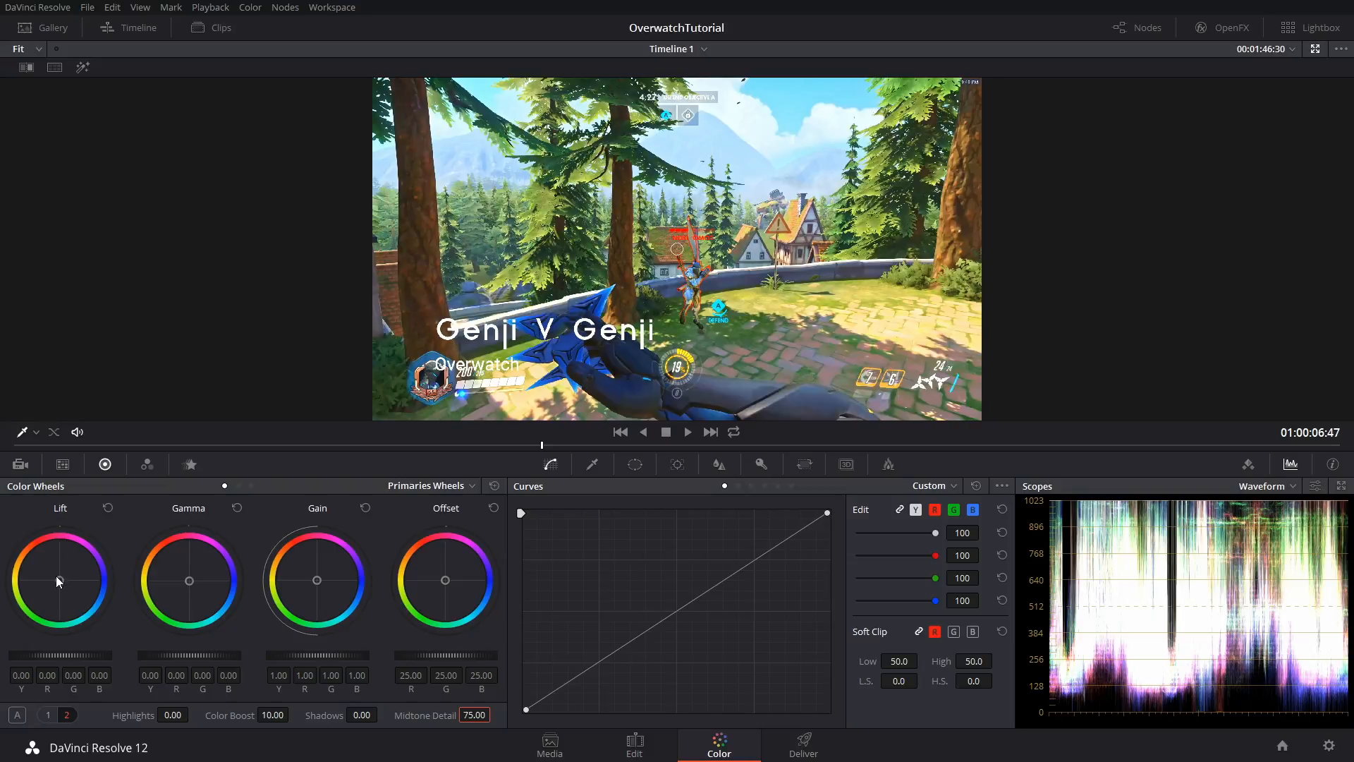
Shift Lift away from blue, cool the highlights to gain blue 1.14, and nudge Offset bluer
{"action": "left_click_drag", "start_coordinate": [58, 581], "coordinate": [77, 628]}
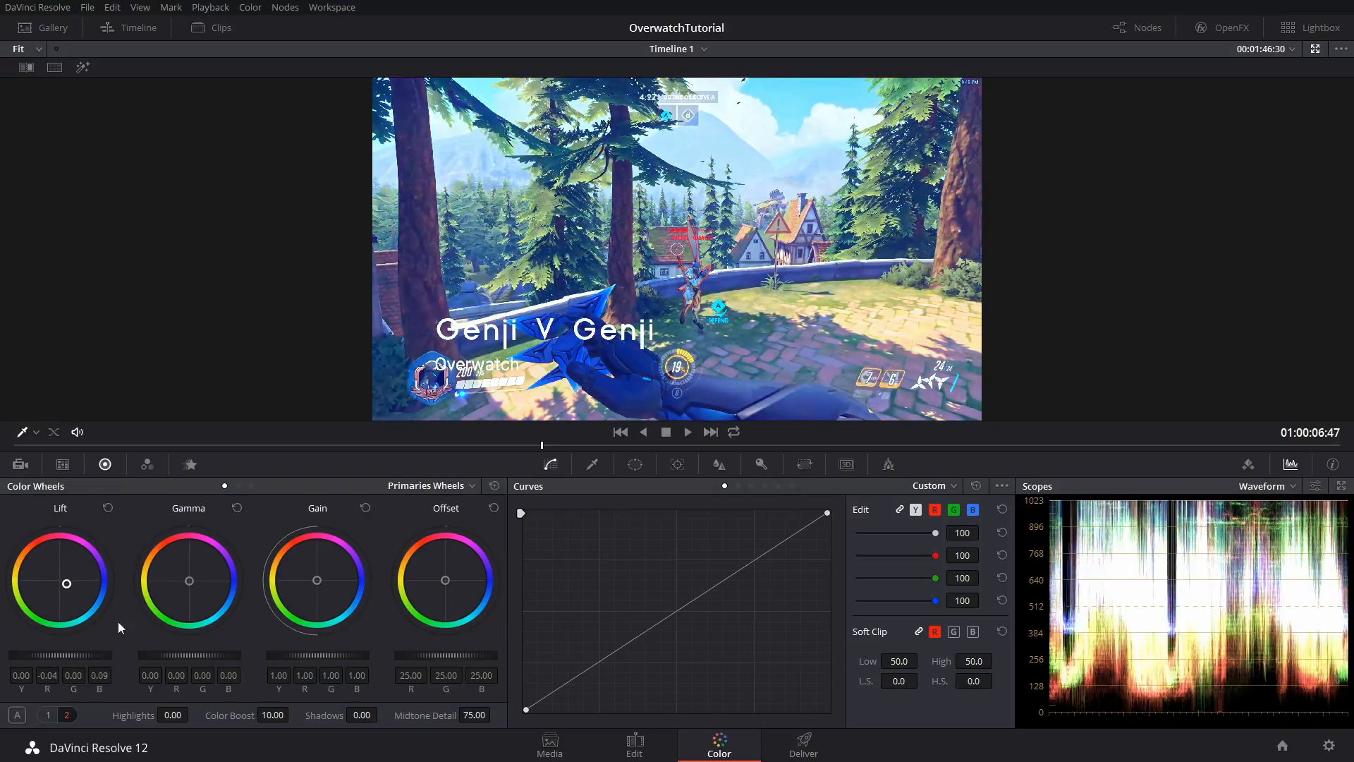
{"action": "left_click_drag", "start_coordinate": [66, 582], "coordinate": [55, 577]}
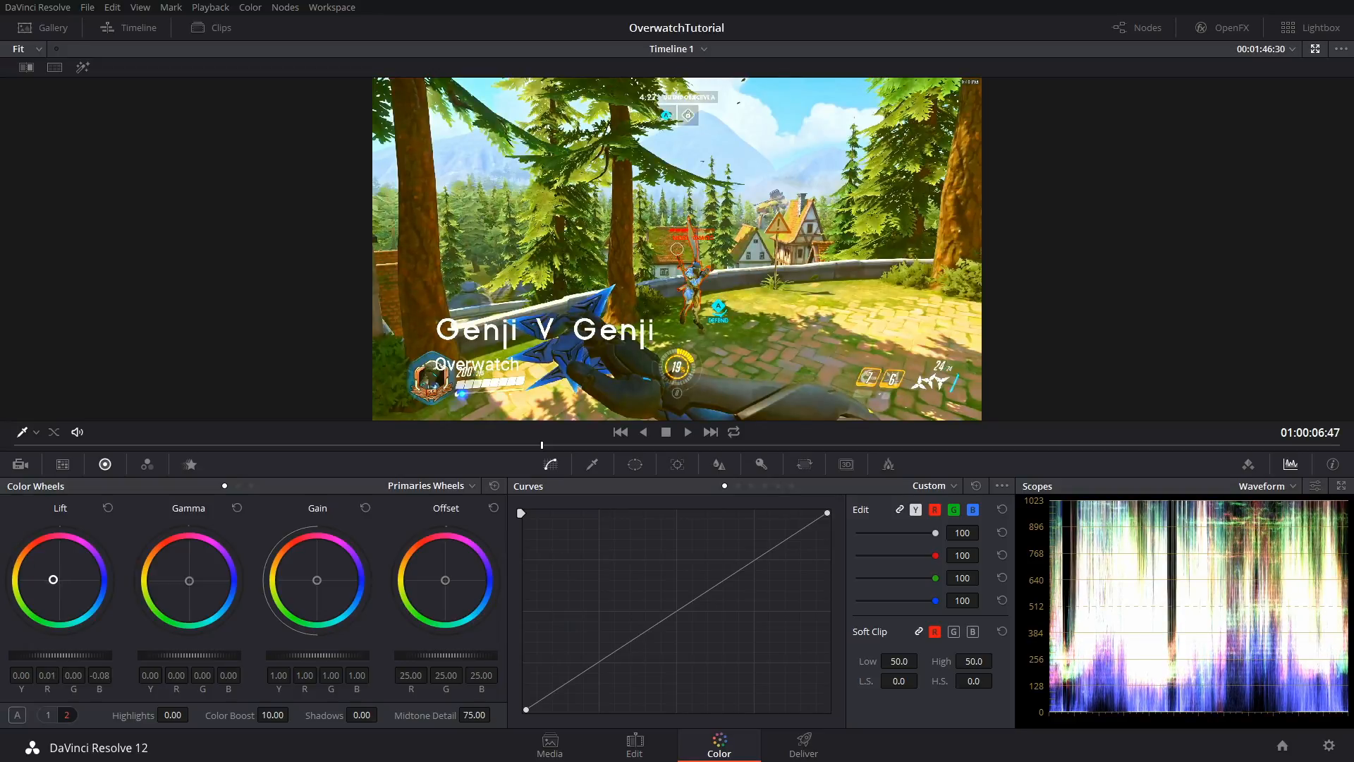
{"action": "left_click_drag", "start_coordinate": [51, 578], "coordinate": [49, 577]}
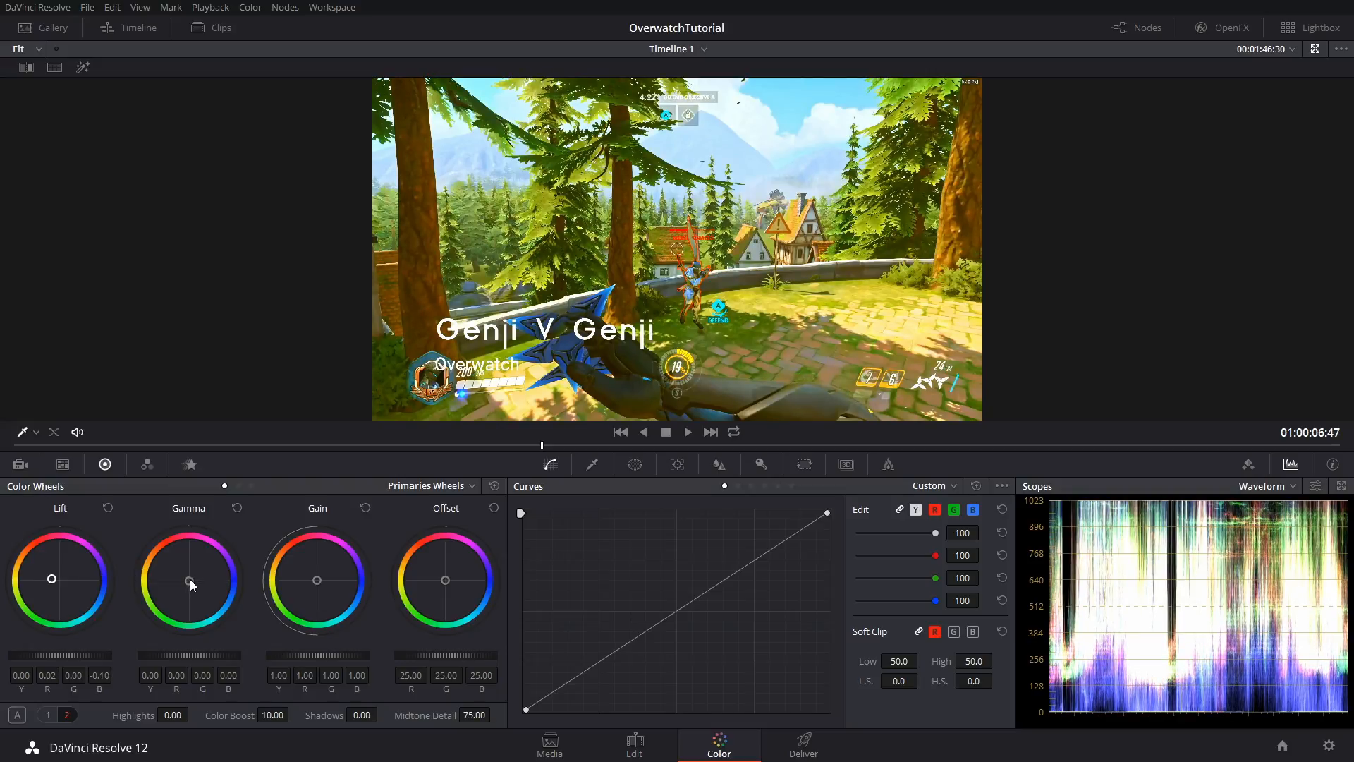
{"action": "left_click_drag", "start_coordinate": [189, 579], "coordinate": [195, 584]}
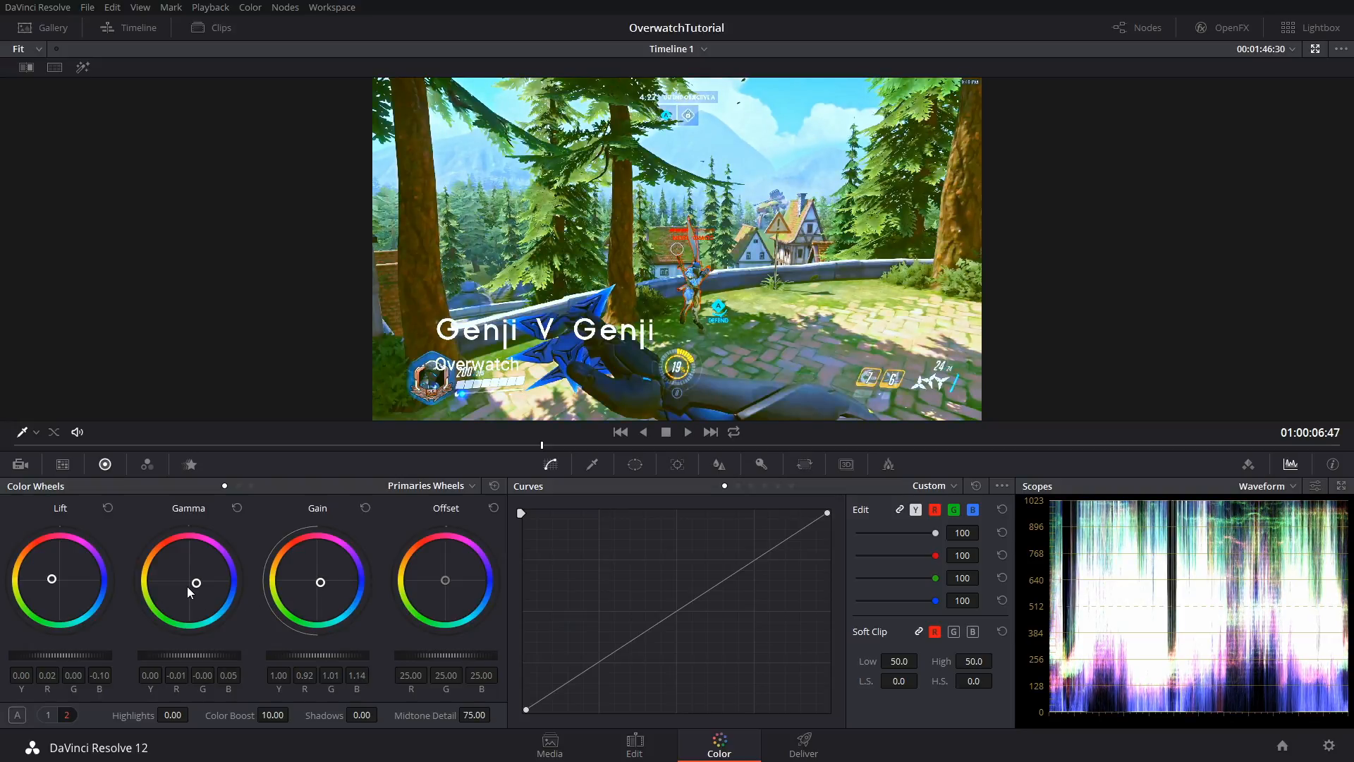
{"action": "left_click_drag", "start_coordinate": [445, 580], "coordinate": [420, 594]}
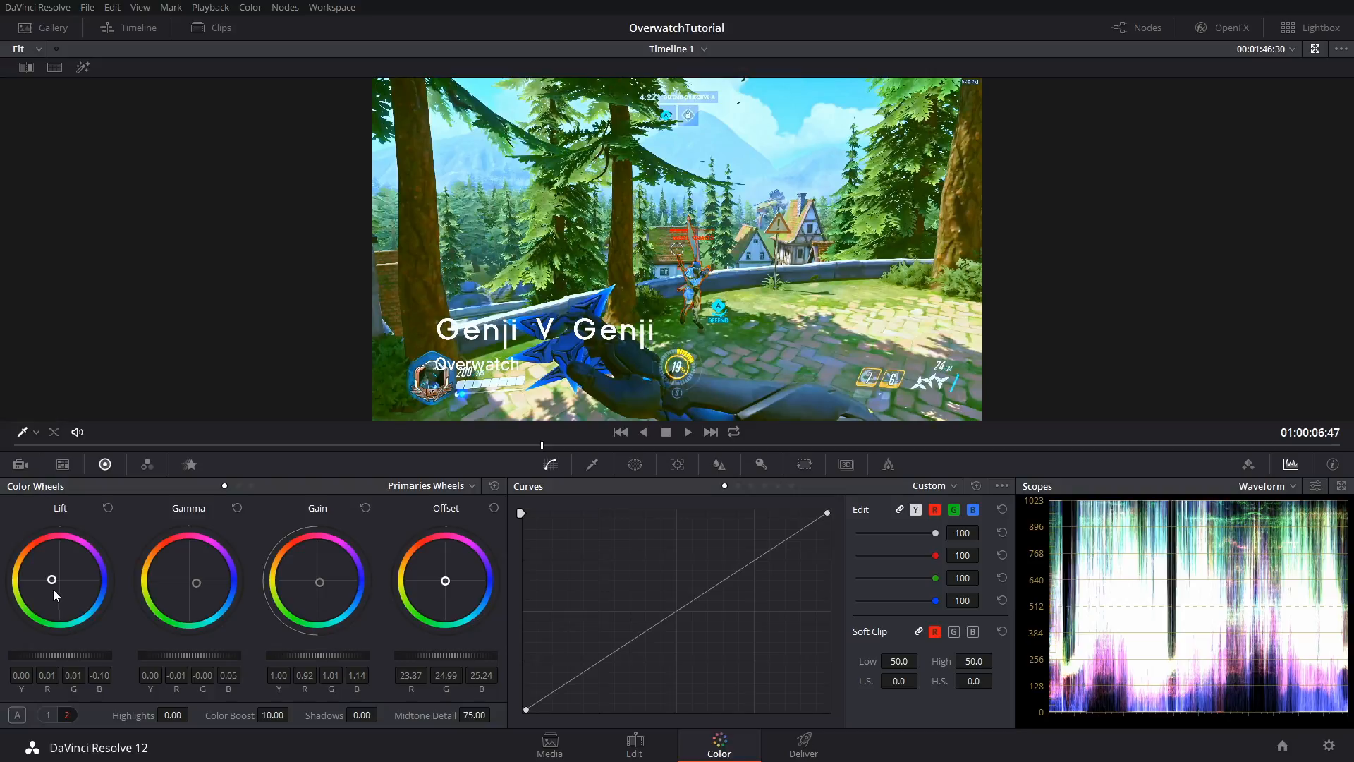
{"action": "mouse_move", "coordinate": [195, 523]}
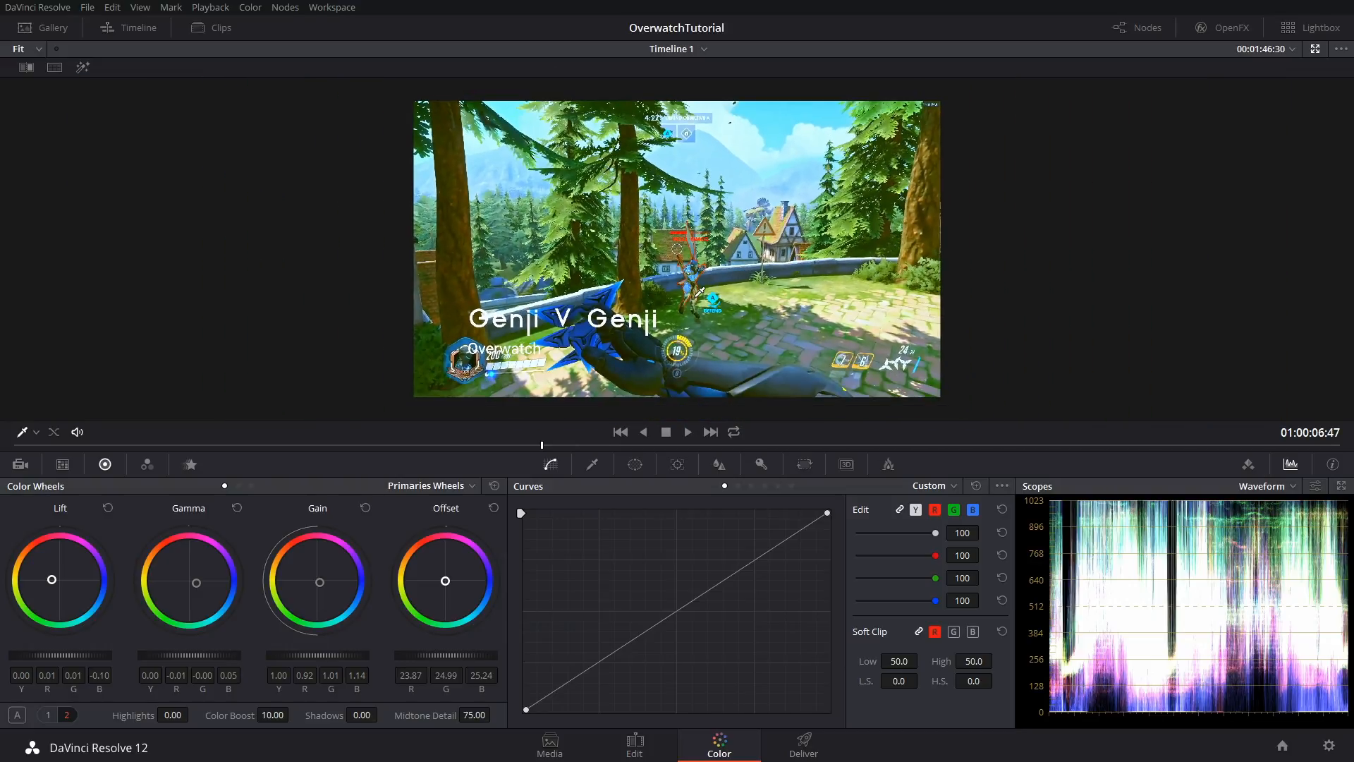
Raise the red curve's upper tones, lower its lower tones, and drop the blue curve's upper tones
{"action": "left_click", "coordinate": [934, 509]}
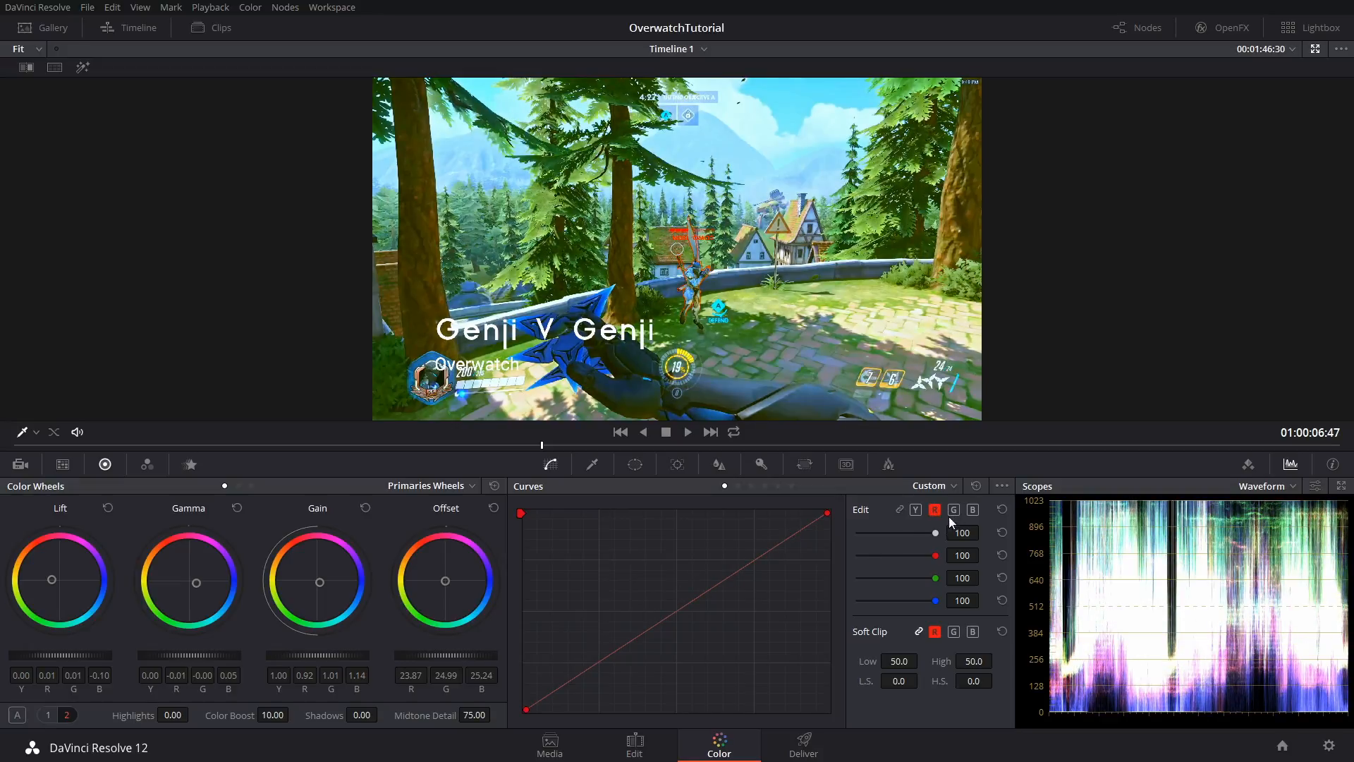
{"action": "mouse_move", "coordinate": [758, 565]}
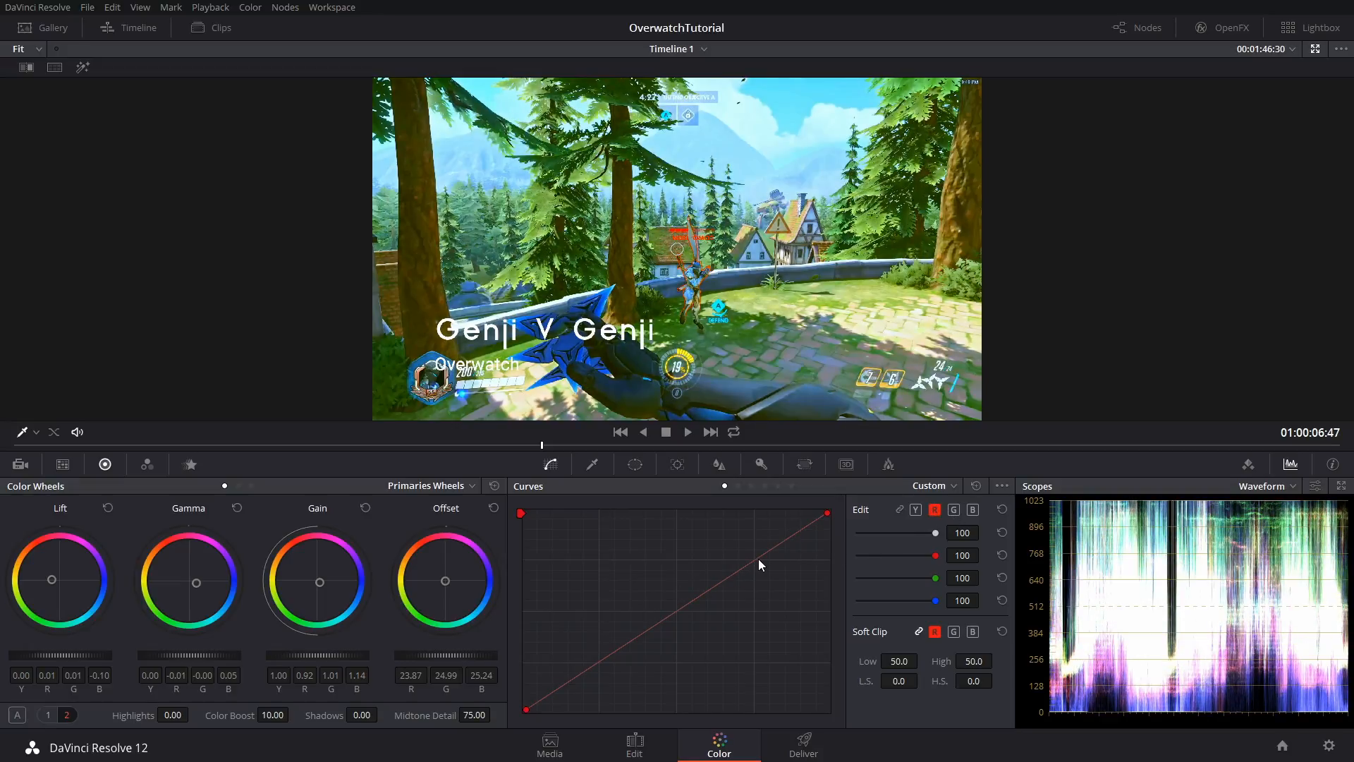
{"action": "left_click_drag", "start_coordinate": [760, 564], "coordinate": [721, 549]}
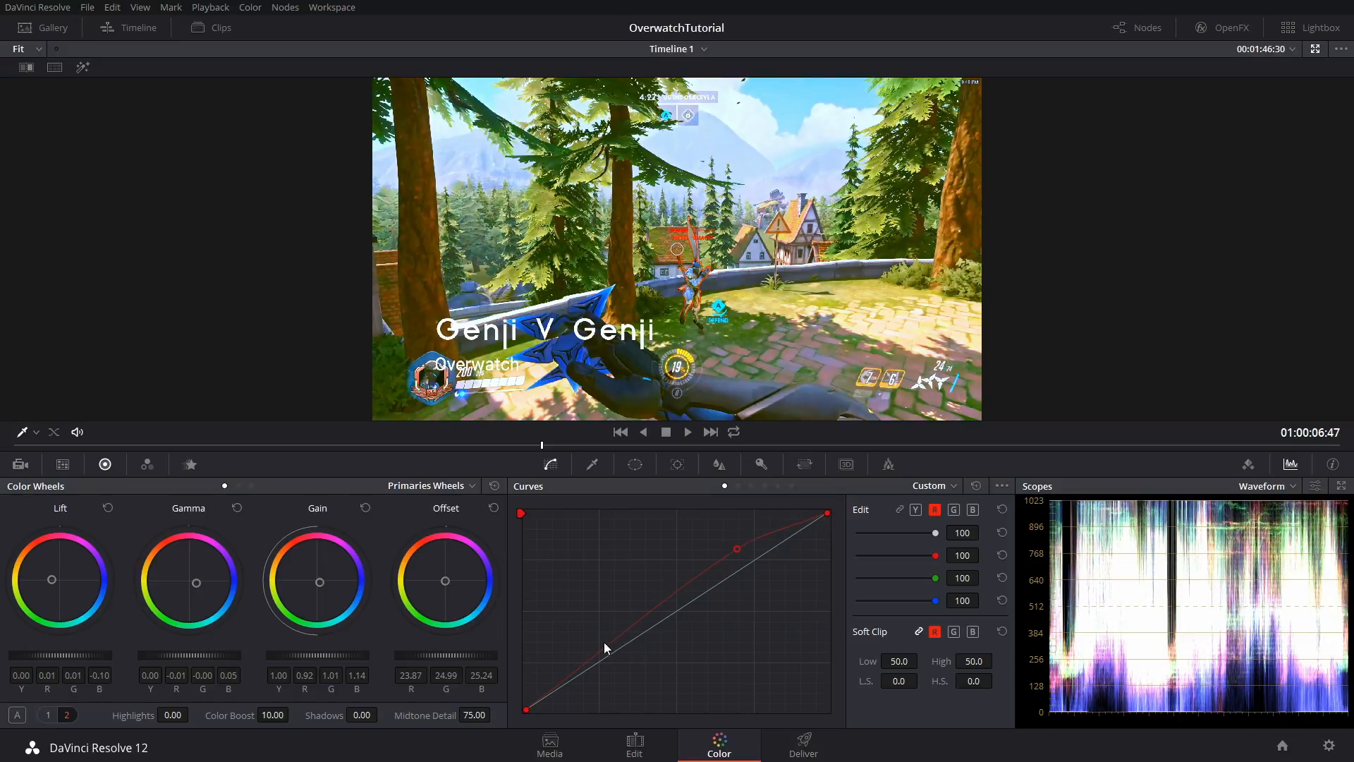
{"action": "left_click_drag", "start_coordinate": [605, 647], "coordinate": [604, 672]}
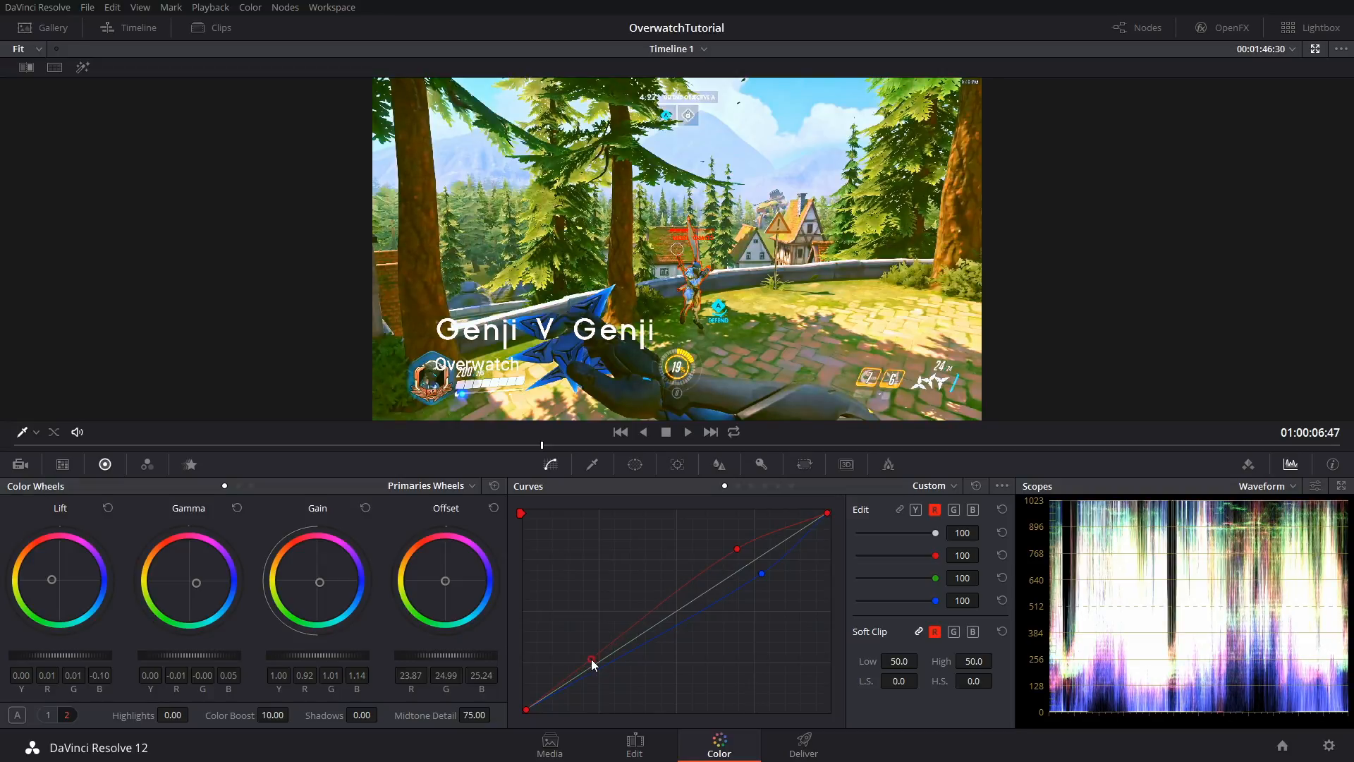
{"action": "left_click_drag", "start_coordinate": [592, 663], "coordinate": [609, 678]}
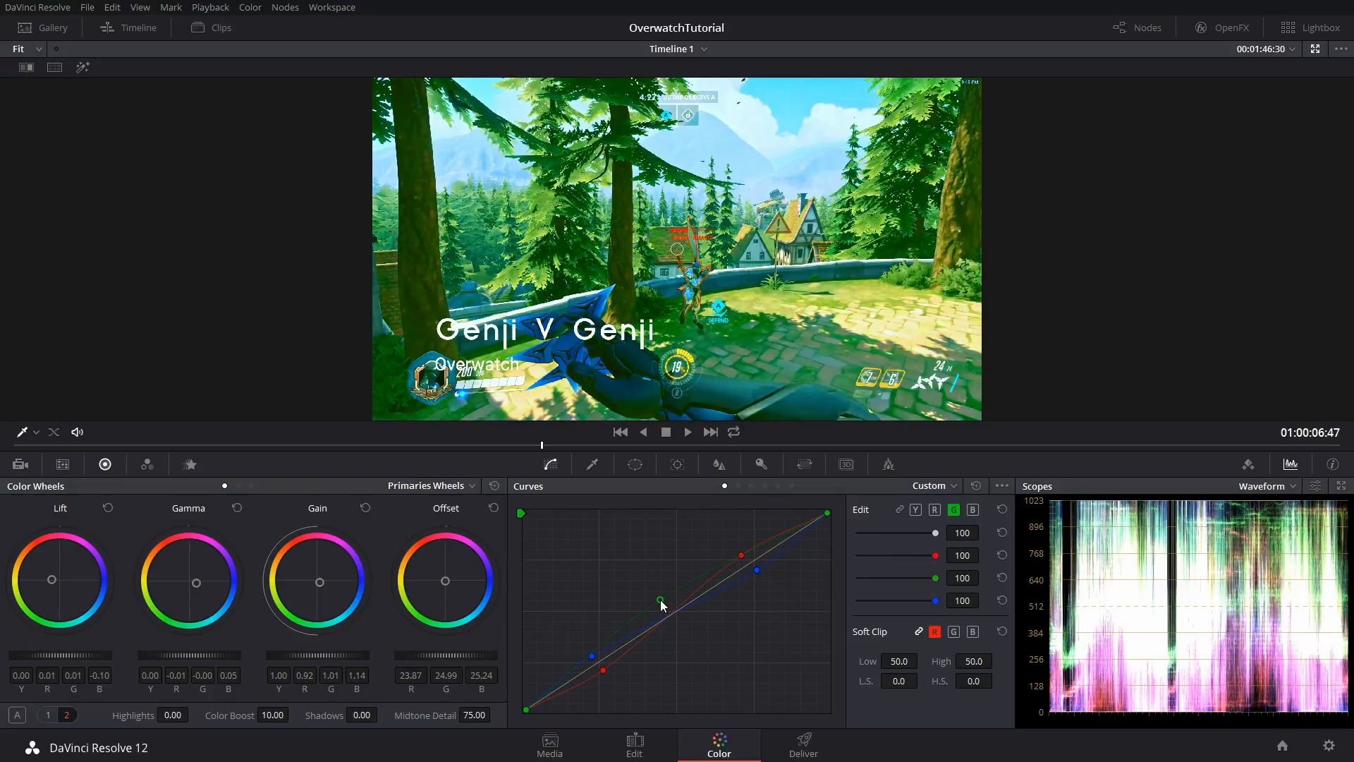
Remove the stray green curve point and re-tint the shadows on the reset Lift wheel
{"action": "left_click_drag", "start_coordinate": [659, 600], "coordinate": [586, 661]}
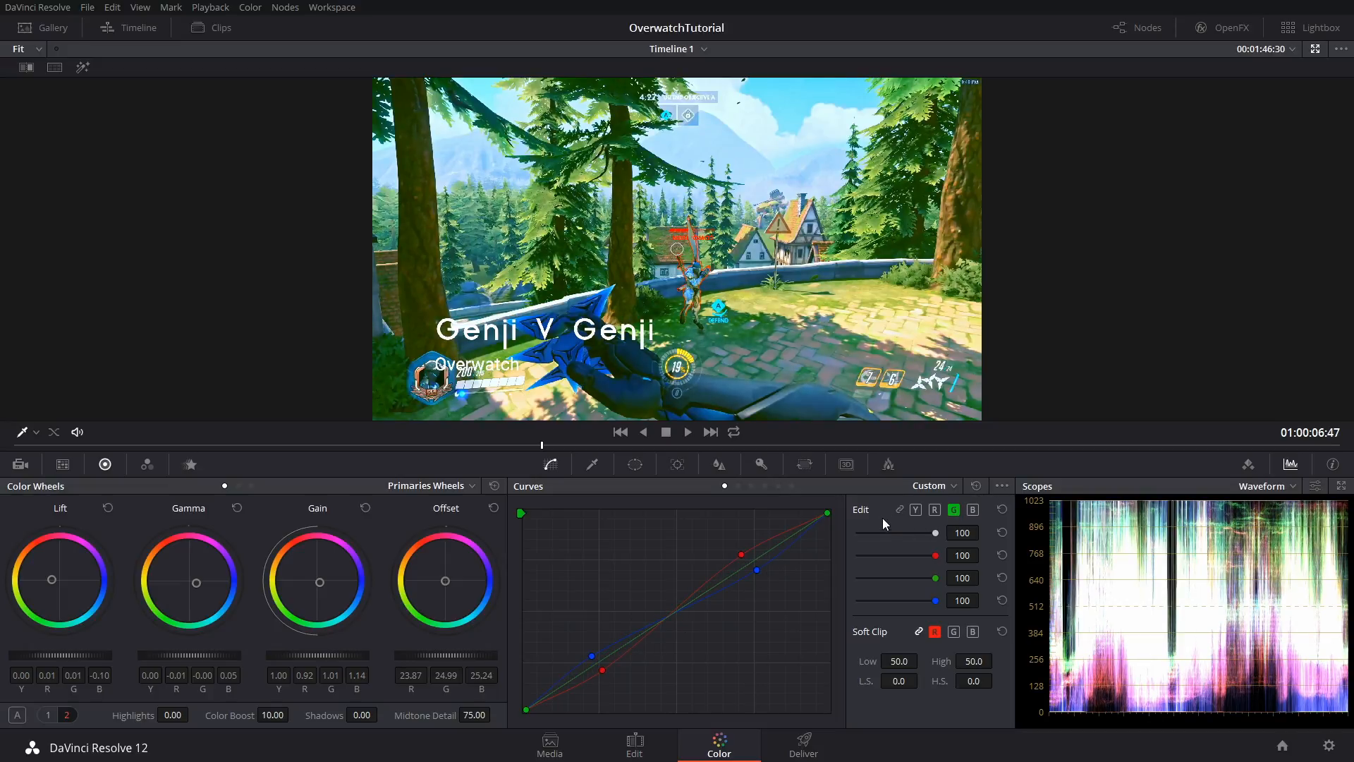
{"action": "mouse_move", "coordinate": [290, 591]}
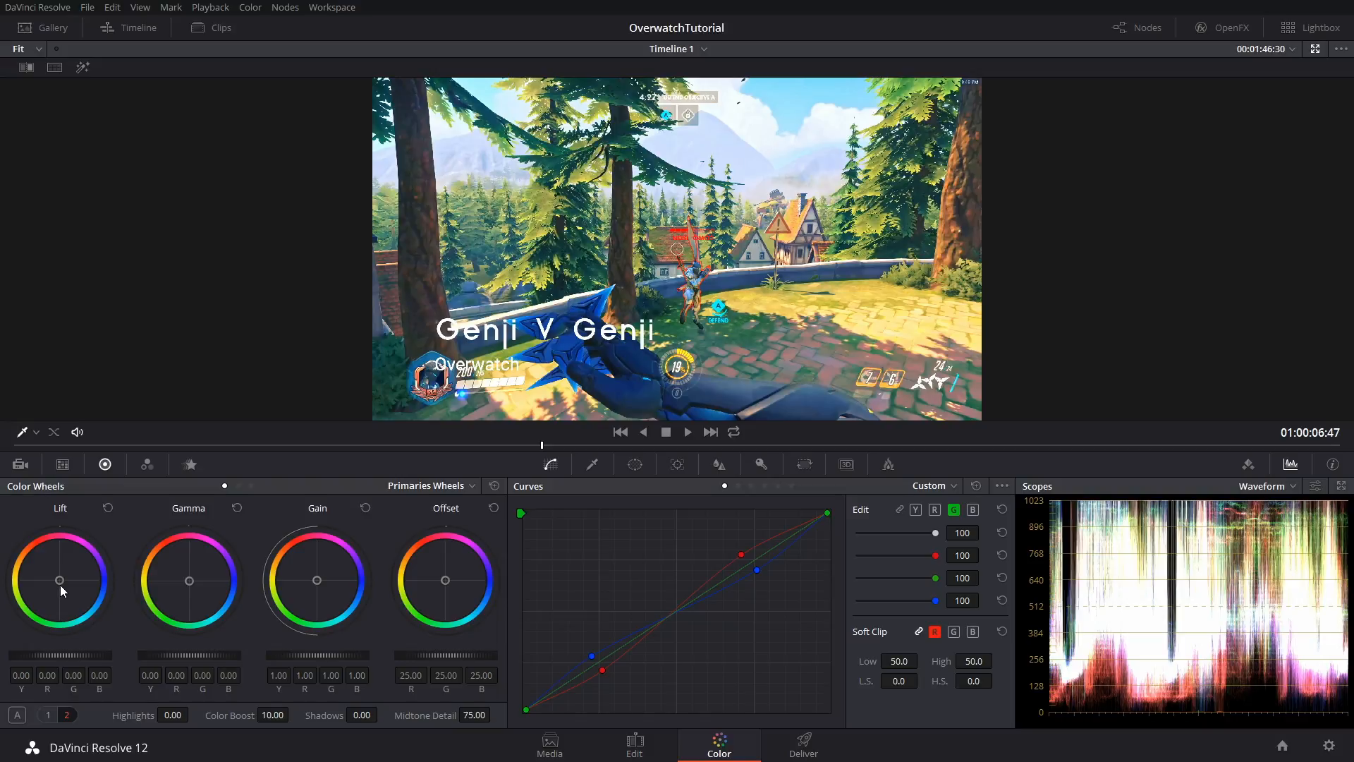
{"action": "left_click_drag", "start_coordinate": [59, 580], "coordinate": [57, 581]}
{"action": "type", "text": "50"}
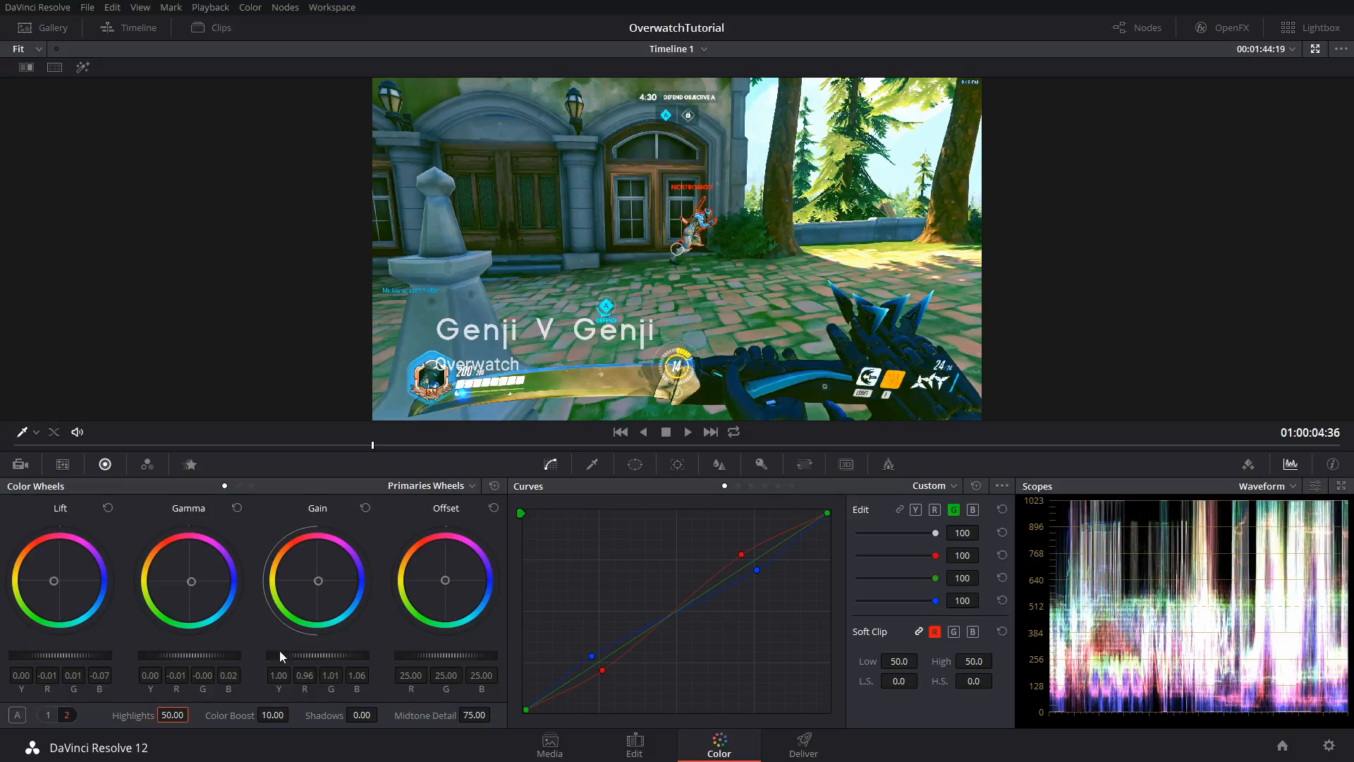
{"action": "mouse_move", "coordinate": [759, 512]}
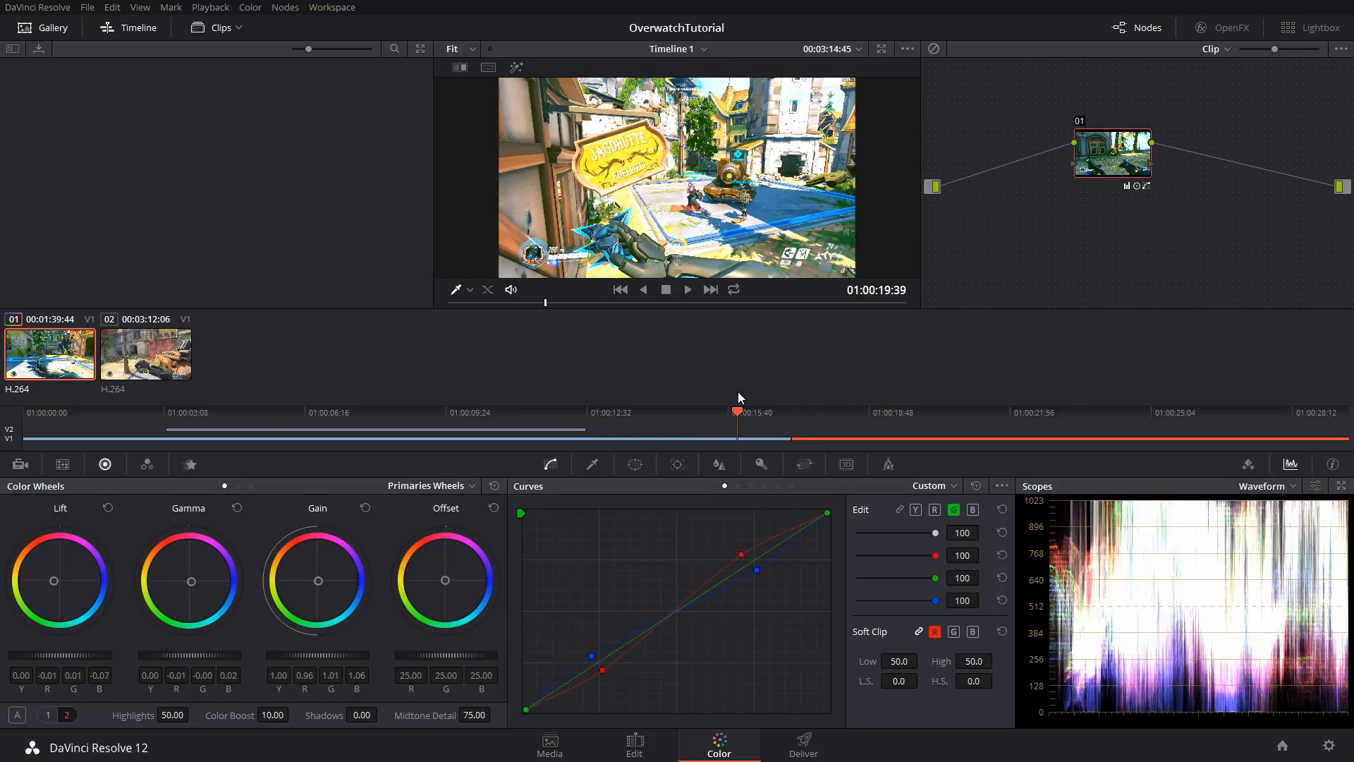
Copy clip 01's grade onto clip 02, then return to the Edit page
{"action": "left_click", "coordinate": [868, 423]}
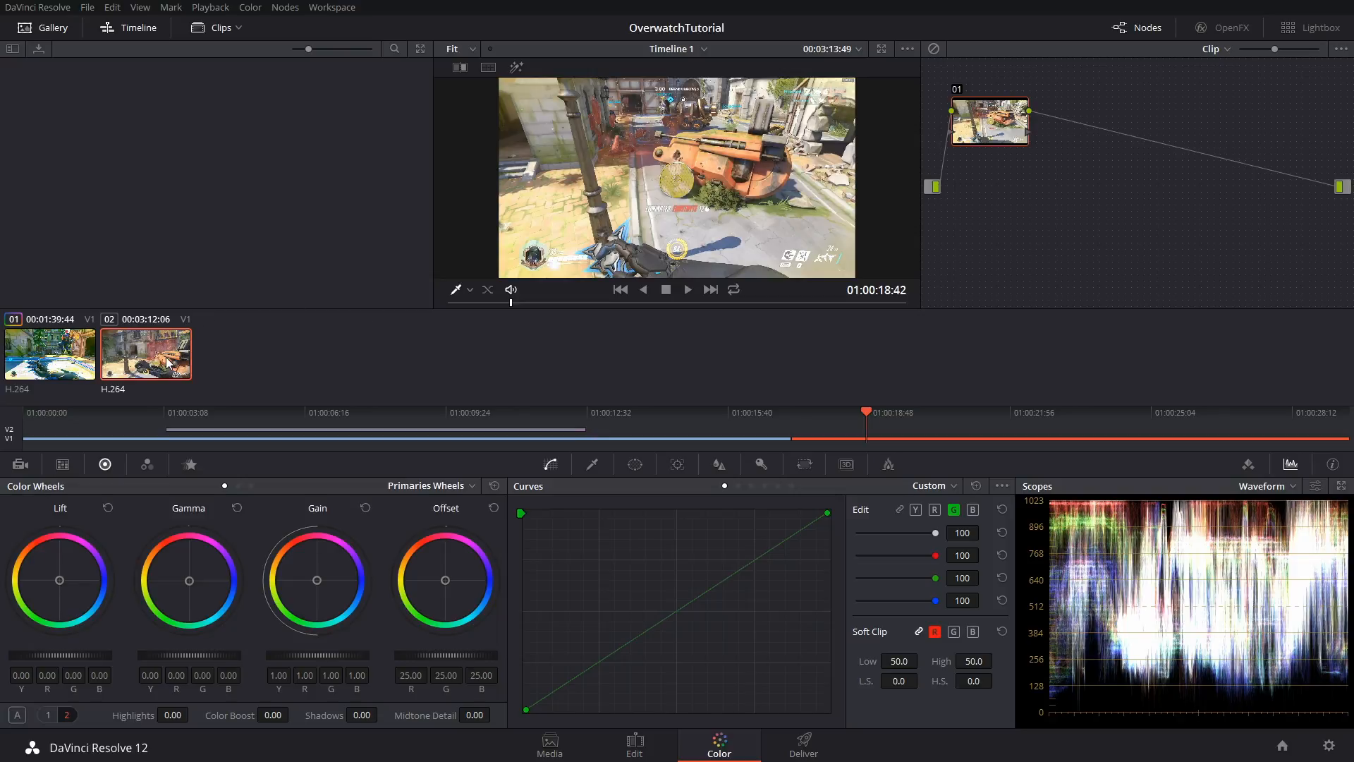
{"action": "right_click", "coordinate": [49, 353]}
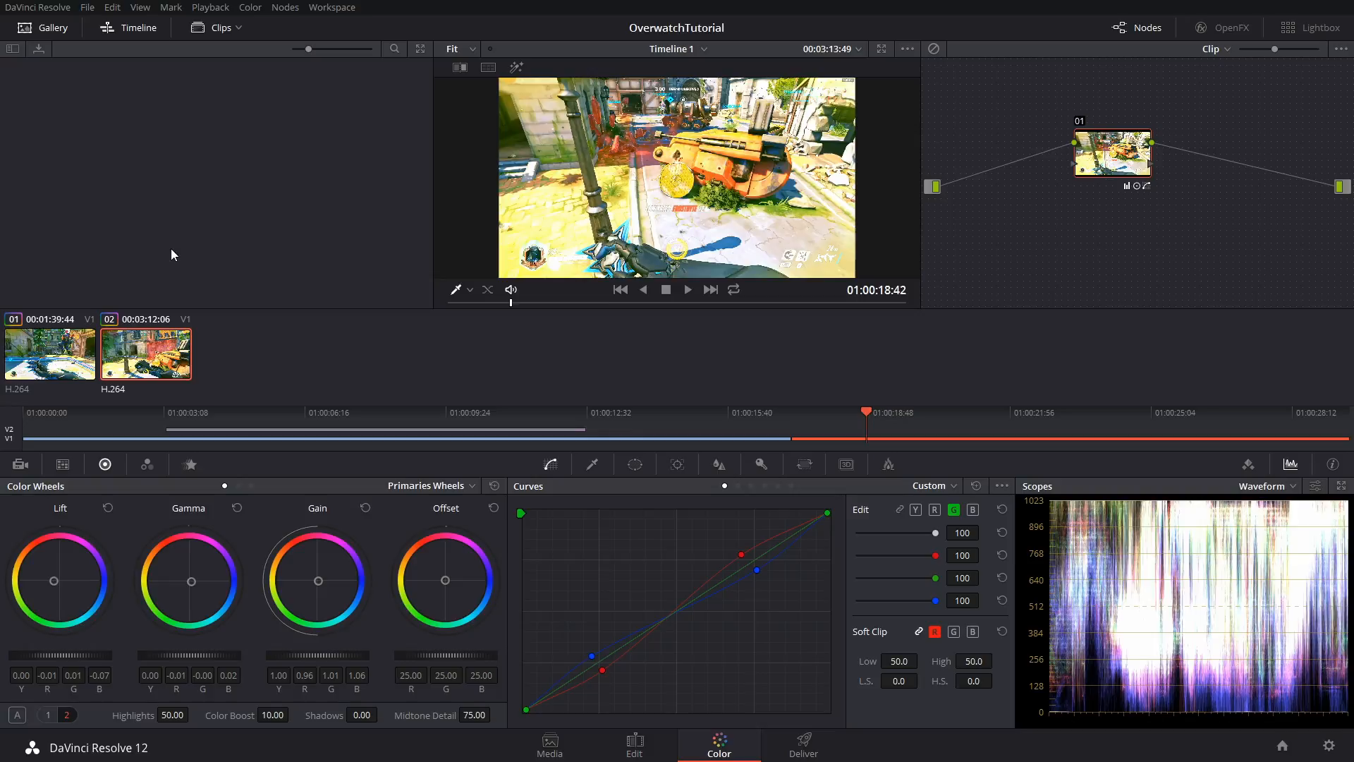
{"action": "left_click", "coordinate": [61, 412]}
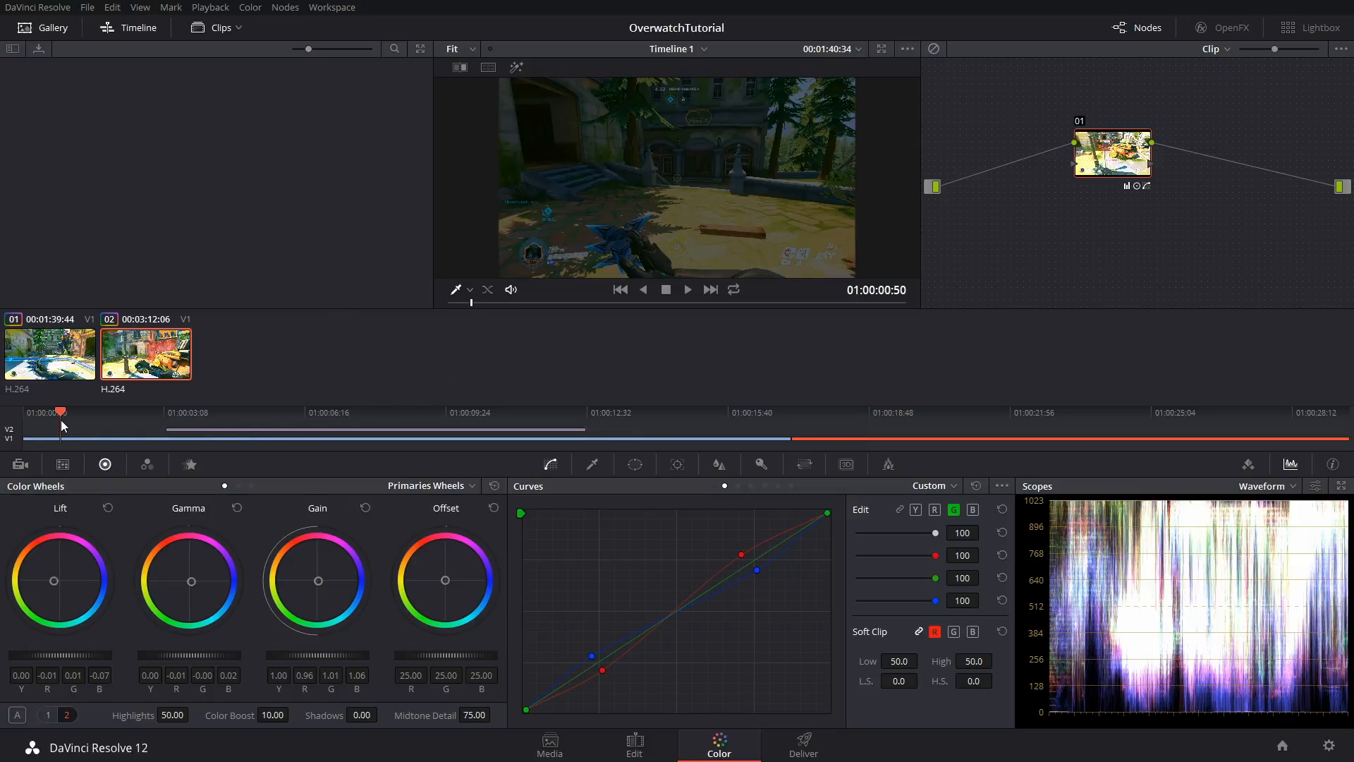
{"action": "left_click", "coordinate": [634, 745]}
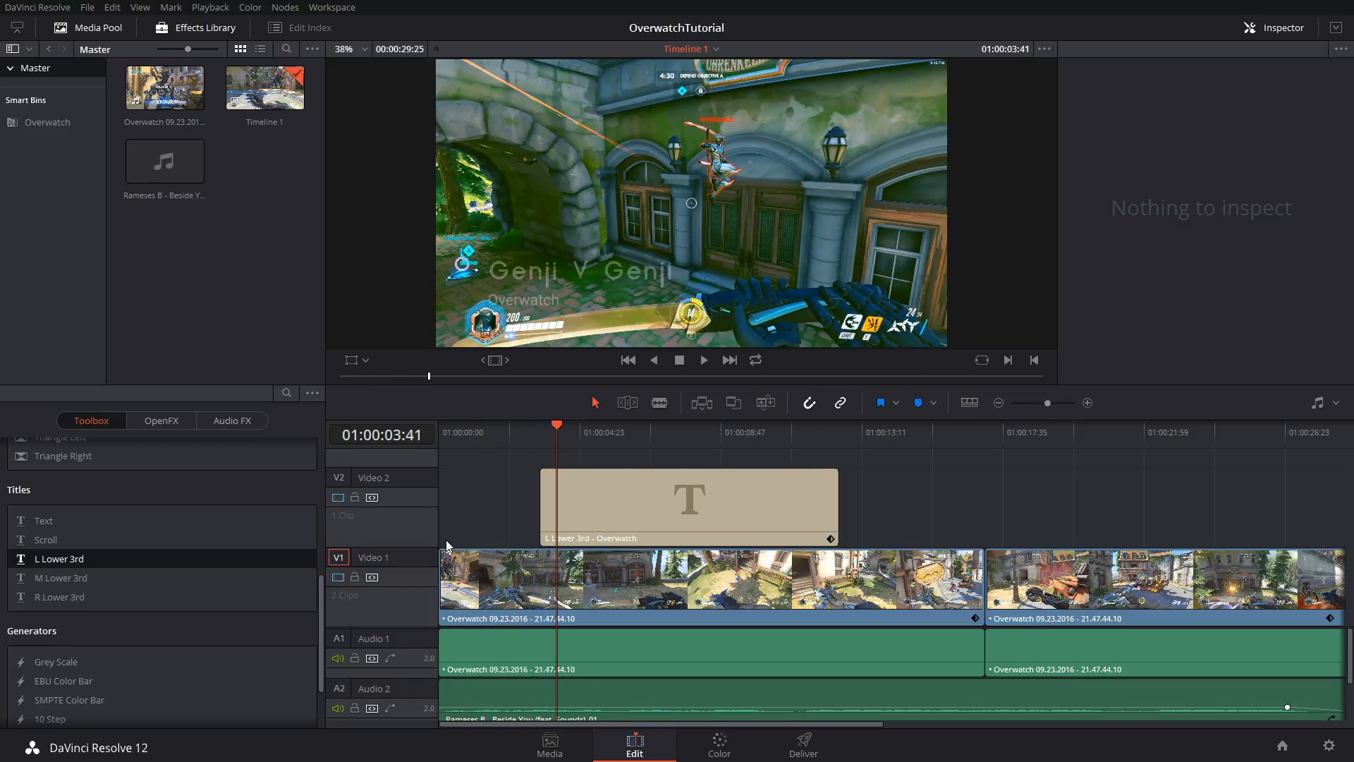
{"action": "mouse_move", "coordinate": [734, 172]}
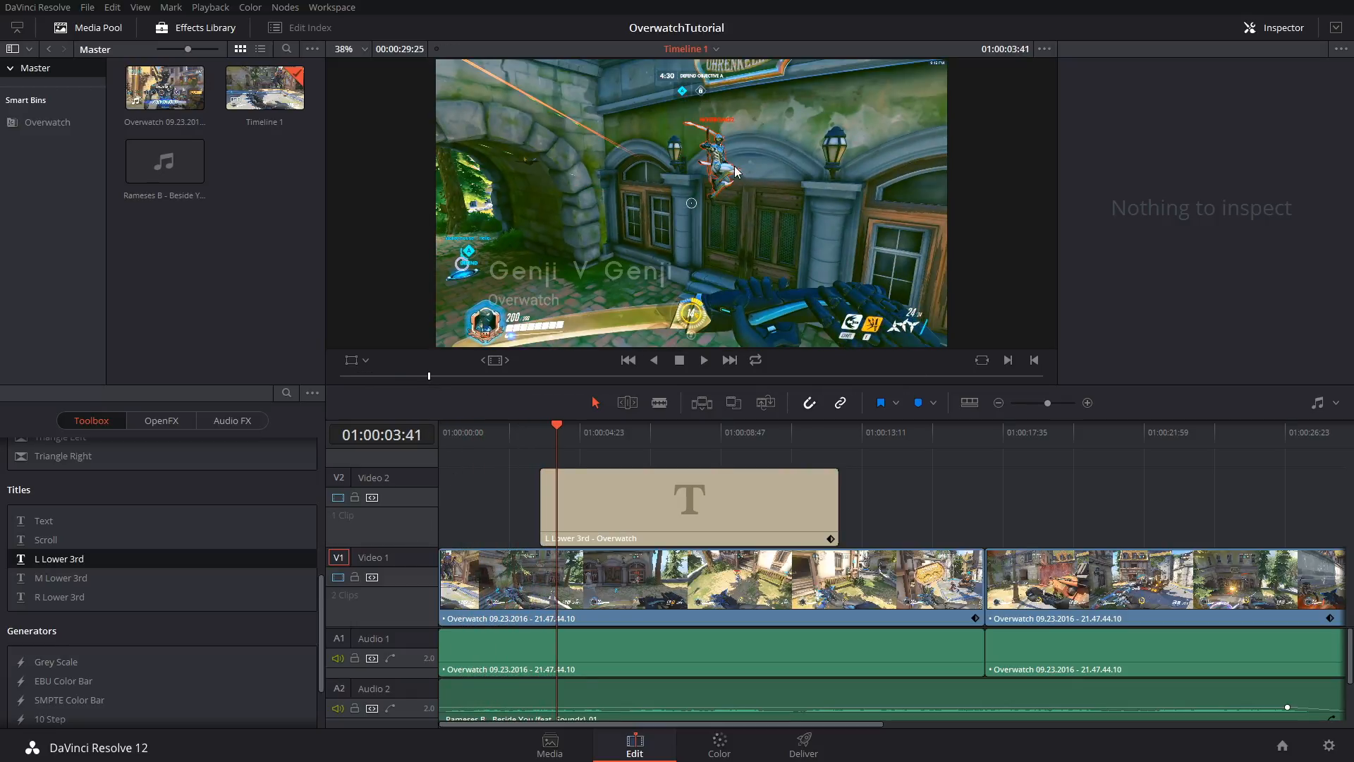
Inspect the second gameplay clip's properties, audio muted at -96, then return to the Color page
{"action": "left_click", "coordinate": [592, 424]}
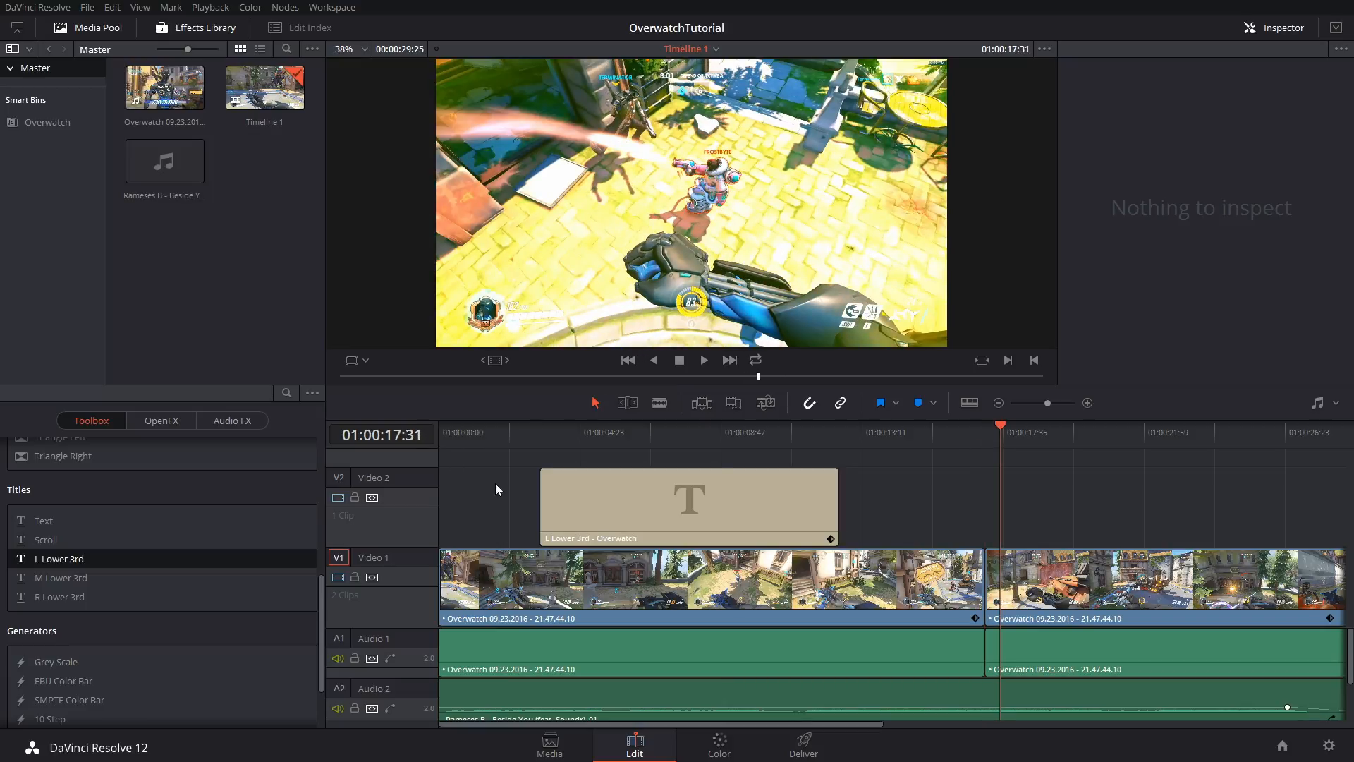
{"action": "left_click", "coordinate": [1166, 579]}
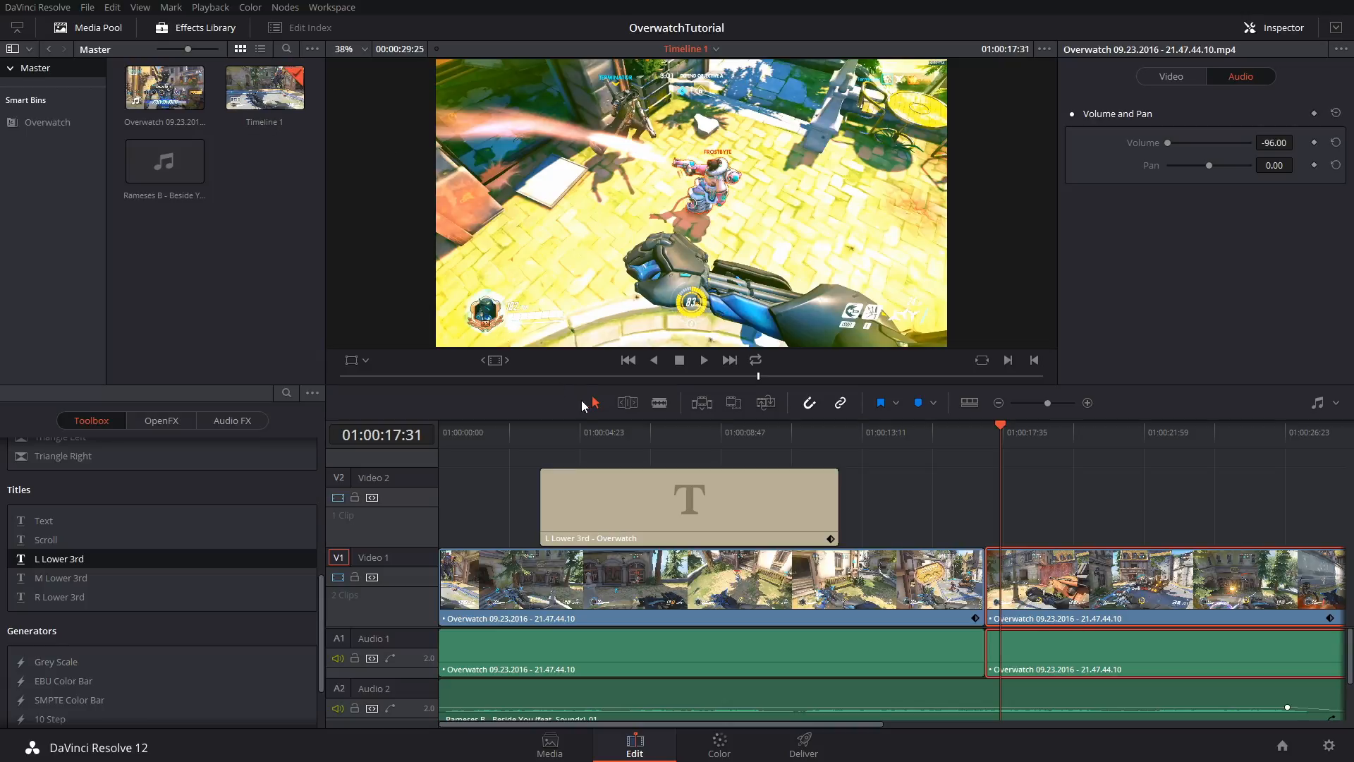
{"action": "left_click", "coordinate": [718, 745]}
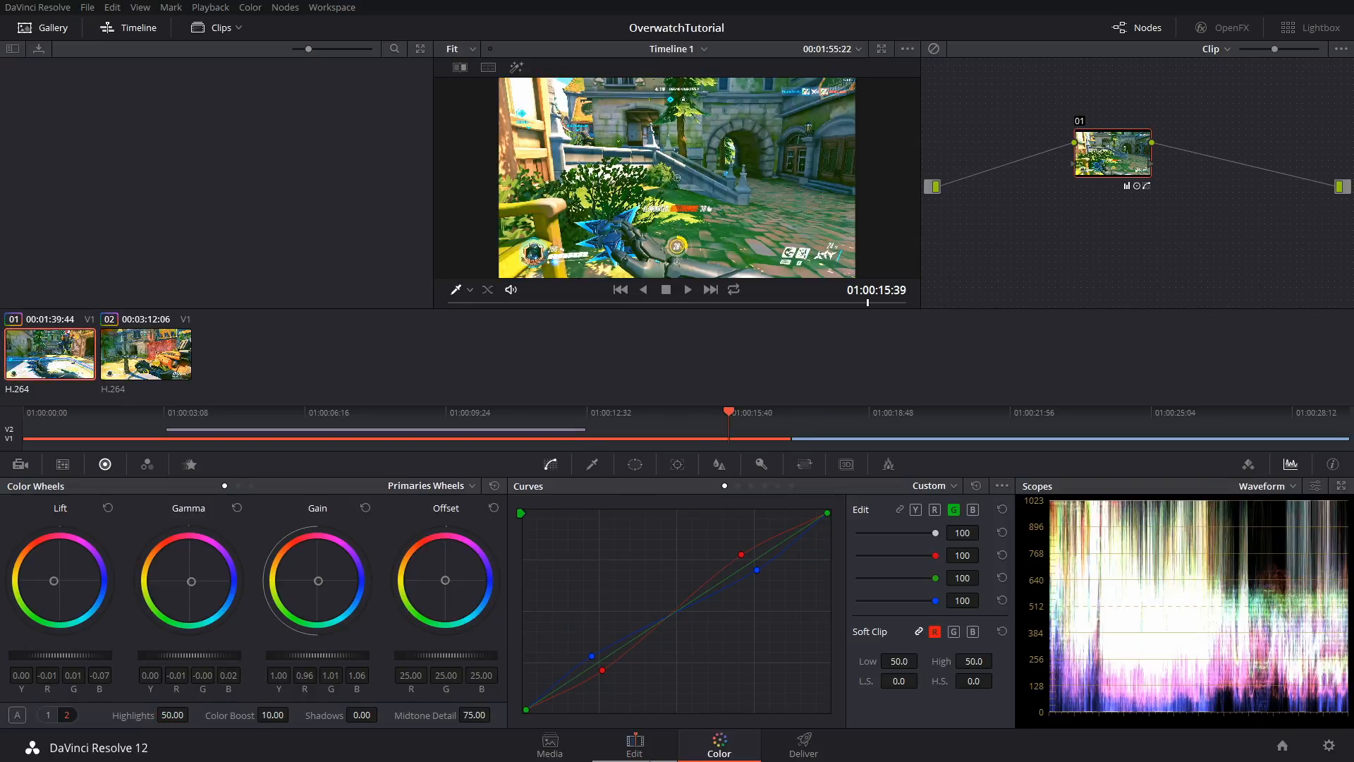
Play back the graded timeline on the Edit page and return the playhead to the start
{"action": "left_click", "coordinate": [635, 742]}
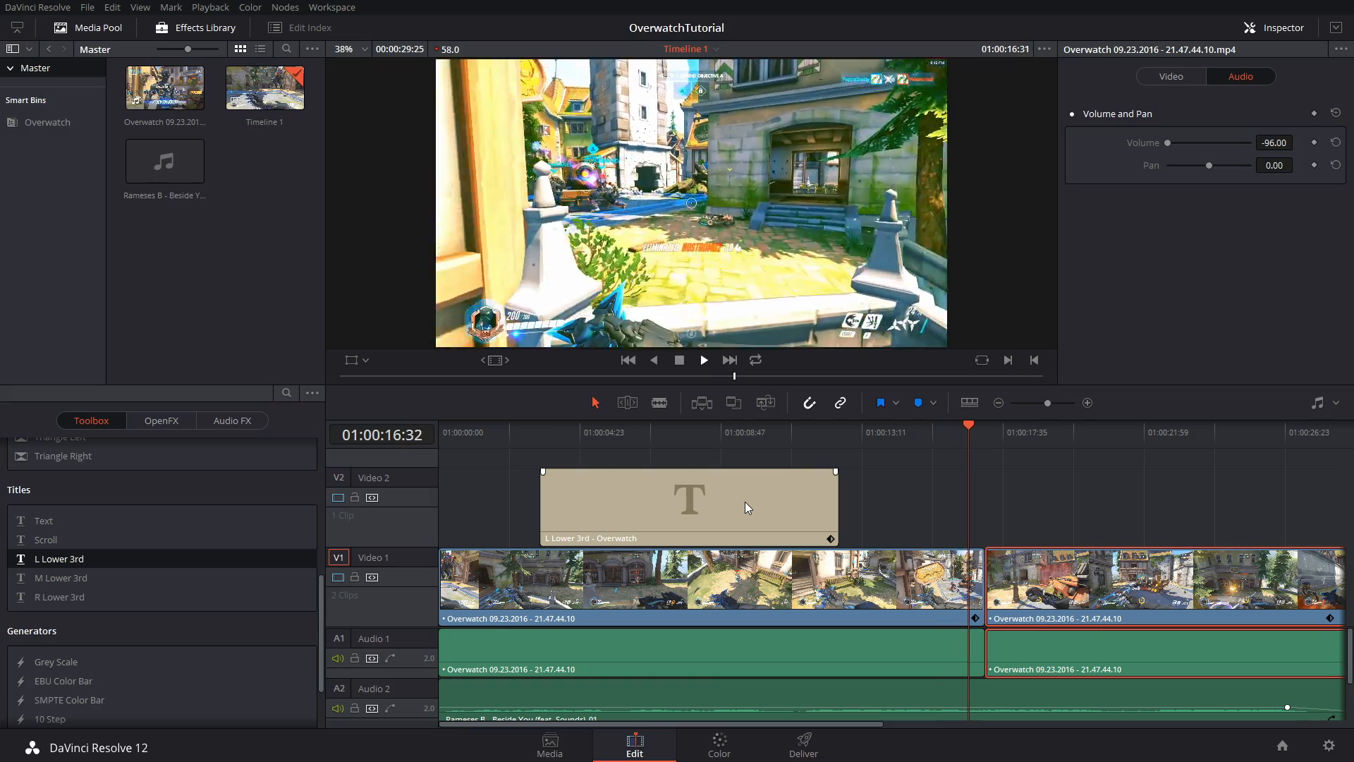
{"action": "left_click", "coordinate": [1034, 424]}
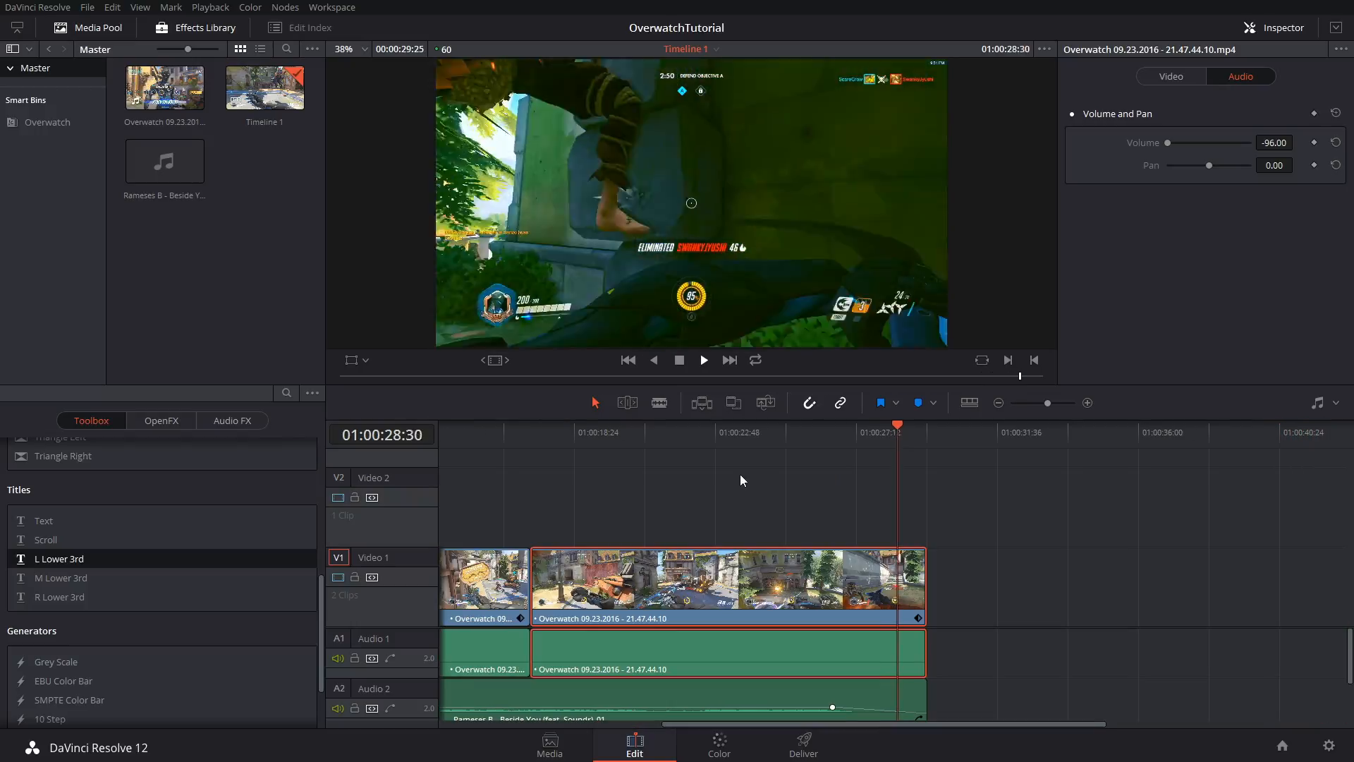
{"action": "left_click", "coordinate": [715, 431]}
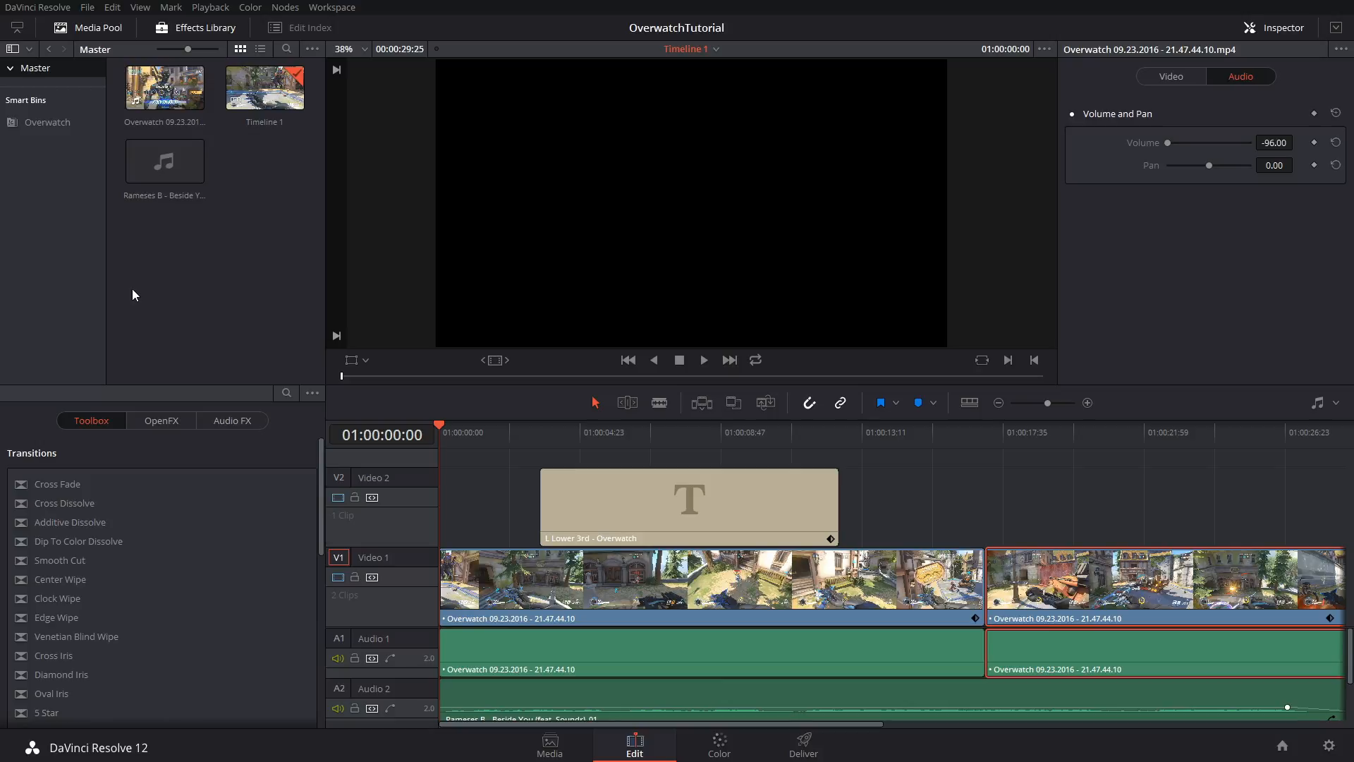
Toggle the Effects Library and Edit Index, then click the first audio clip
{"action": "left_click", "coordinate": [202, 27]}
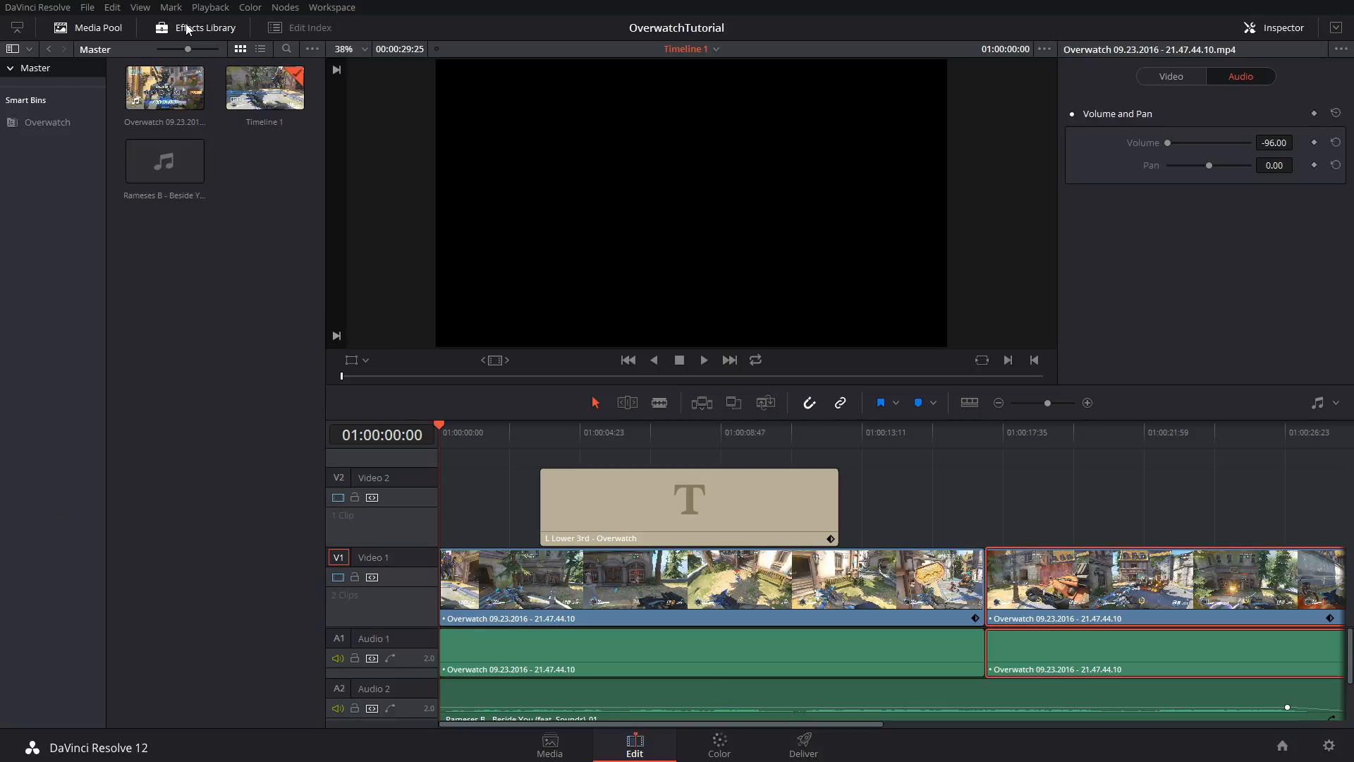
{"action": "left_click", "coordinate": [302, 26]}
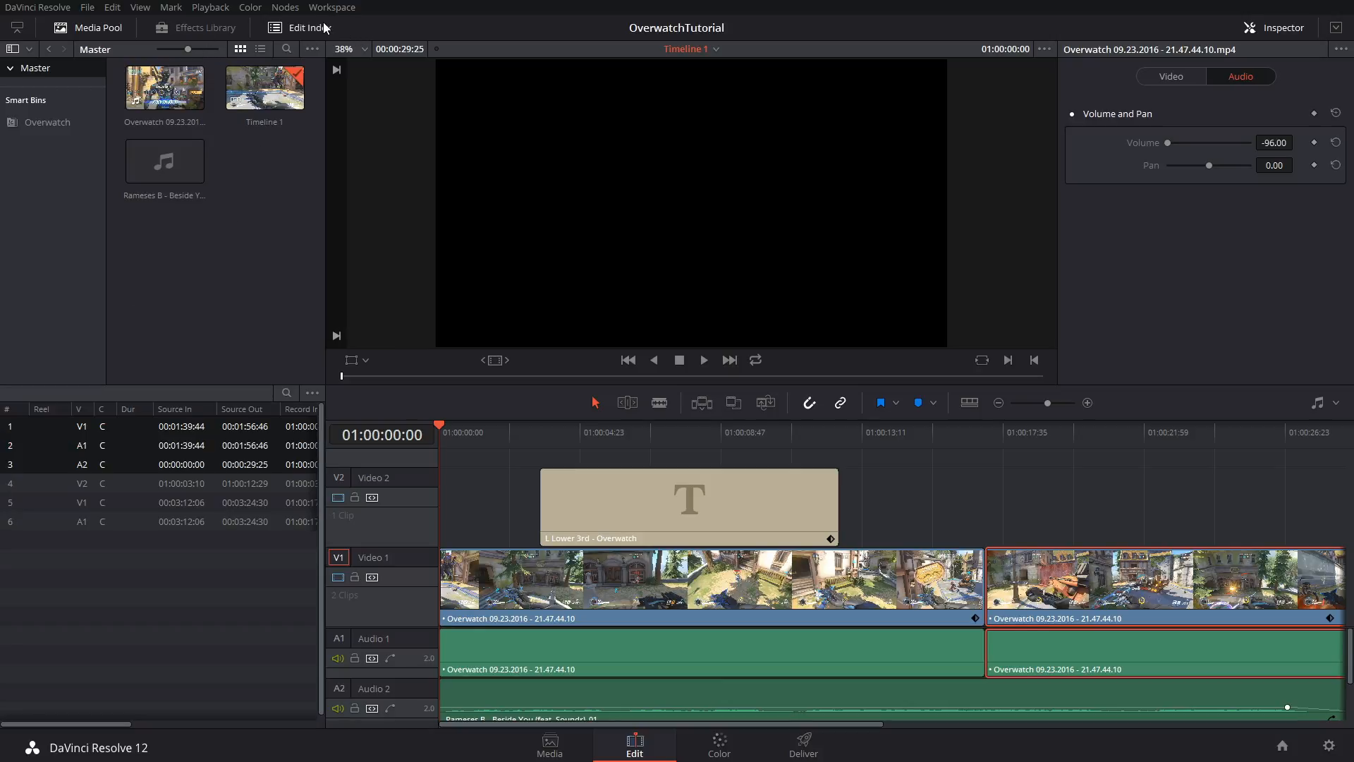
{"action": "left_click", "coordinate": [203, 27]}
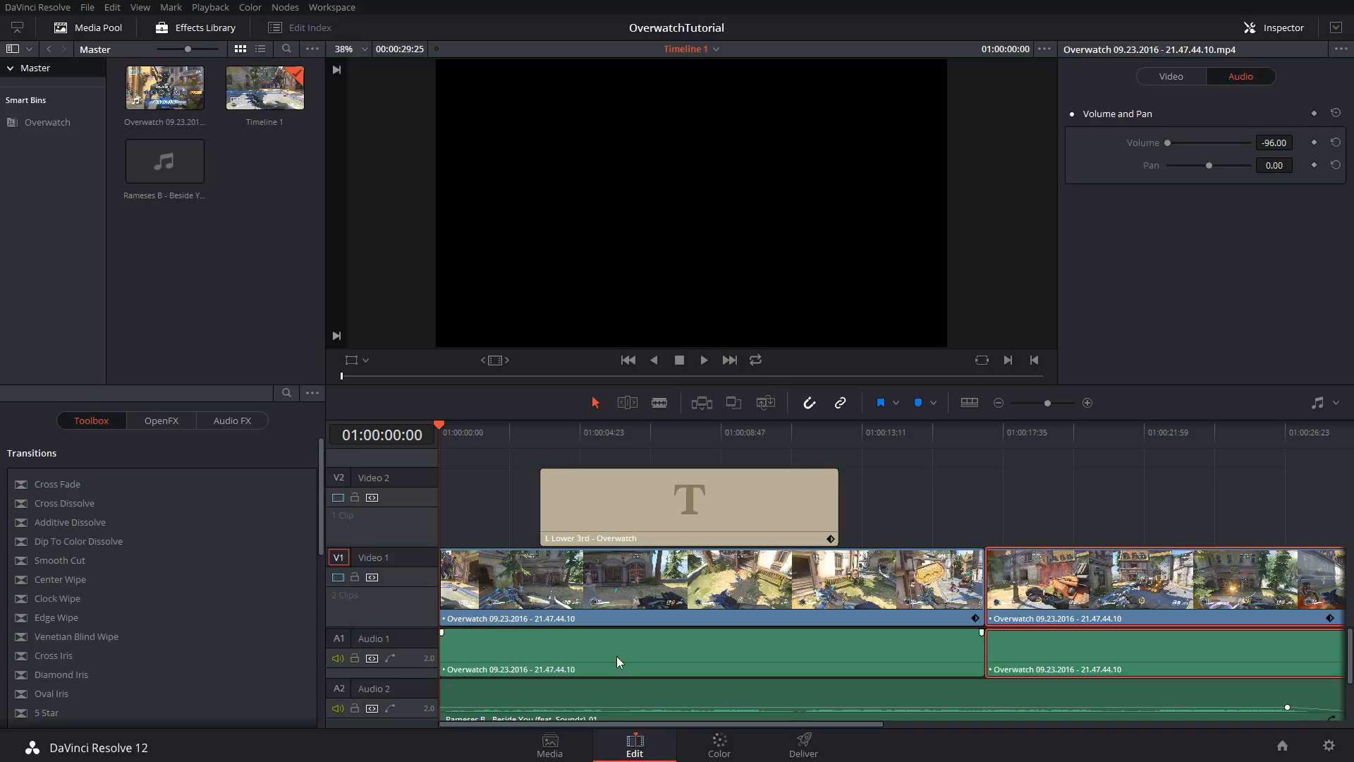
{"action": "left_click", "coordinate": [718, 742]}
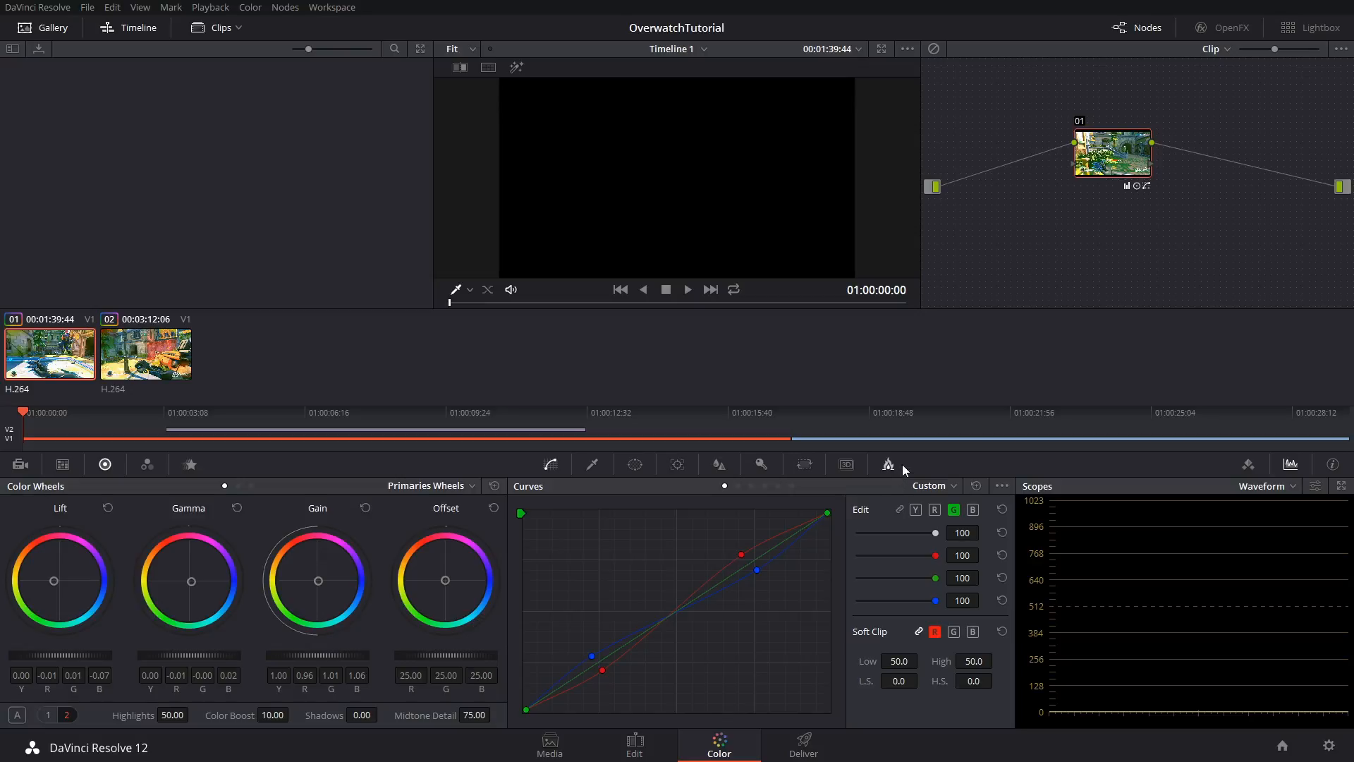
{"action": "left_click", "coordinate": [1248, 464]}
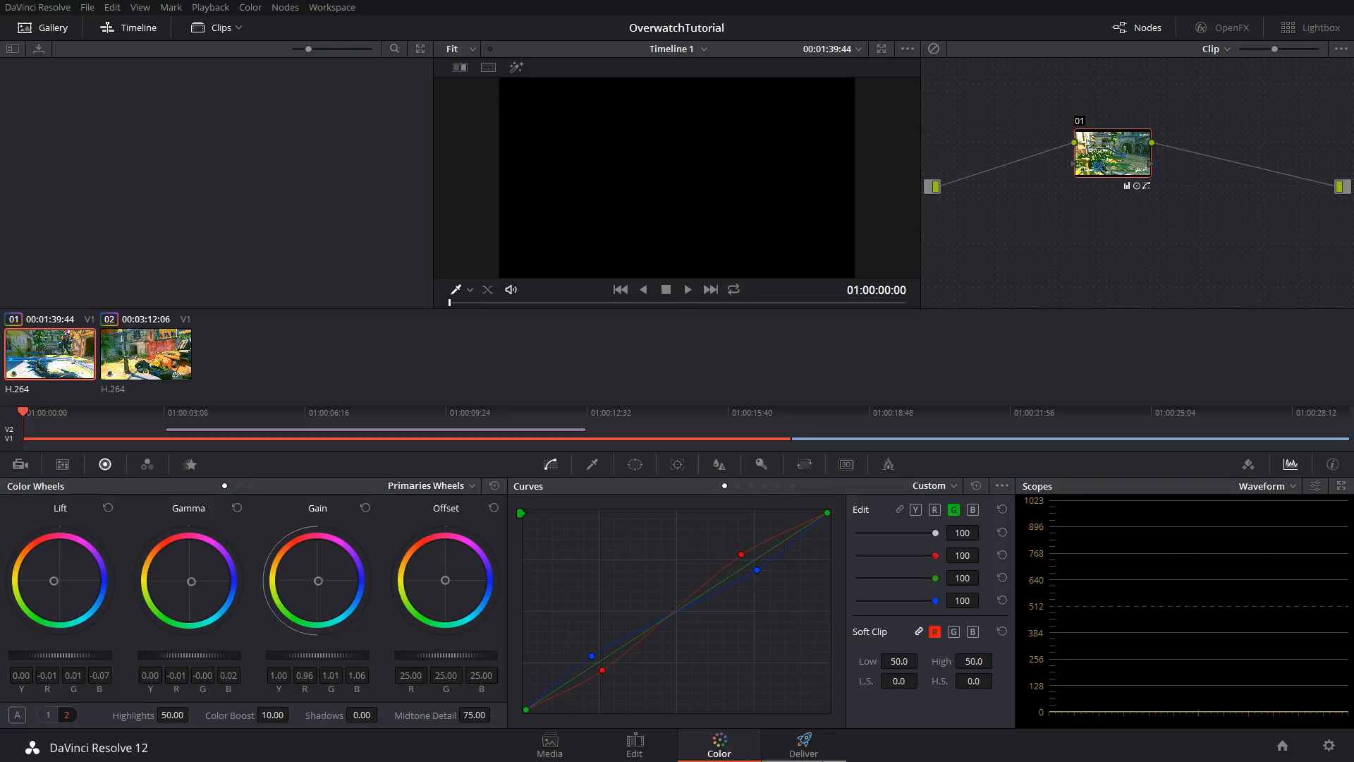
{"action": "left_click", "coordinate": [331, 7]}
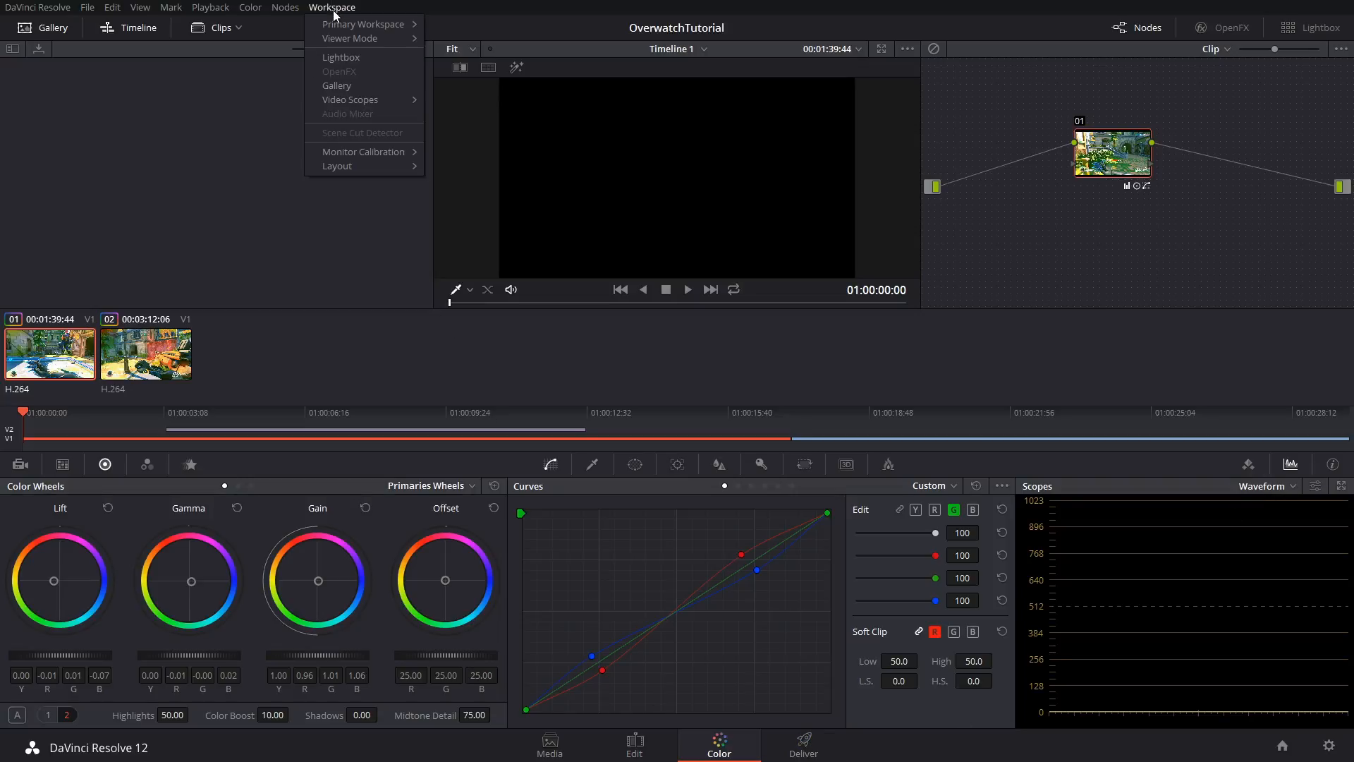
{"action": "mouse_move", "coordinate": [337, 165]}
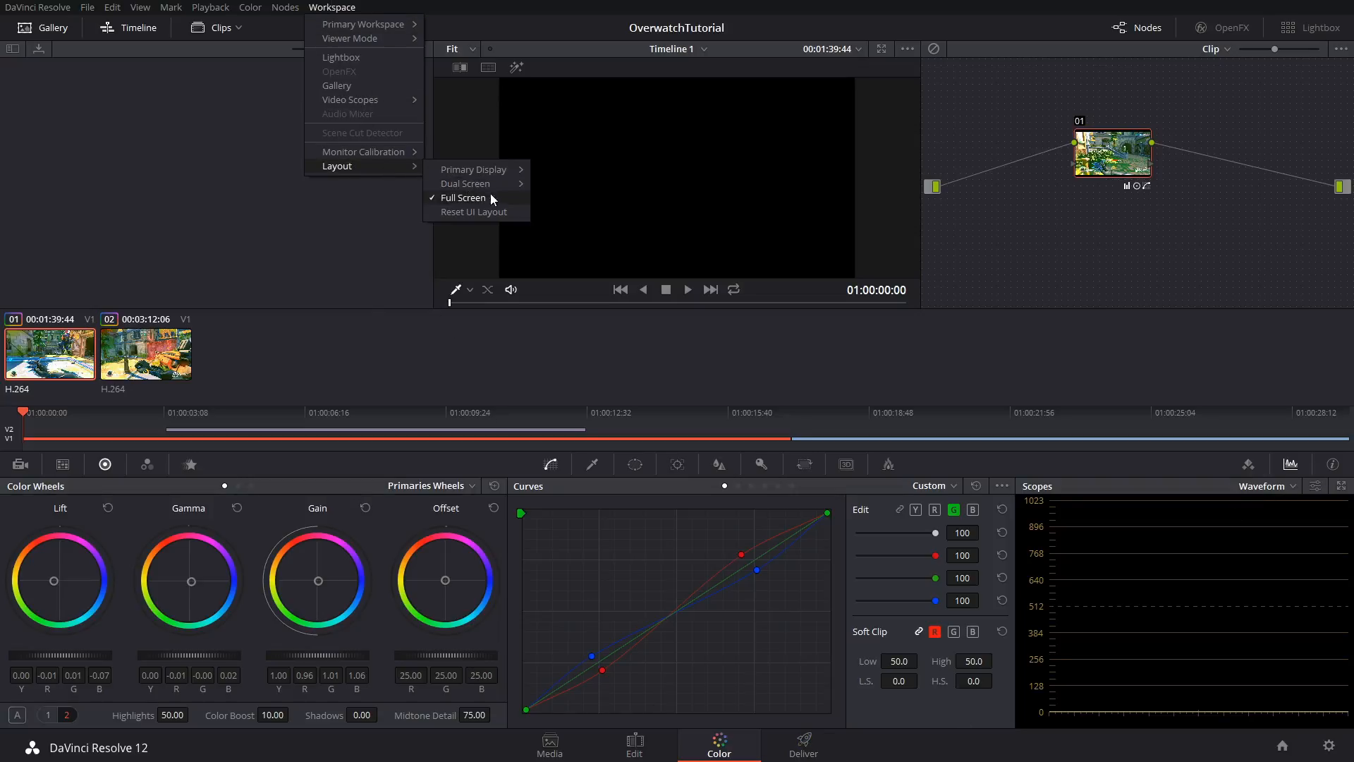
{"action": "mouse_move", "coordinate": [362, 153]}
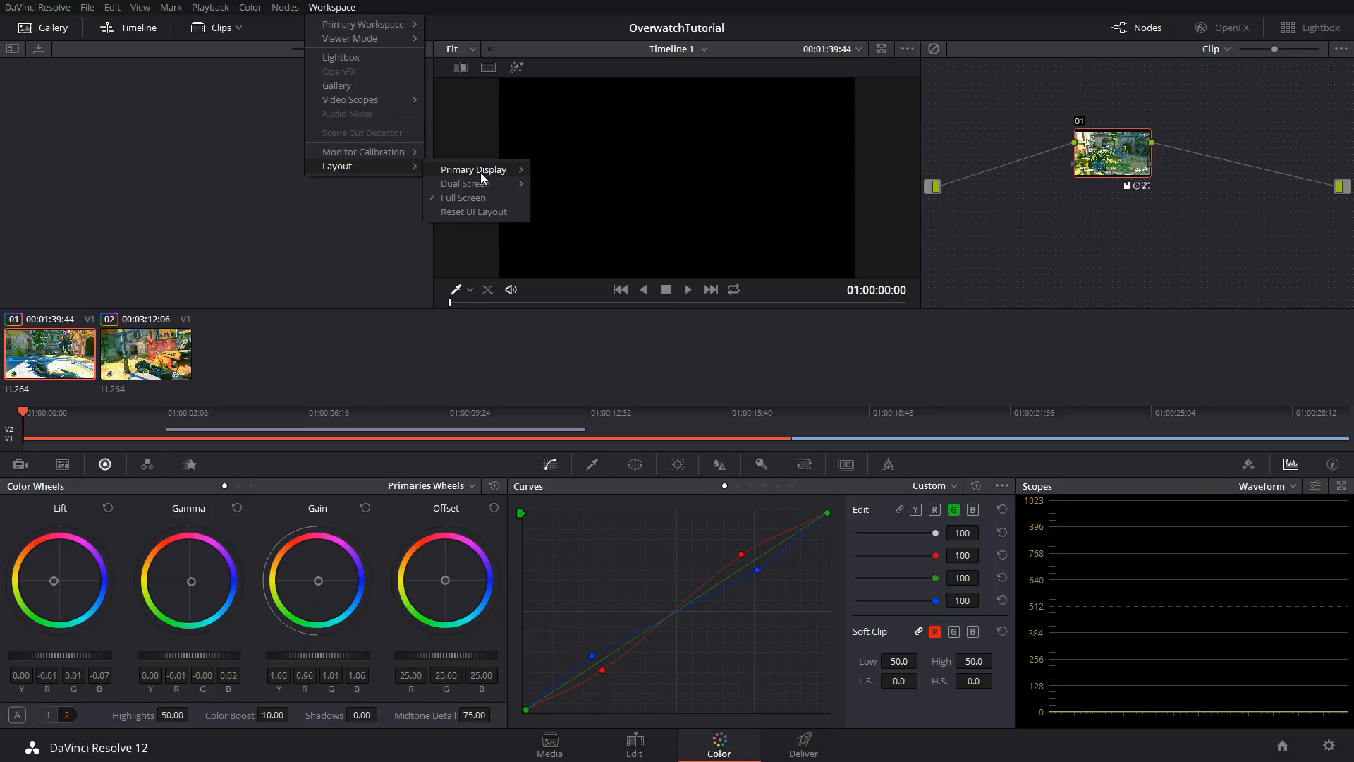
{"action": "mouse_move", "coordinate": [475, 169]}
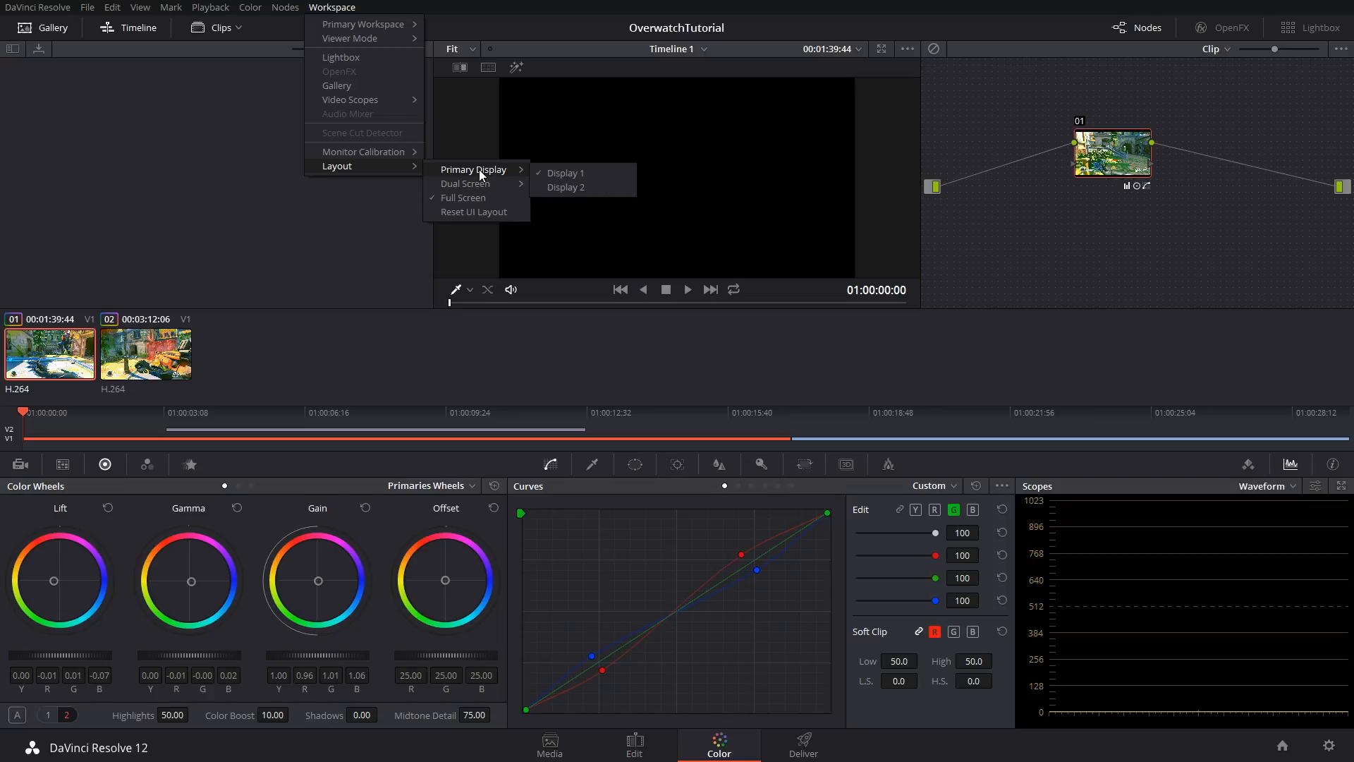
{"action": "mouse_move", "coordinate": [465, 184]}
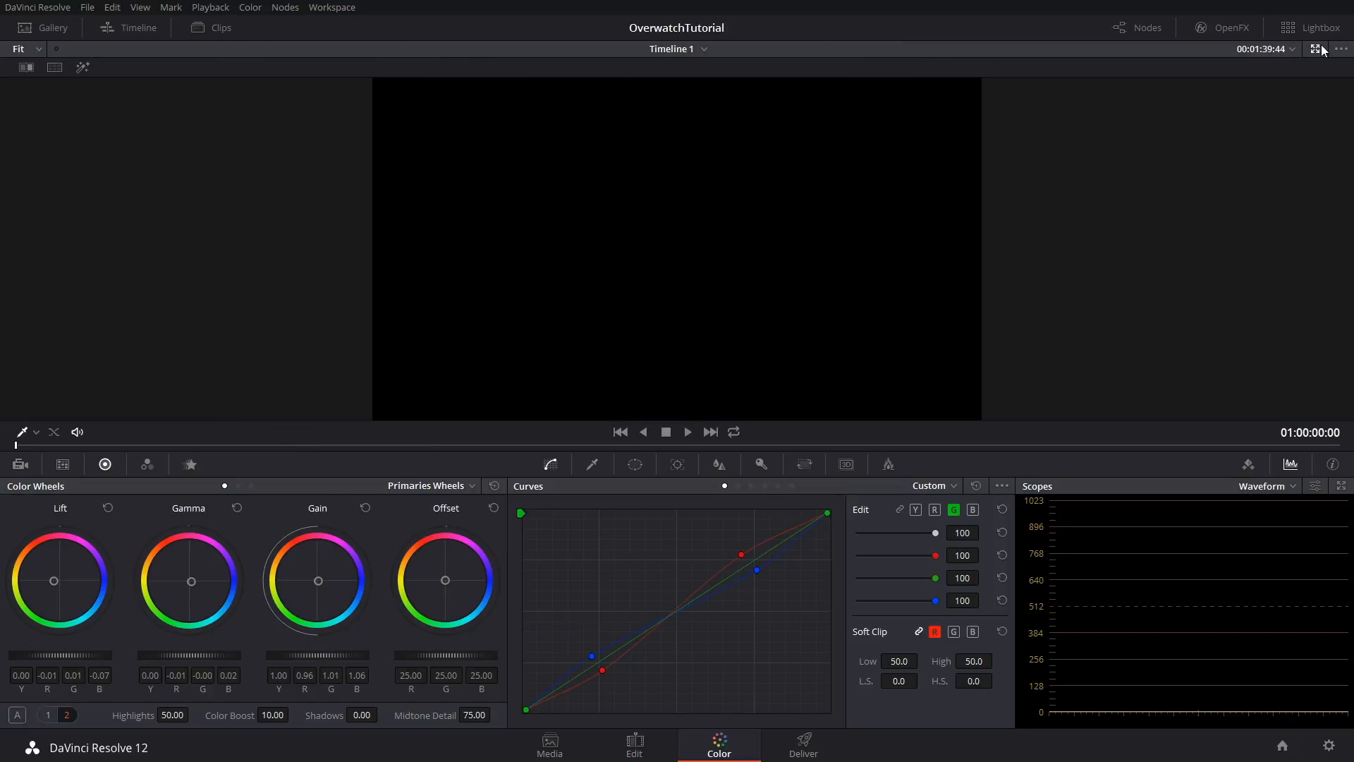
{"action": "right_click", "coordinate": [1120, 162]}
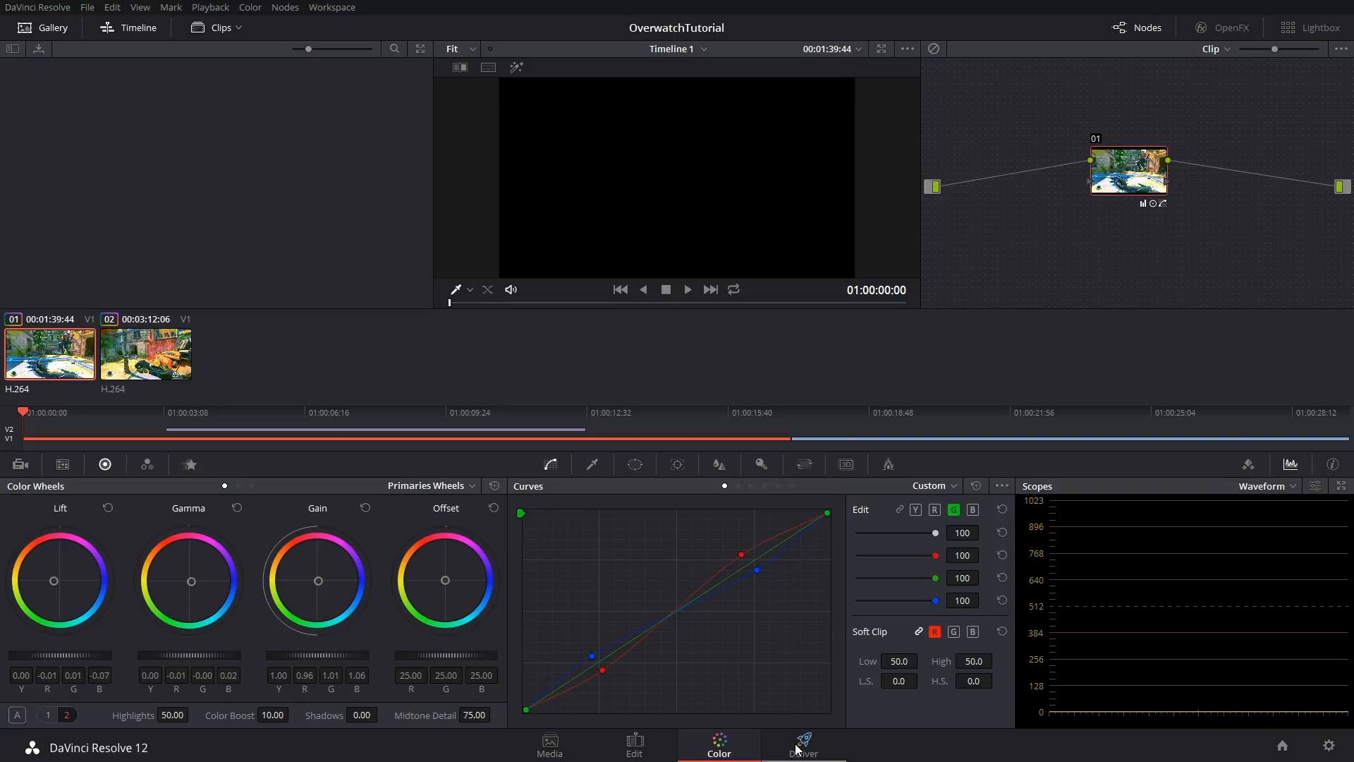
On the Deliver page, set the render to QuickTime H.264 at 1920x1080, 60 fps
{"action": "left_click", "coordinate": [803, 745]}
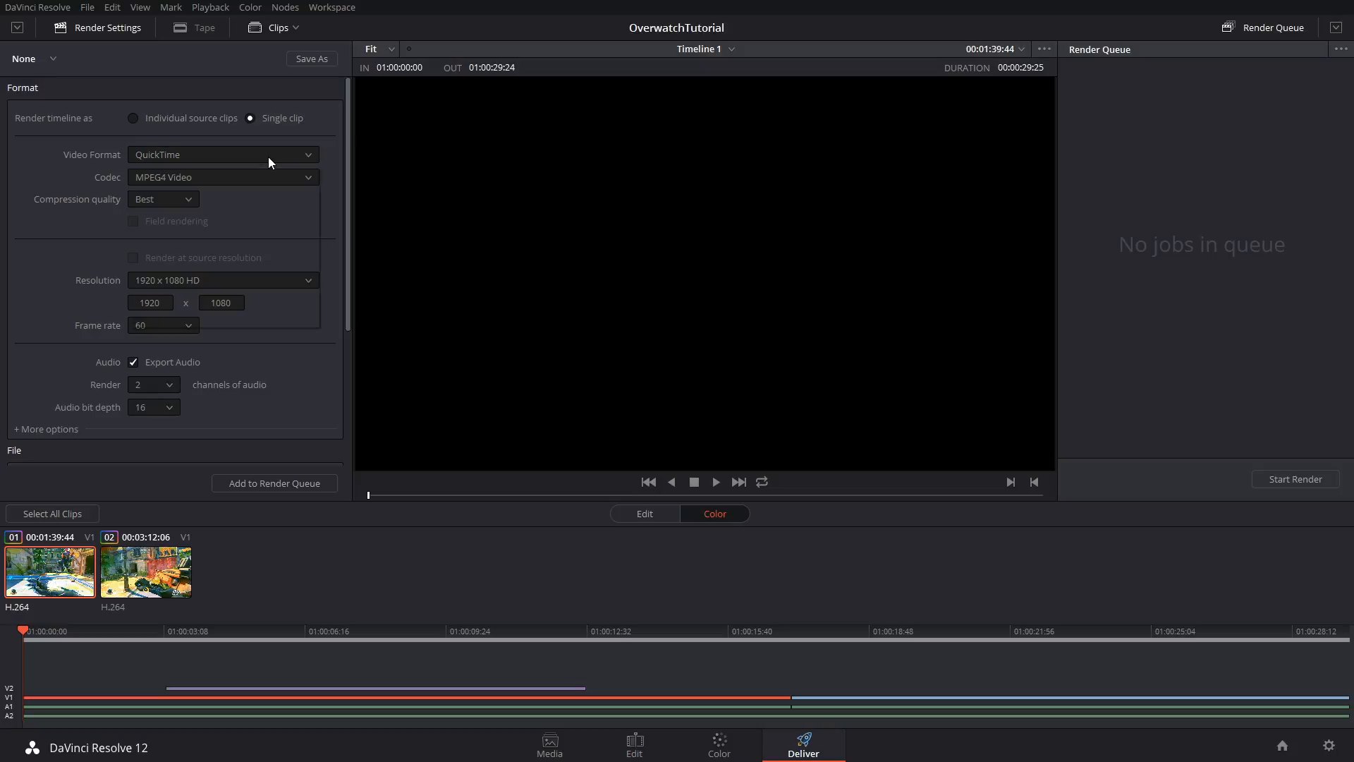
{"action": "left_click", "coordinate": [221, 177]}
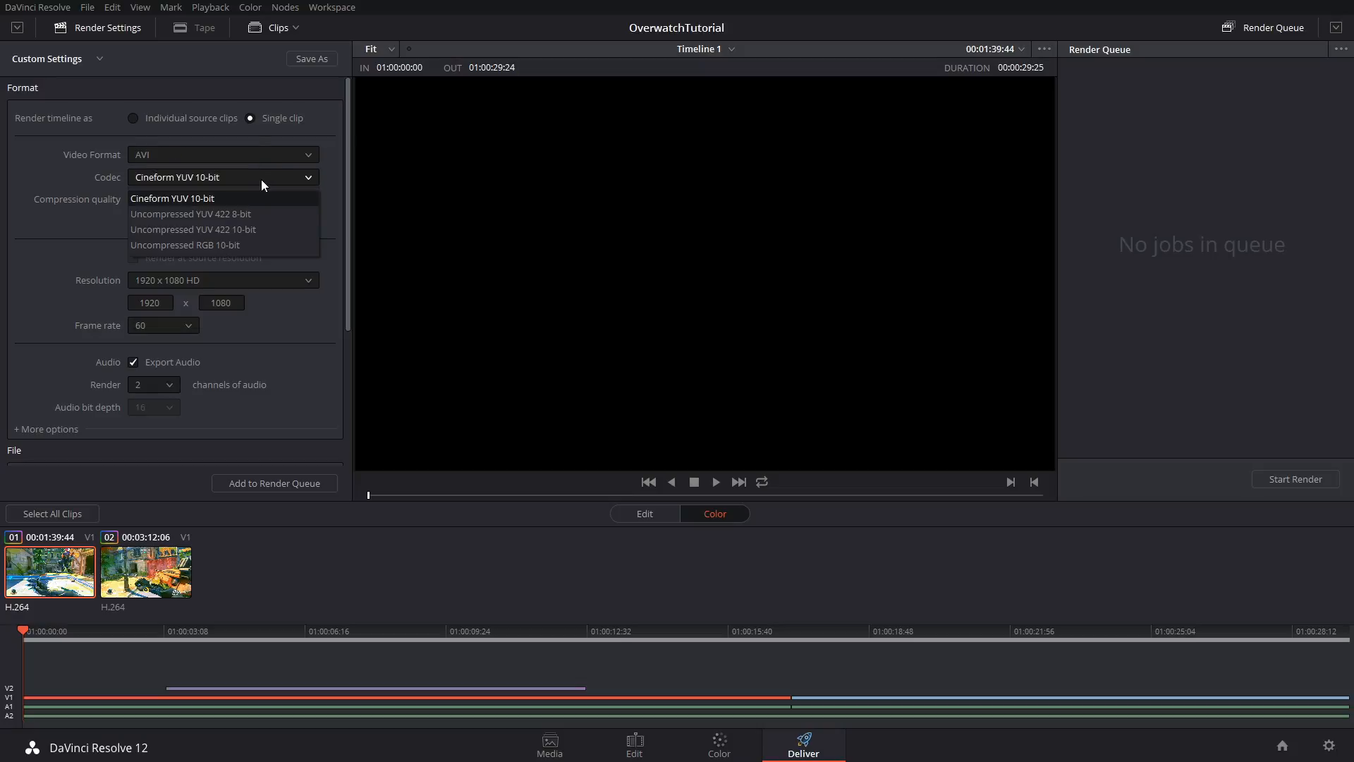
{"action": "left_click", "coordinate": [221, 154]}
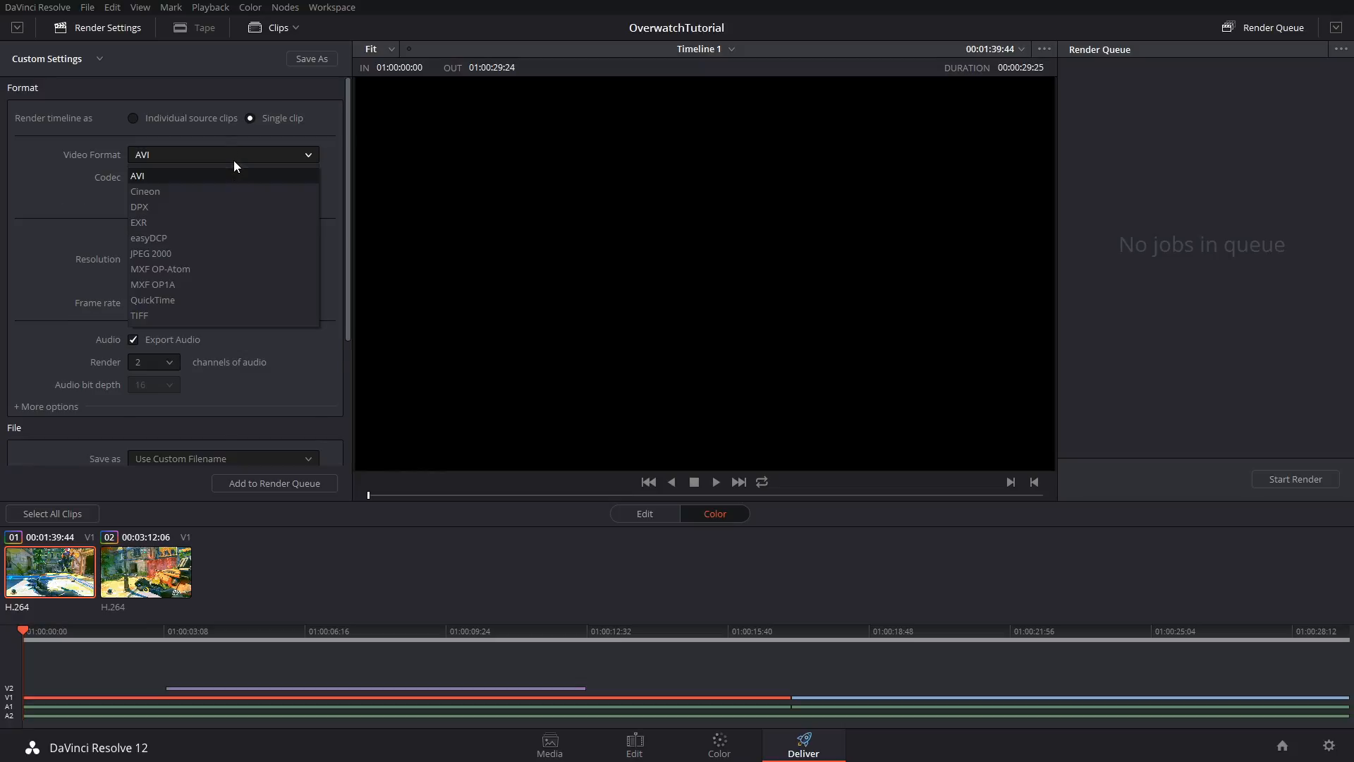
{"action": "left_click", "coordinate": [138, 176]}
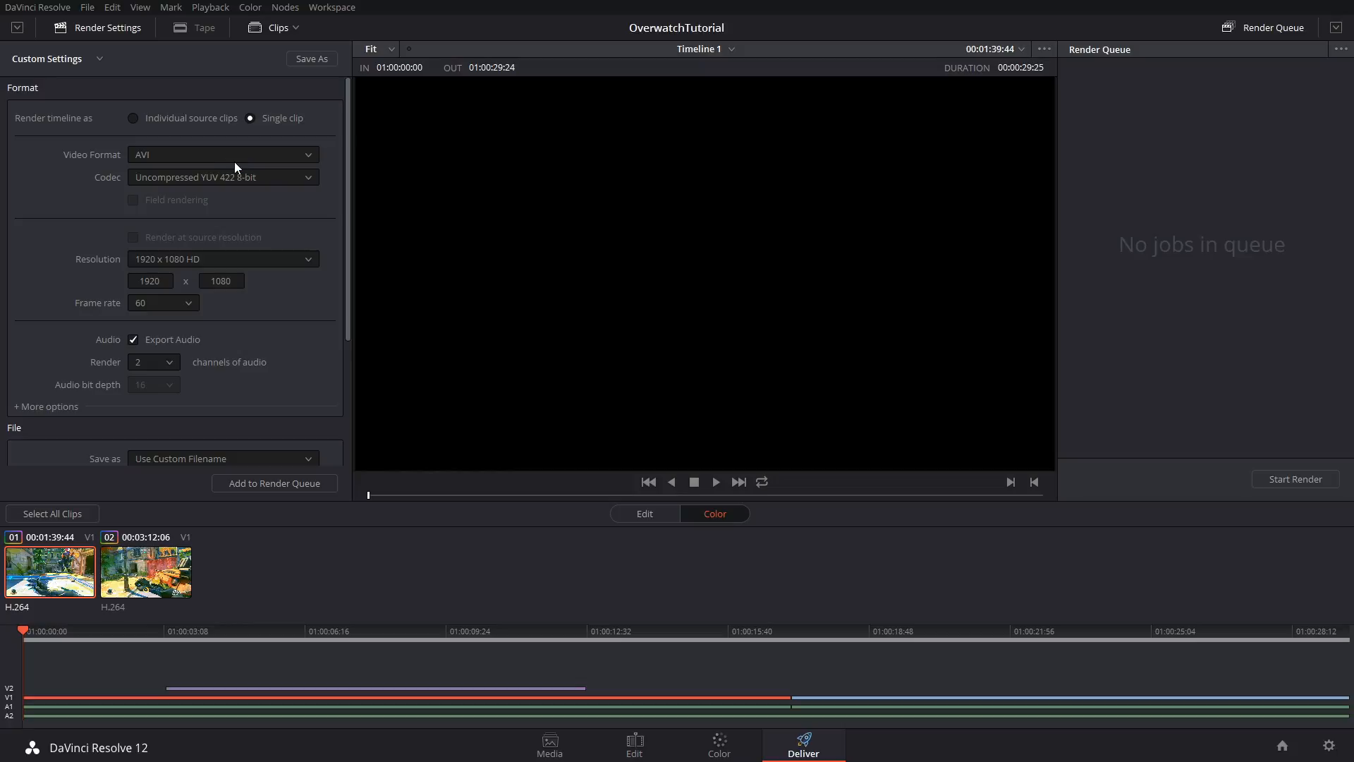
{"action": "left_click", "coordinate": [221, 155]}
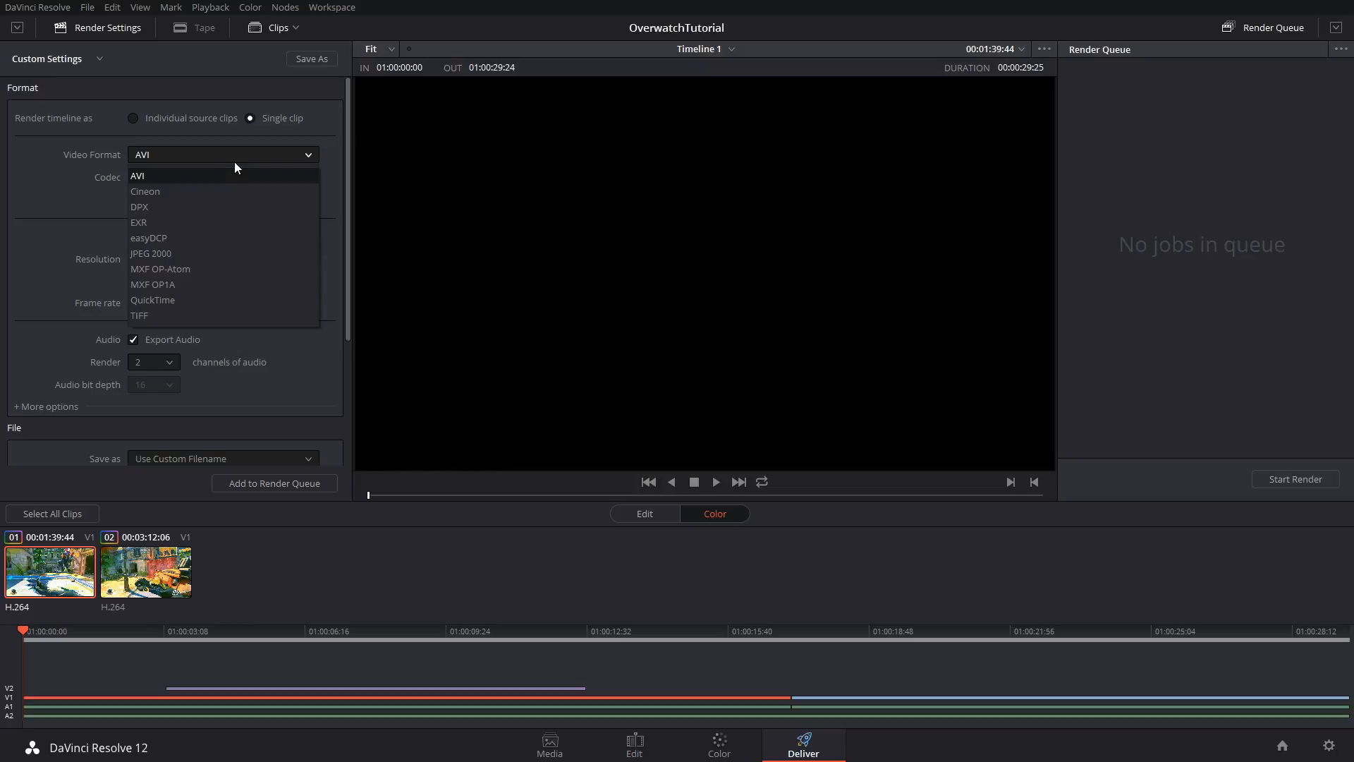
{"action": "left_click", "coordinate": [152, 300]}
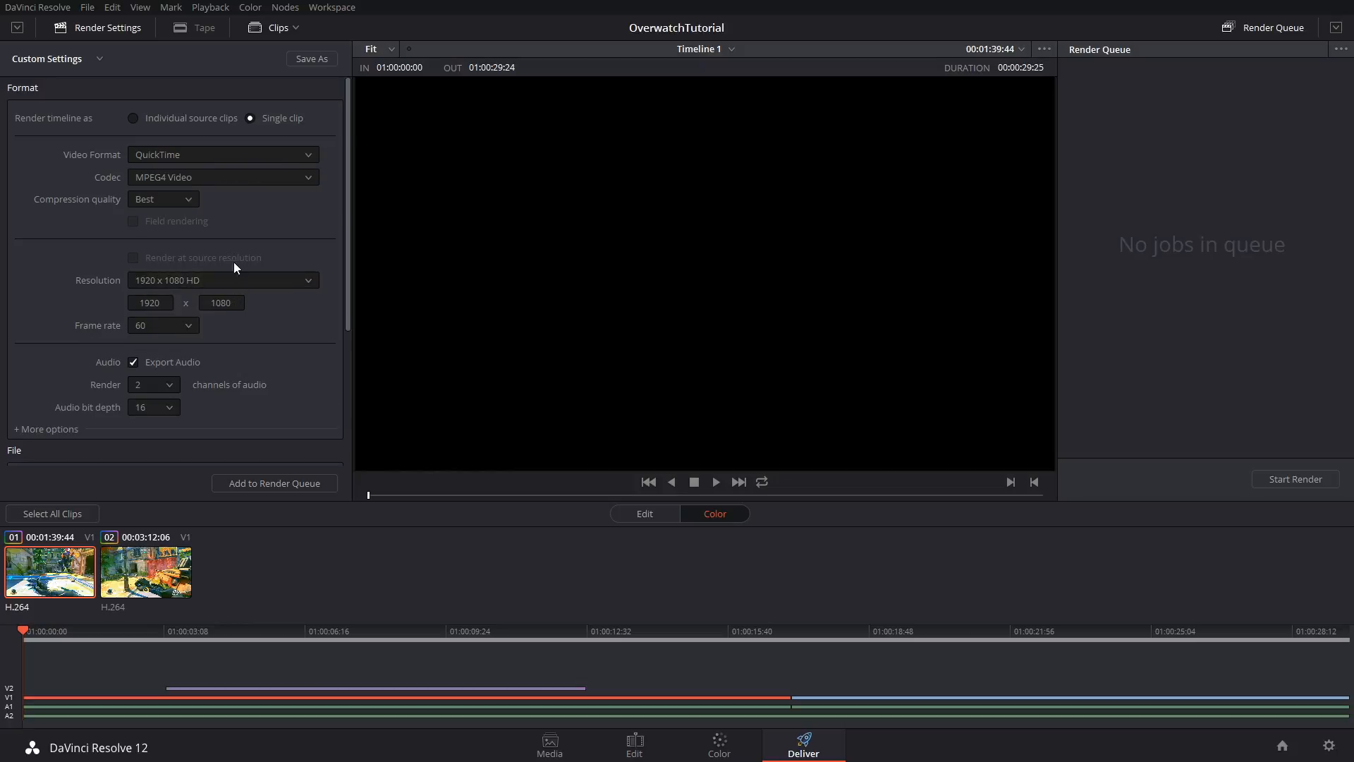
{"action": "left_click", "coordinate": [220, 177]}
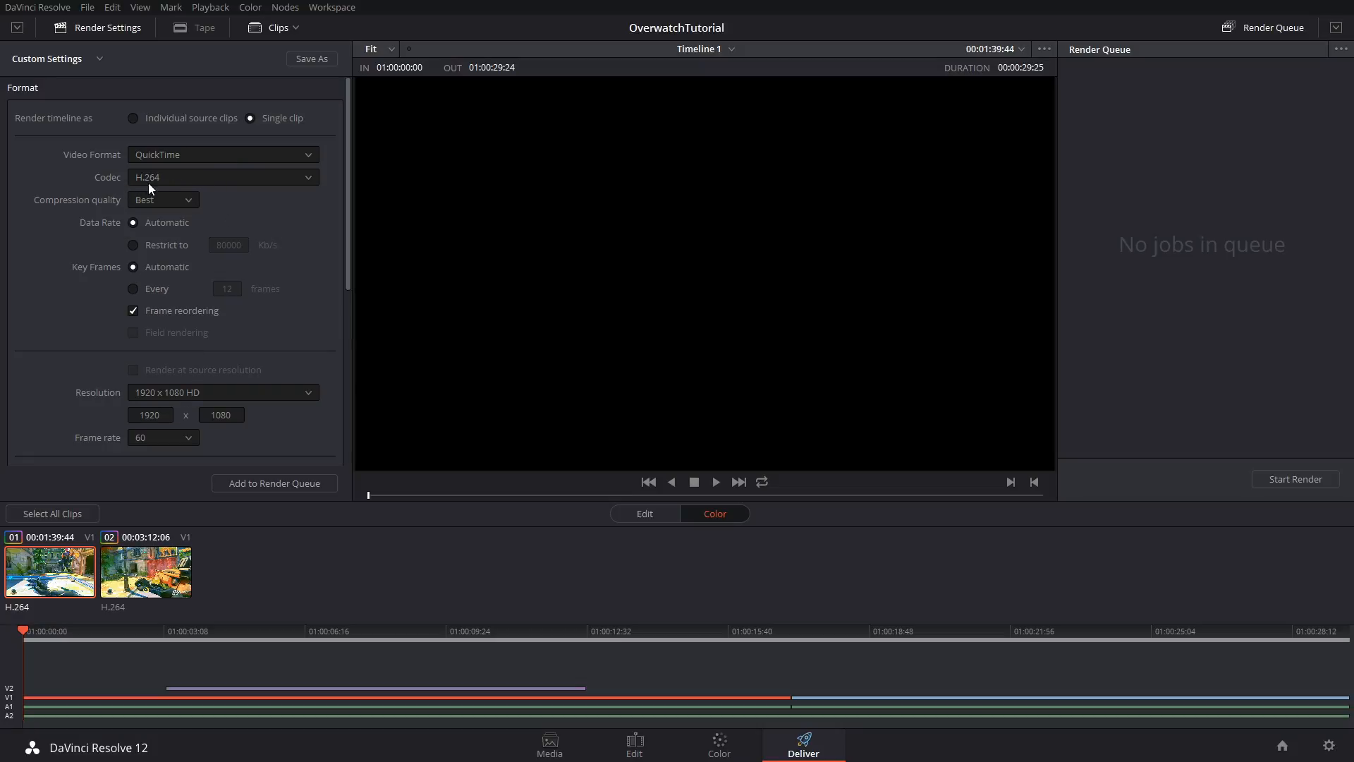
{"action": "mouse_move", "coordinate": [153, 286]}
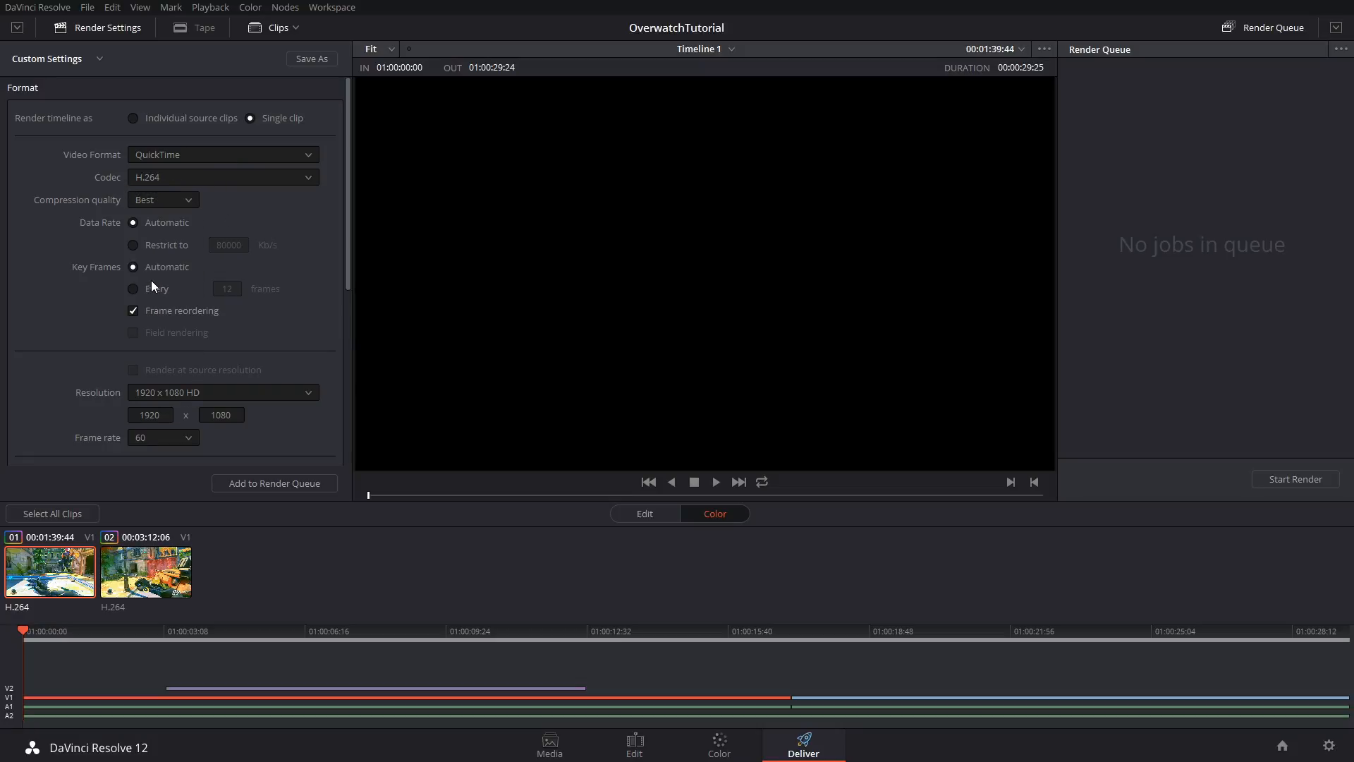
{"action": "scroll", "scroll_direction": "down", "scroll_amount": 3}
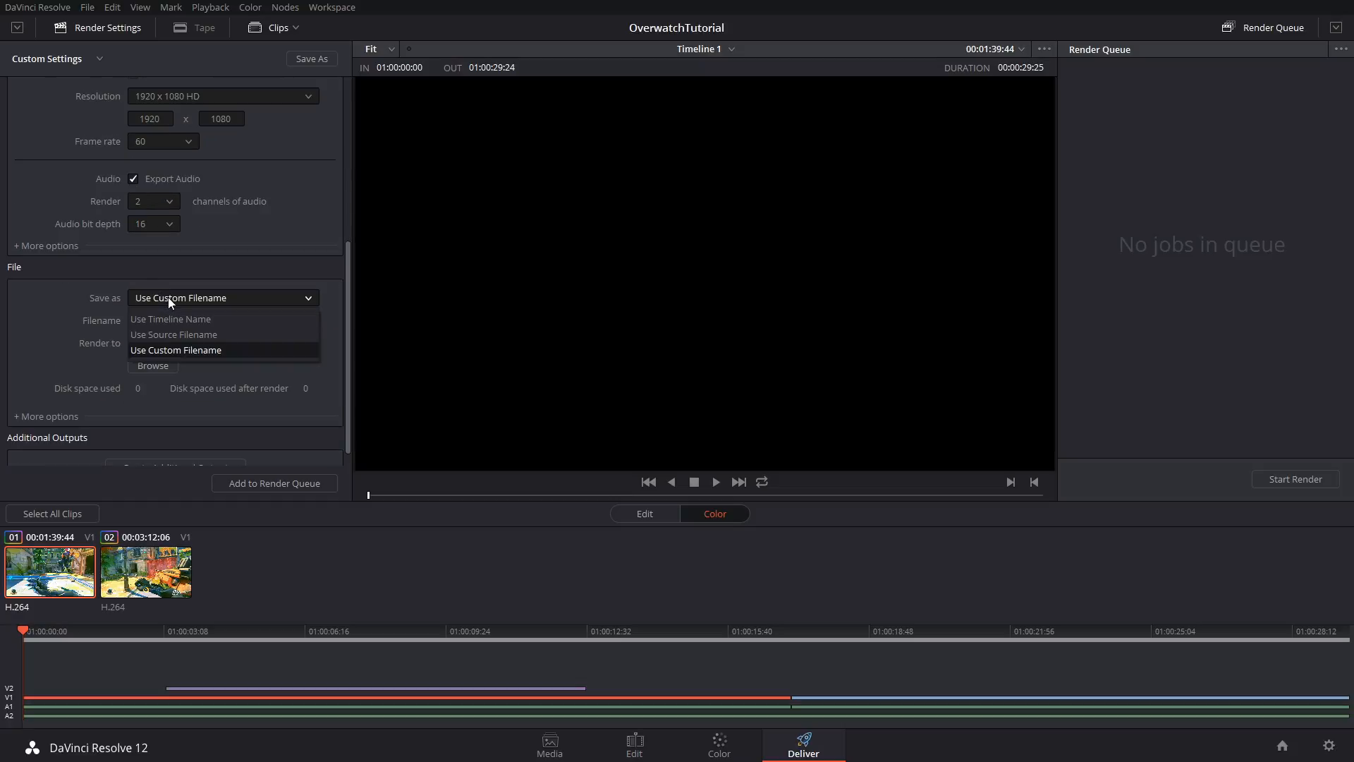
Set a custom output filename of 'Overwatch Highlight'
{"action": "left_click", "coordinate": [170, 318]}
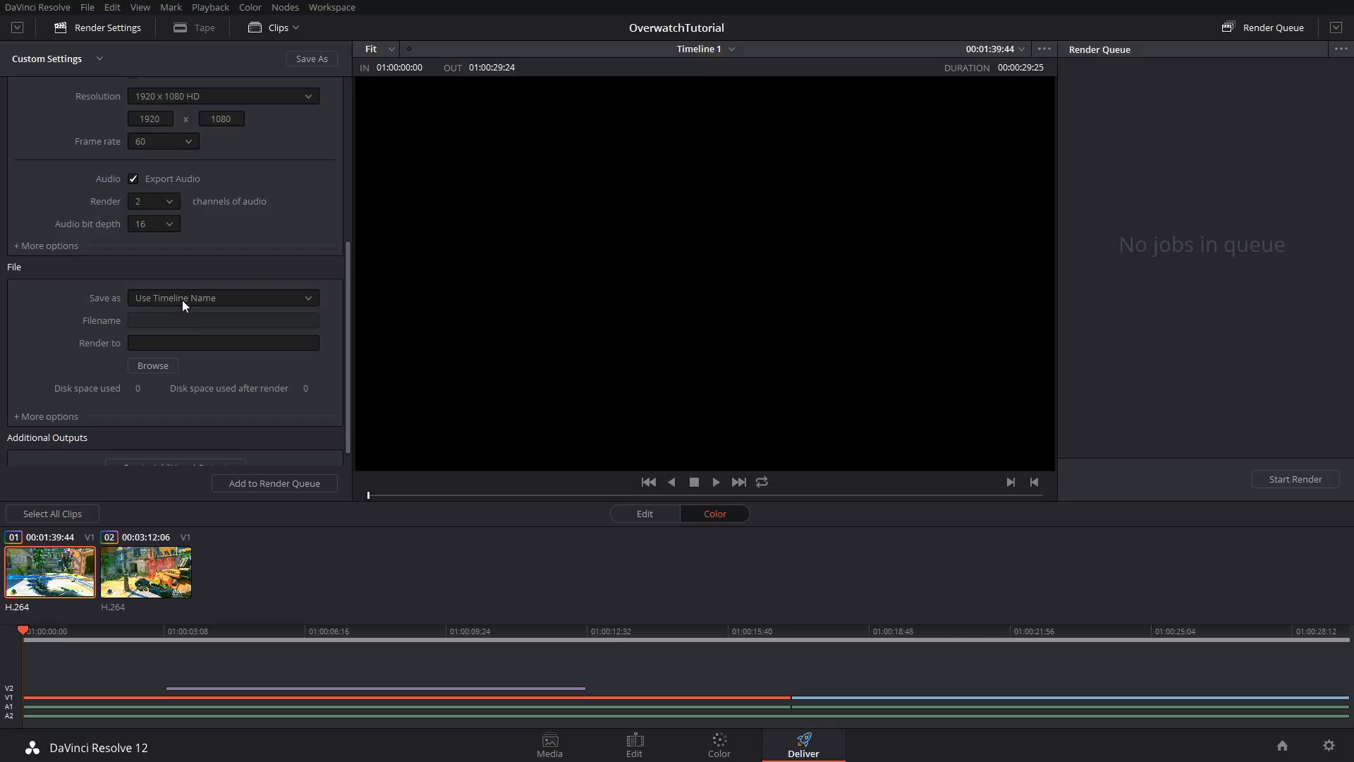
{"action": "left_click", "coordinate": [222, 297]}
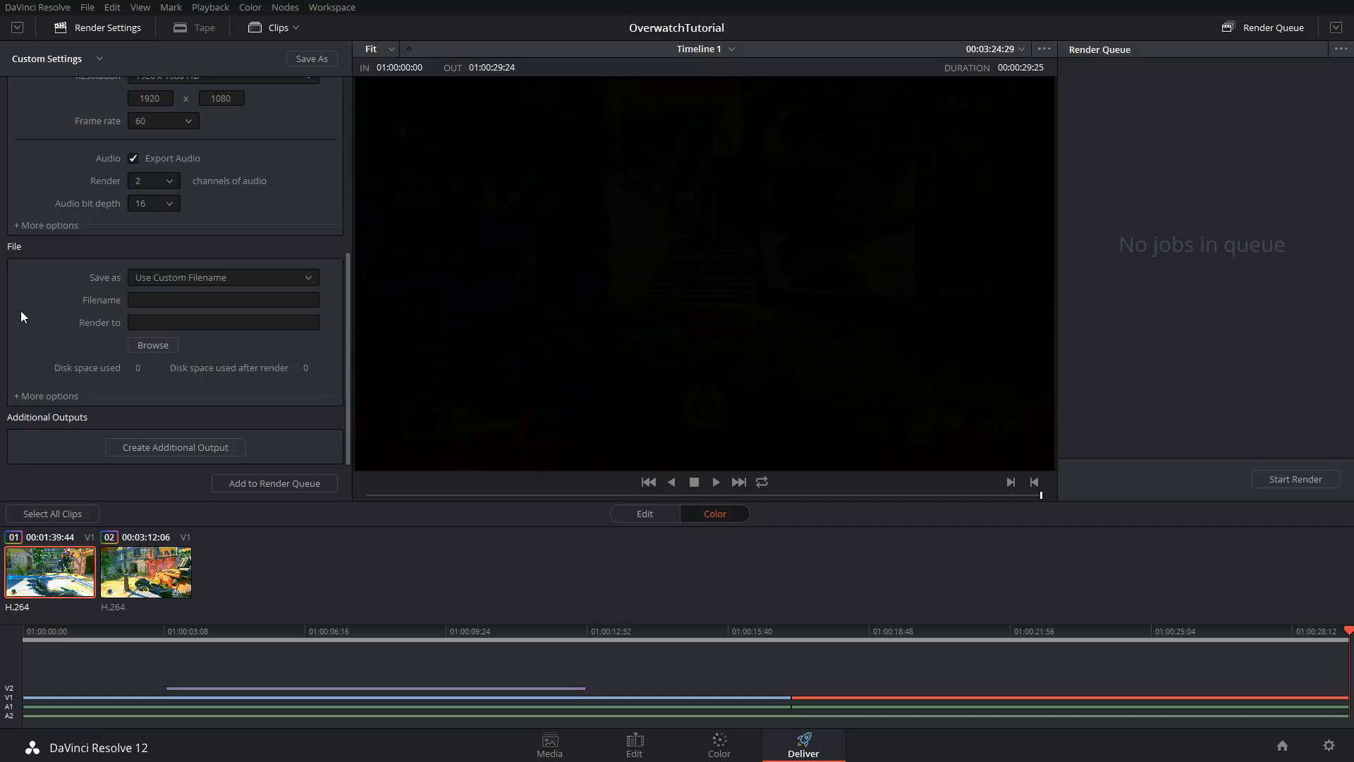
{"action": "left_click", "coordinate": [144, 570]}
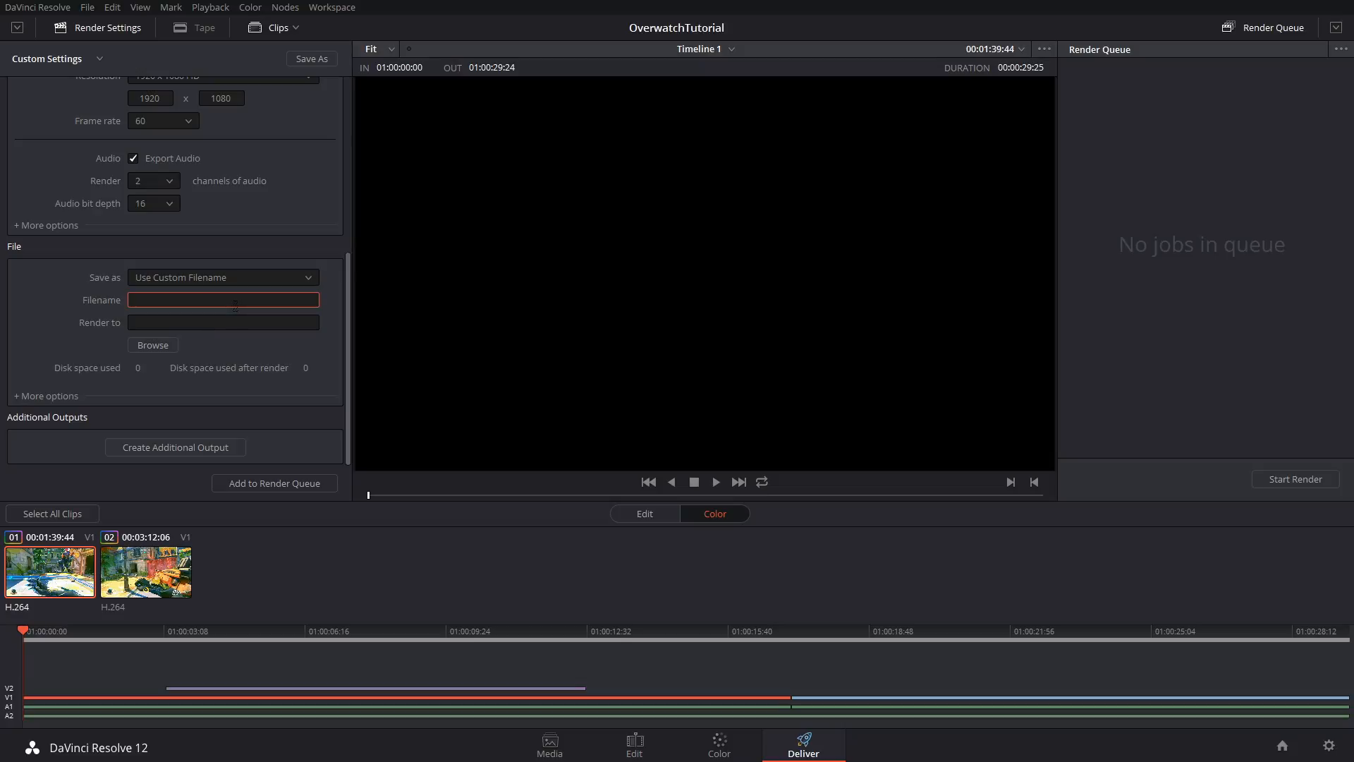
{"action": "type", "text": "Overwact"}
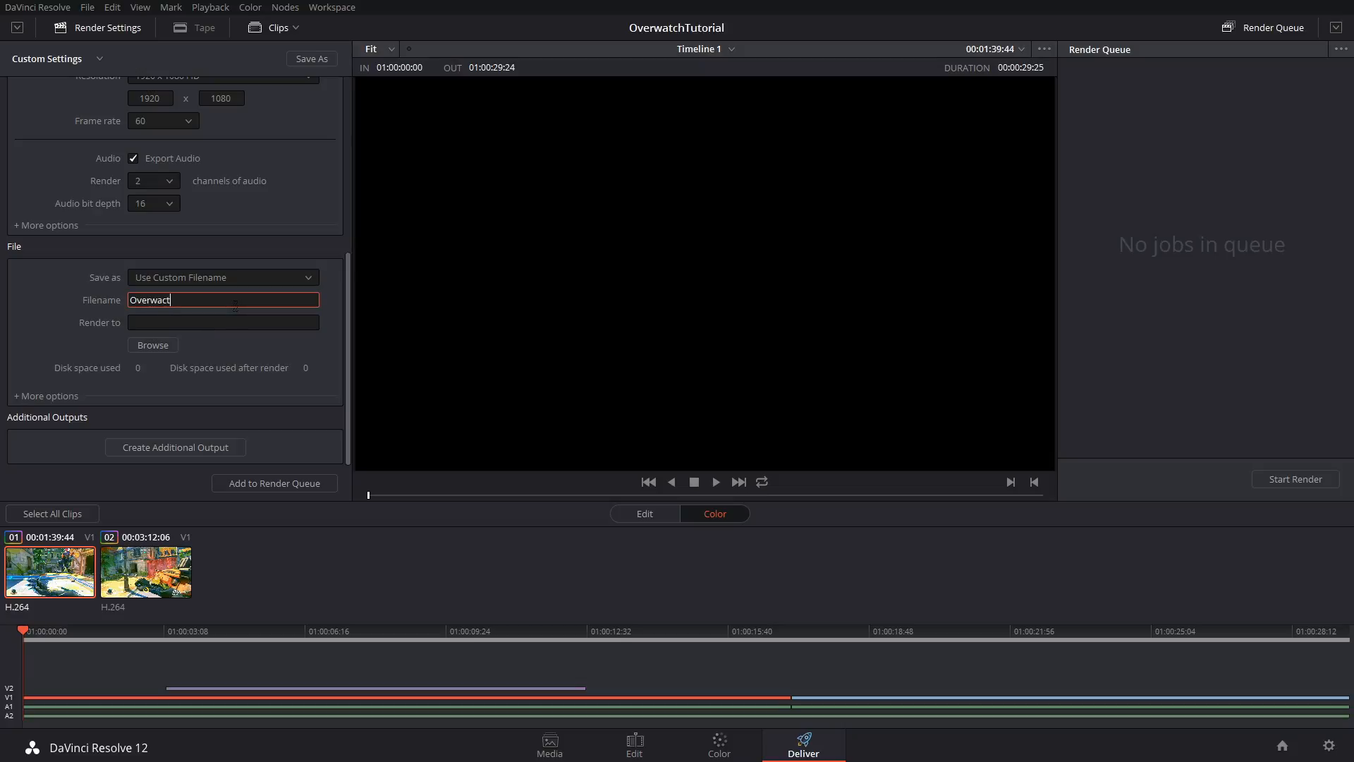
{"action": "type", "text": "Overwatch Highligh"}
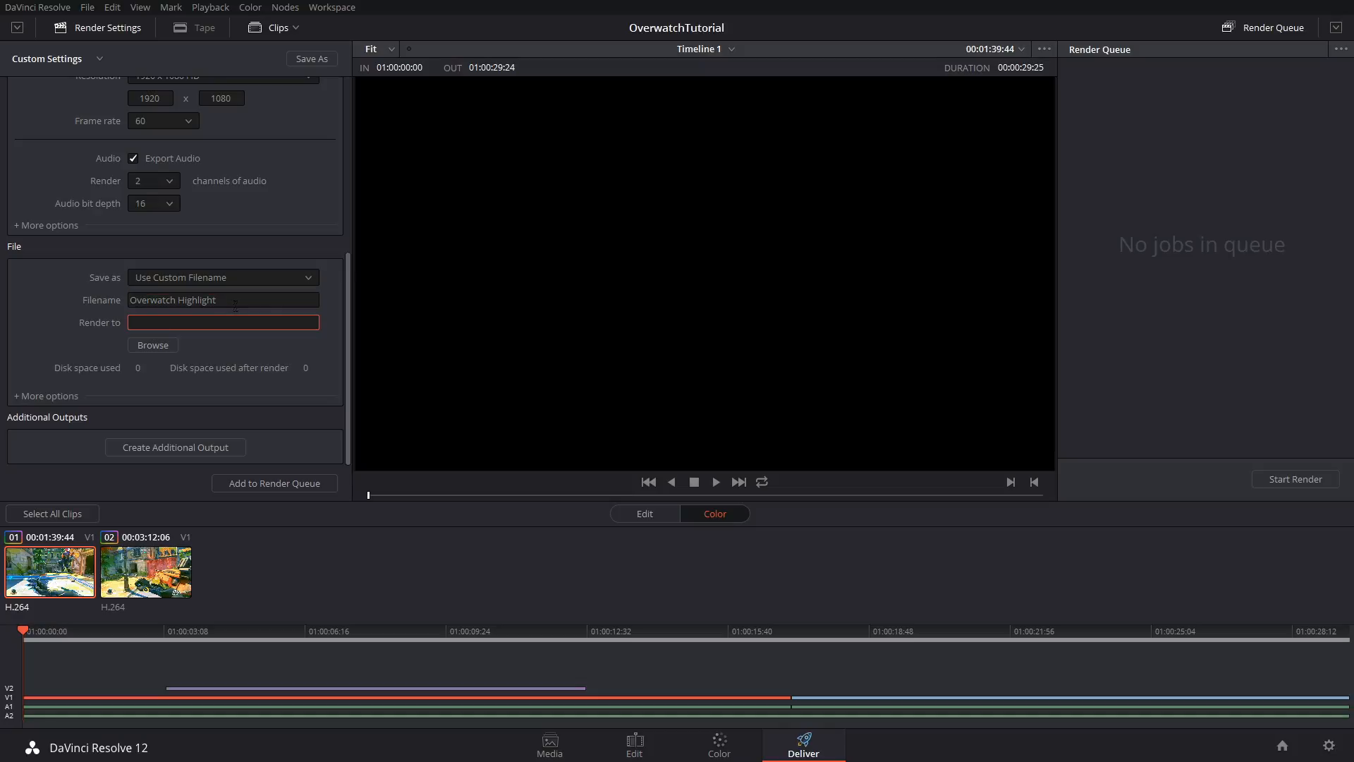
Render into F:\Timelapses\Overwatch, queue the job and start rendering
{"action": "left_click", "coordinate": [152, 345]}
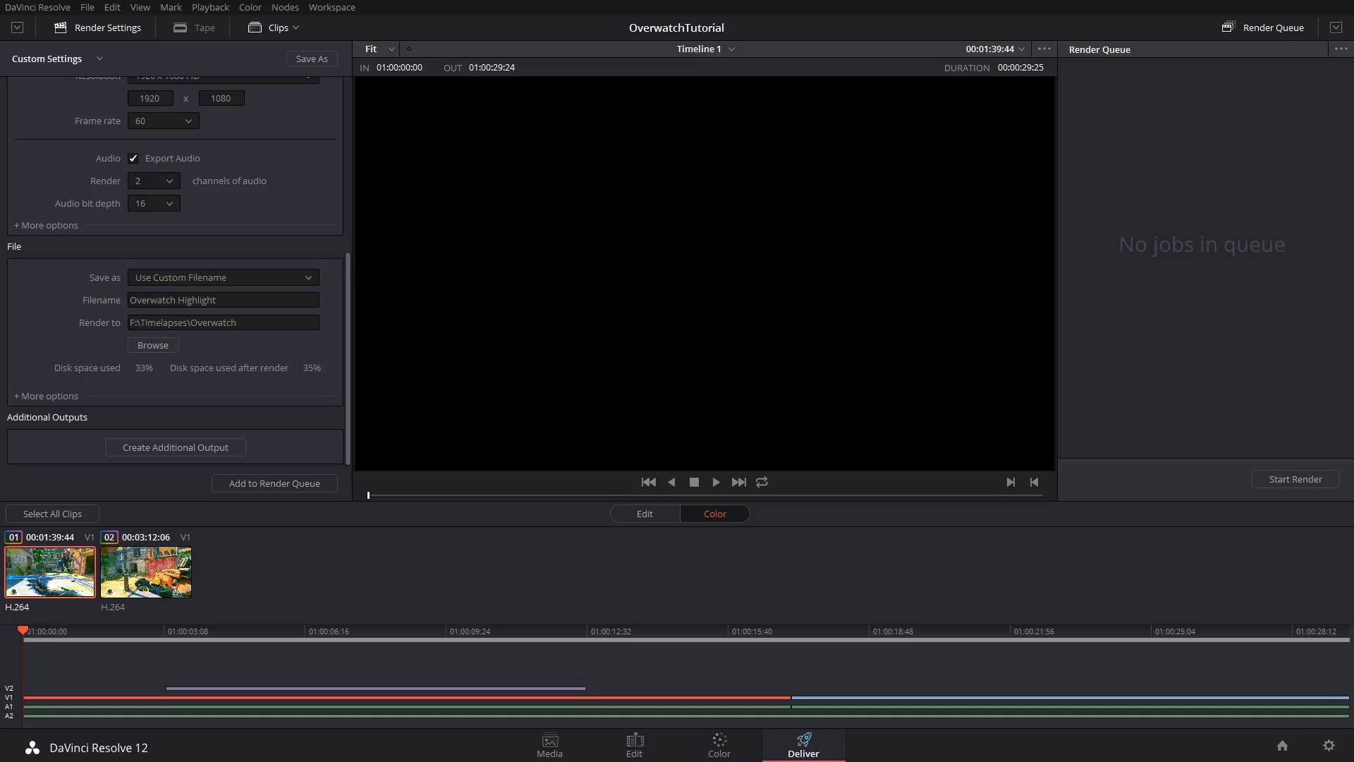
{"action": "mouse_move", "coordinate": [113, 365]}
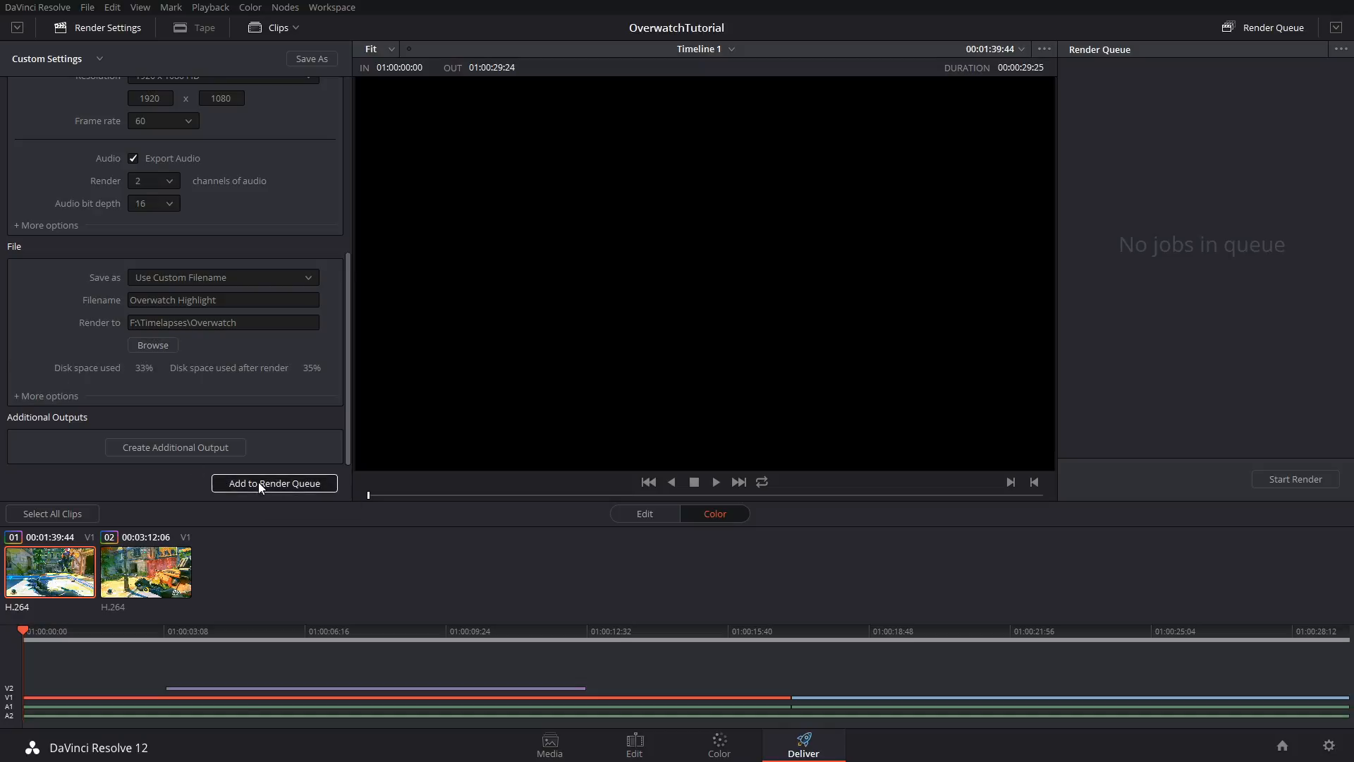
{"action": "left_click", "coordinate": [273, 483]}
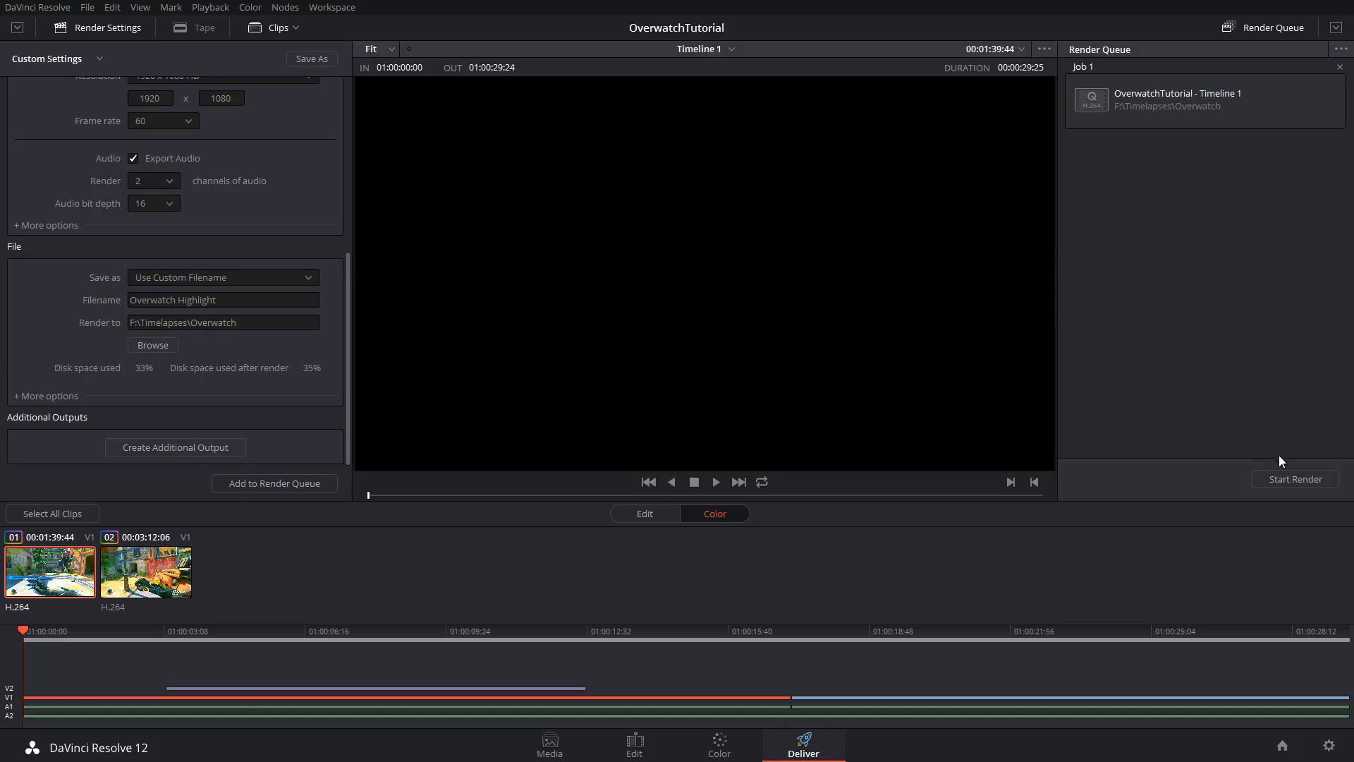
{"action": "left_click", "coordinate": [1293, 478]}
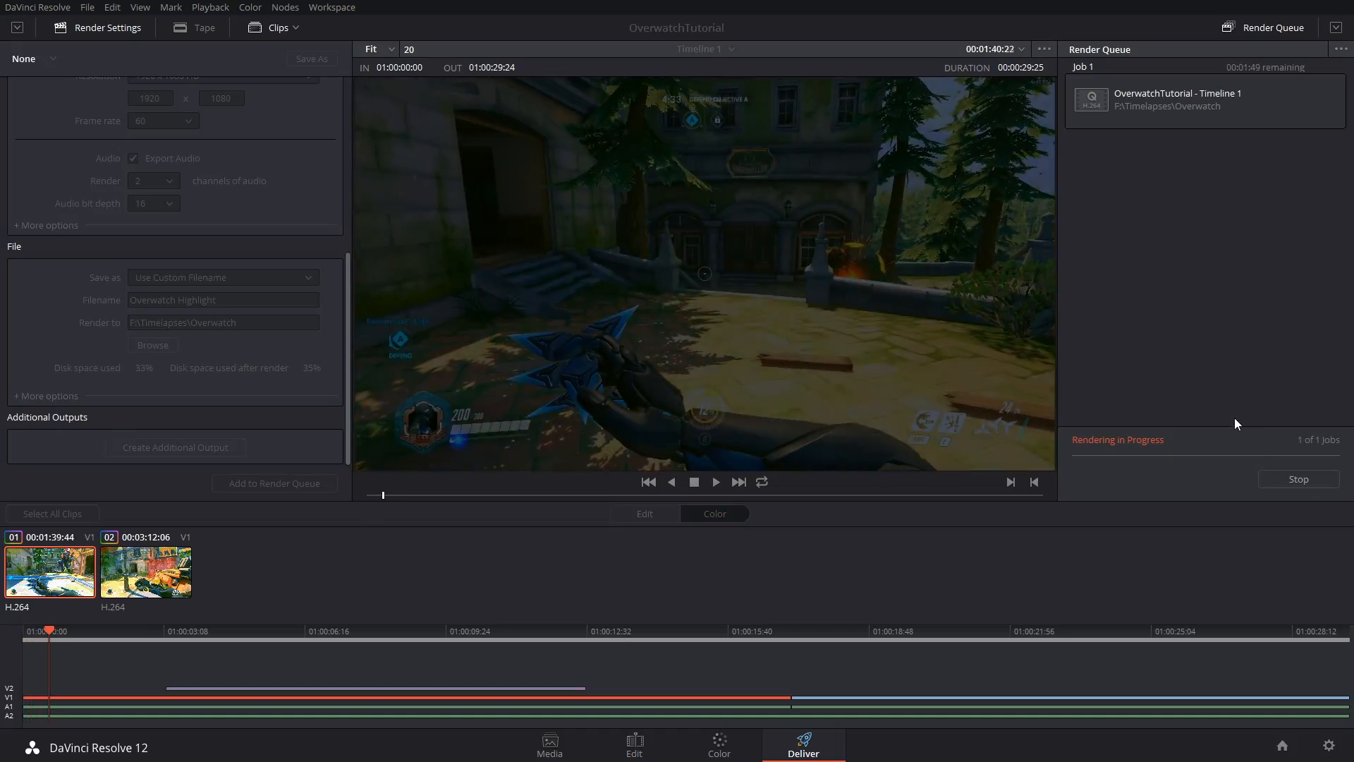